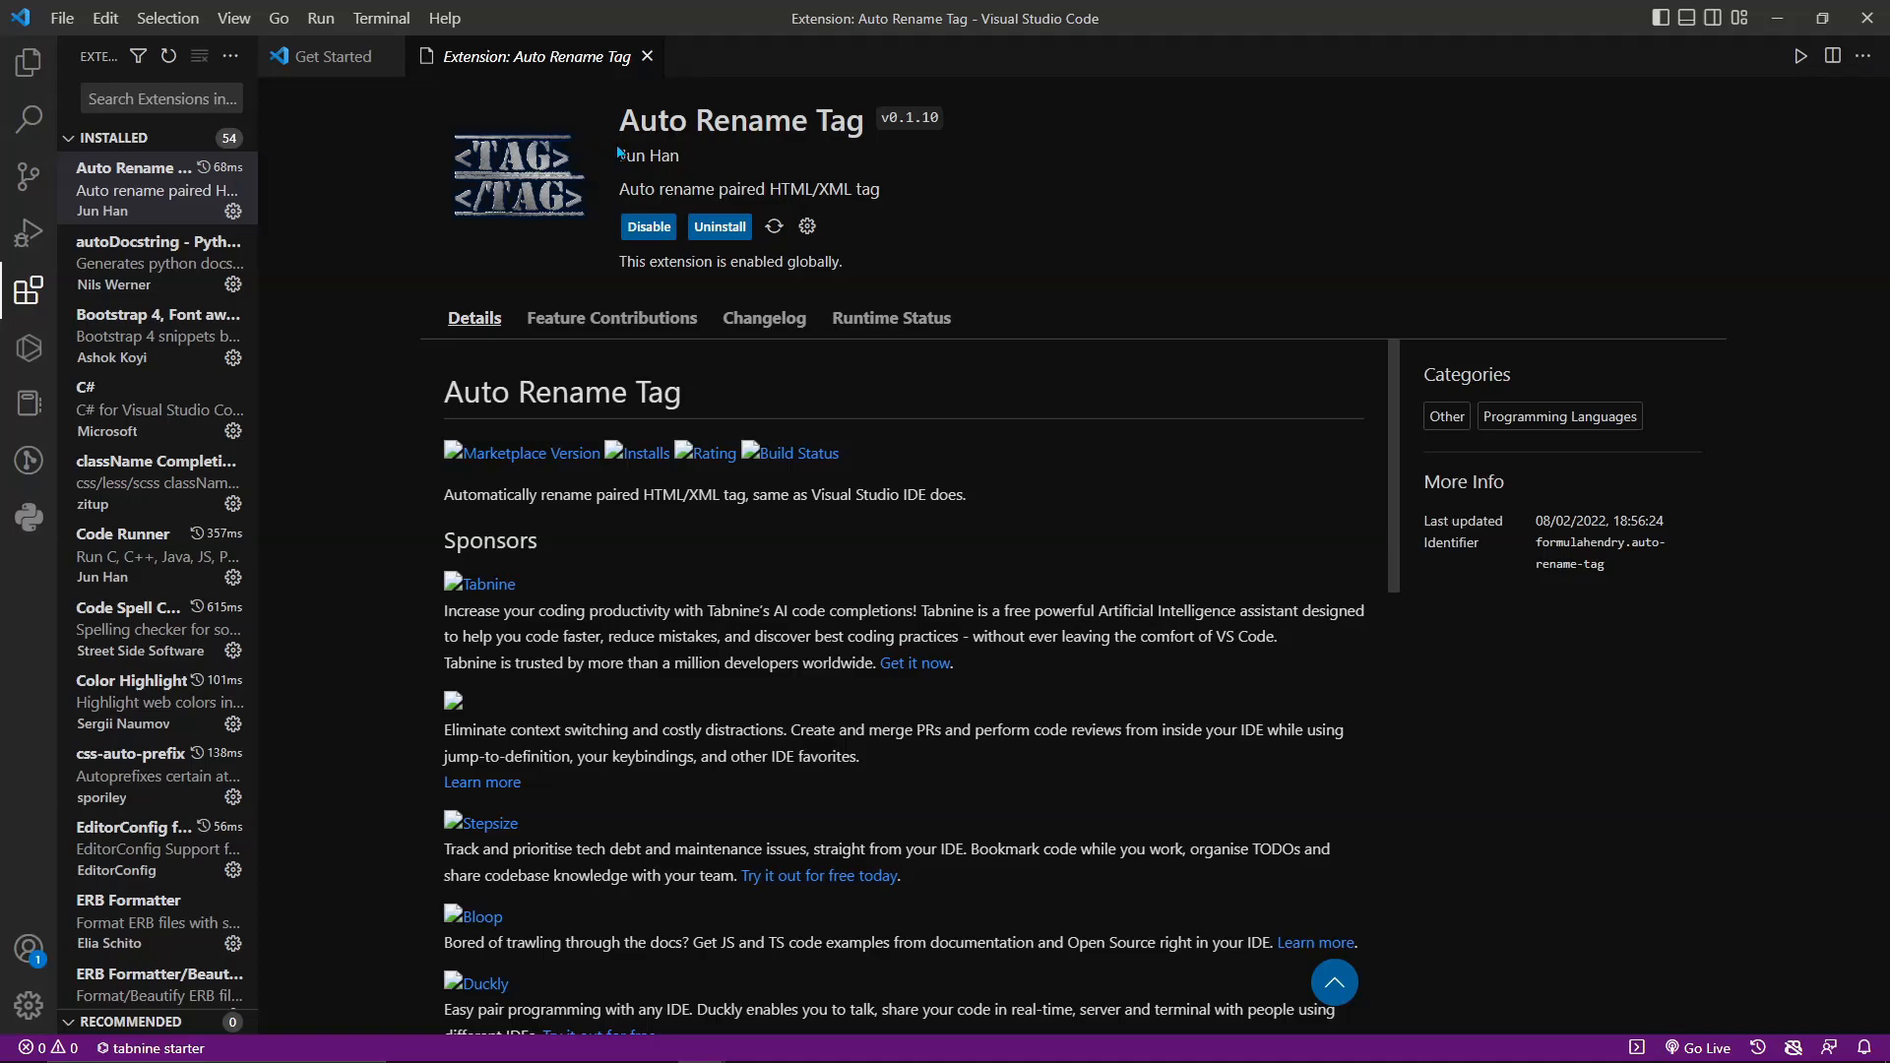
pyautogui.moveTo(616, 126)
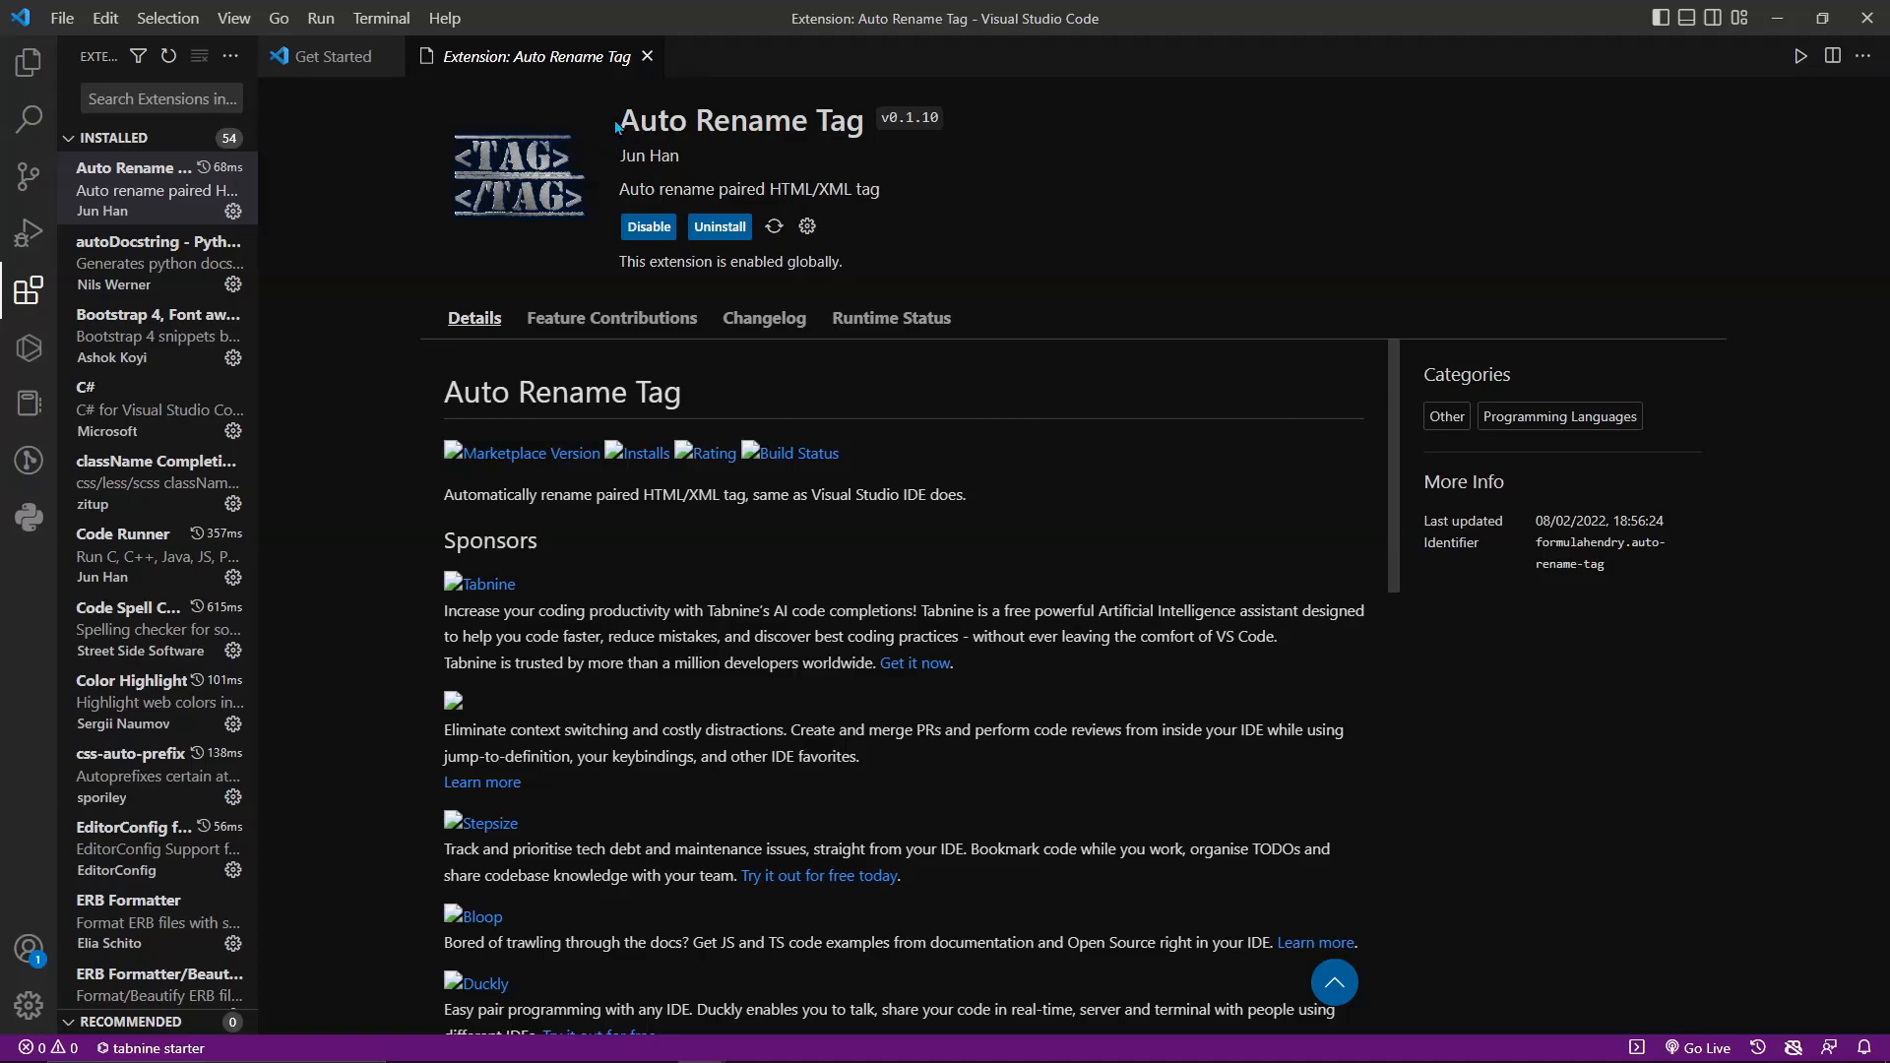
pyautogui.moveTo(151, 228)
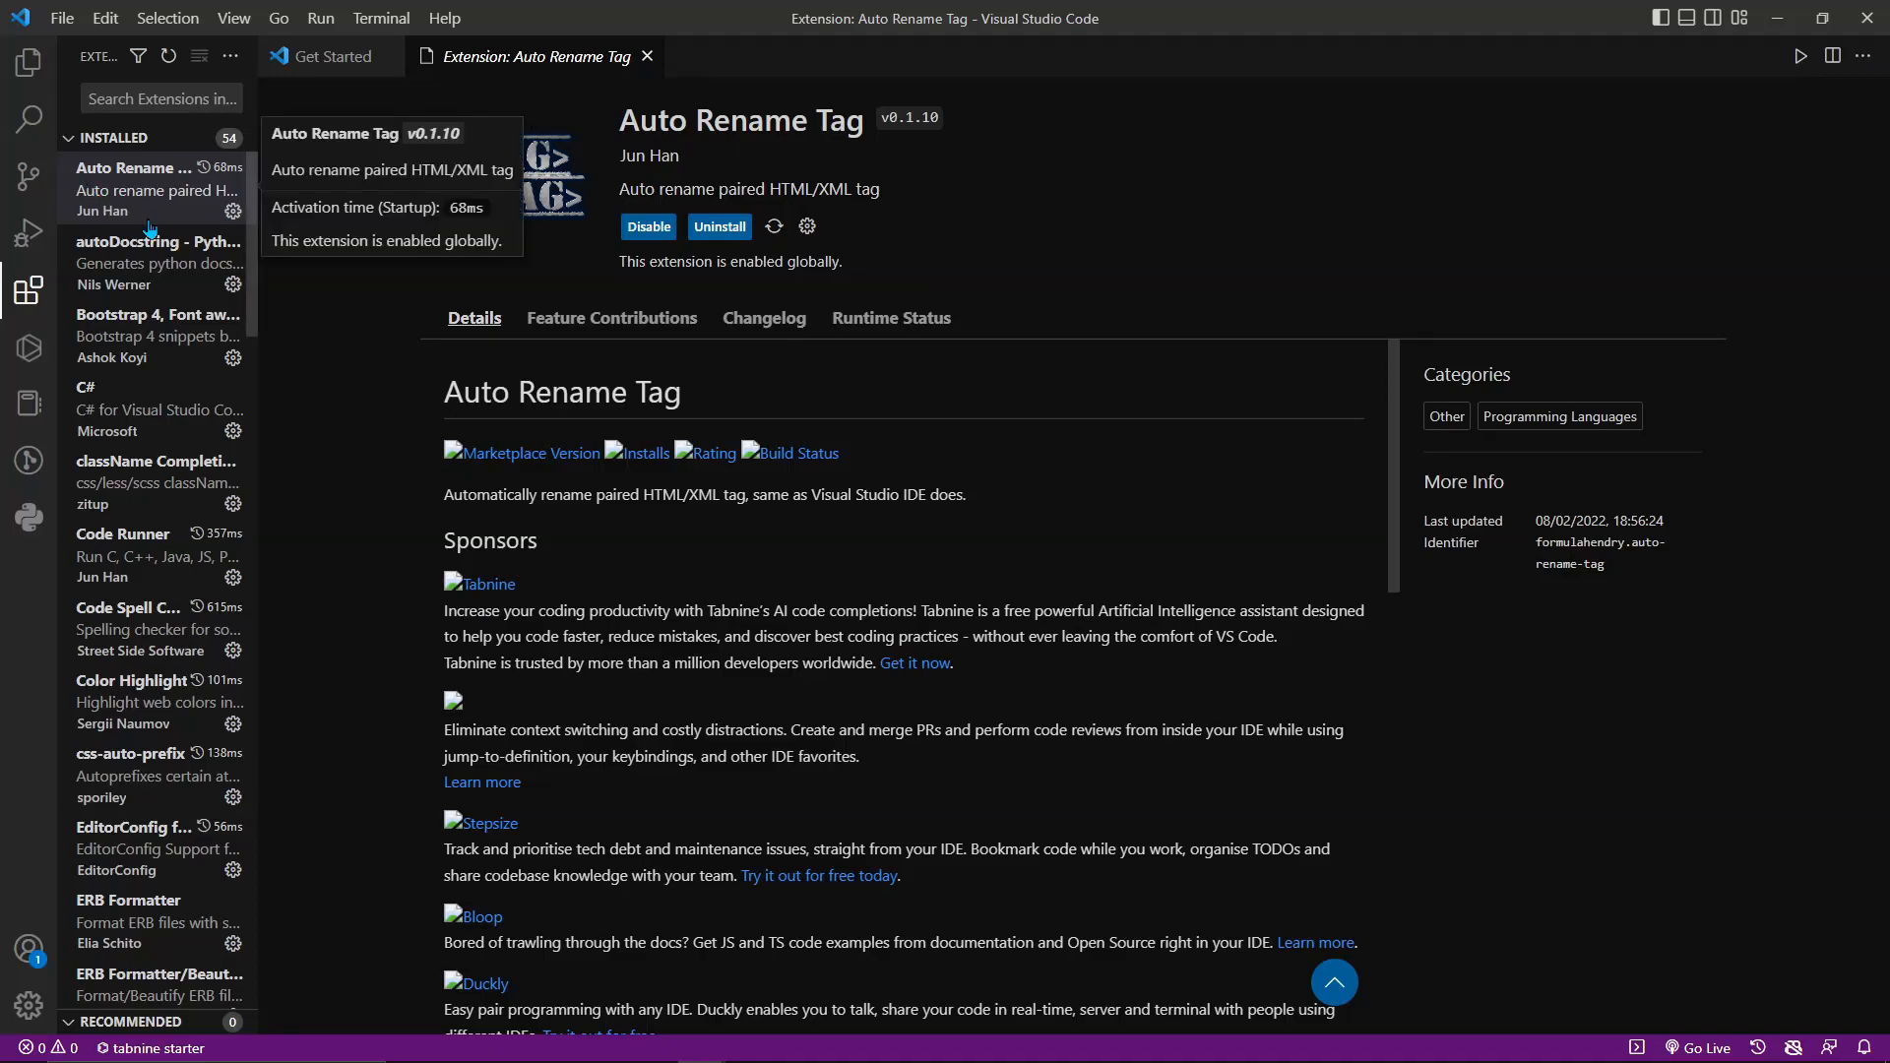
pyautogui.moveTo(89, 223)
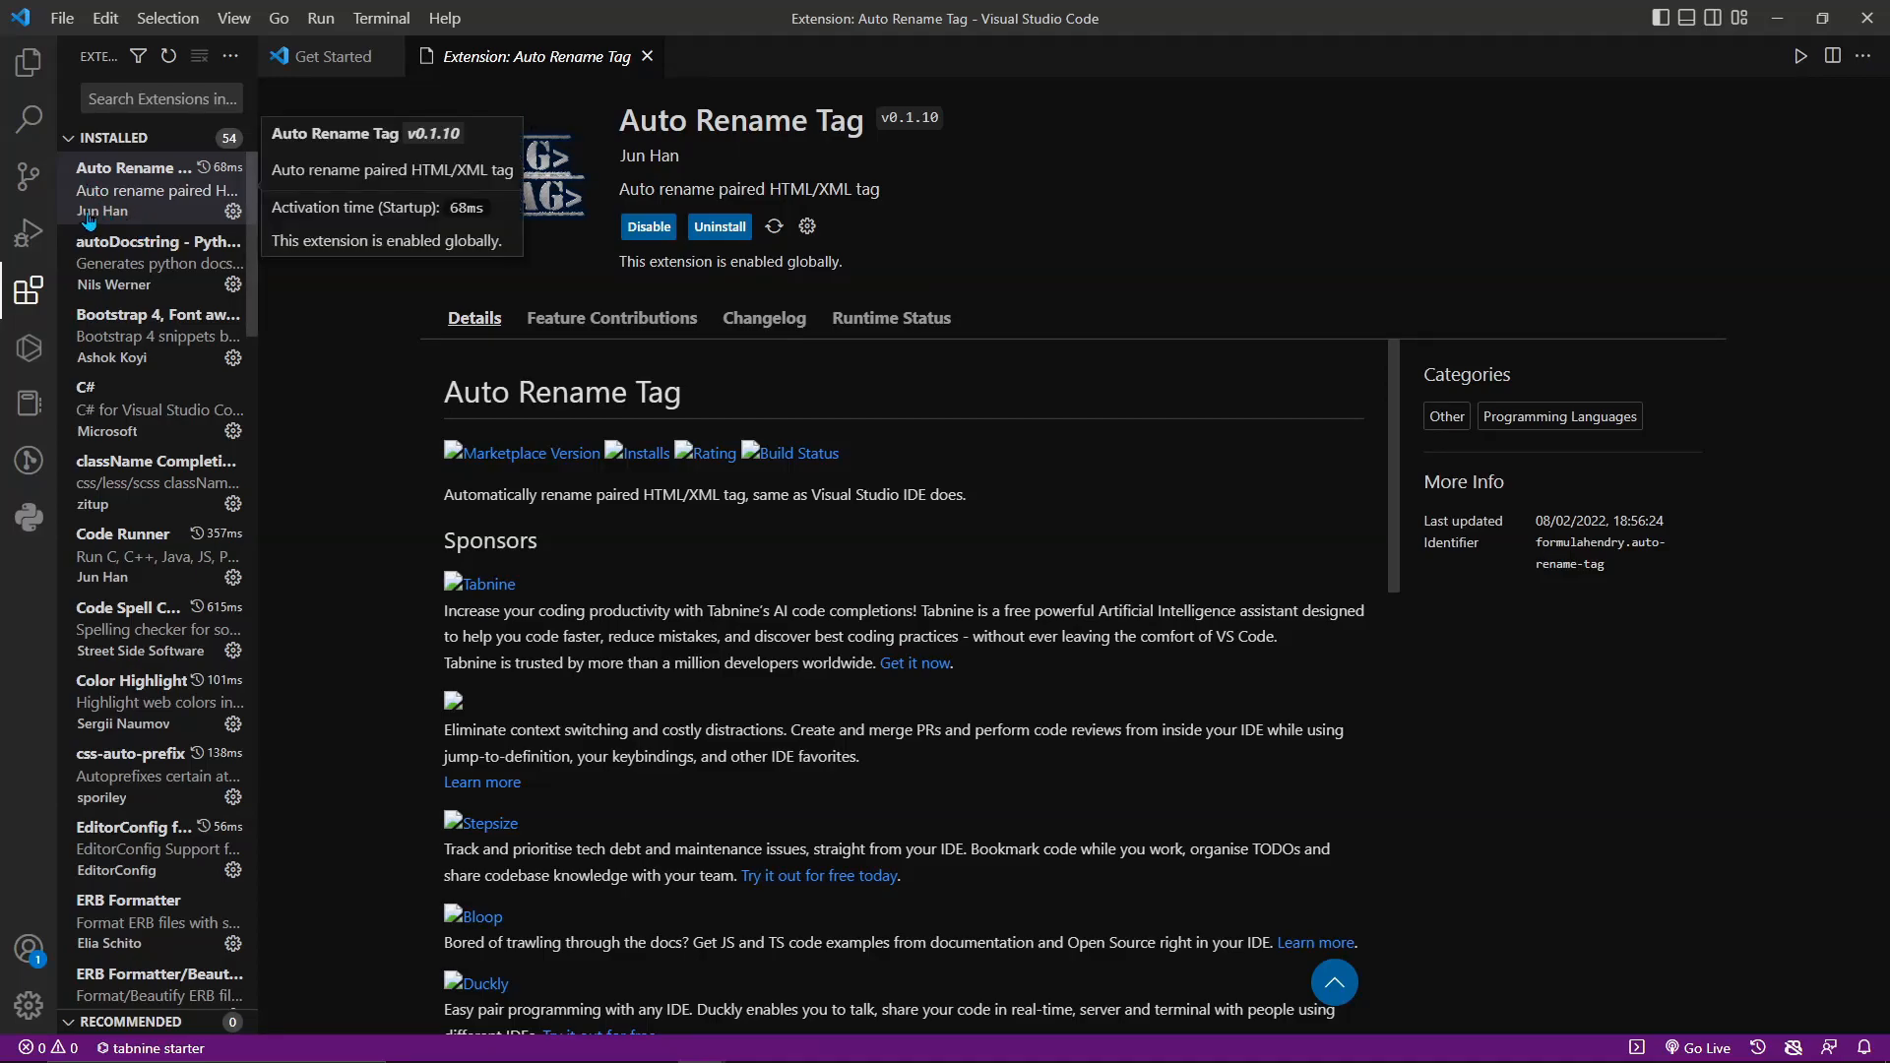
pyautogui.moveTo(617, 142)
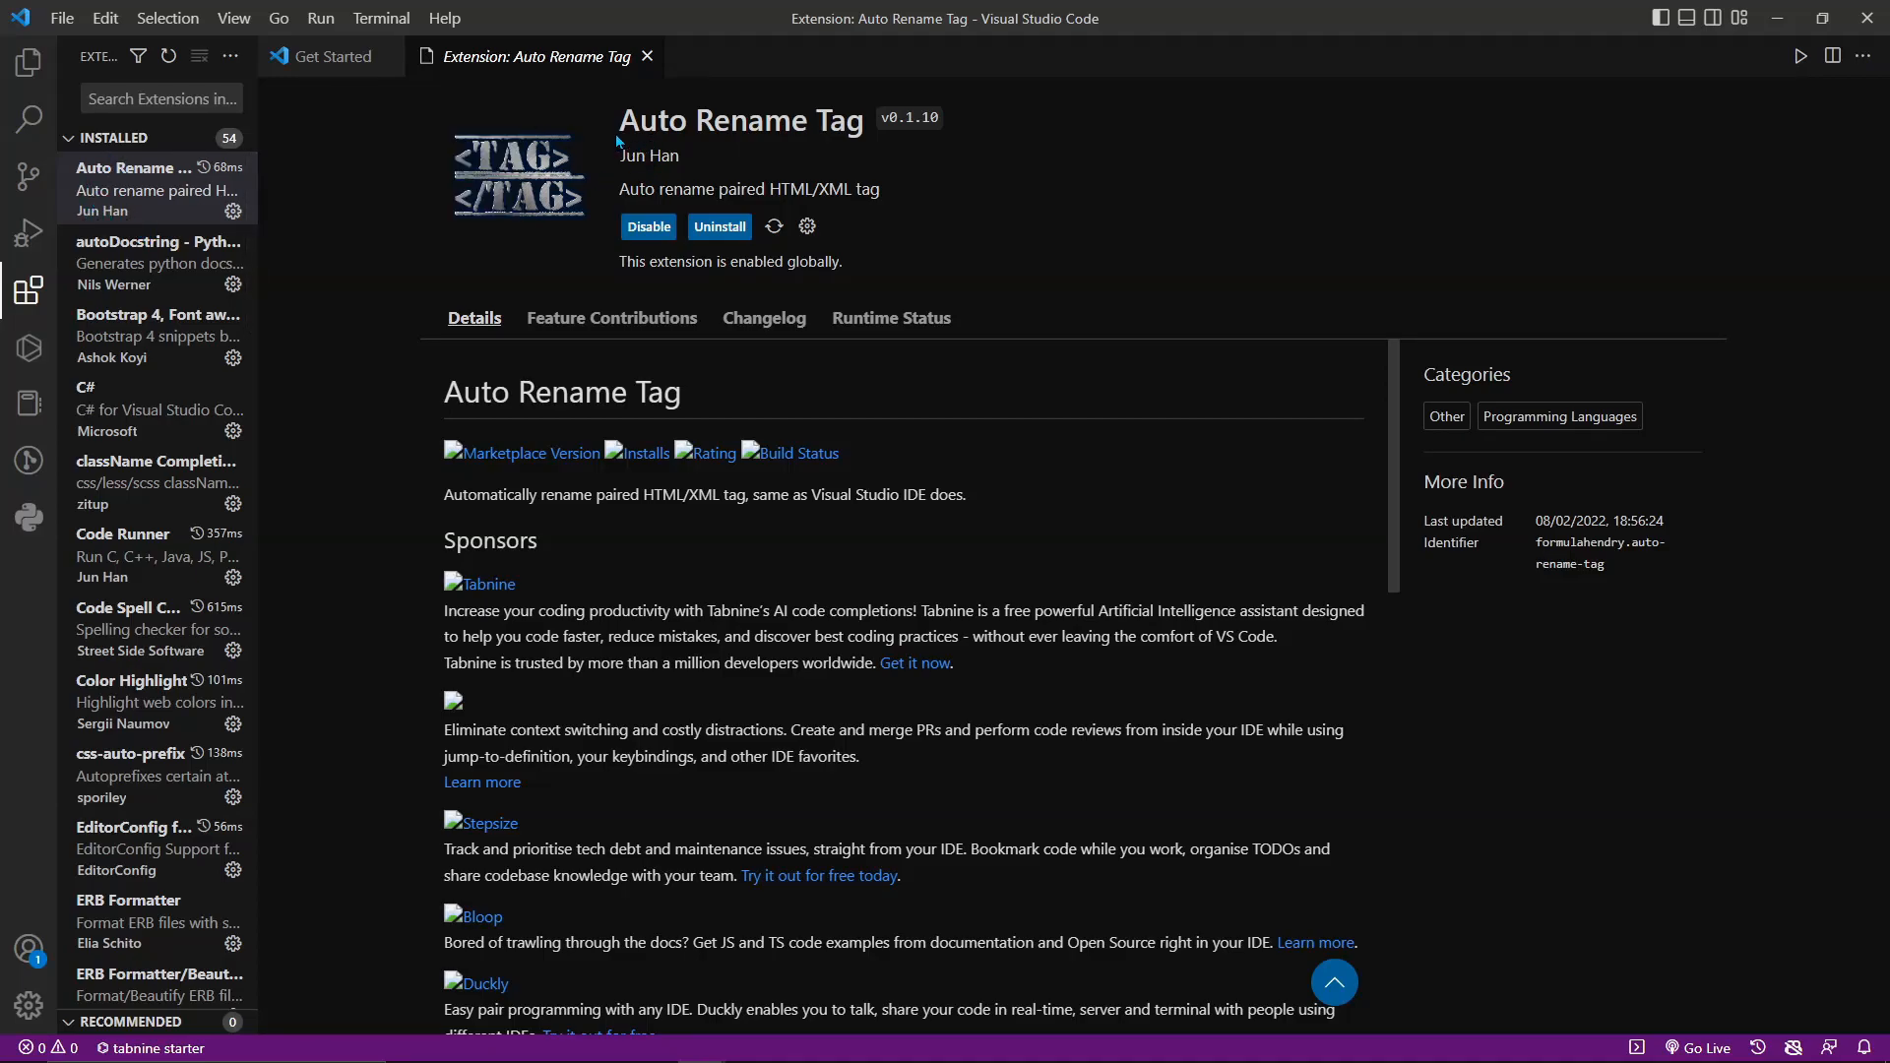
pyautogui.moveTo(621, 119)
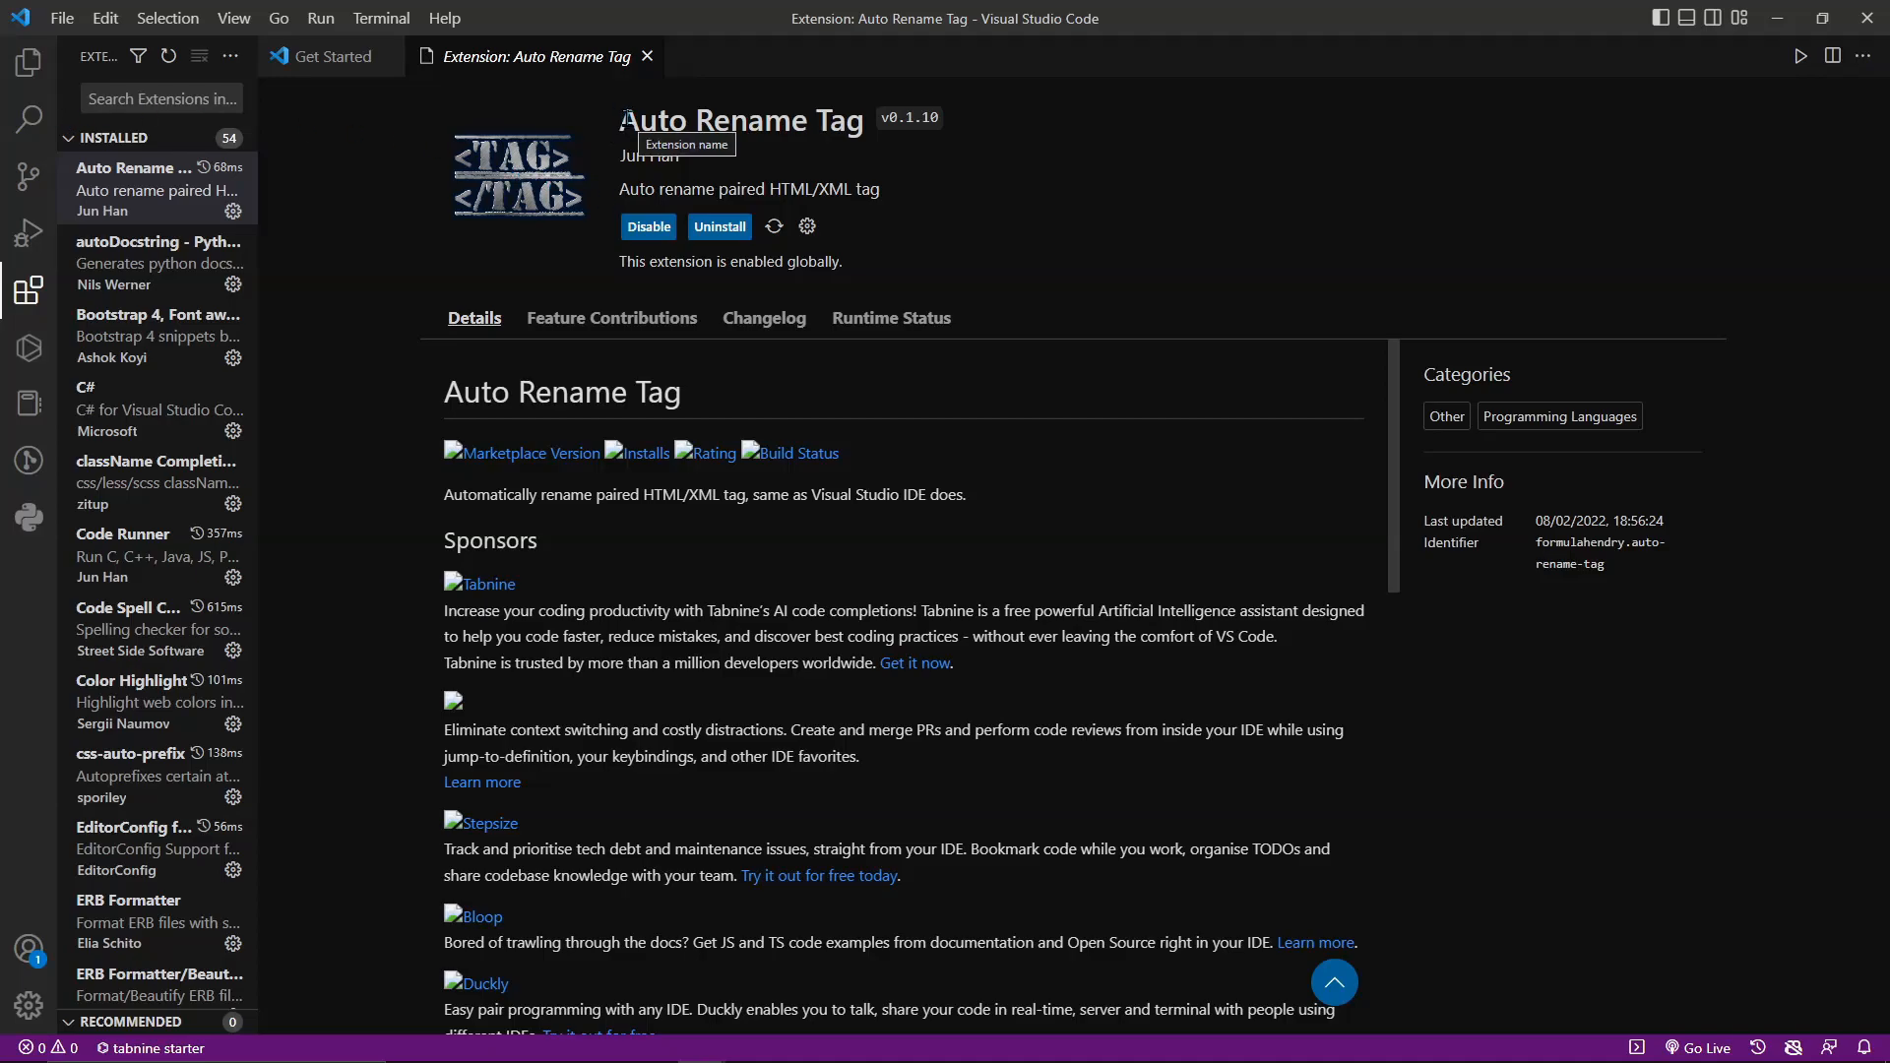
pyautogui.moveTo(540, 201)
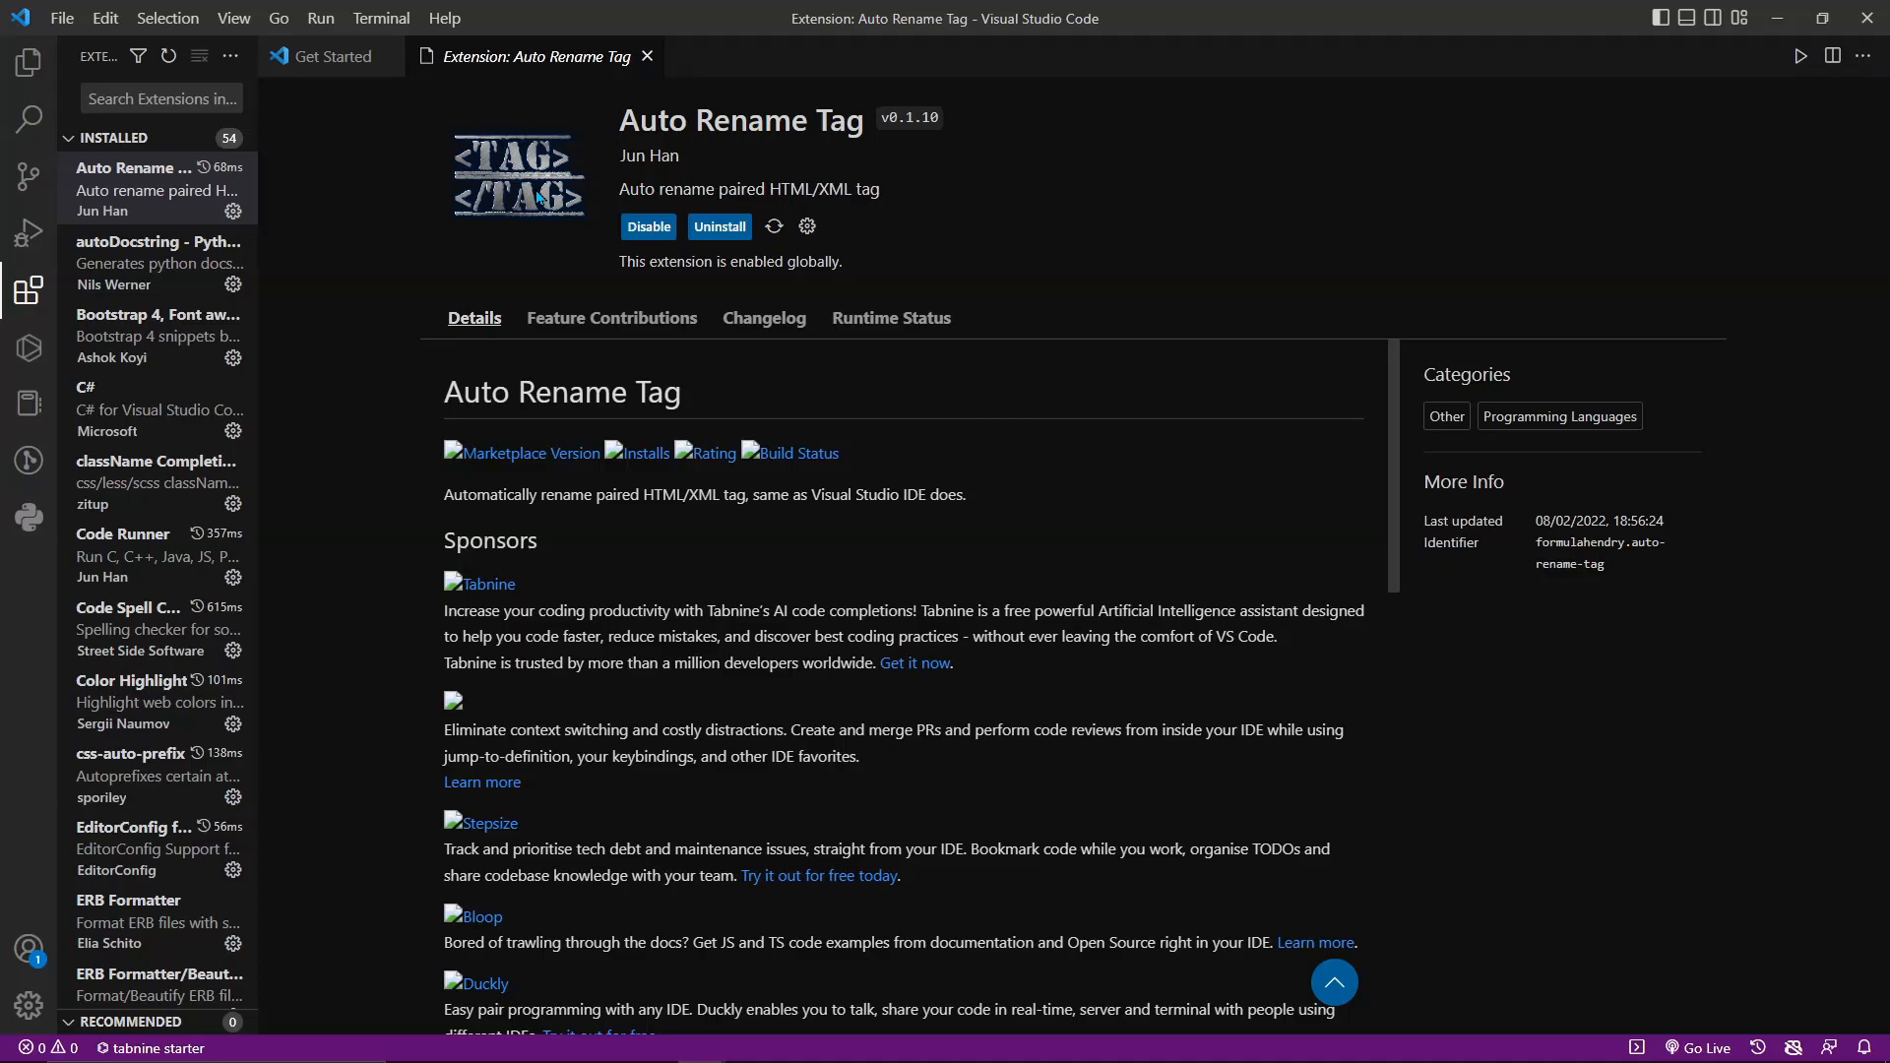
# - View autoDocstring, then scroll through the Bootstrap 4 / Font Awesome snippets extension's Details
pyautogui.click(158, 262)
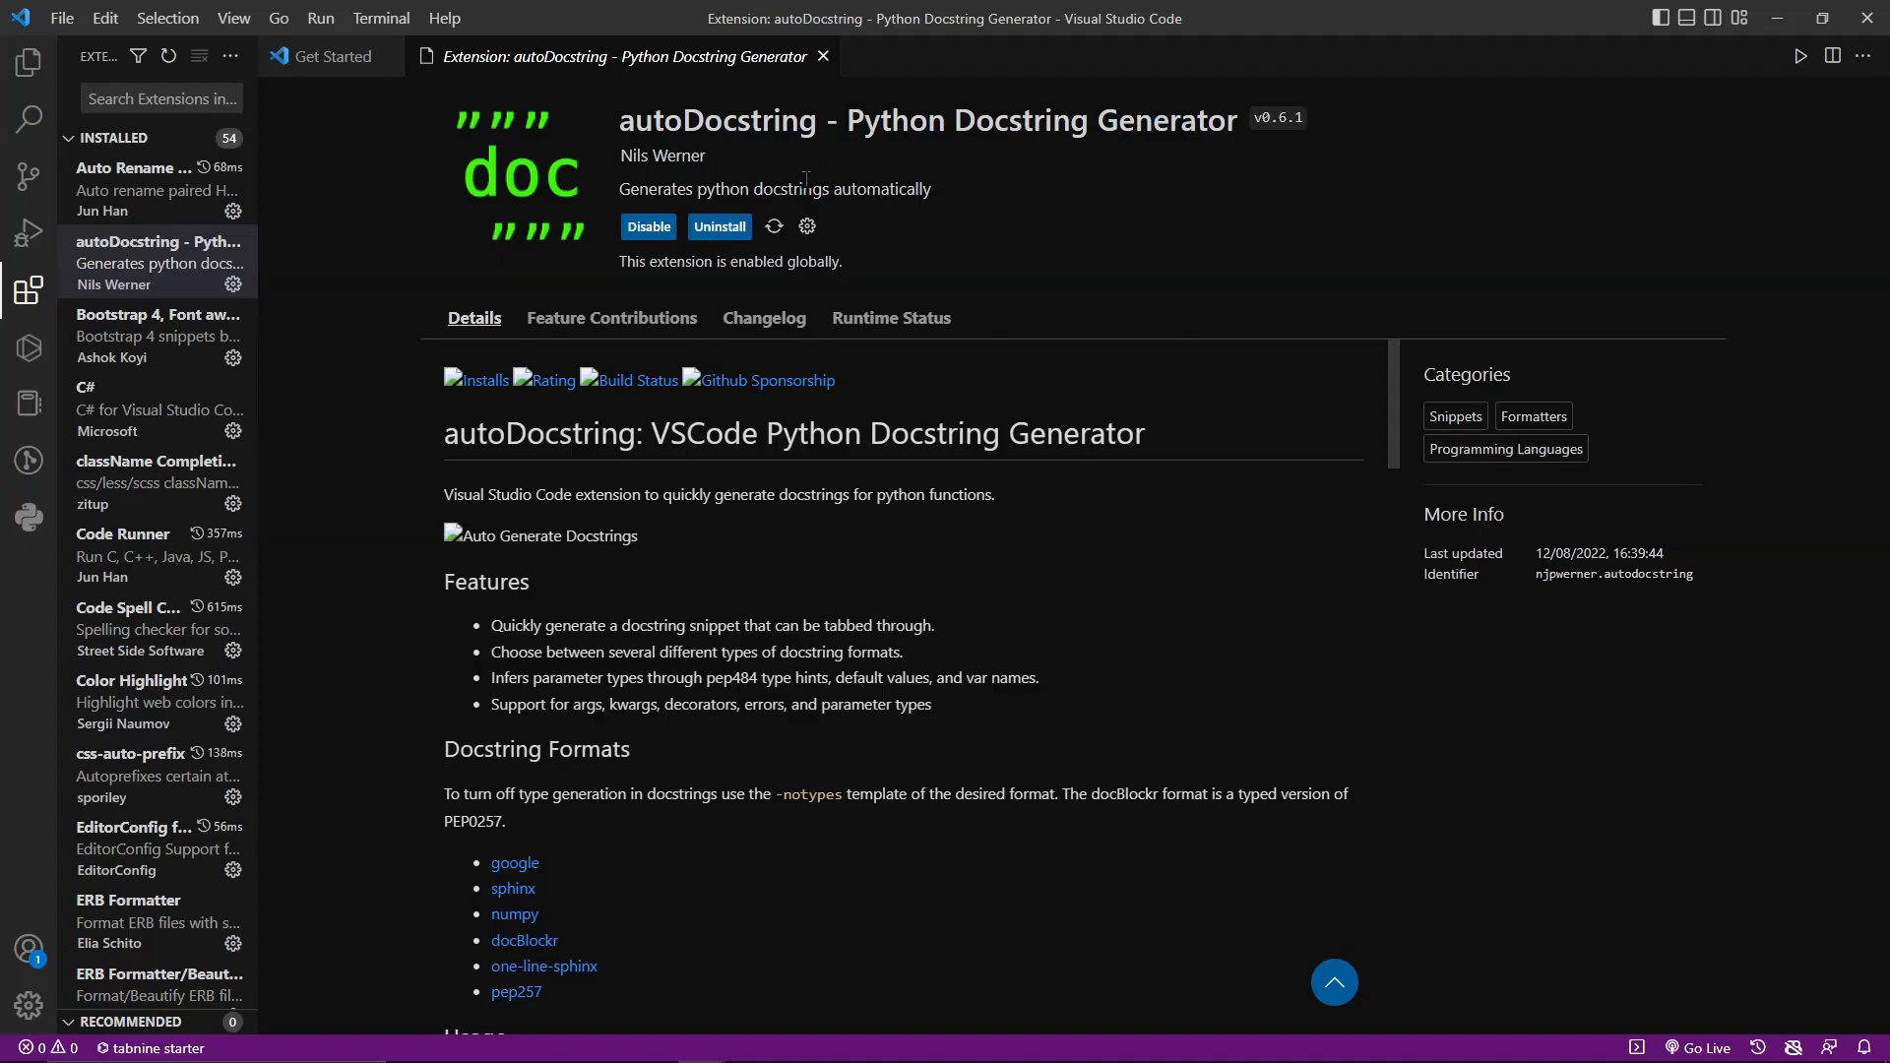
pyautogui.click(157, 335)
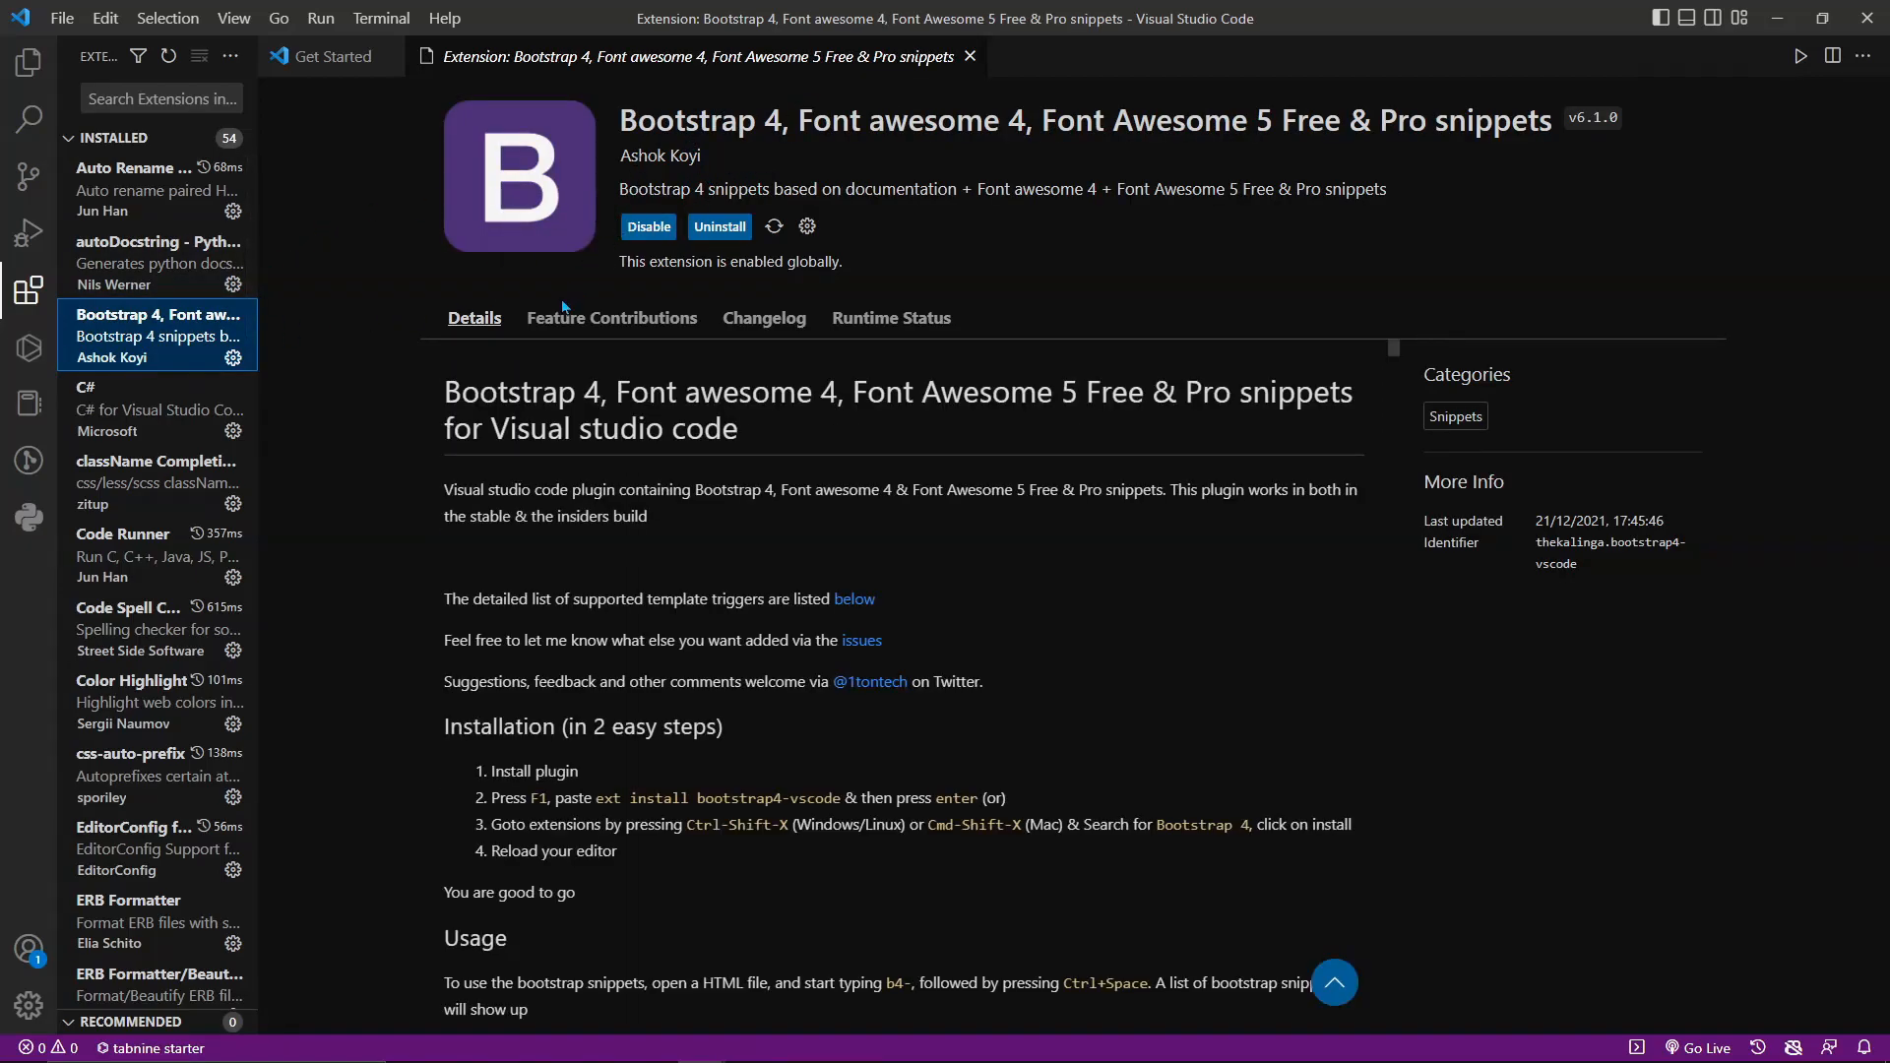
pyautogui.scroll(-3)
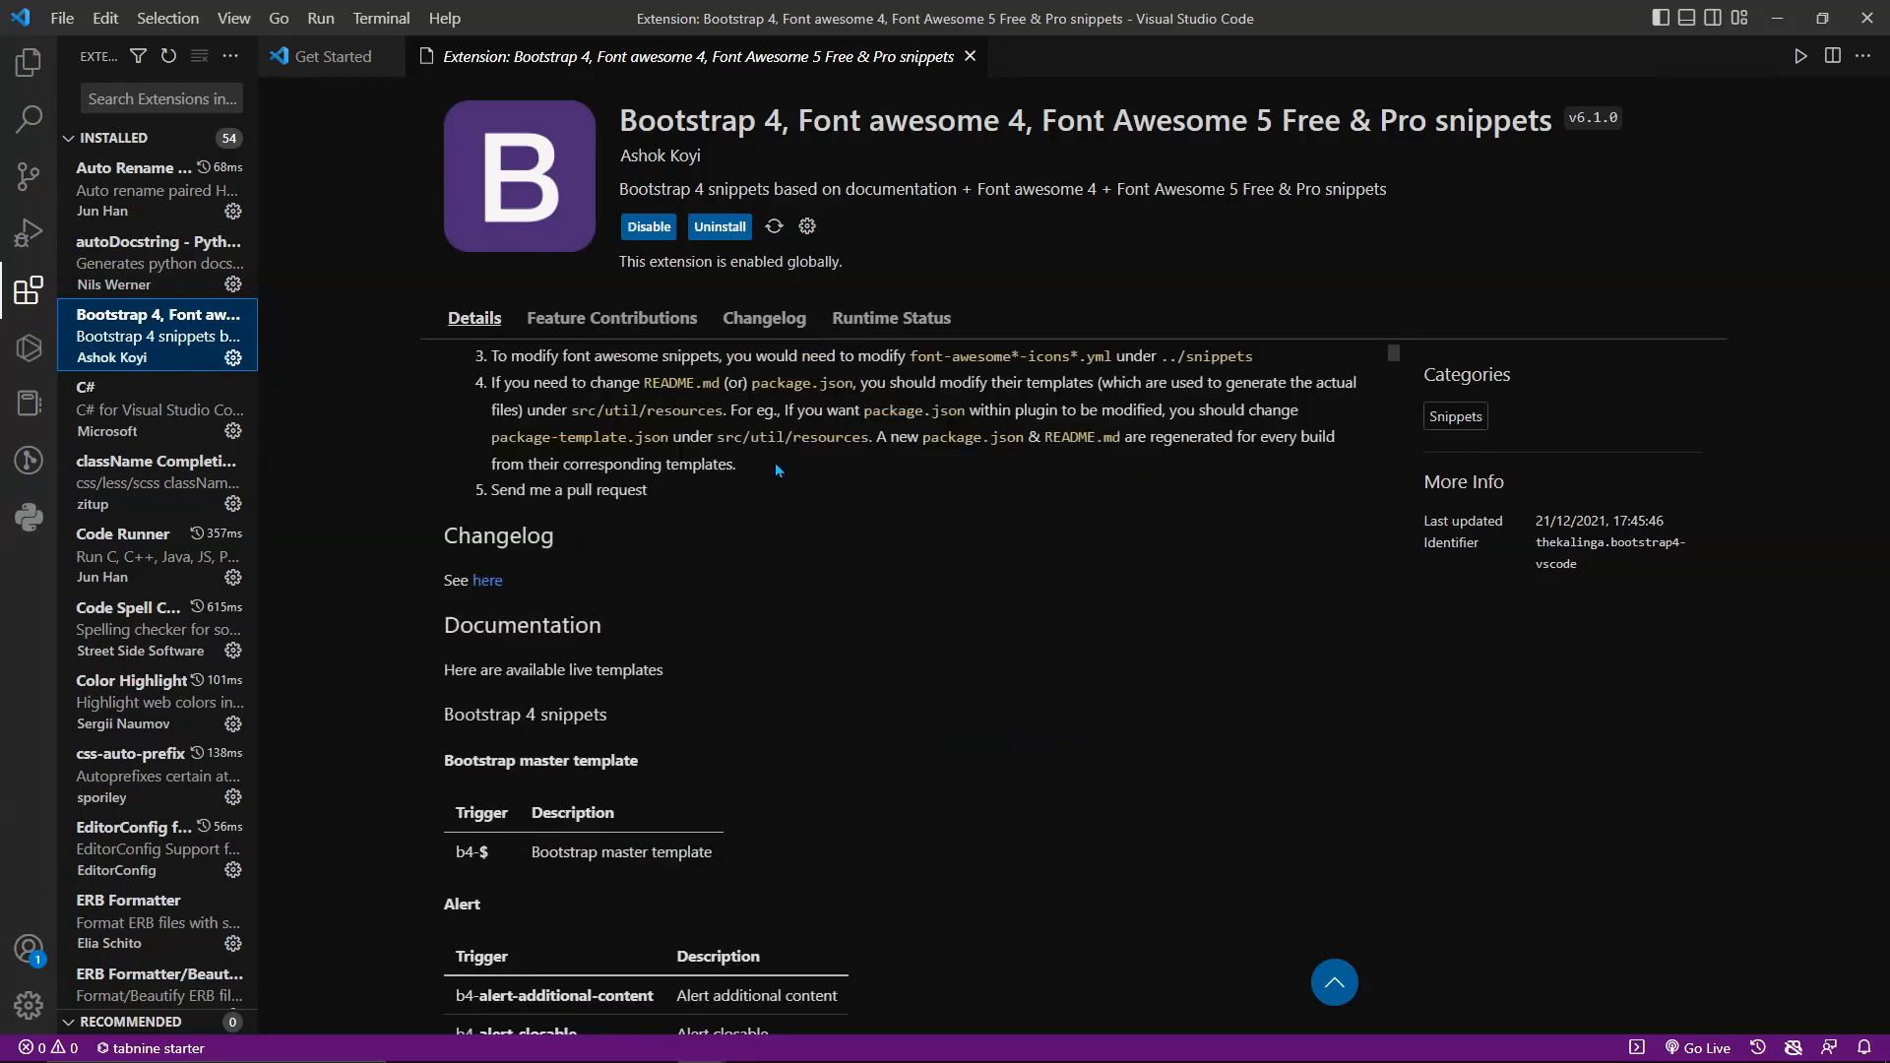
pyautogui.scroll(-3)
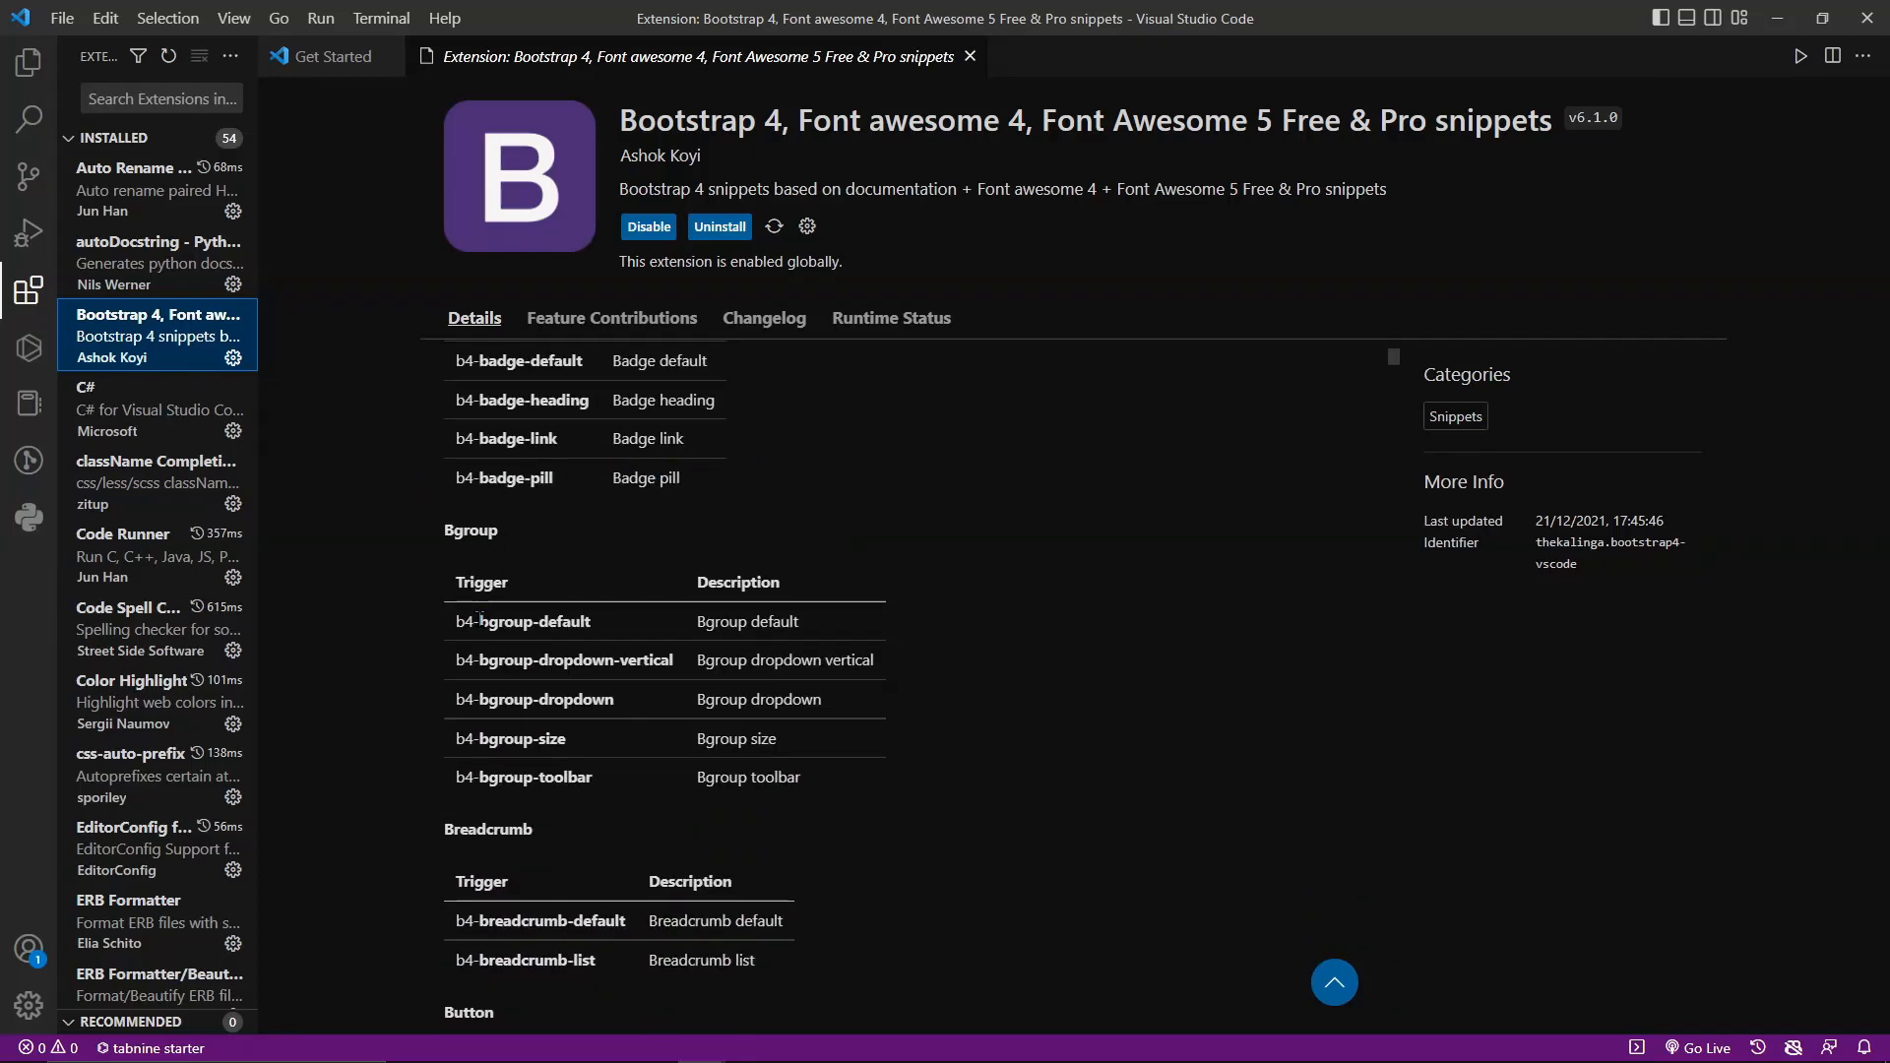
pyautogui.scroll(3)
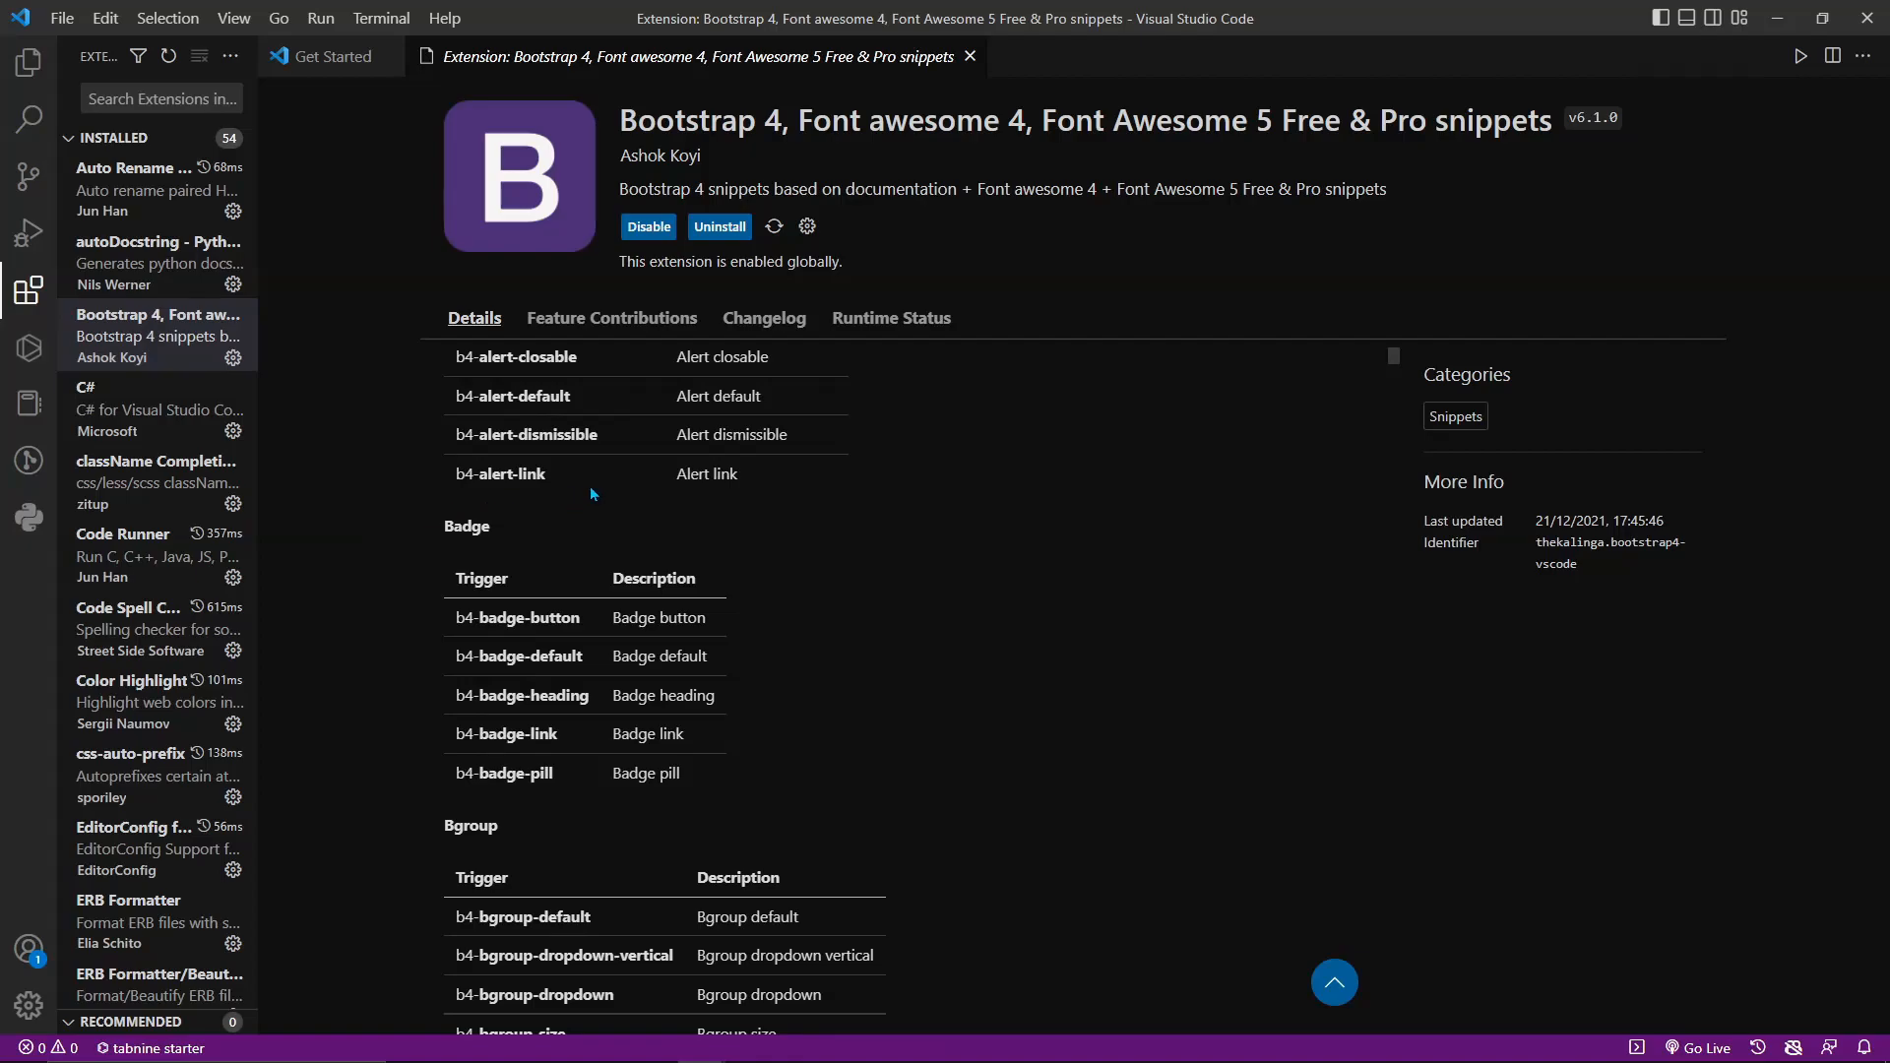
pyautogui.scroll(3)
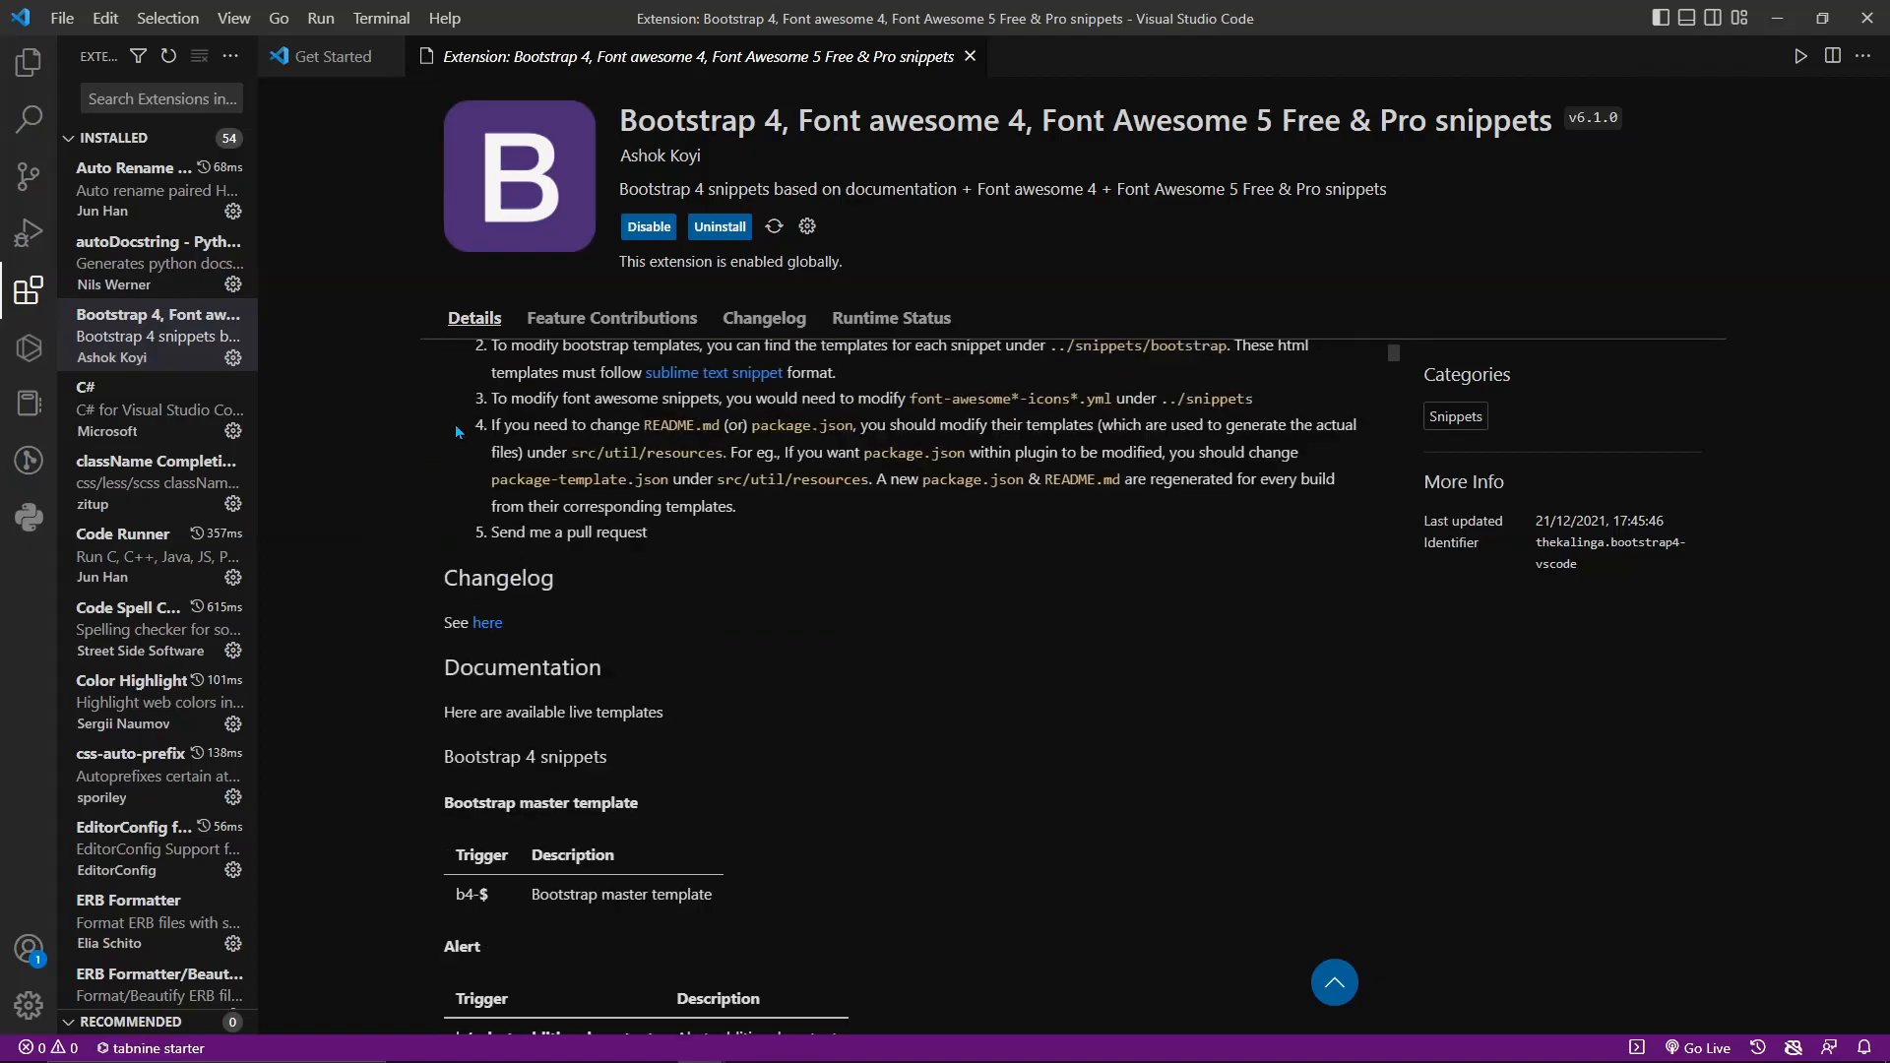
# - View the C# and className Completion in CSS pages, then land on Code Runner's details
pyautogui.click(158, 407)
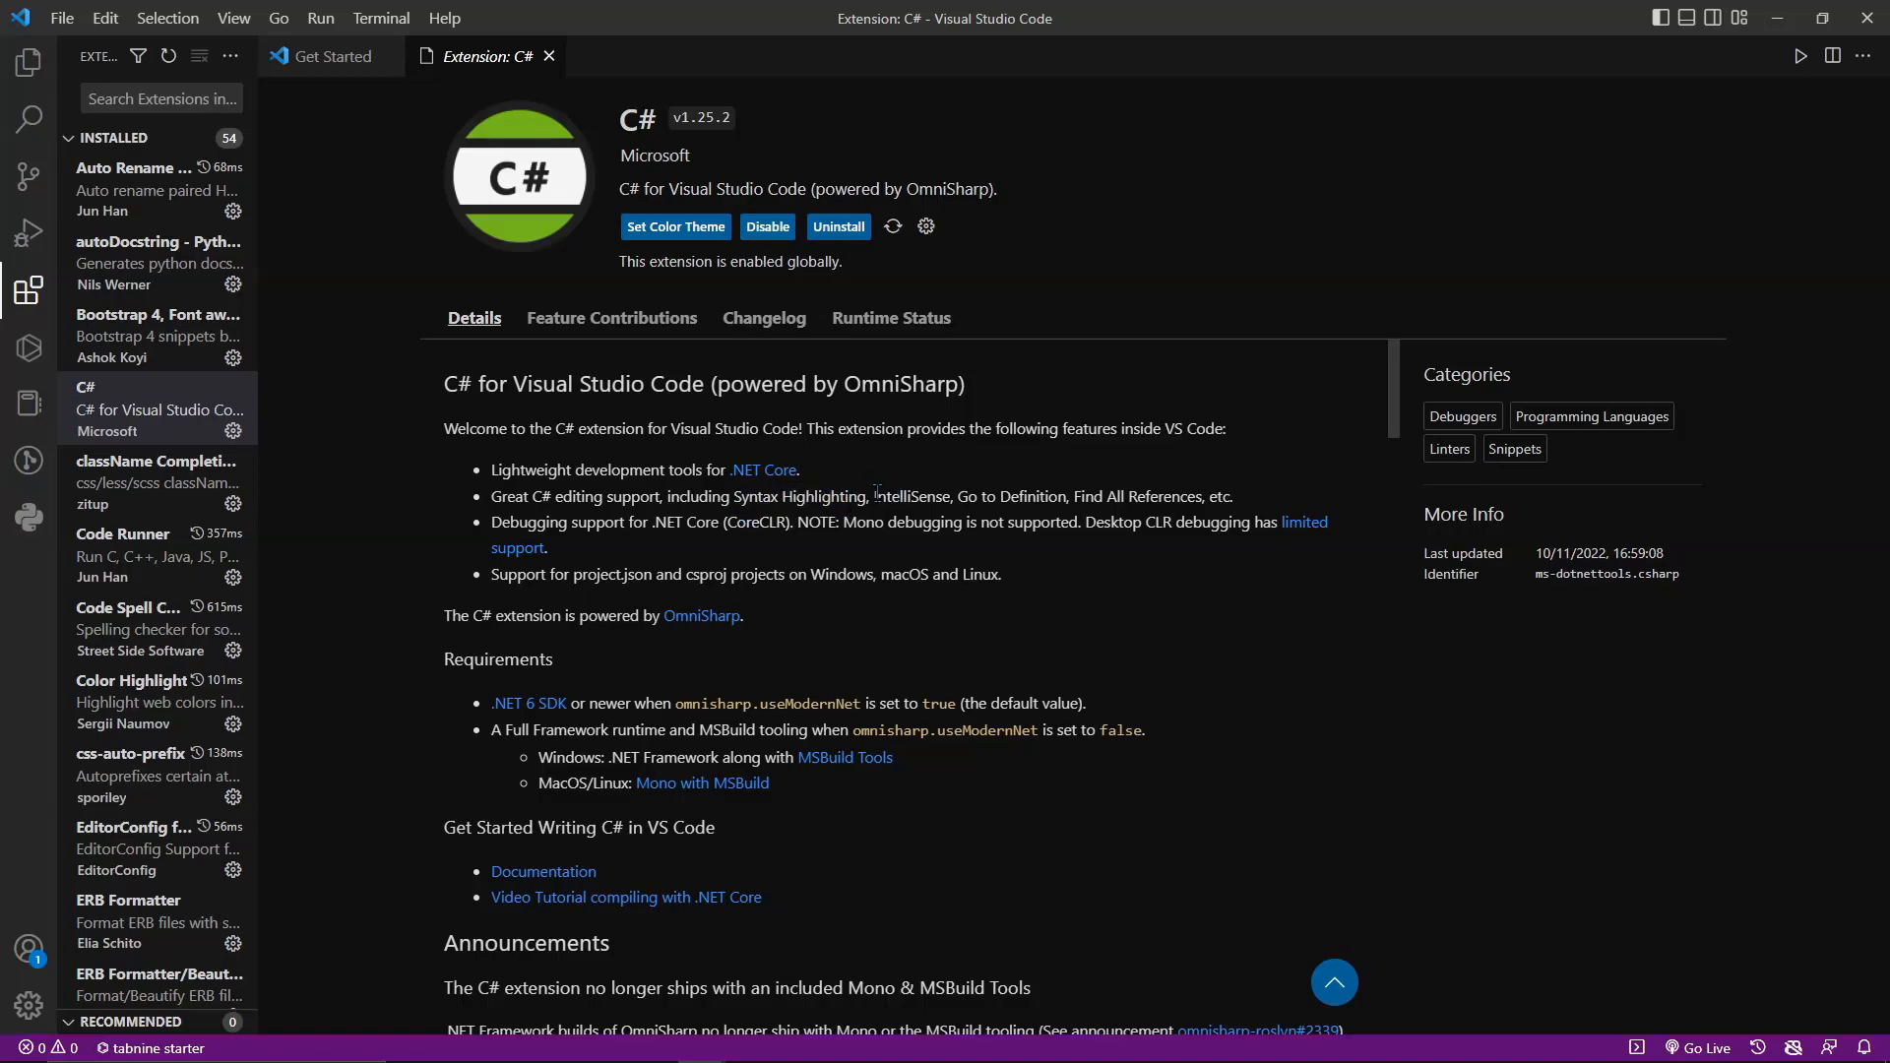
pyautogui.click(158, 481)
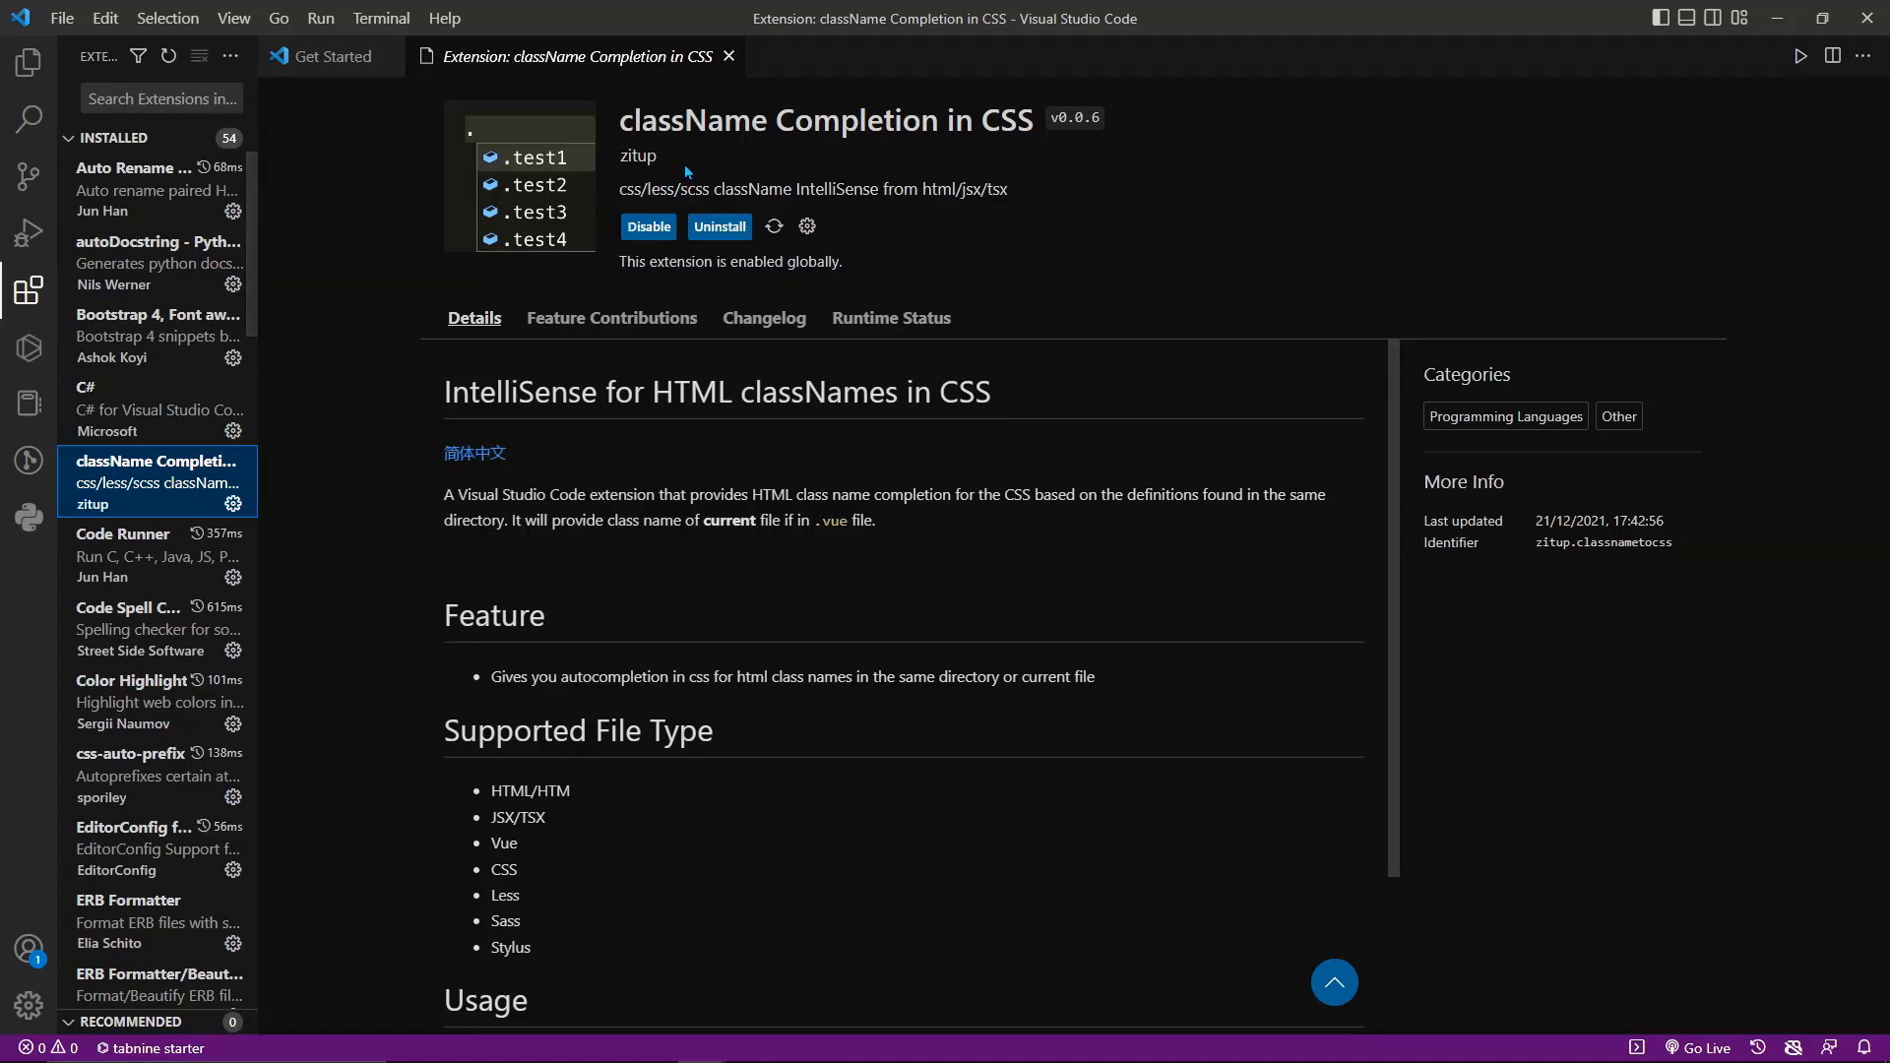
pyautogui.doubleClick(825, 120)
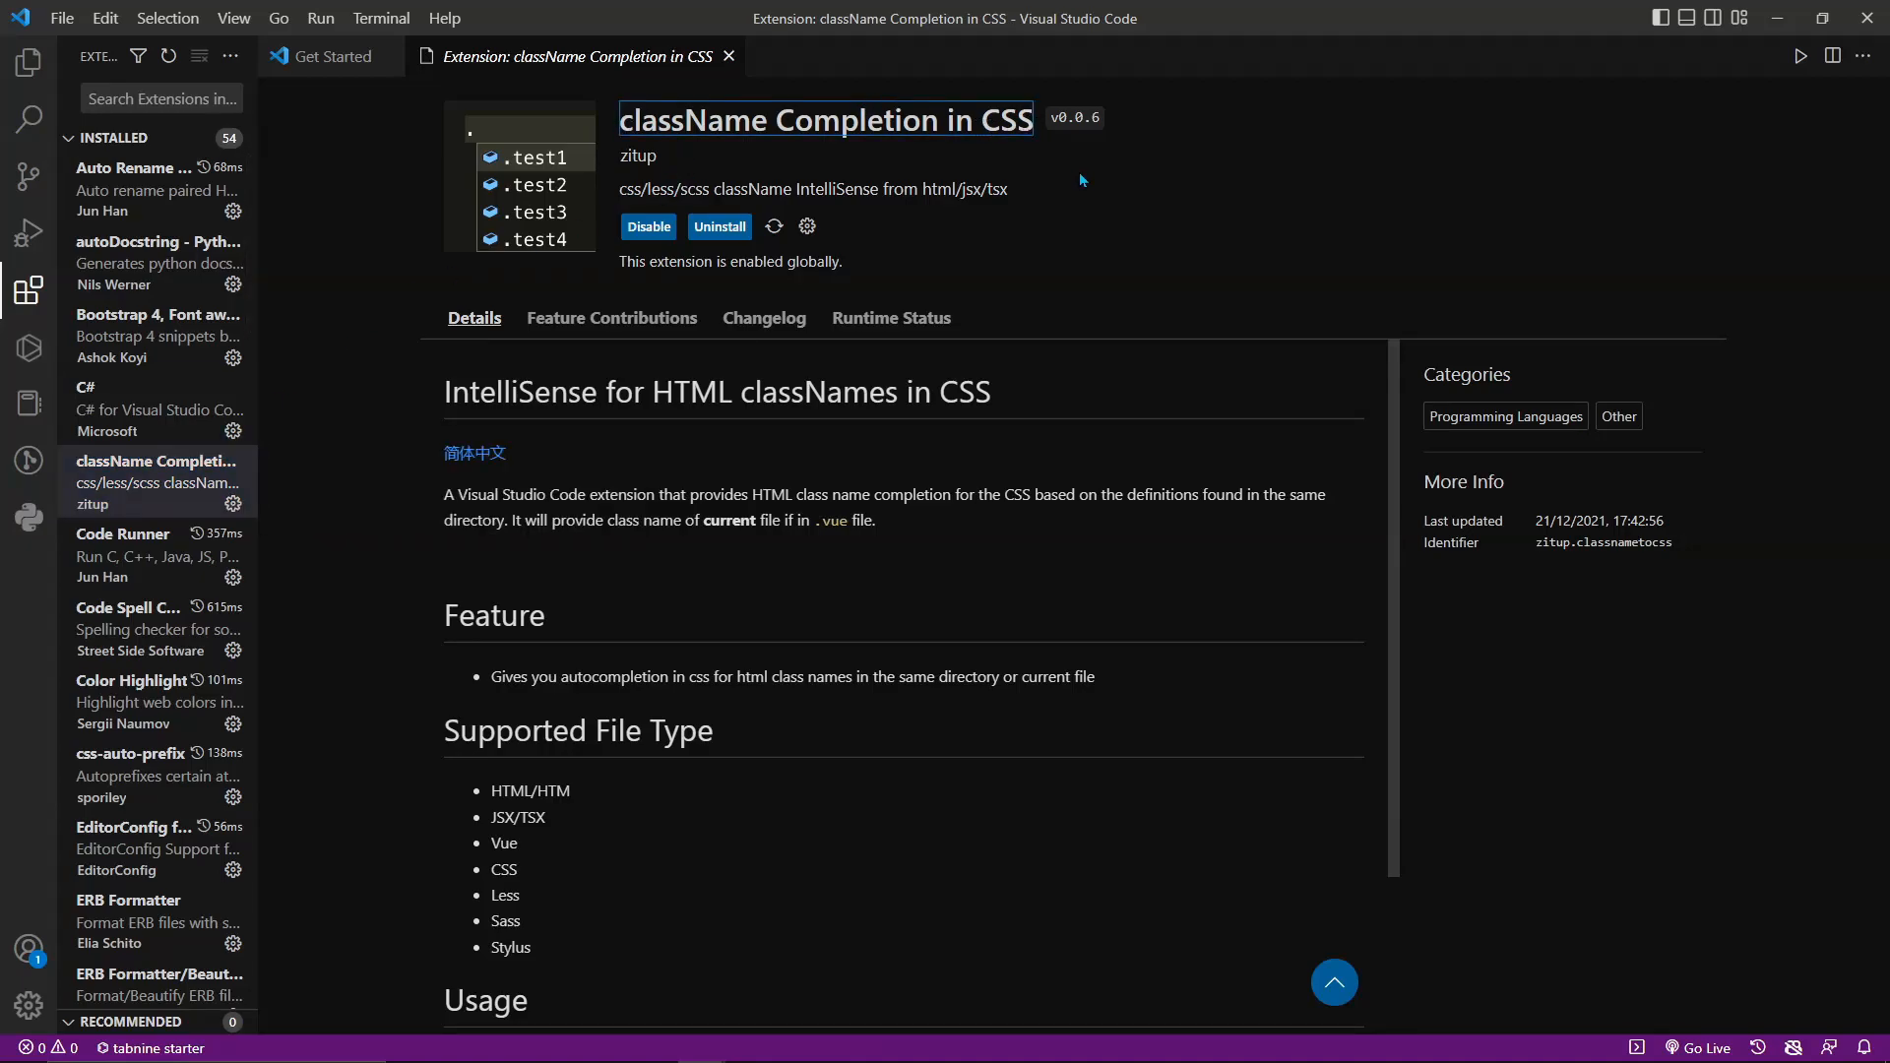
pyautogui.moveTo(611, 319)
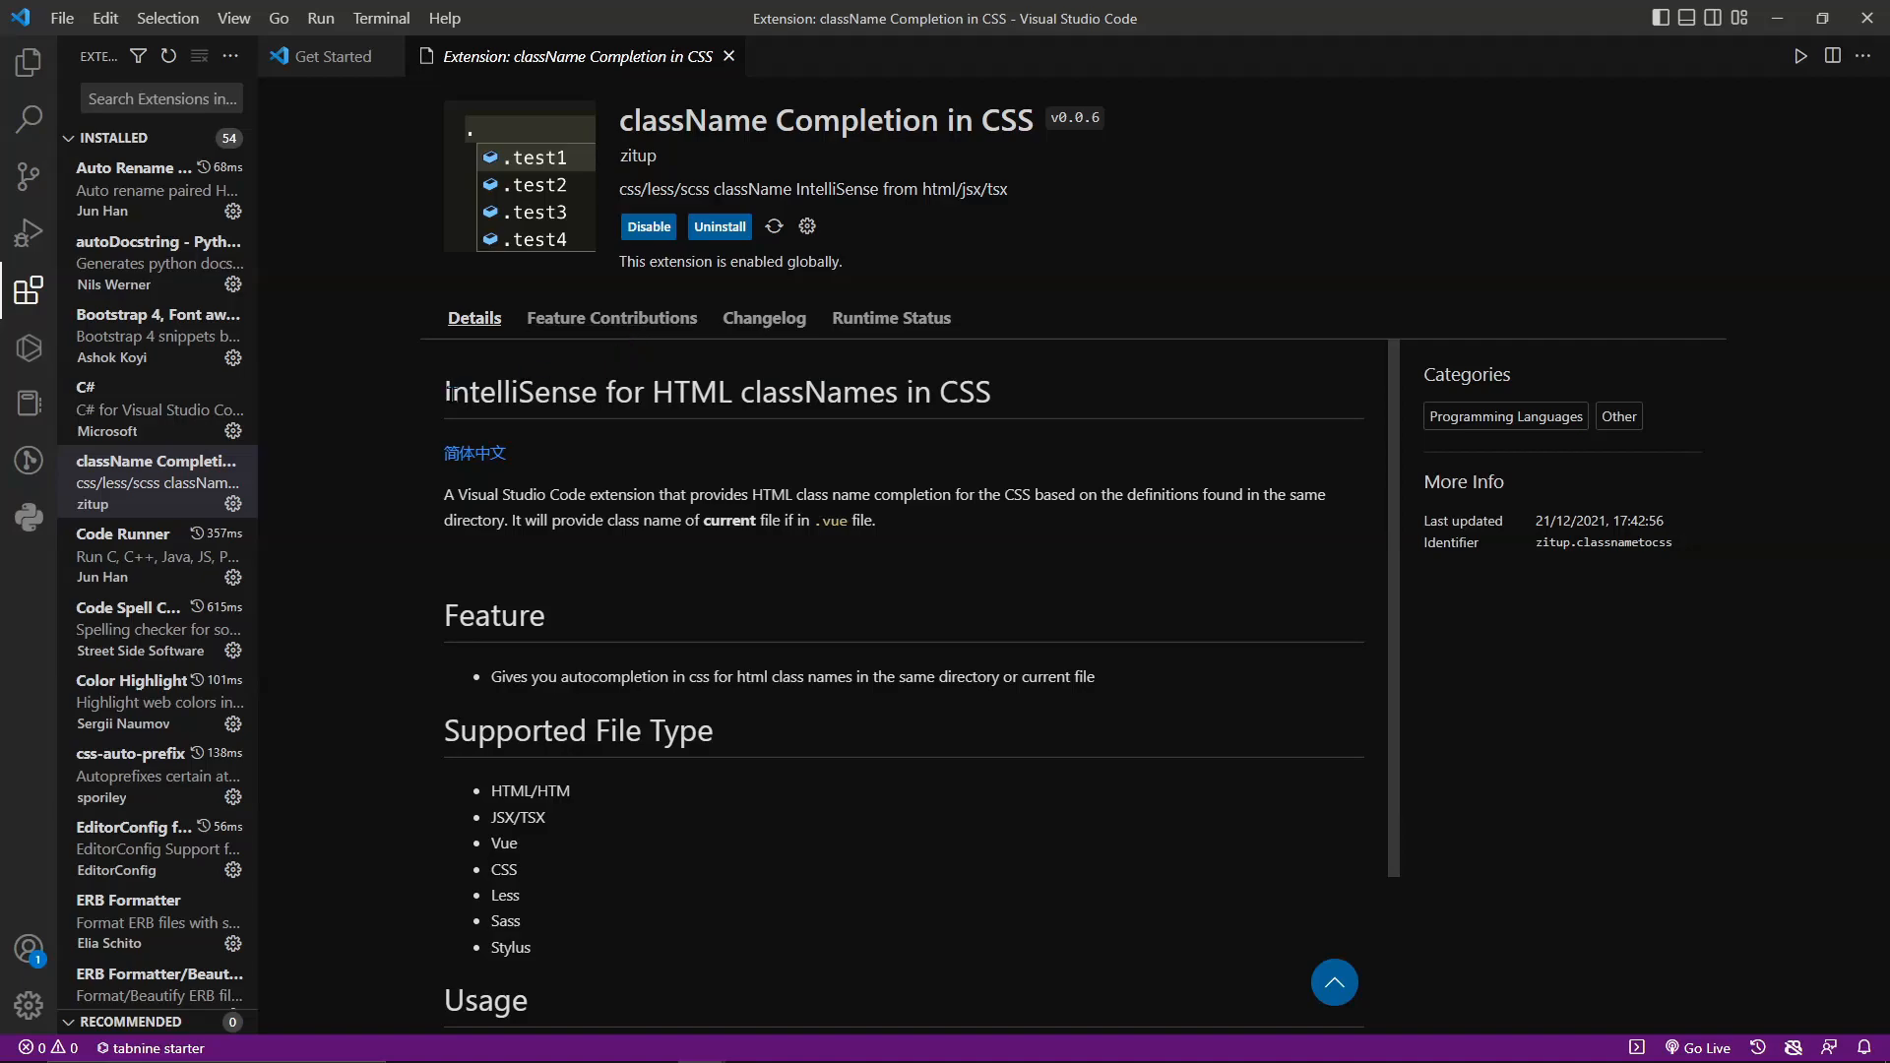
pyautogui.click(124, 534)
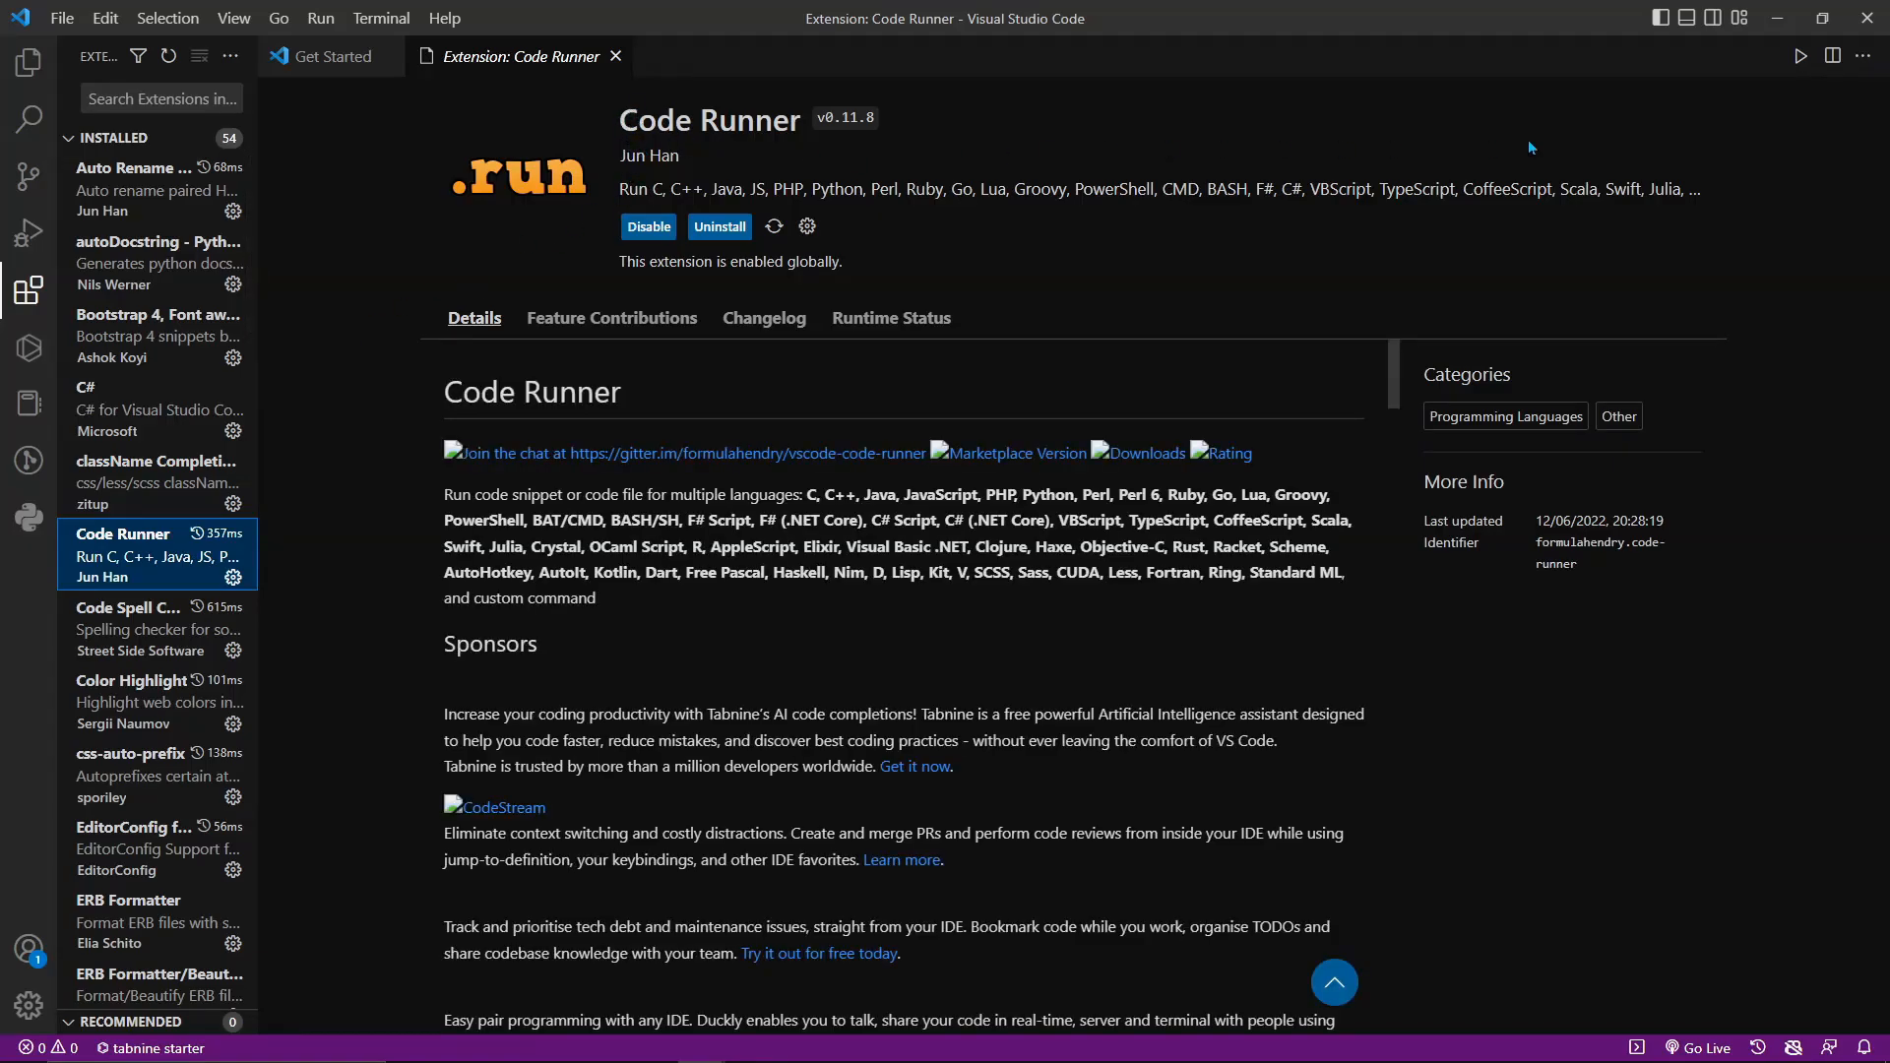
pyautogui.moveTo(695, 183)
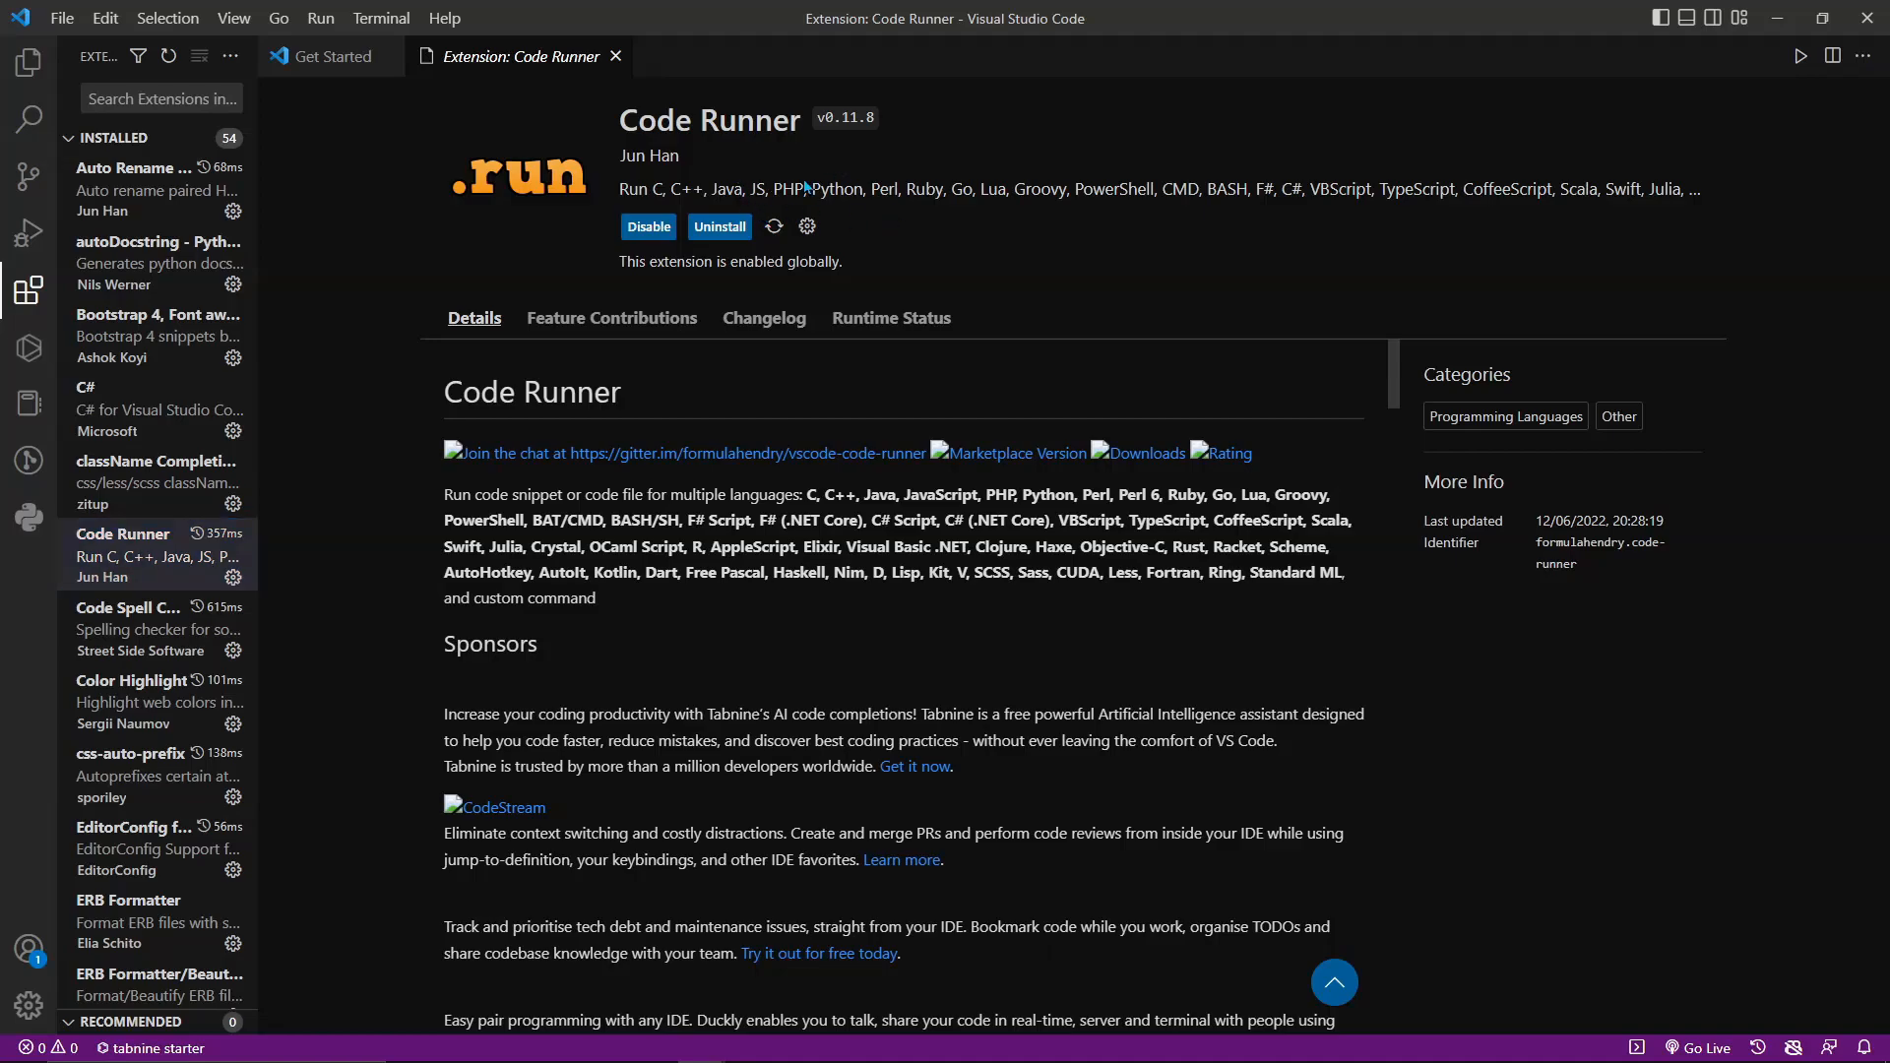
# - View Code Spell Checker's page, then Color Highlight's details page
pyautogui.click(126, 607)
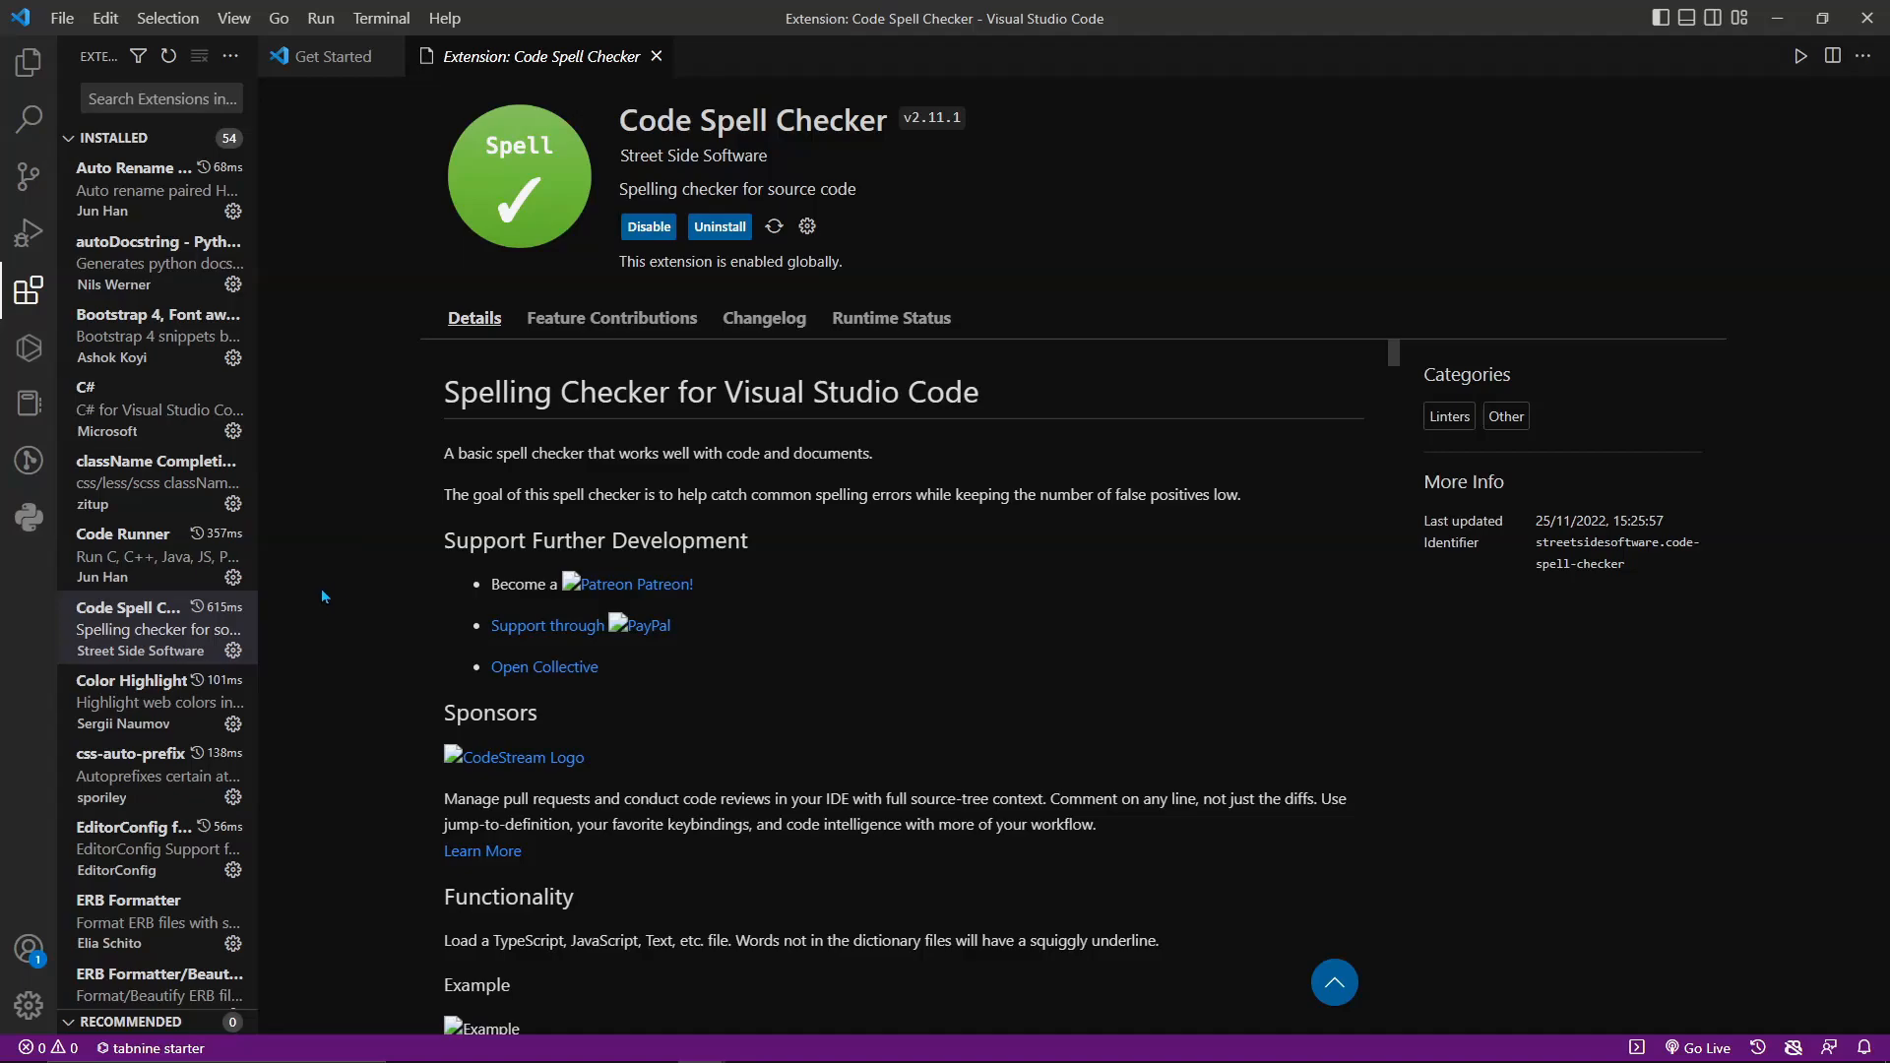
pyautogui.click(130, 679)
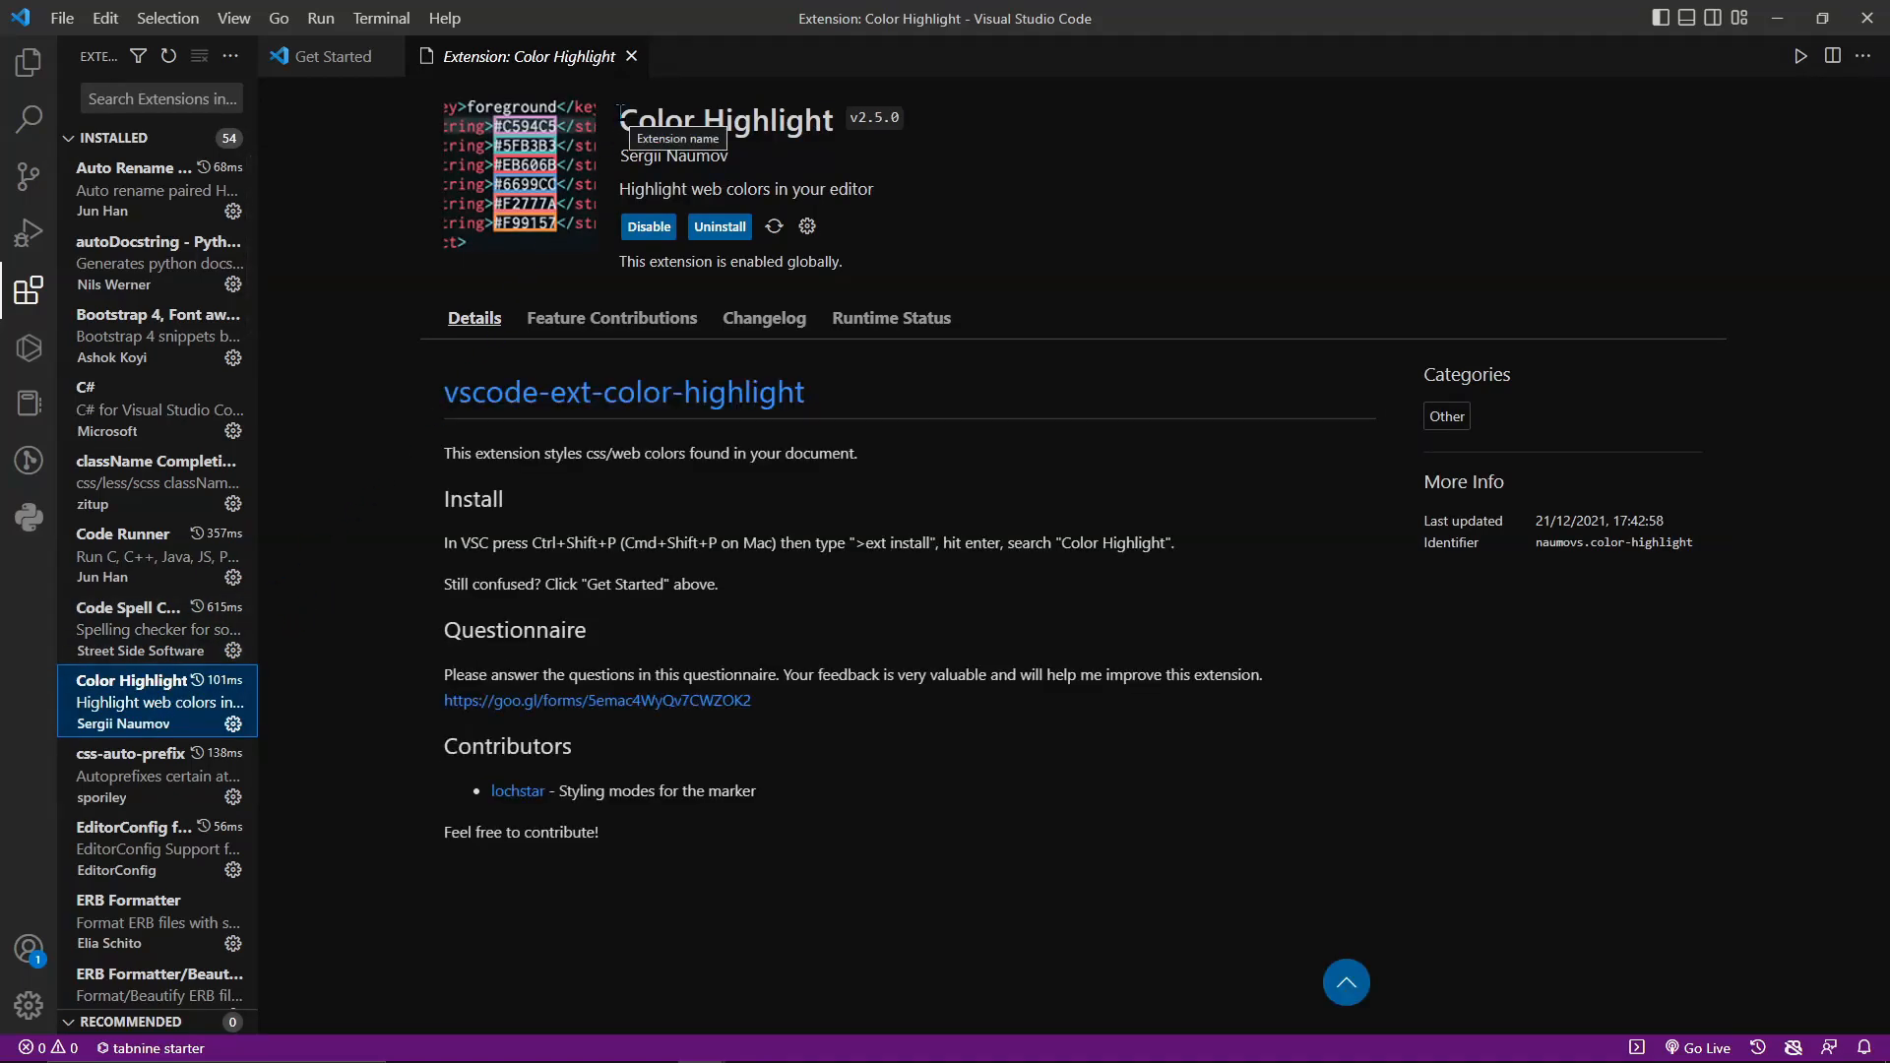
pyautogui.moveTo(153, 675)
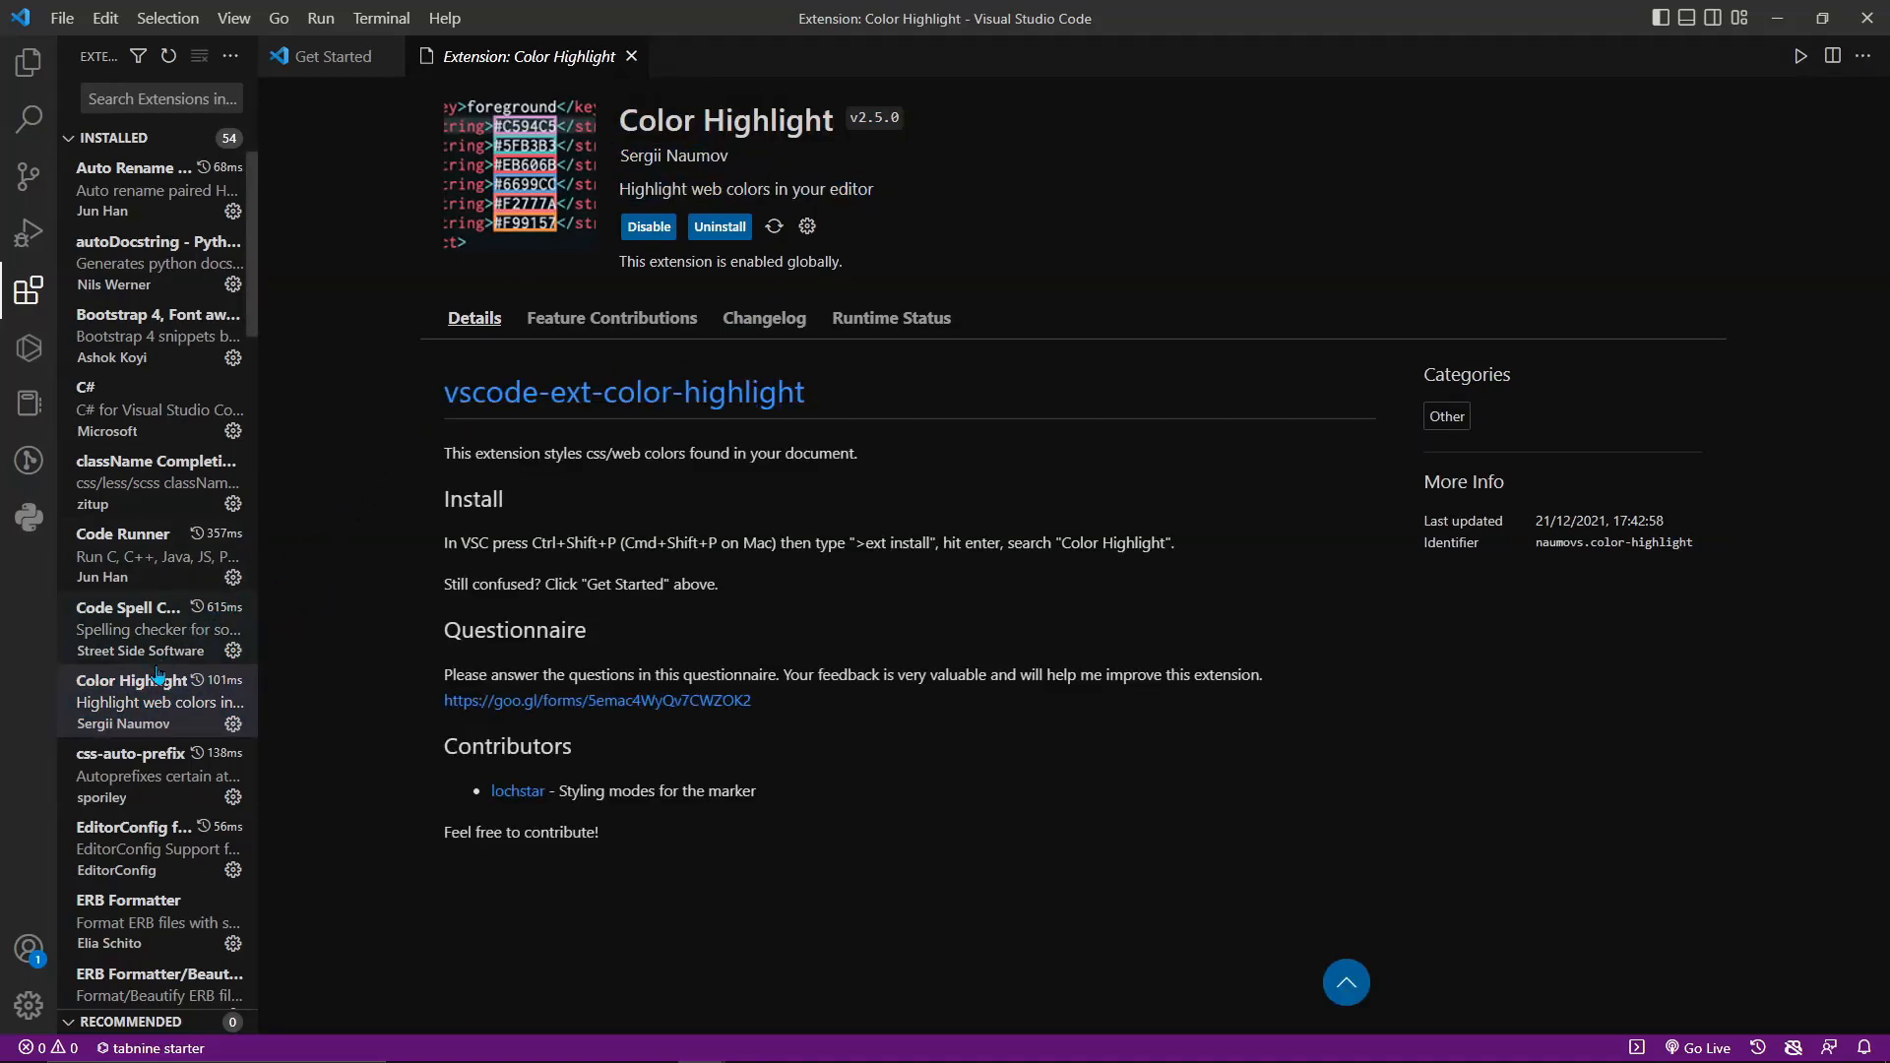
# - View css-auto-prefix's page, then EditorConfig for VS Code's details page
pyautogui.click(158, 752)
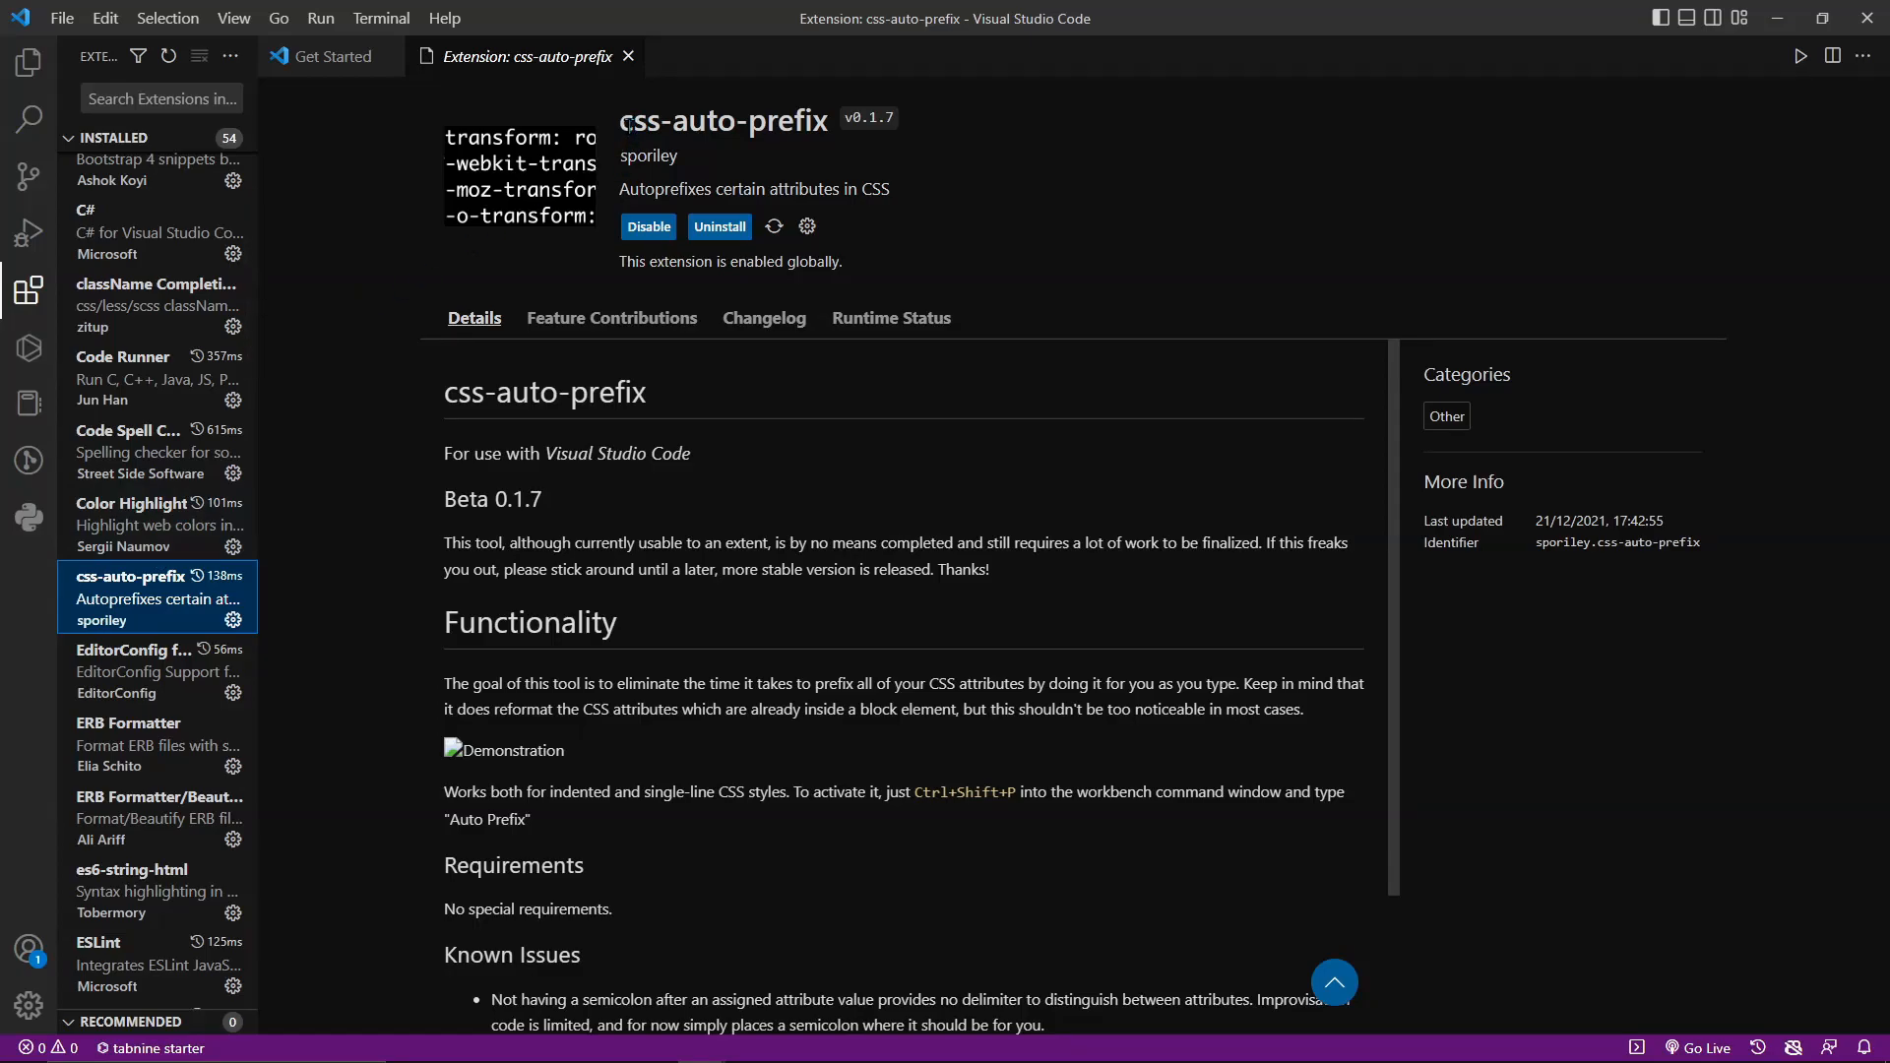
pyautogui.moveTo(445, 417)
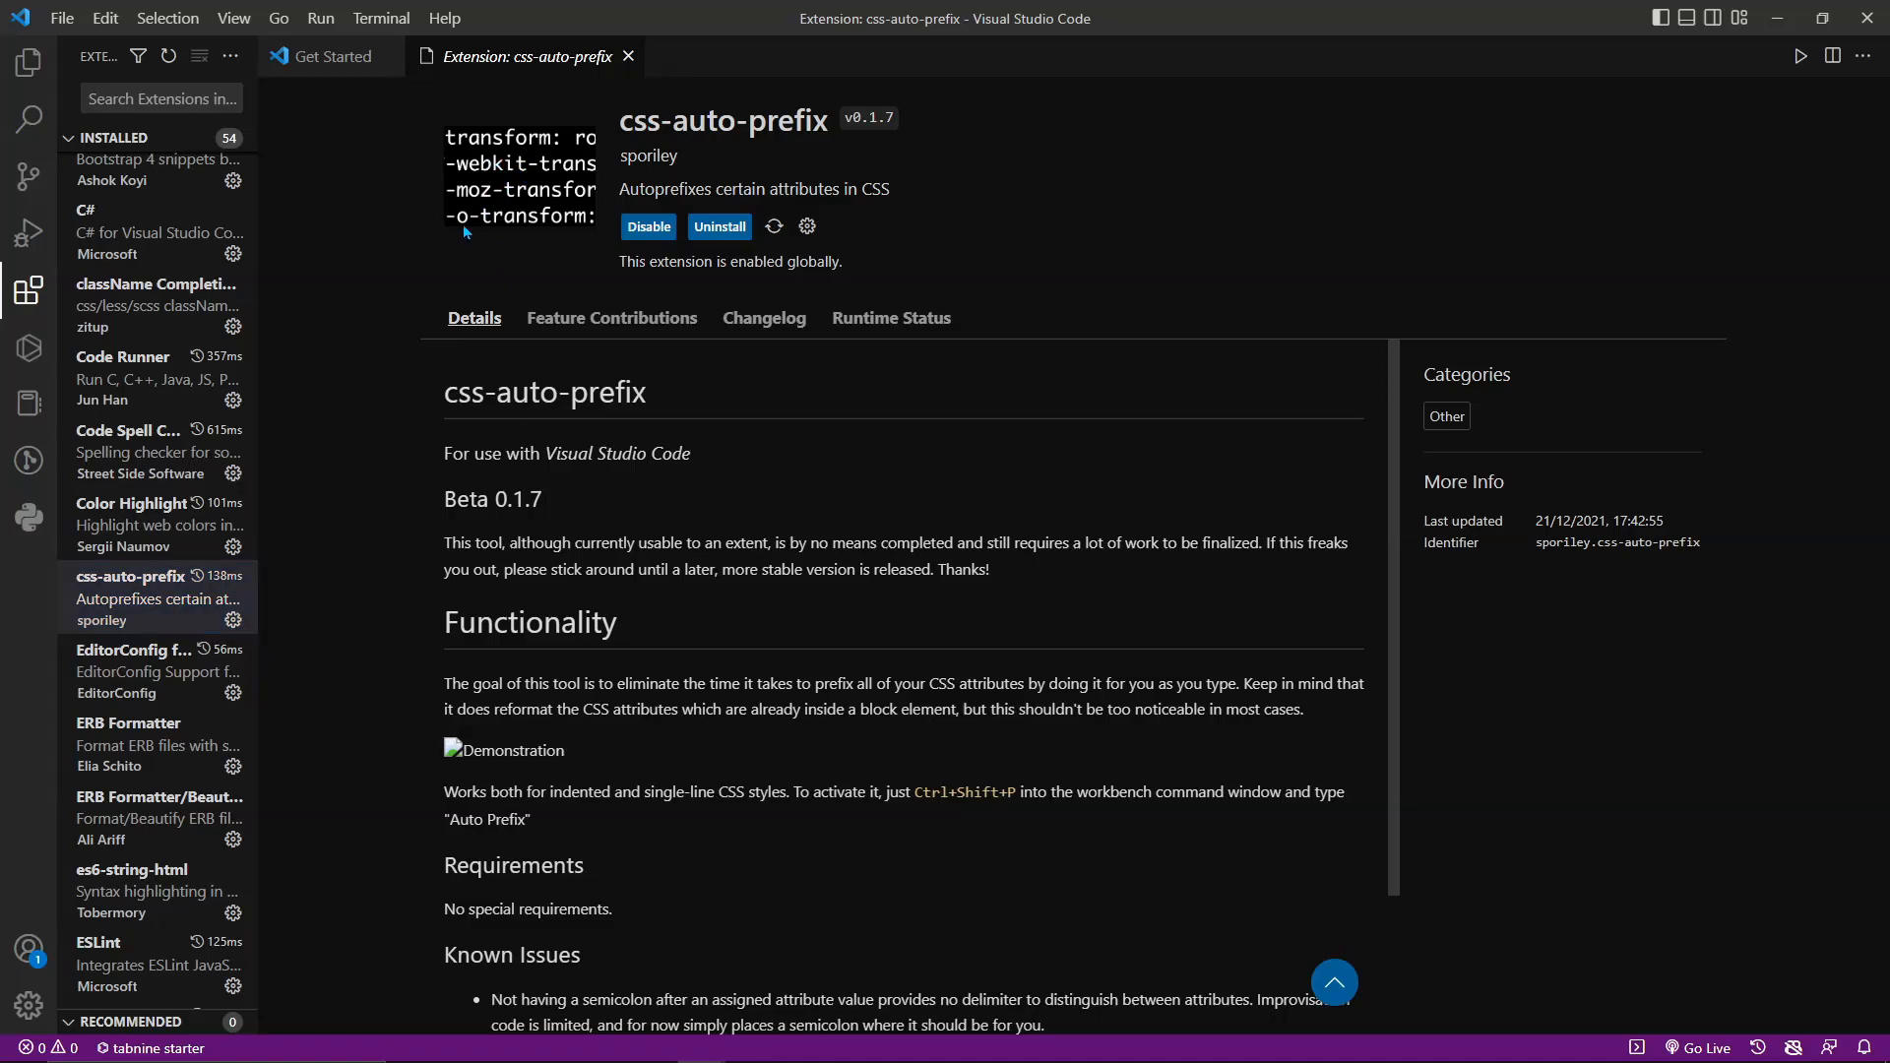
pyautogui.moveTo(764, 317)
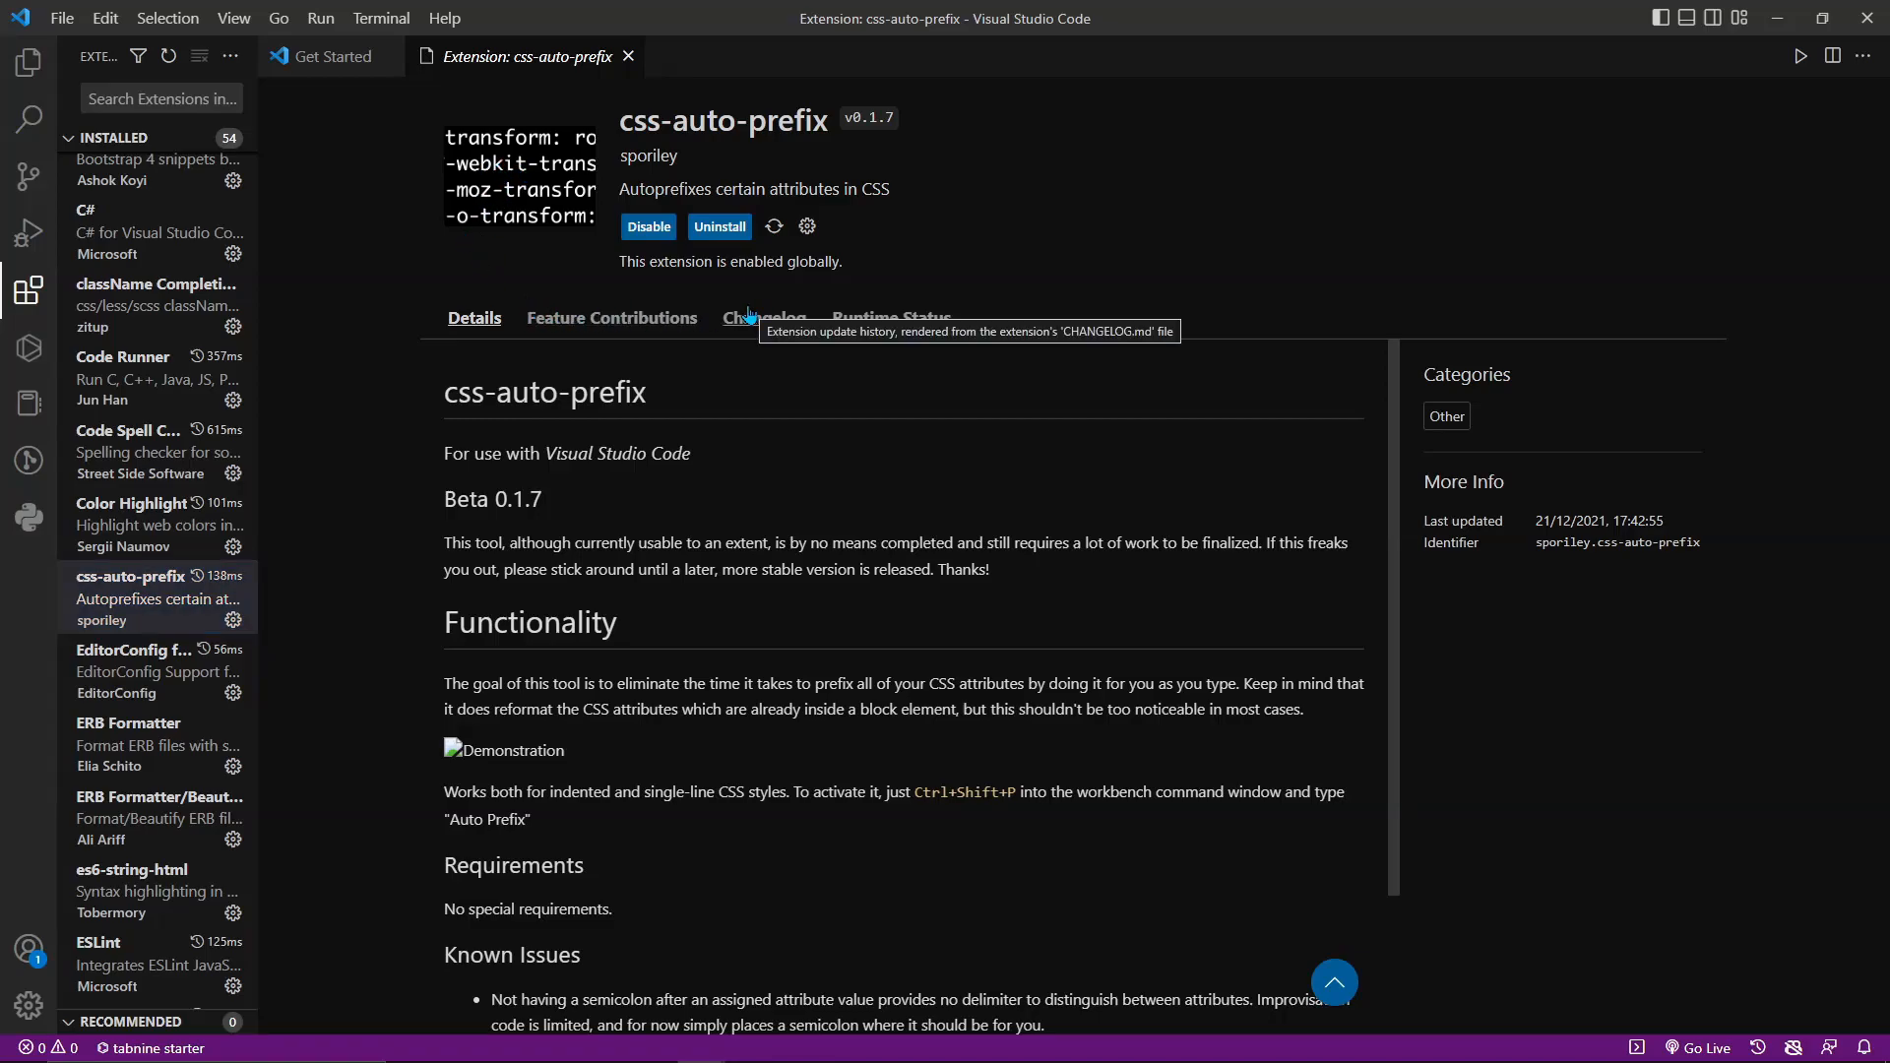
pyautogui.click(157, 671)
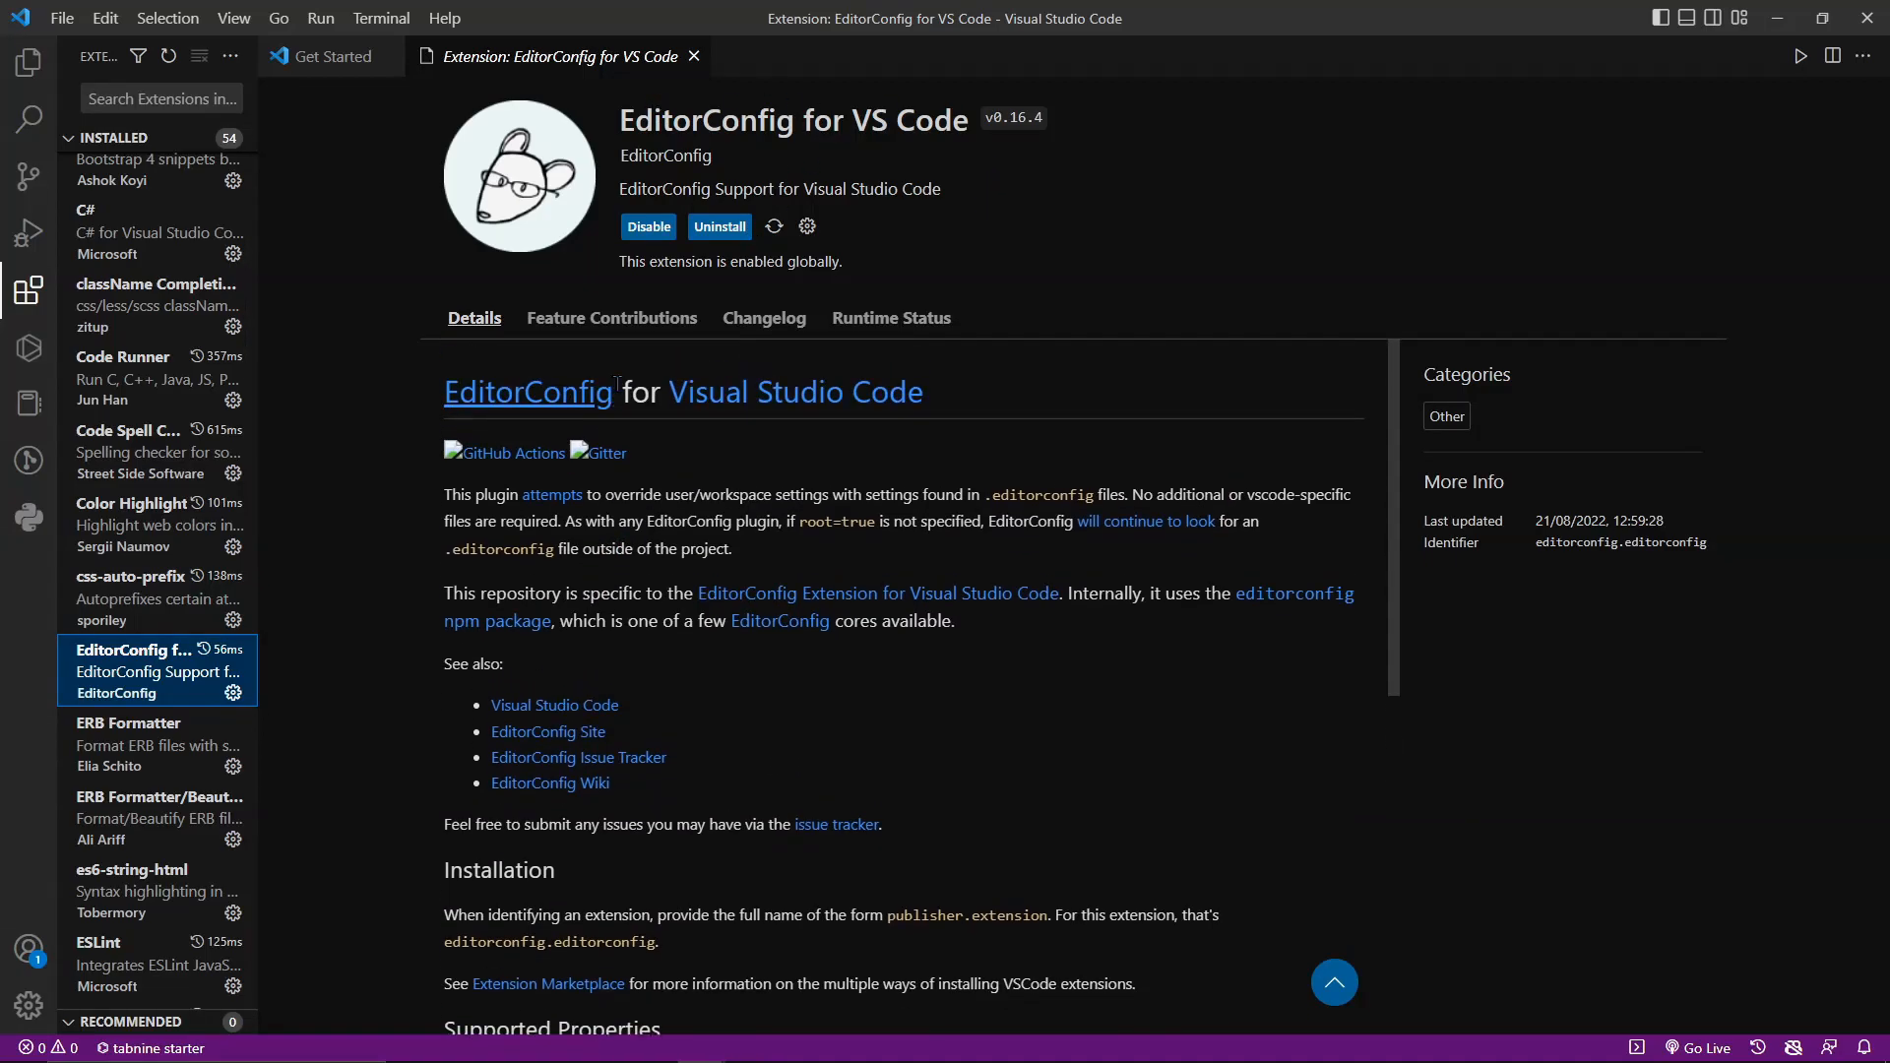
pyautogui.moveTo(324, 673)
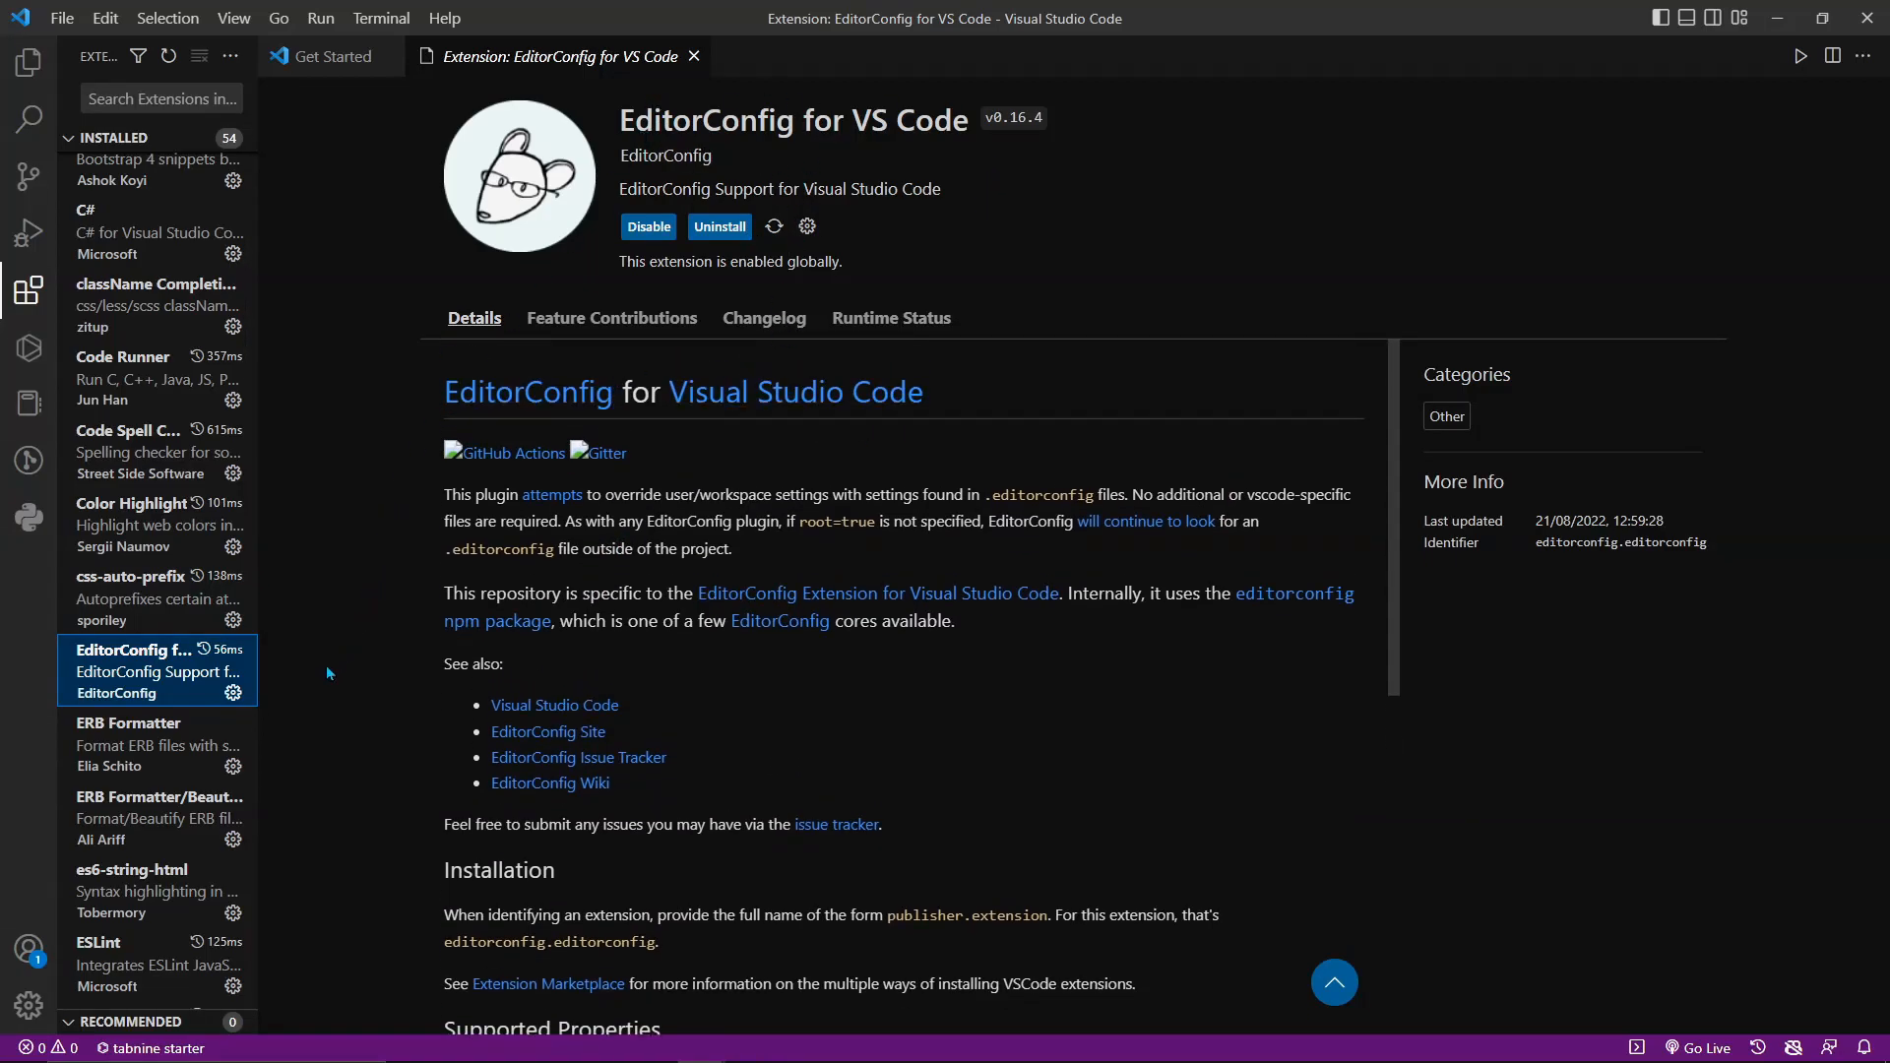
# - Review ERB Formatter, then start Open Folder from Explorer and enter the GitHub folder
pyautogui.click(132, 722)
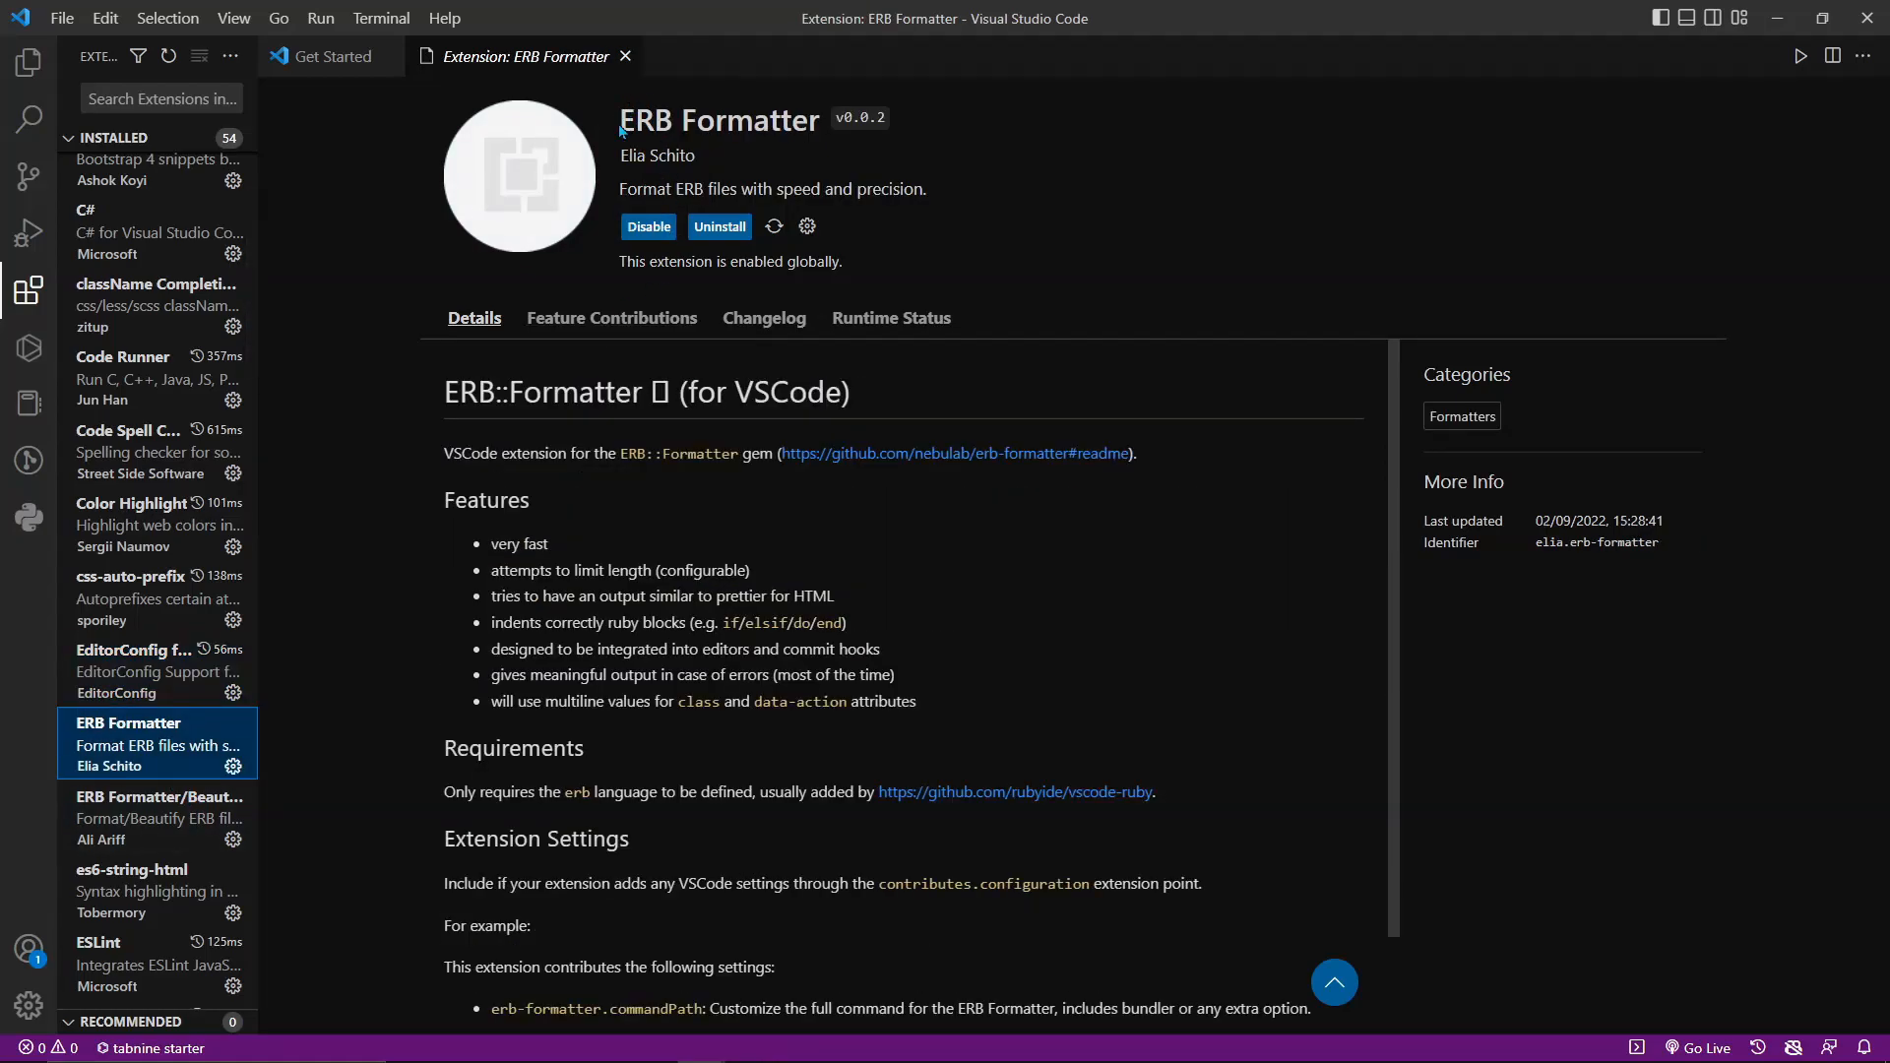
pyautogui.moveTo(528, 250)
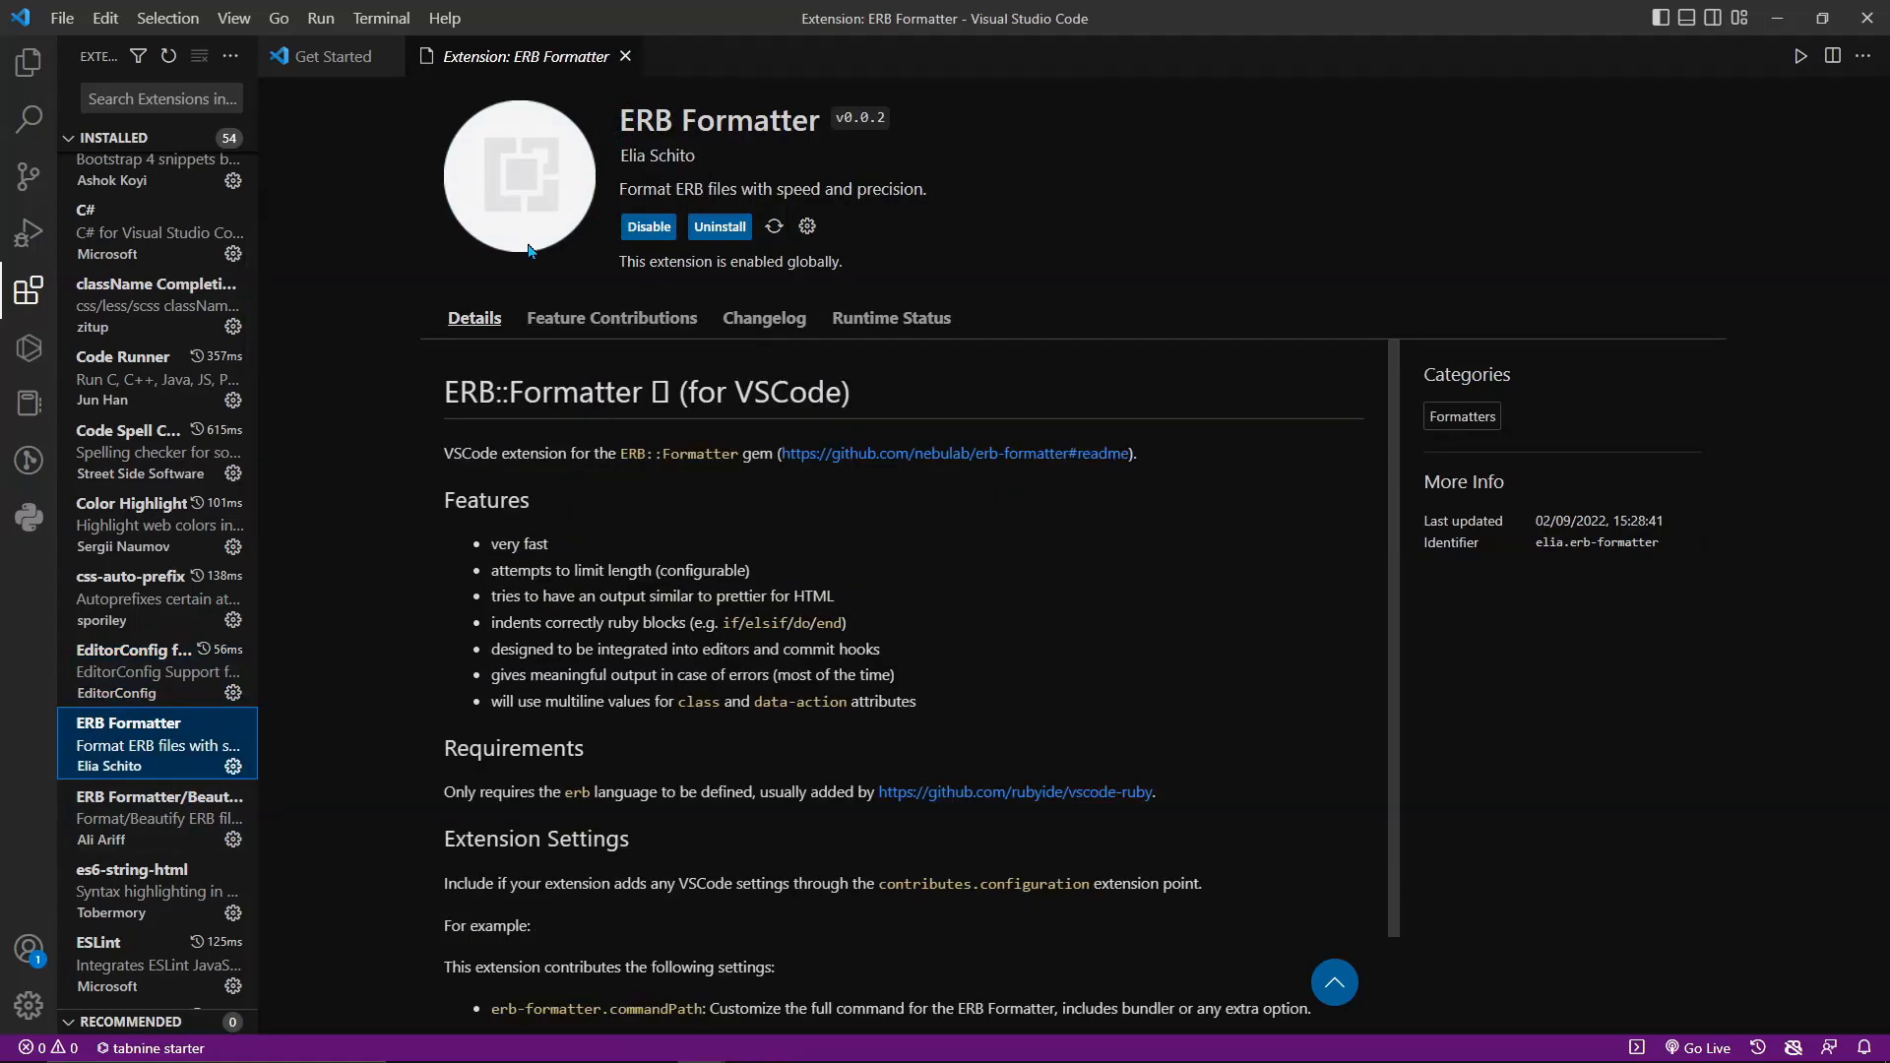
pyautogui.moveTo(720, 289)
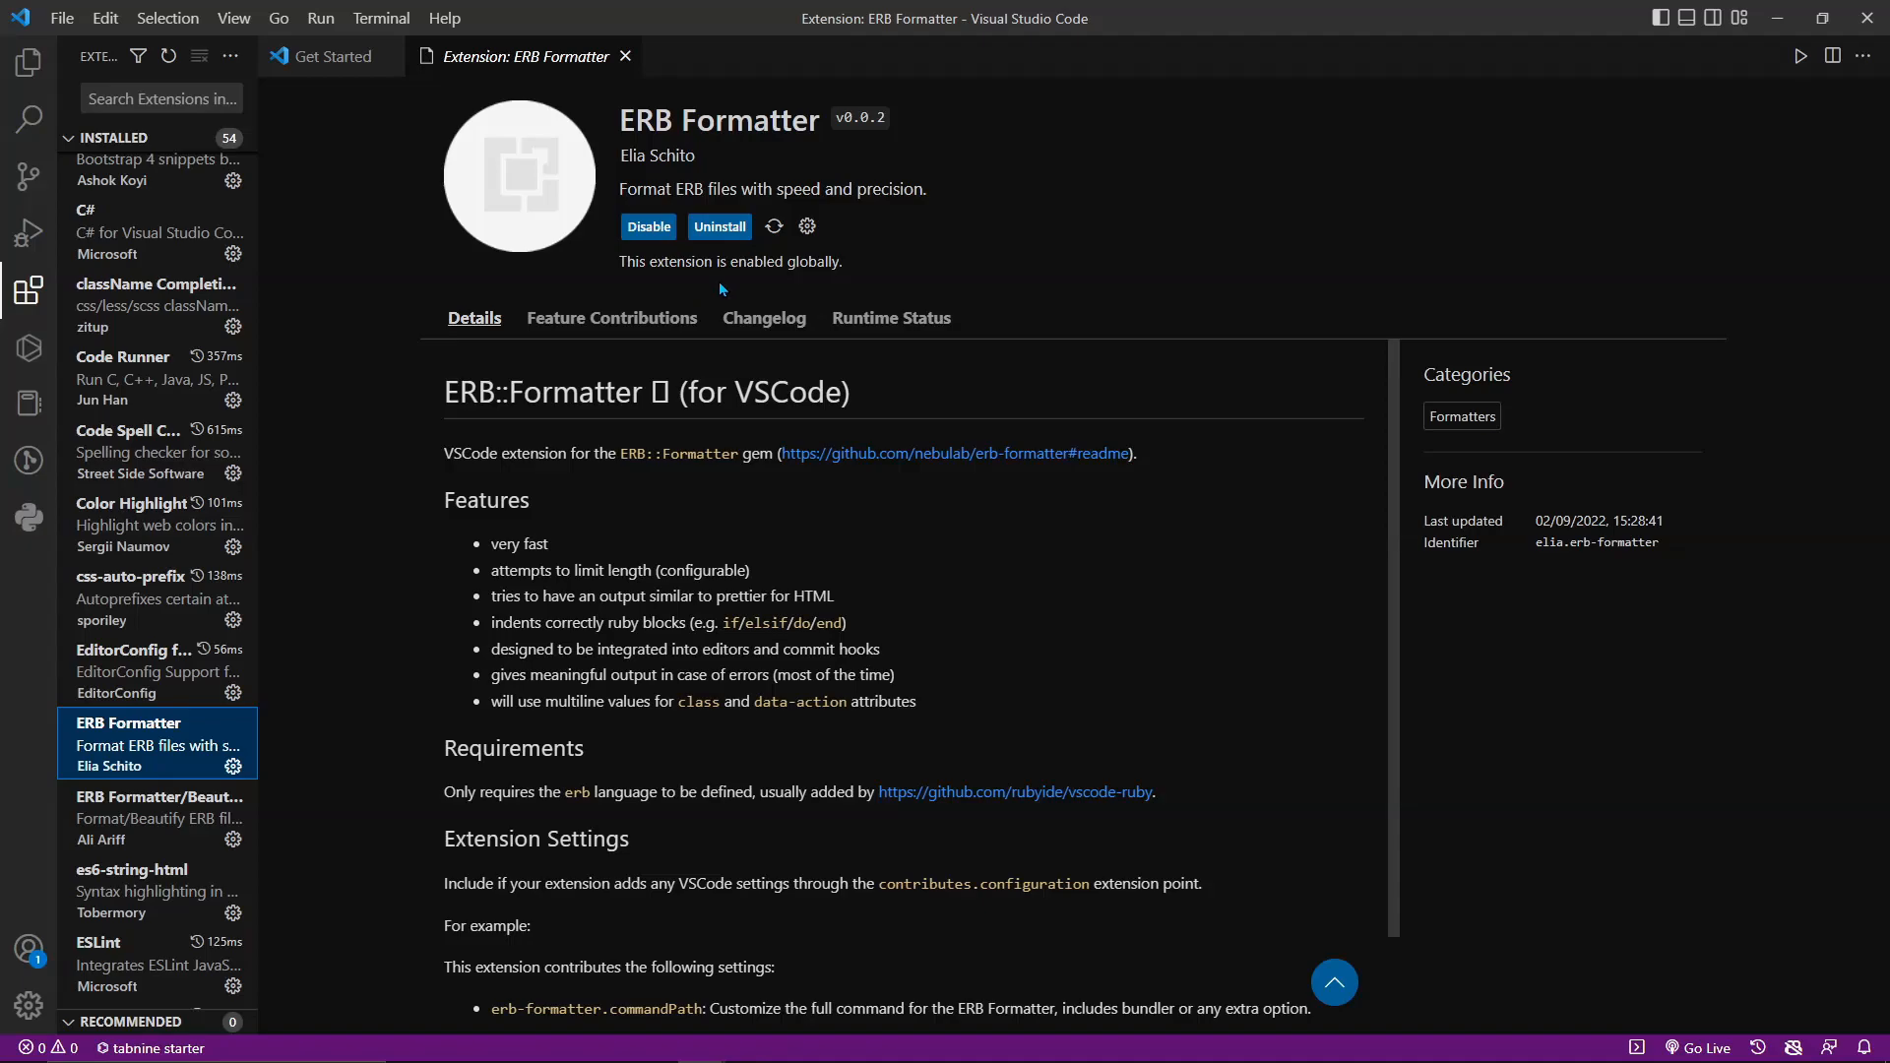
pyautogui.moveTo(568, 226)
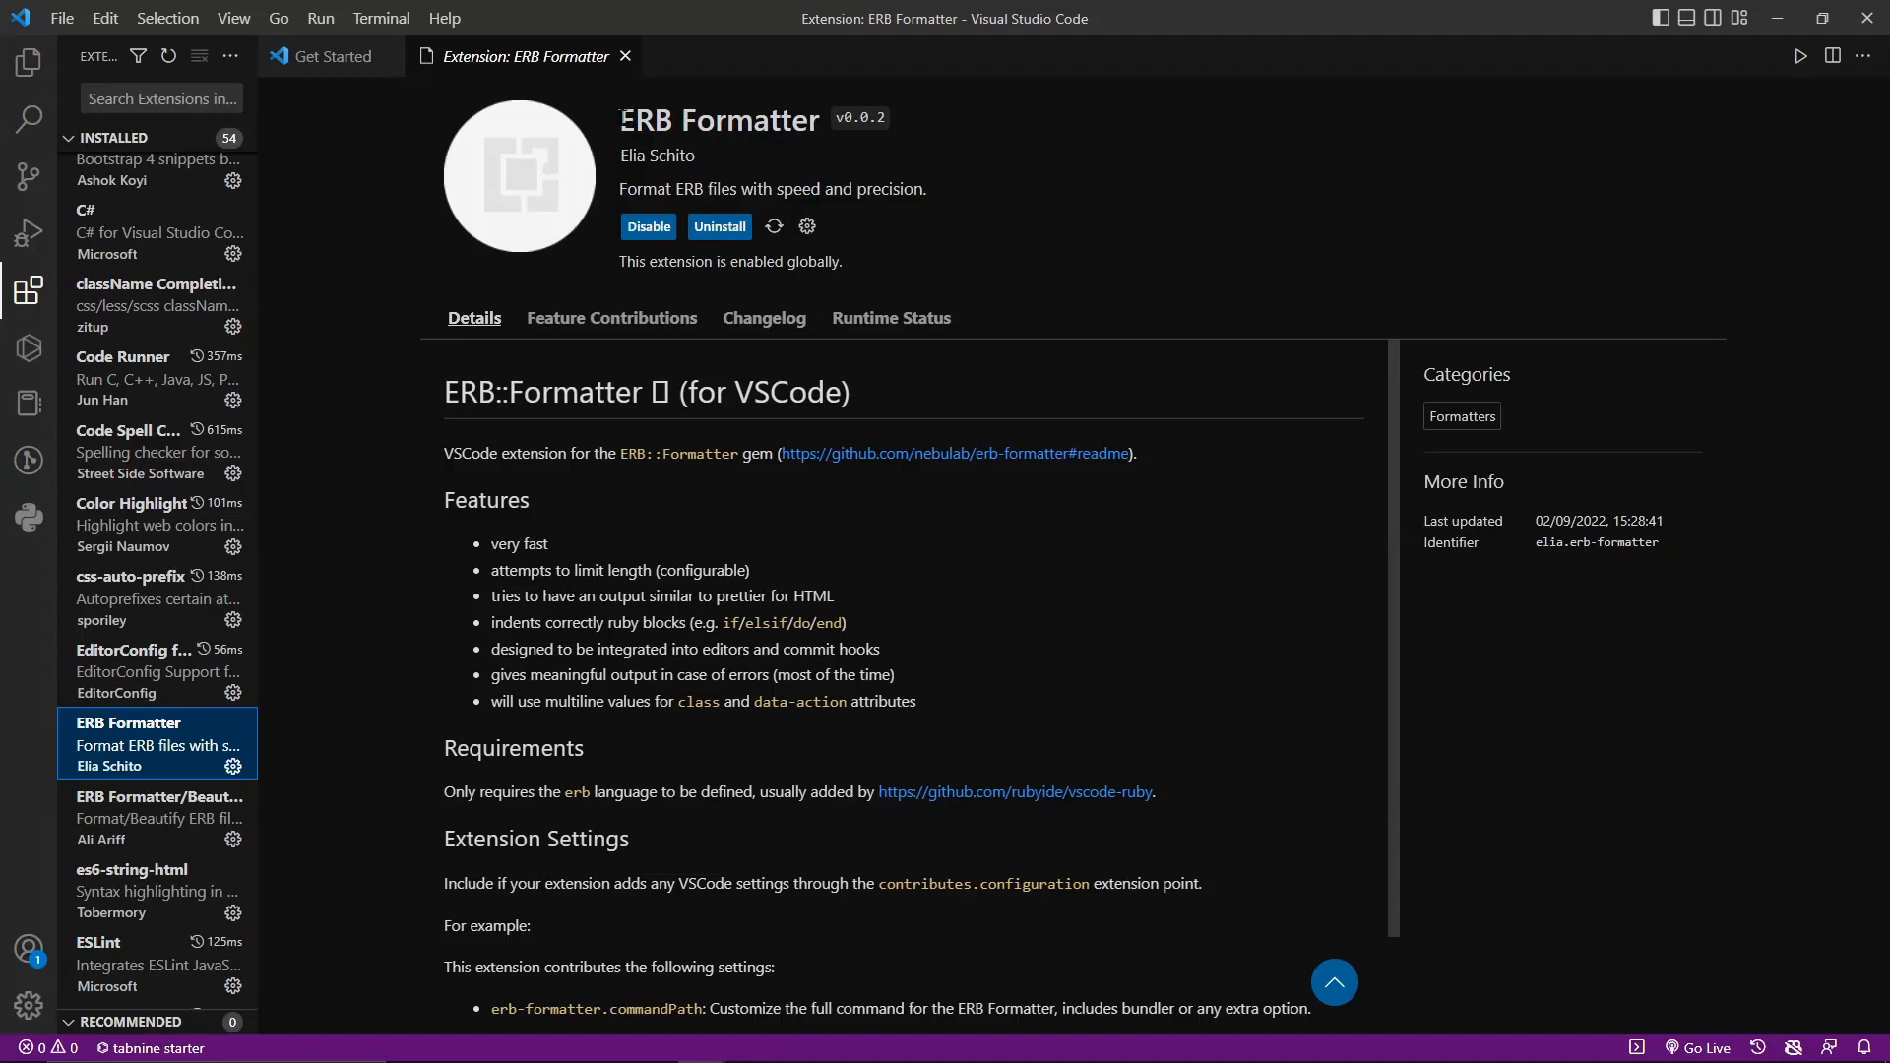
pyautogui.moveTo(506, 166)
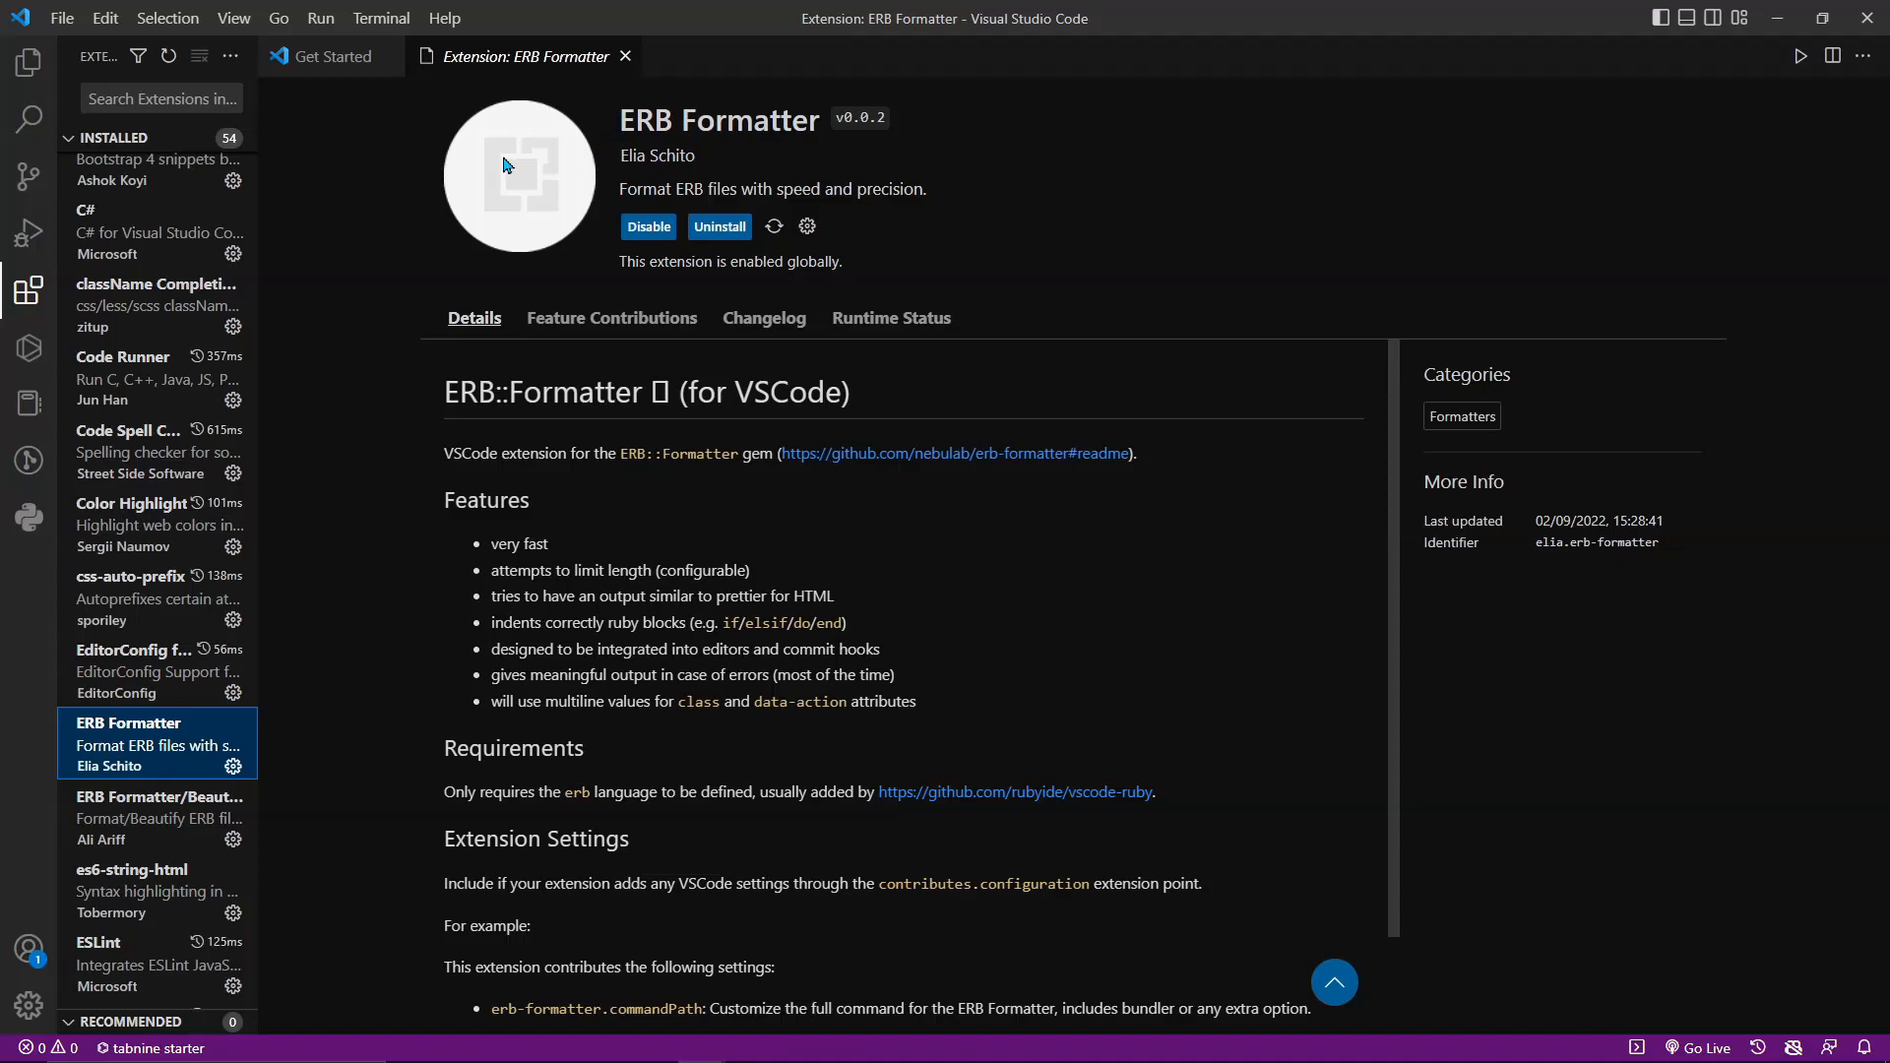
pyautogui.click(27, 63)
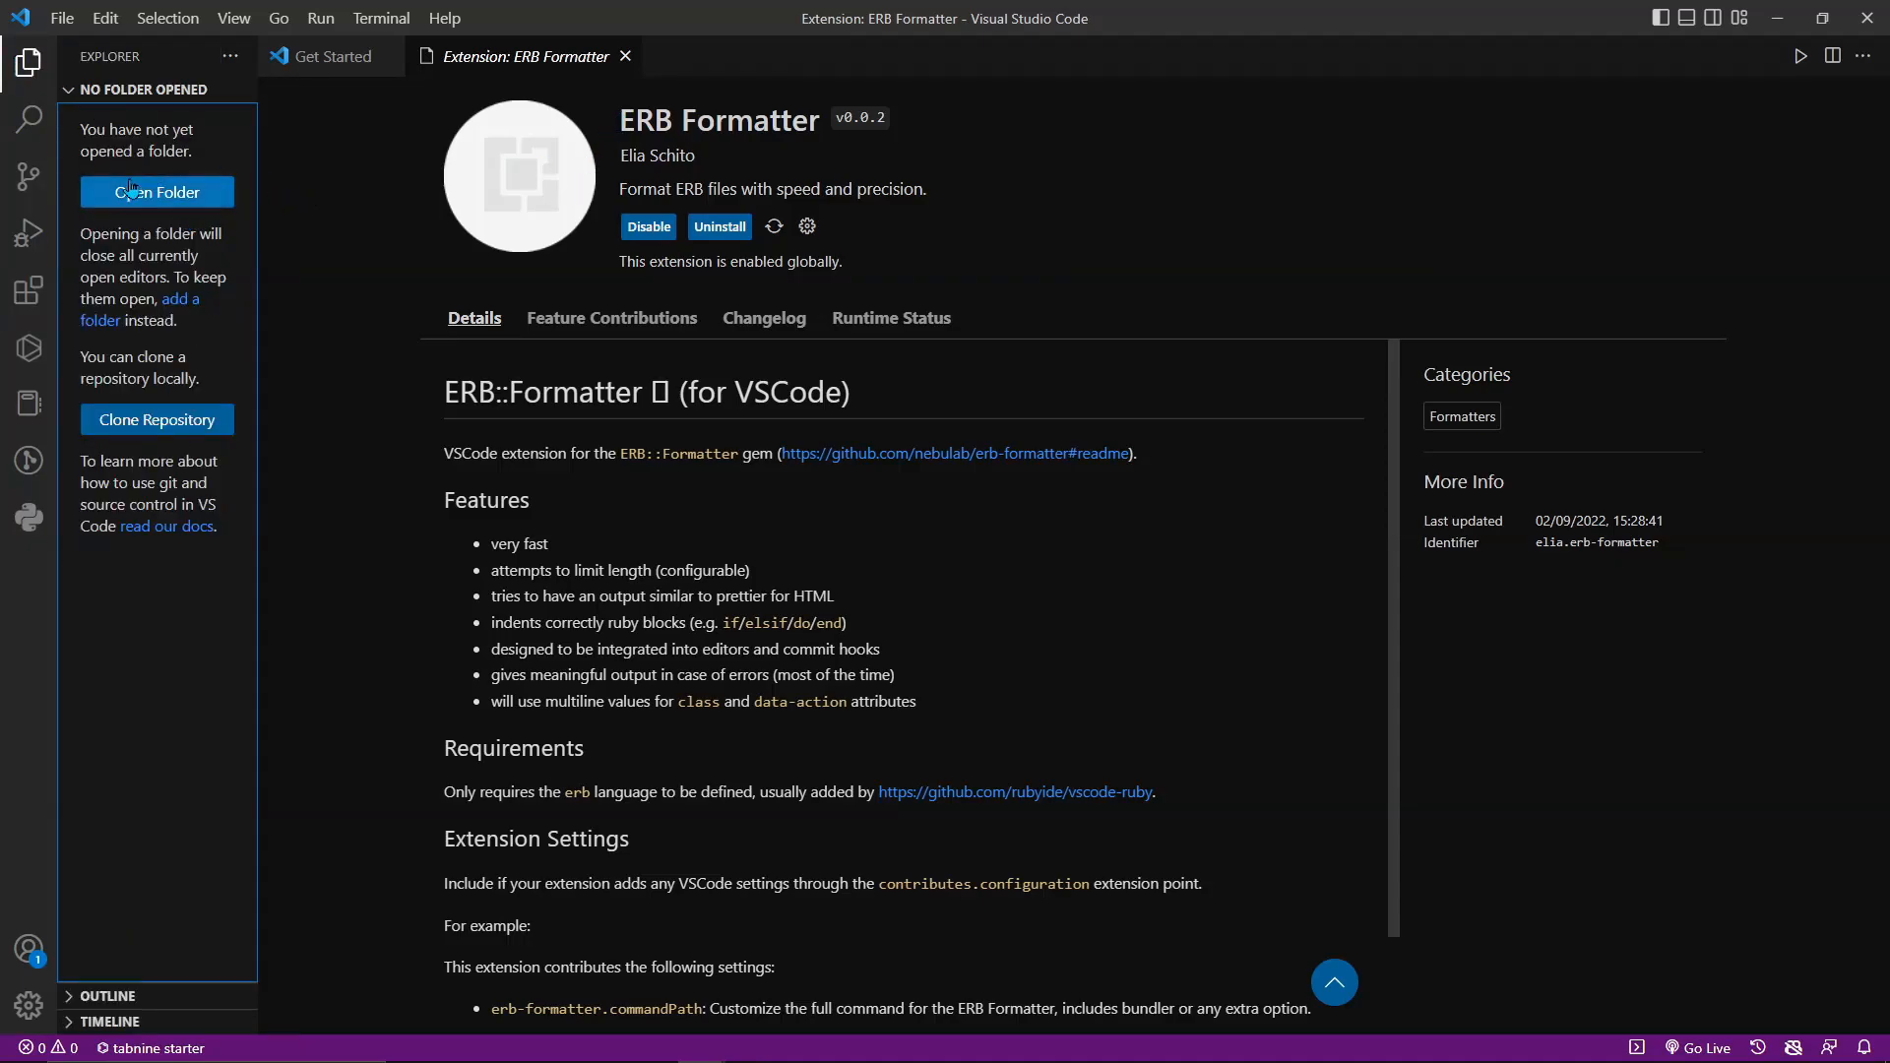
pyautogui.click(157, 191)
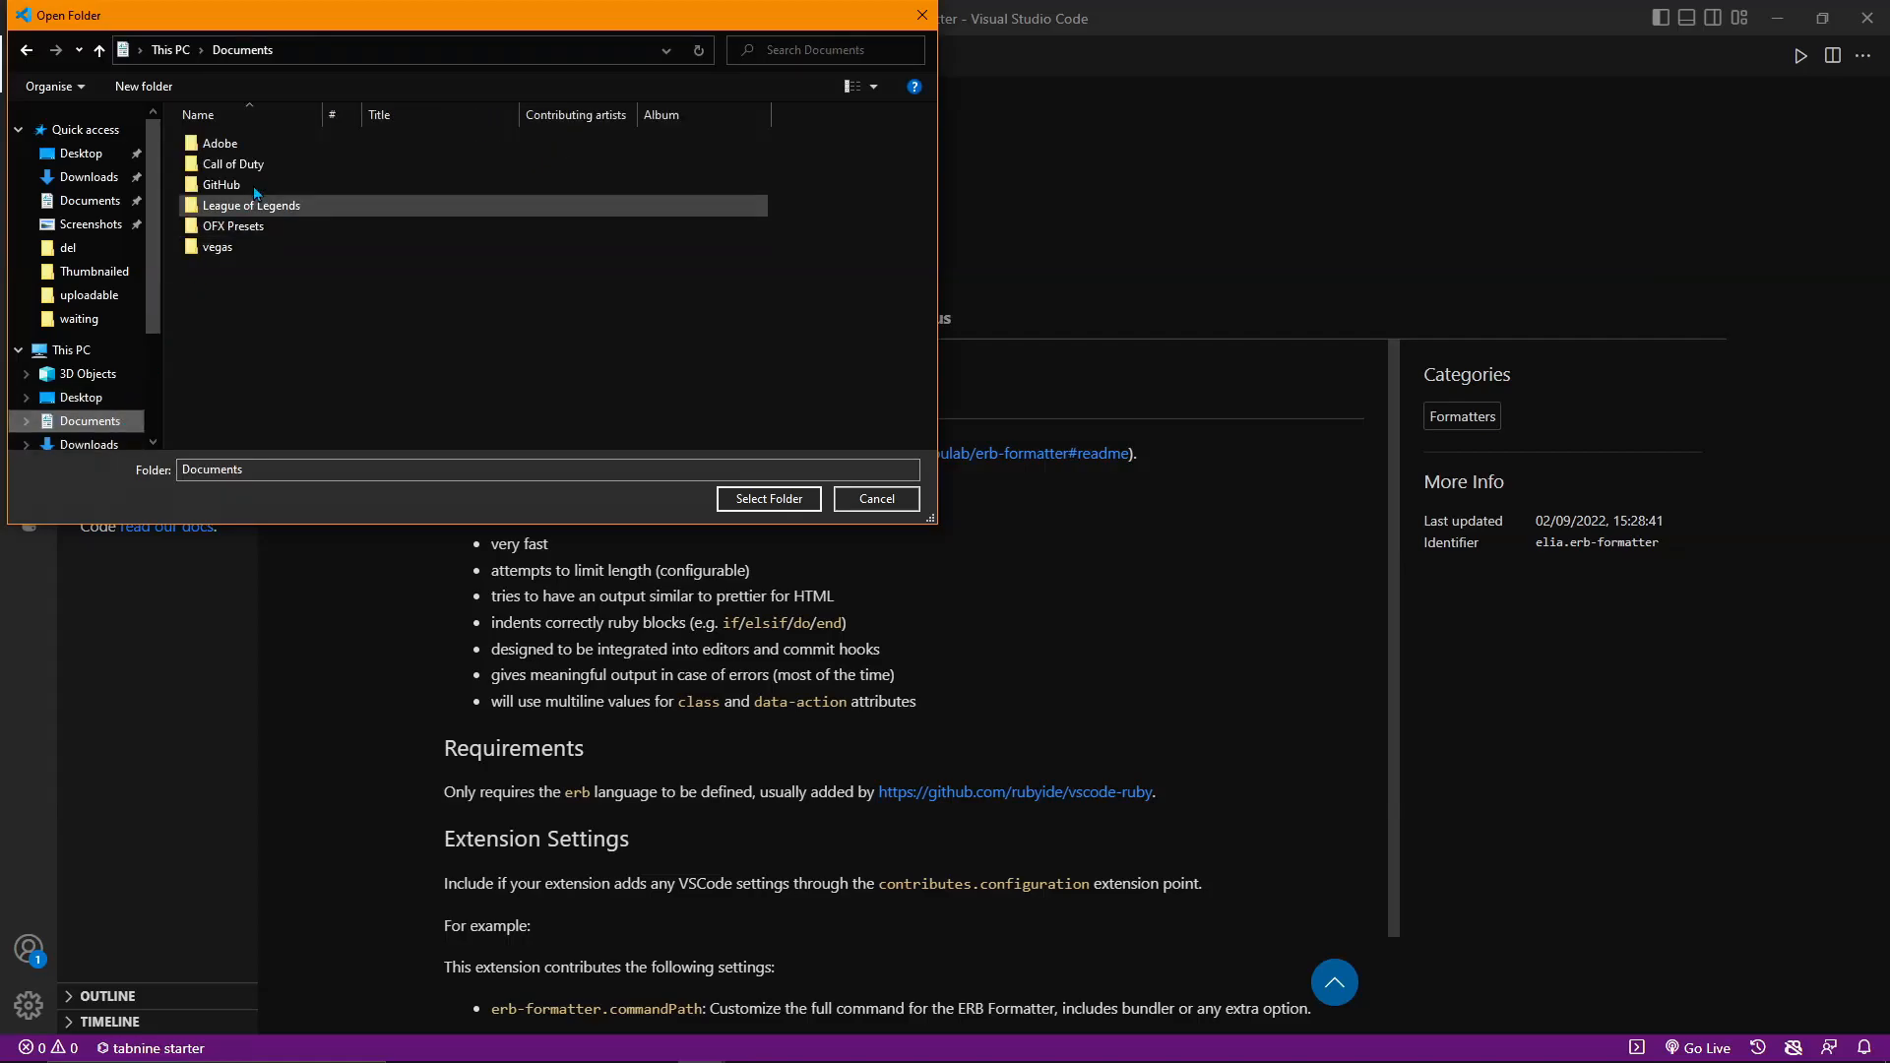
pyautogui.doubleClick(222, 185)
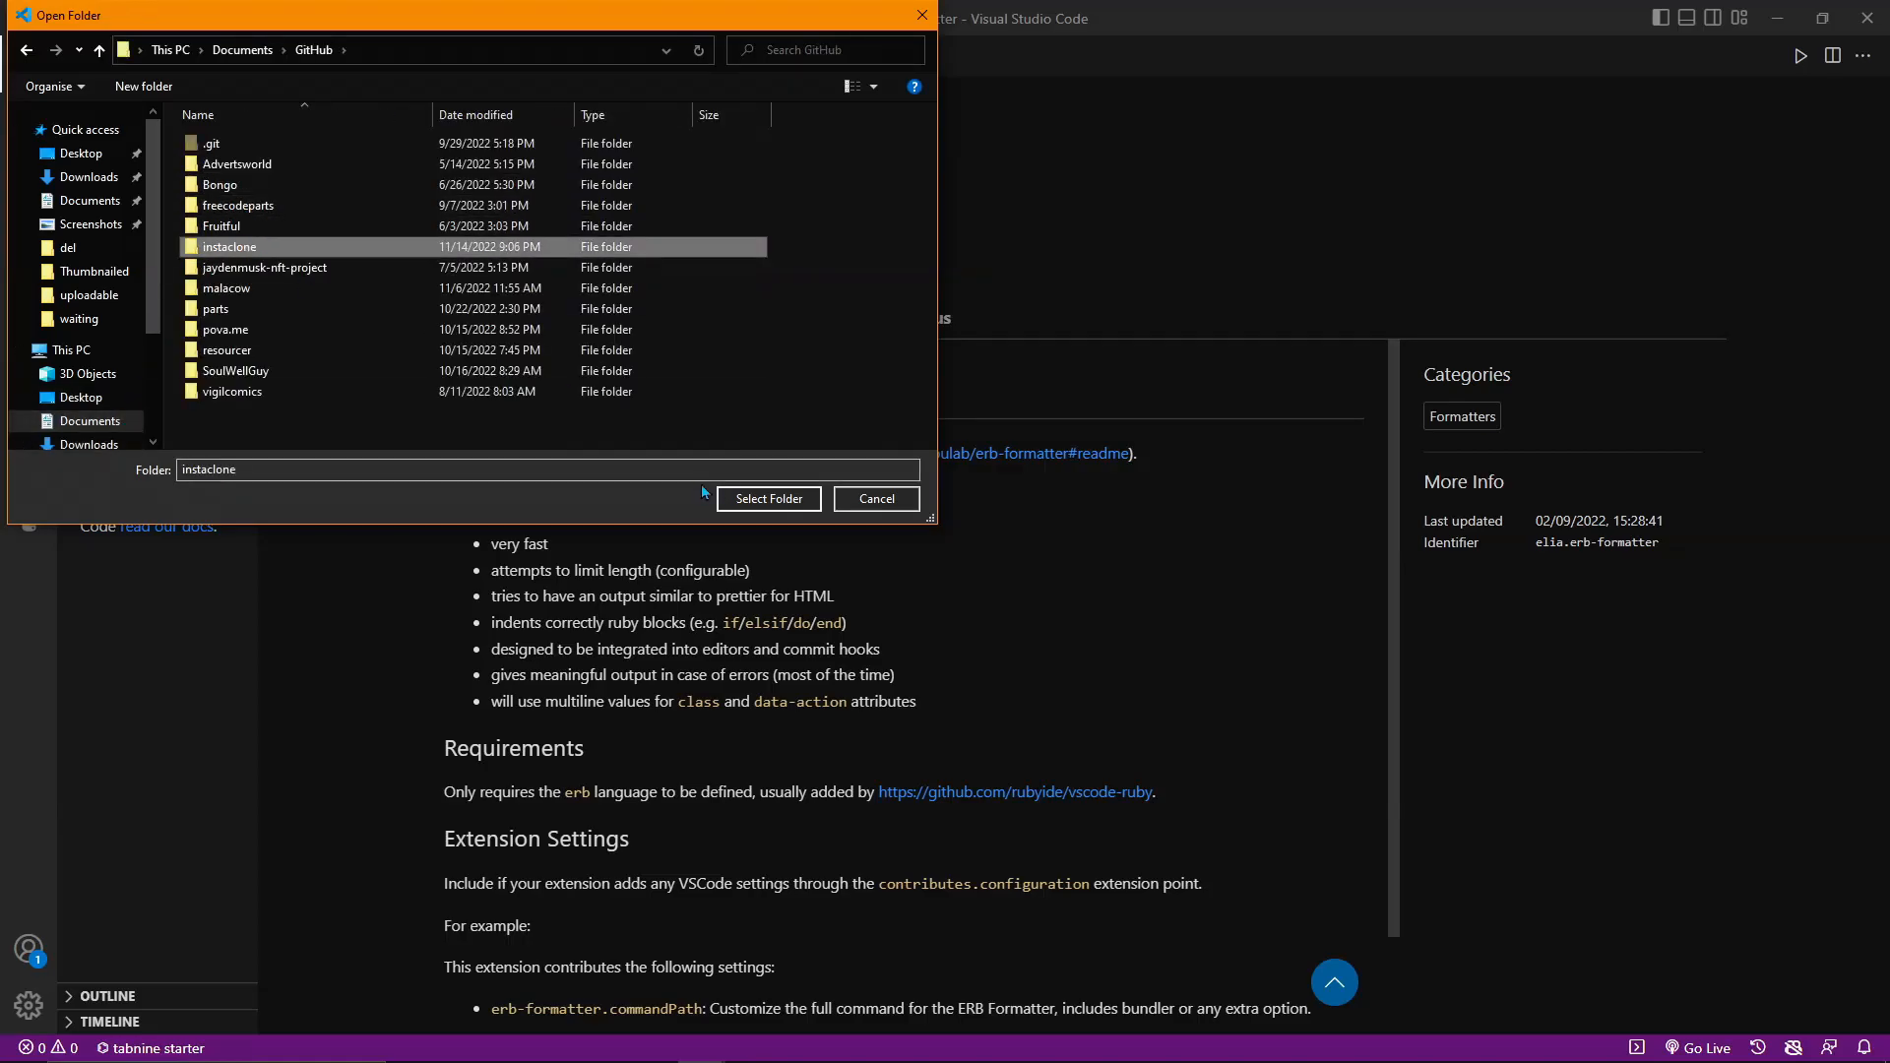
# - Open the instaclone folder as workspace, showing posts index.html.erb with selection cleared
pyautogui.click(768, 498)
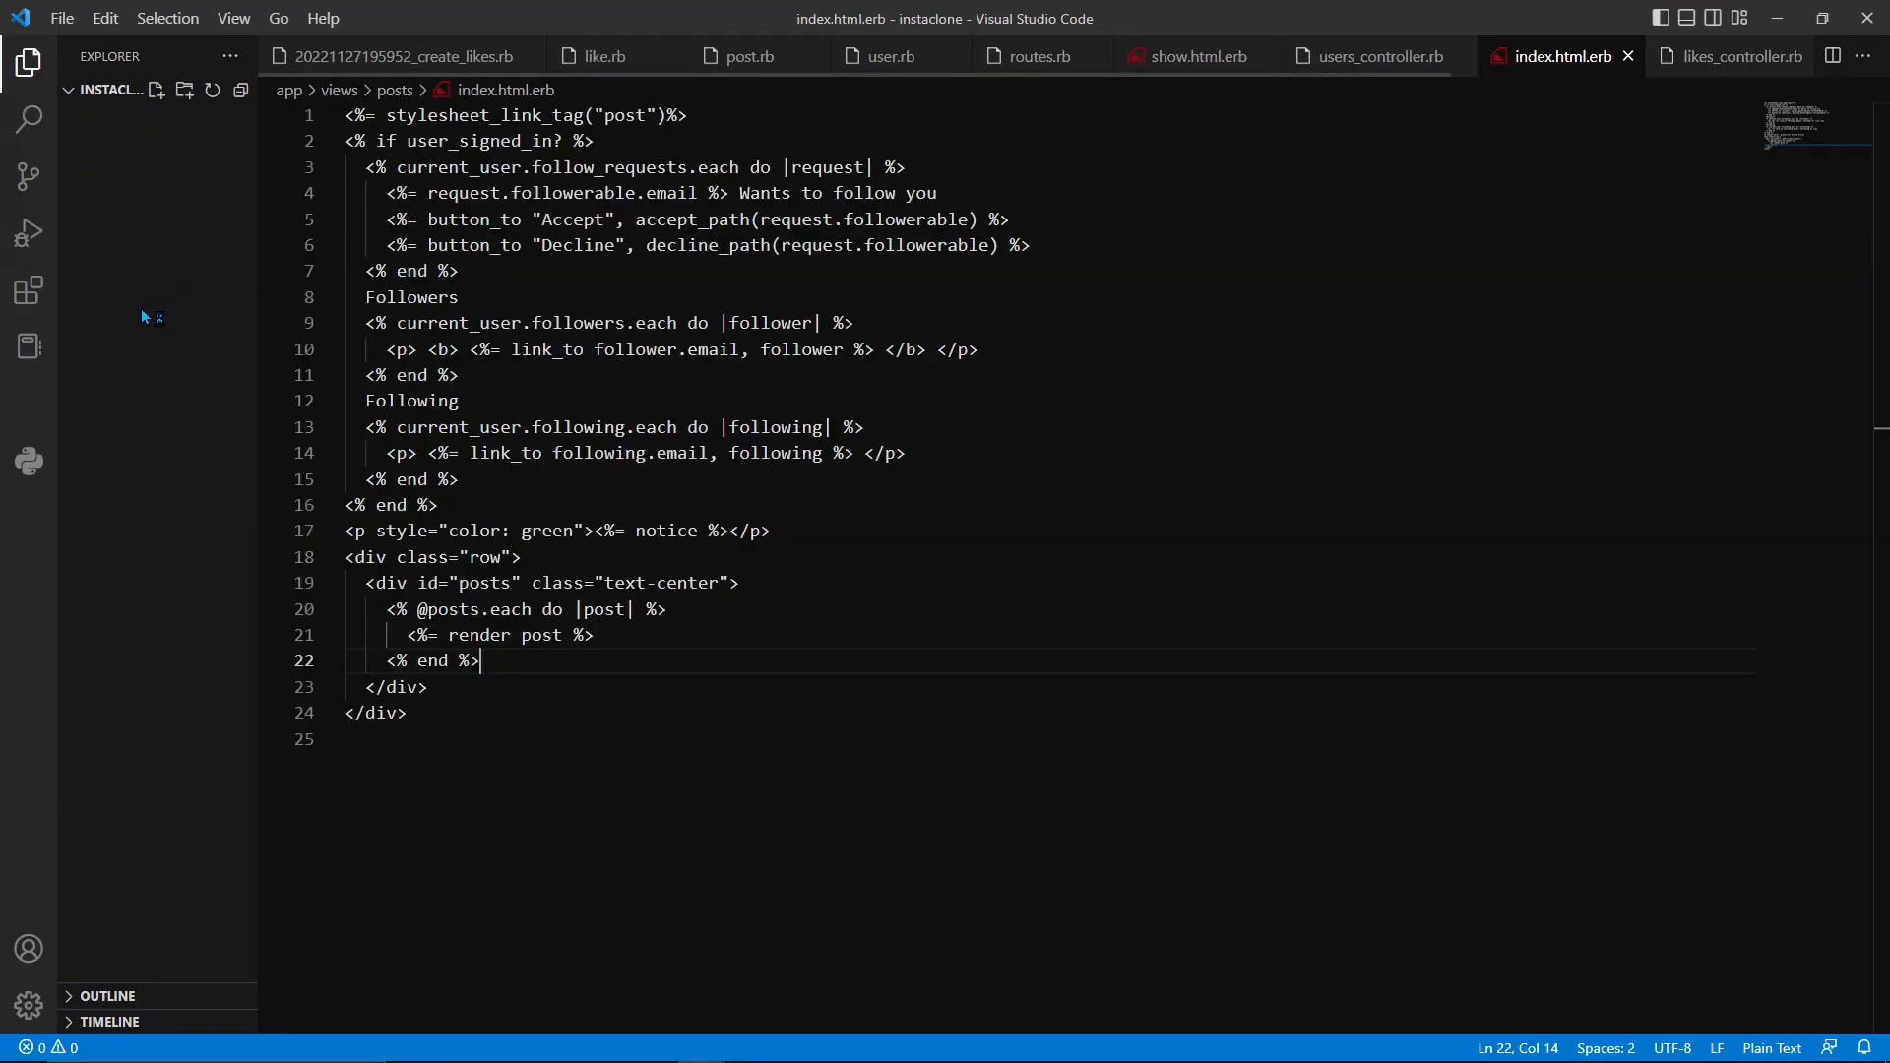
pyautogui.press('ctrl+a')
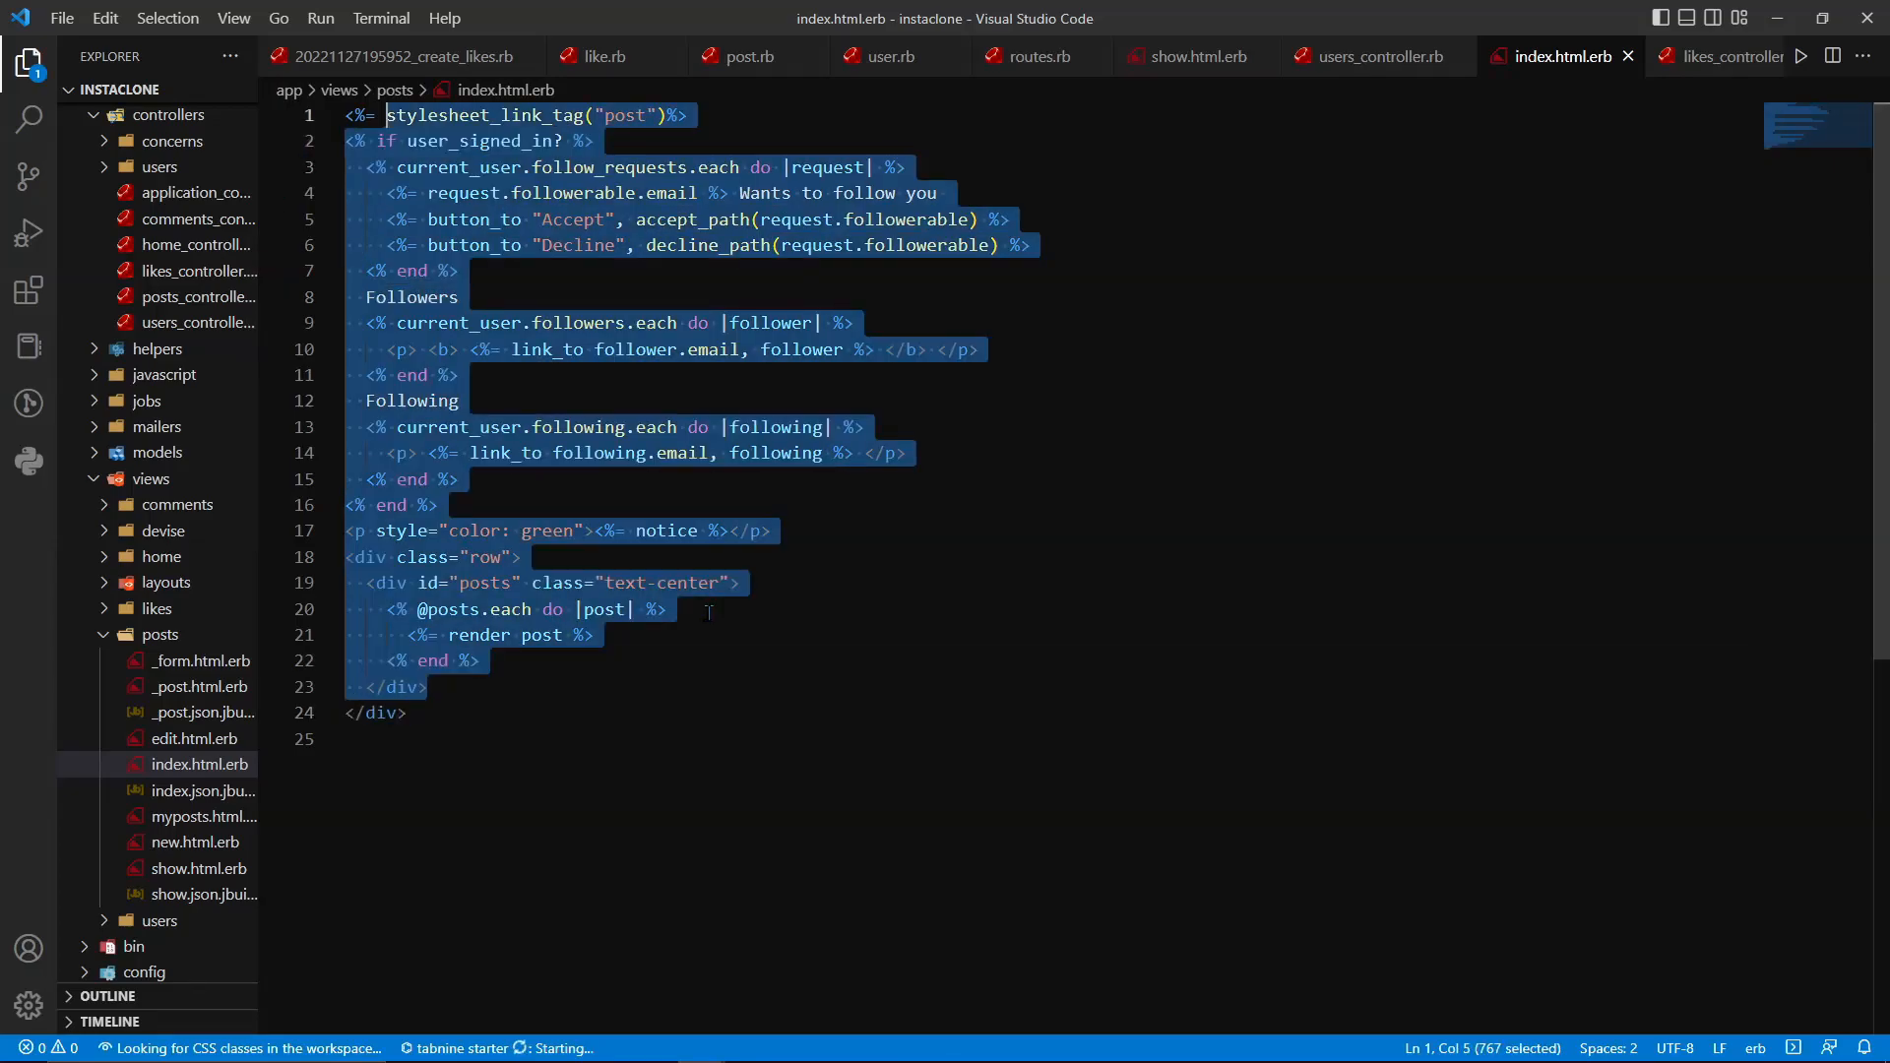
pyautogui.click(518, 245)
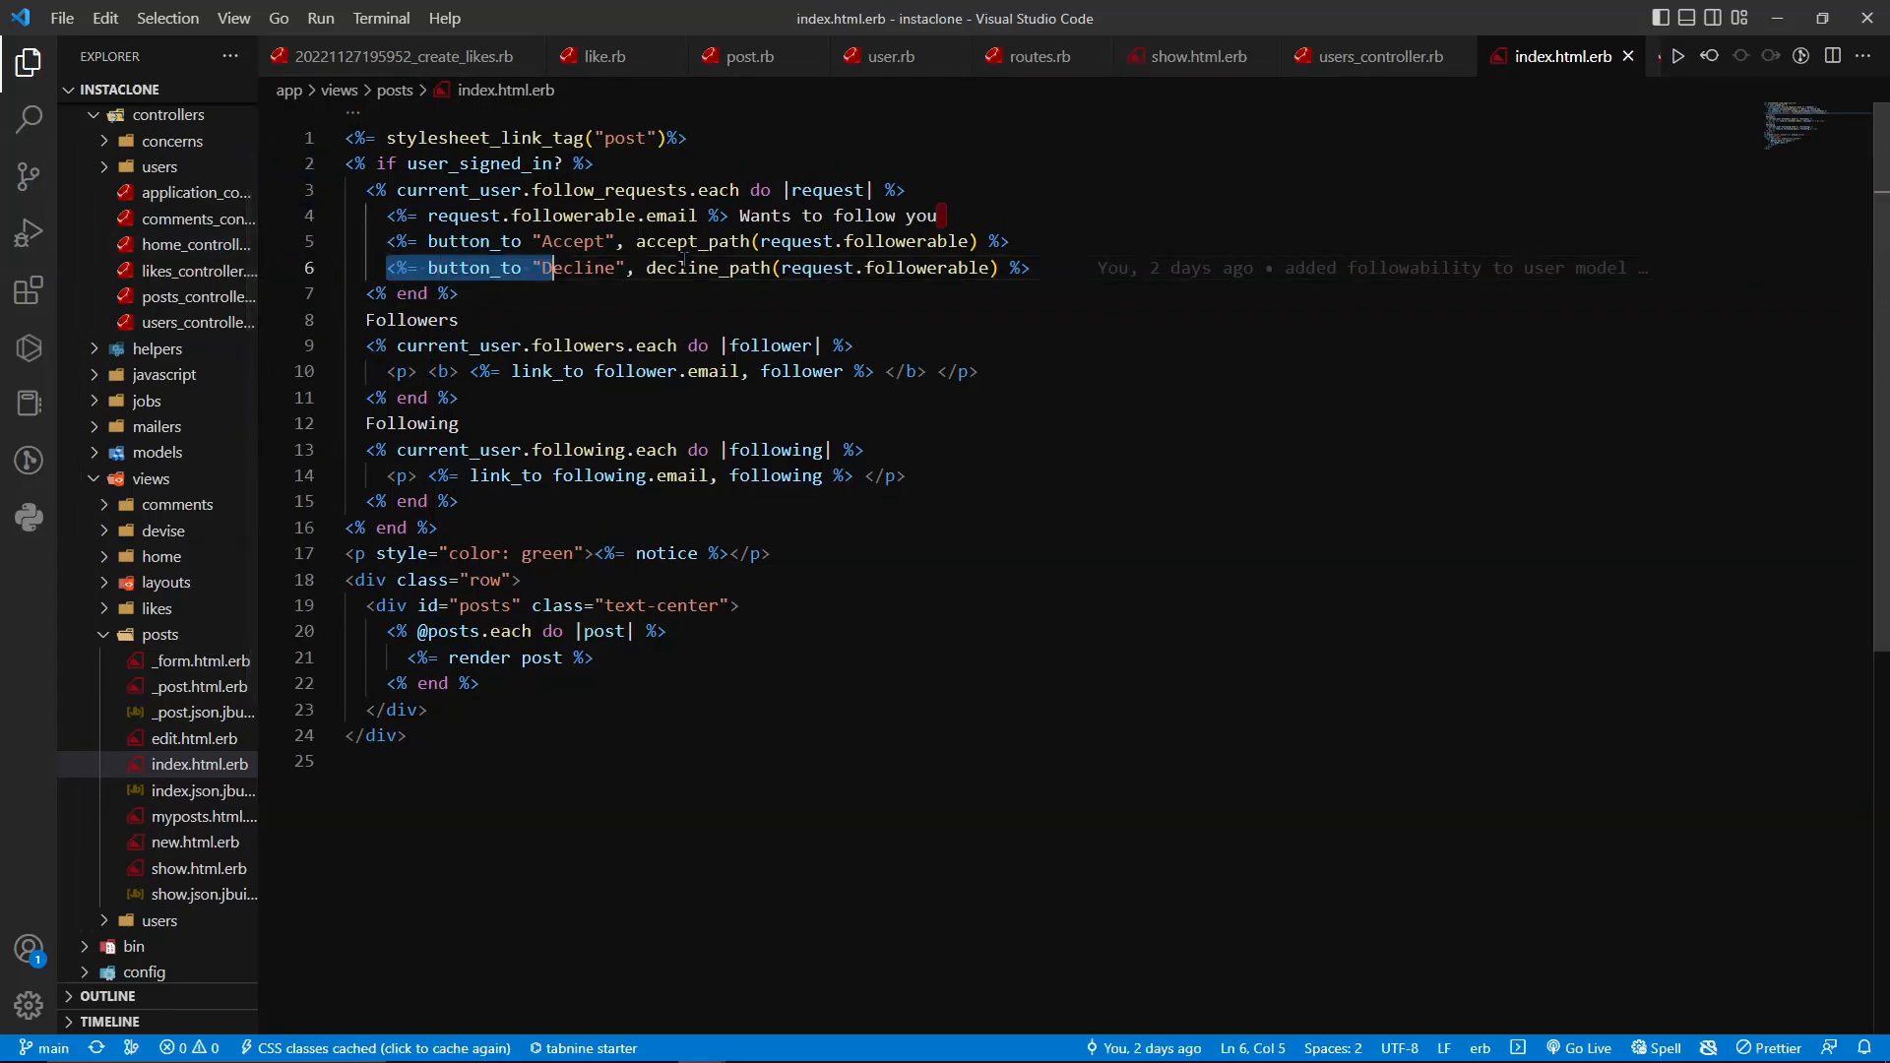
# - View ERB Formatter, ERB Formatter/Beautify, es6-string-html, GitHub Copilot, then GitLens details
pyautogui.click(29, 291)
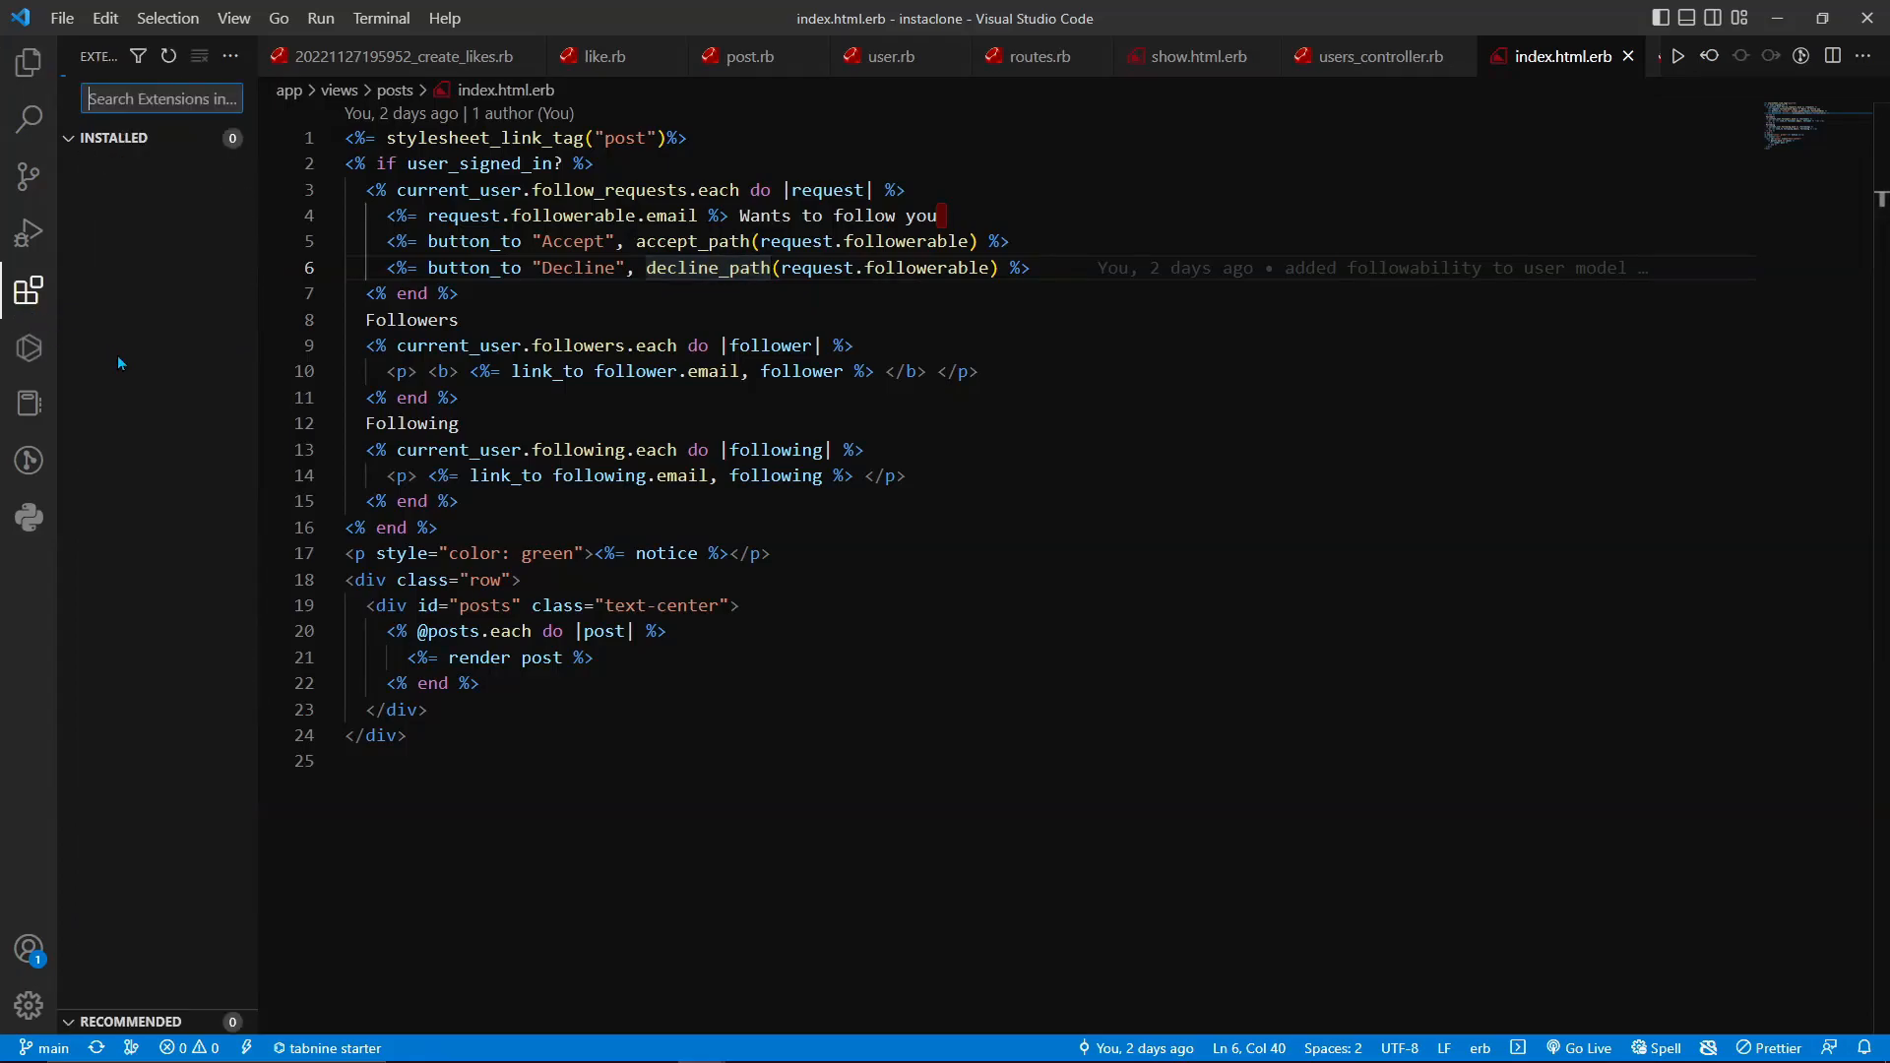
pyautogui.click(126, 567)
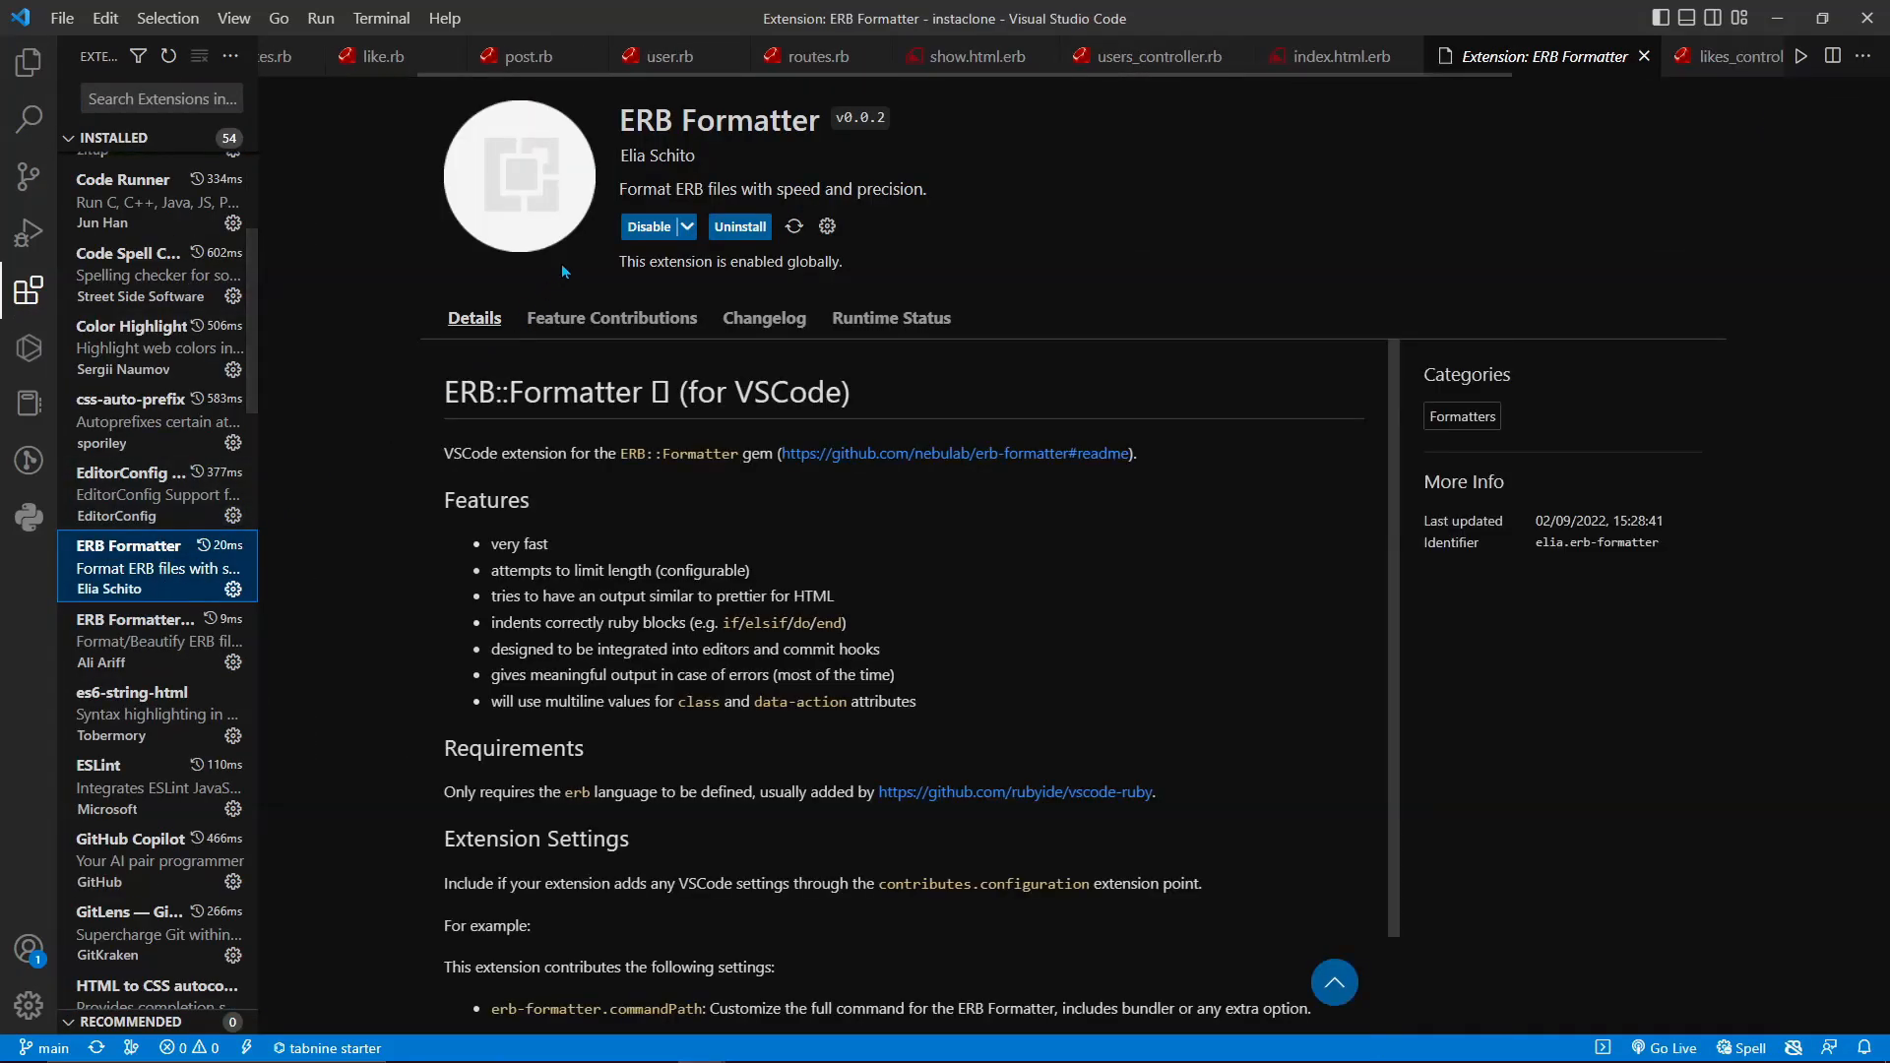
pyautogui.click(158, 640)
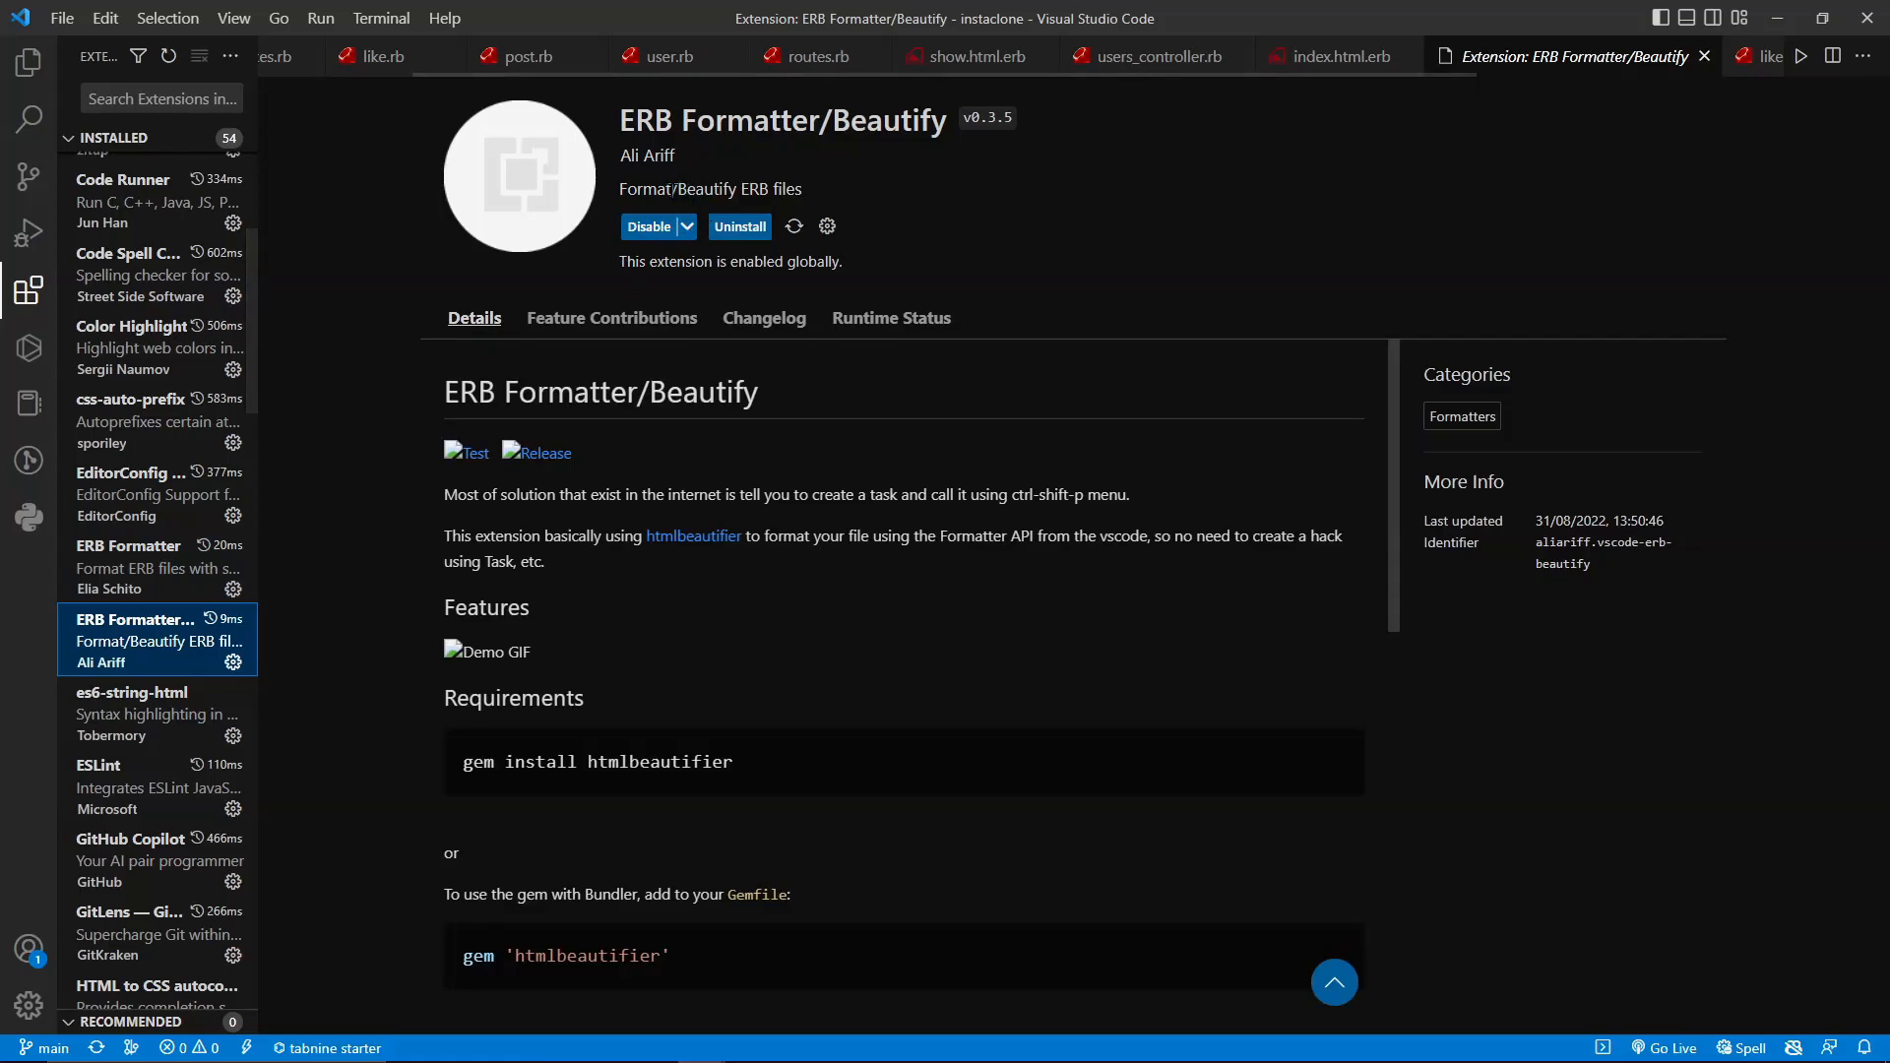
pyautogui.moveTo(663, 276)
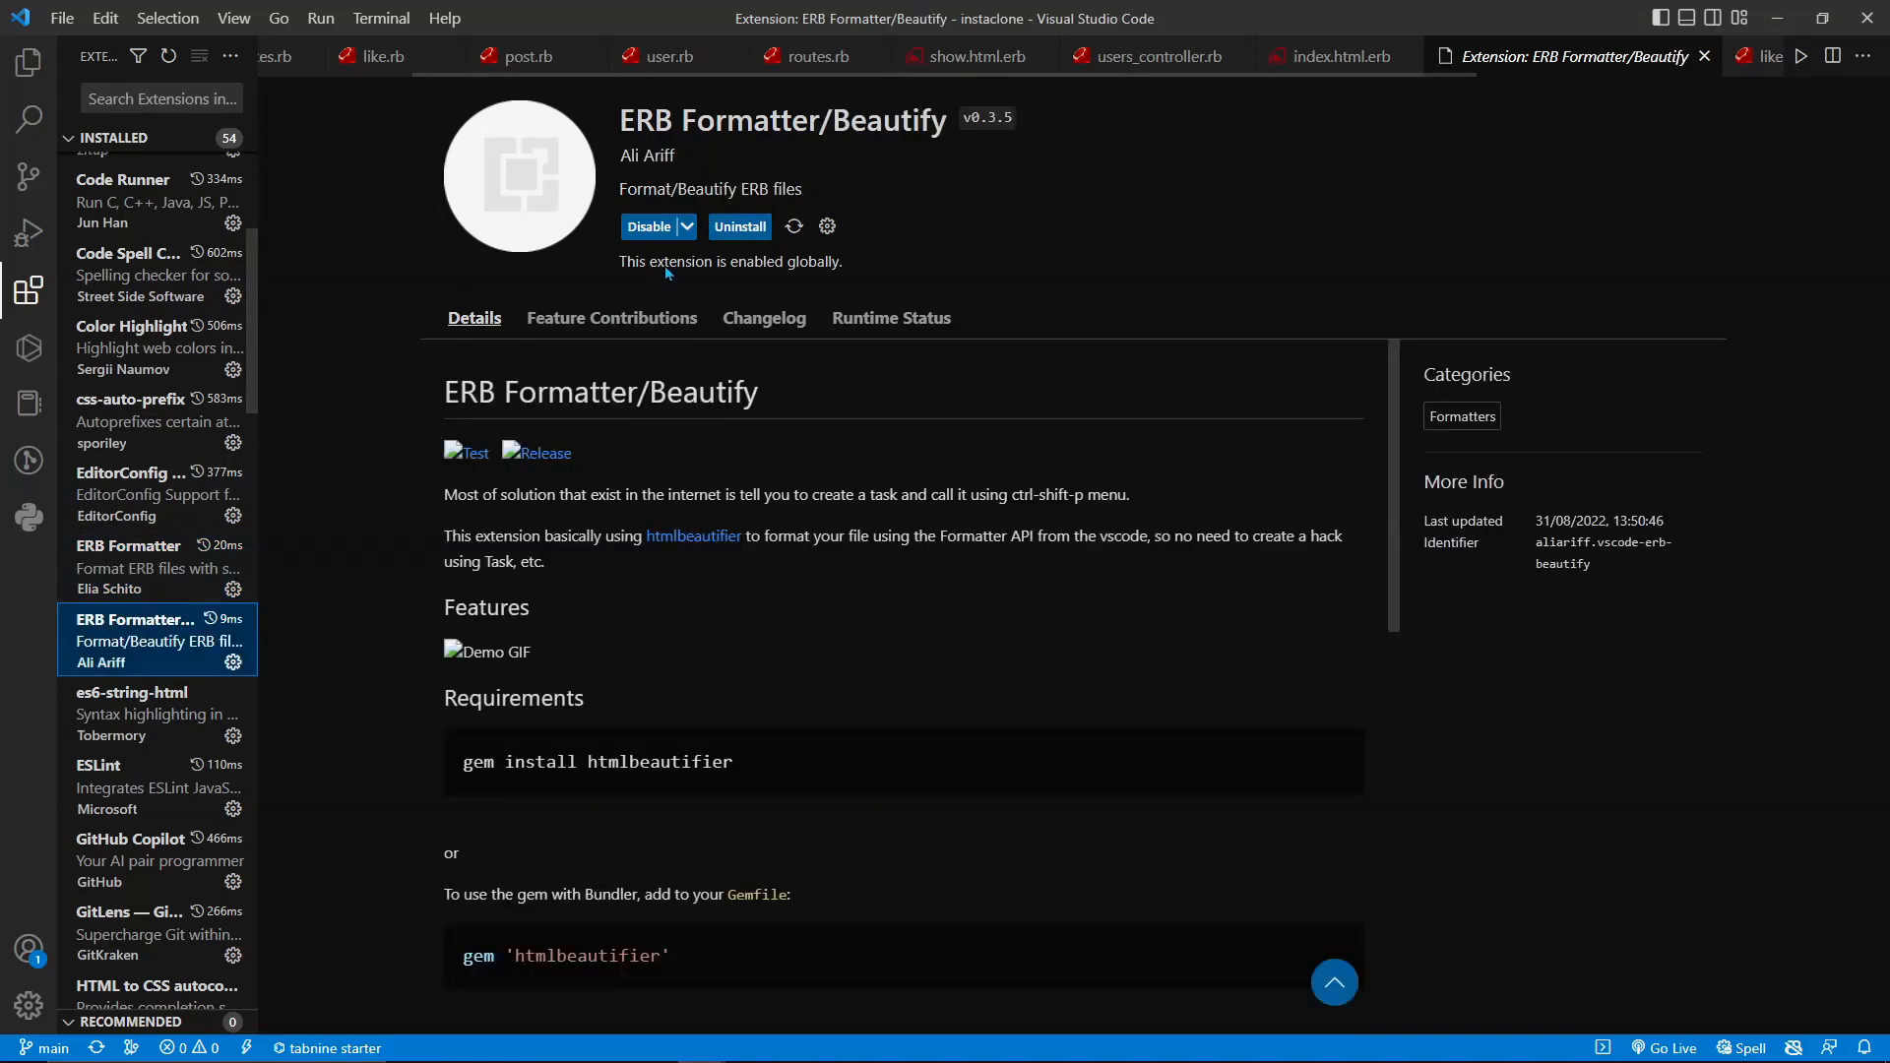
pyautogui.scroll(-3)
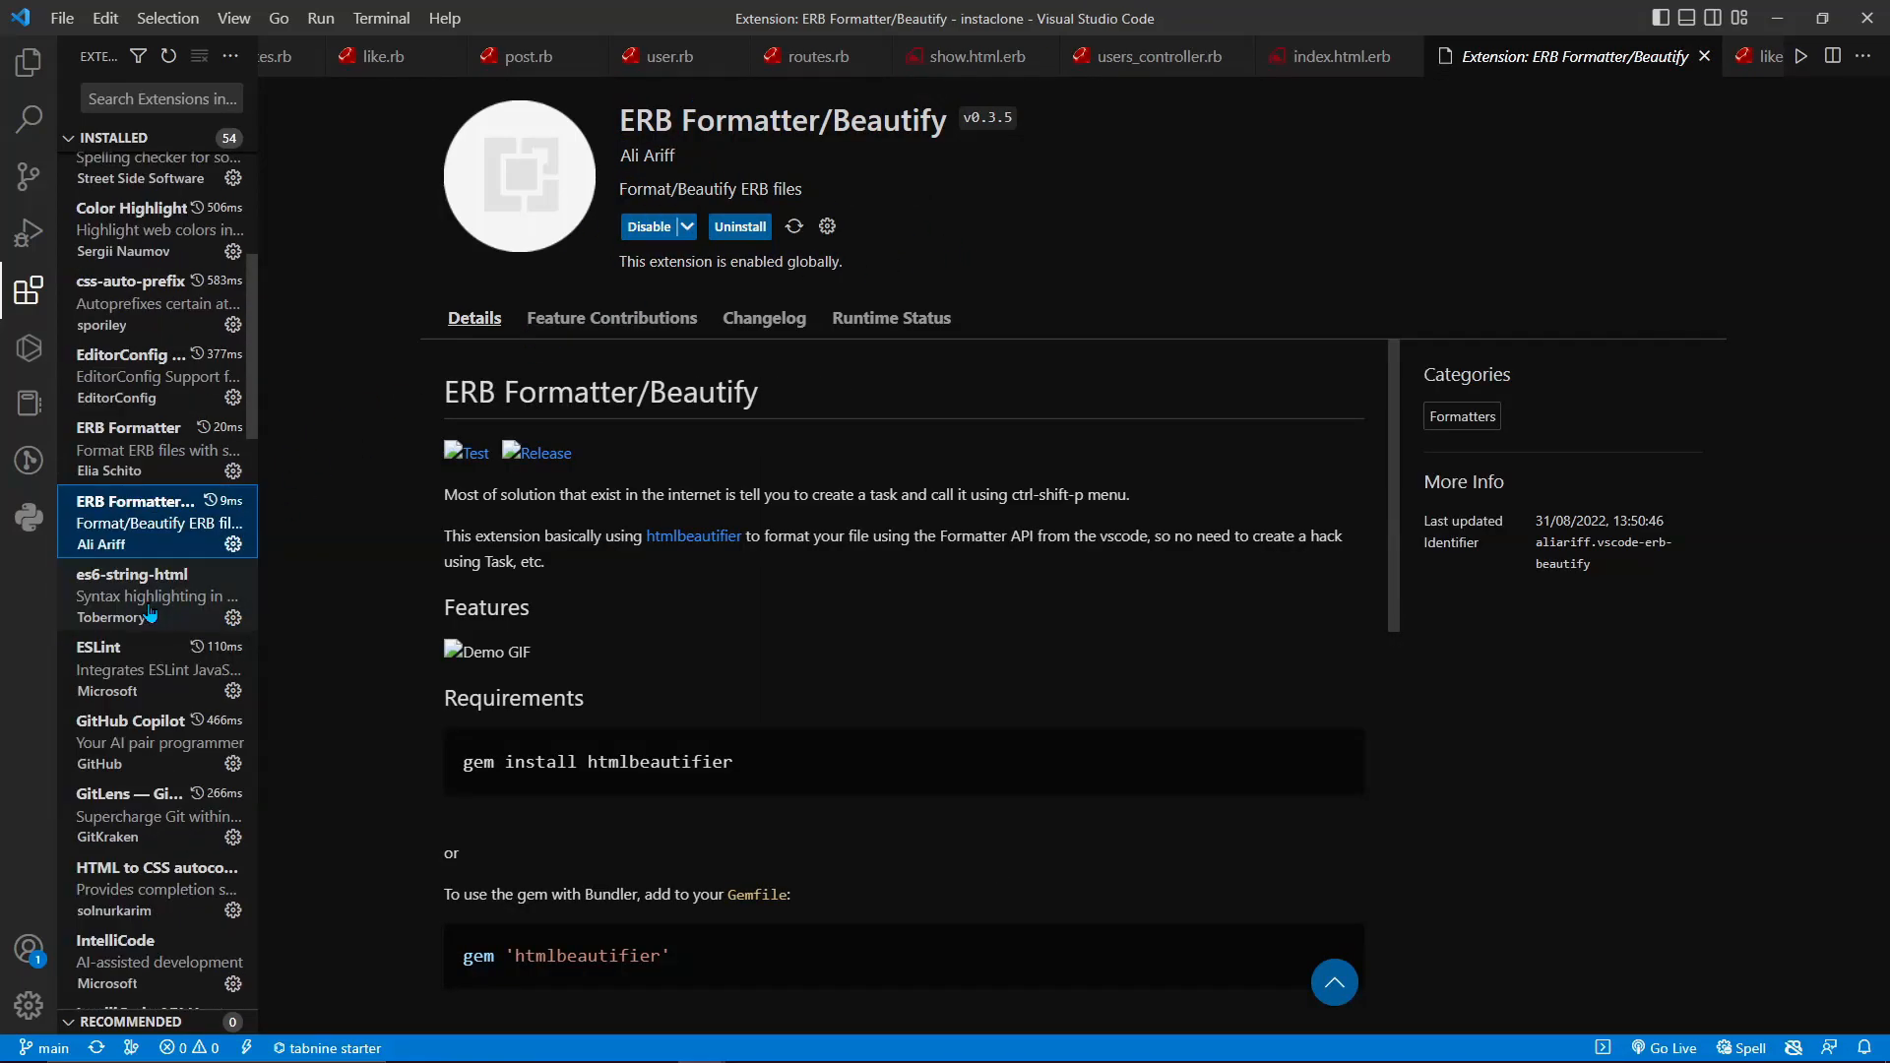
pyautogui.click(154, 595)
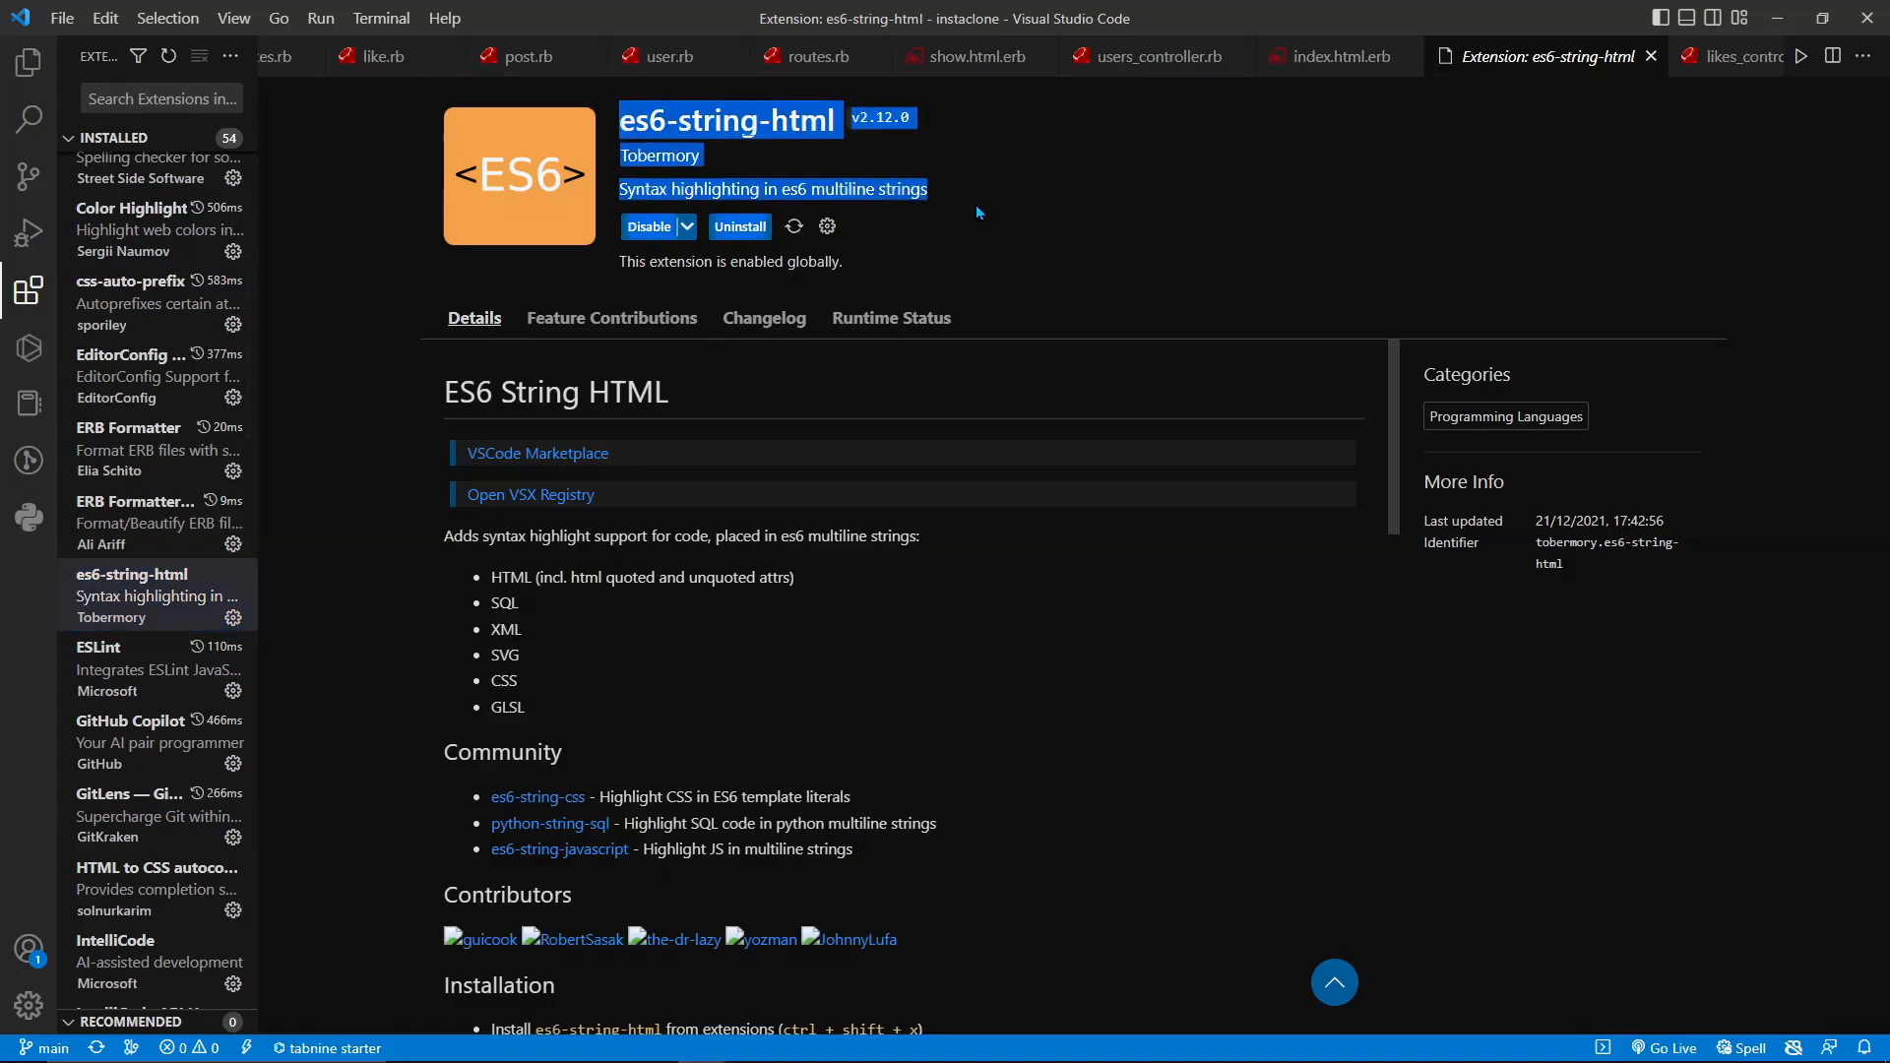
pyautogui.moveTo(898, 244)
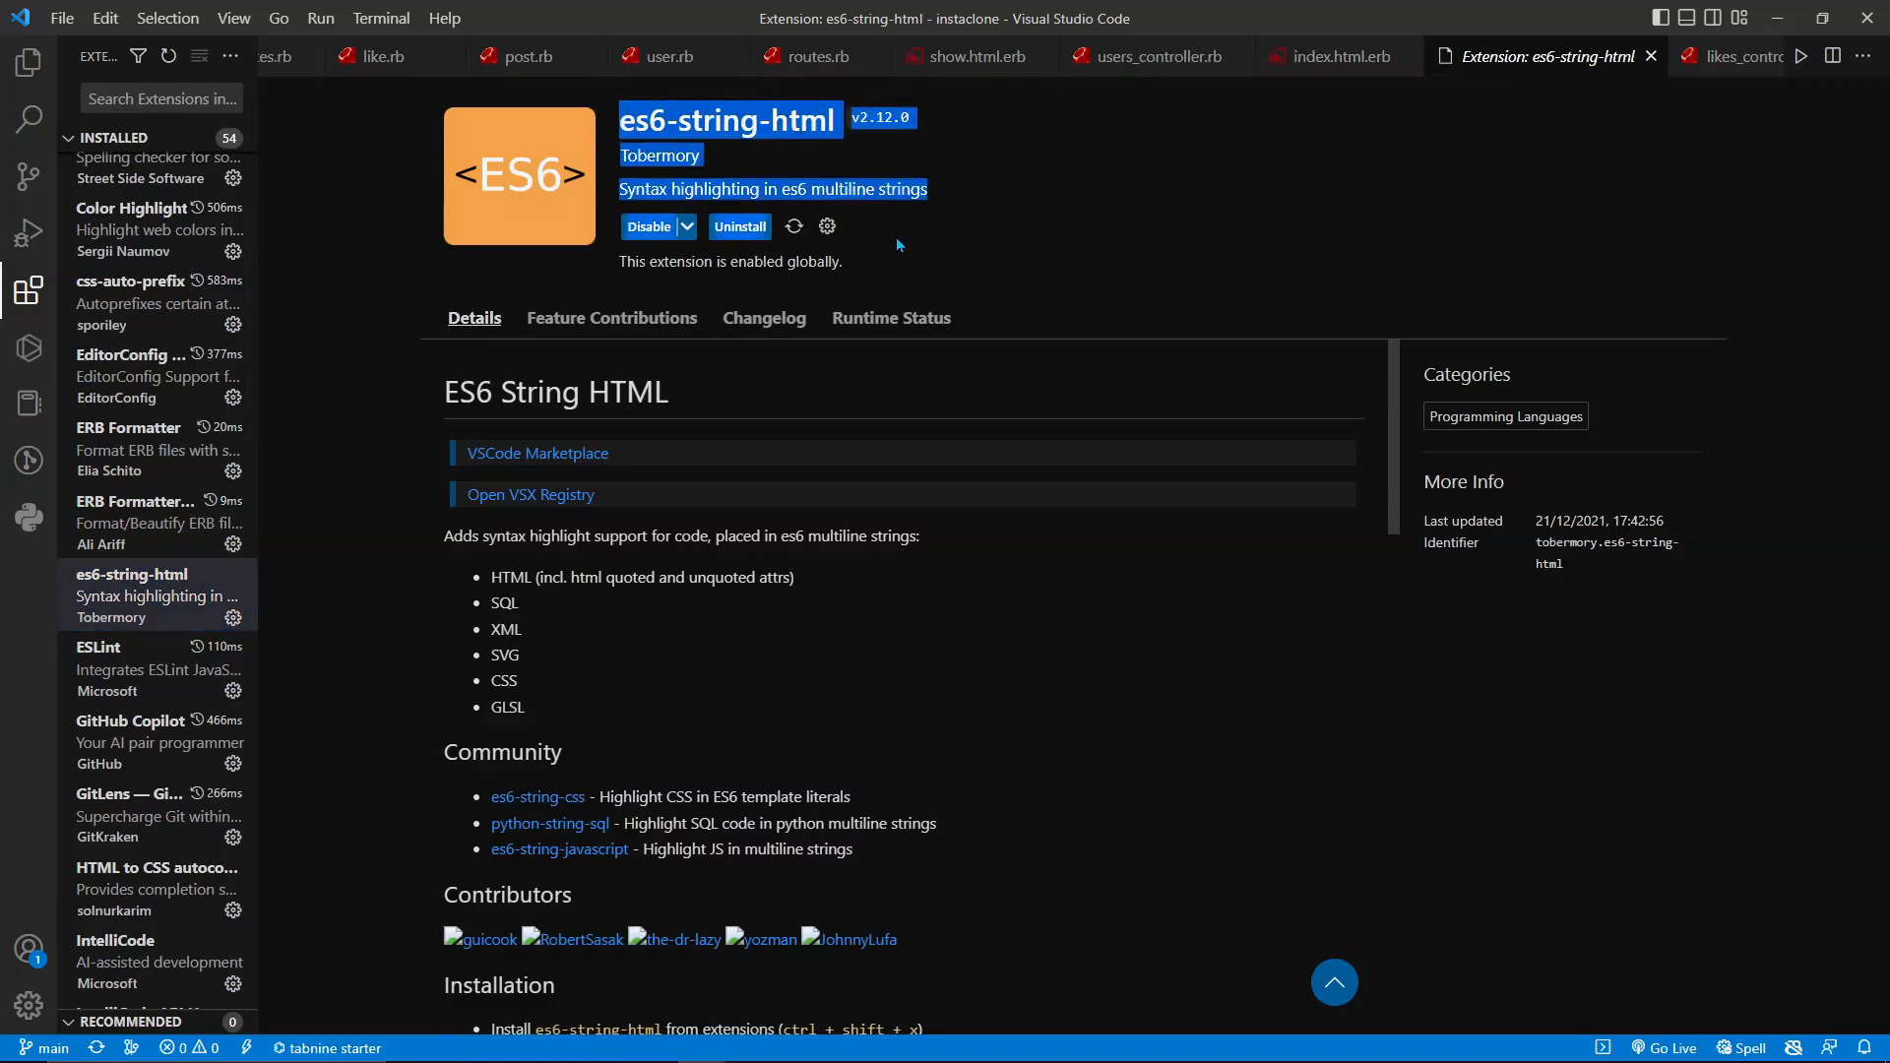
pyautogui.click(132, 743)
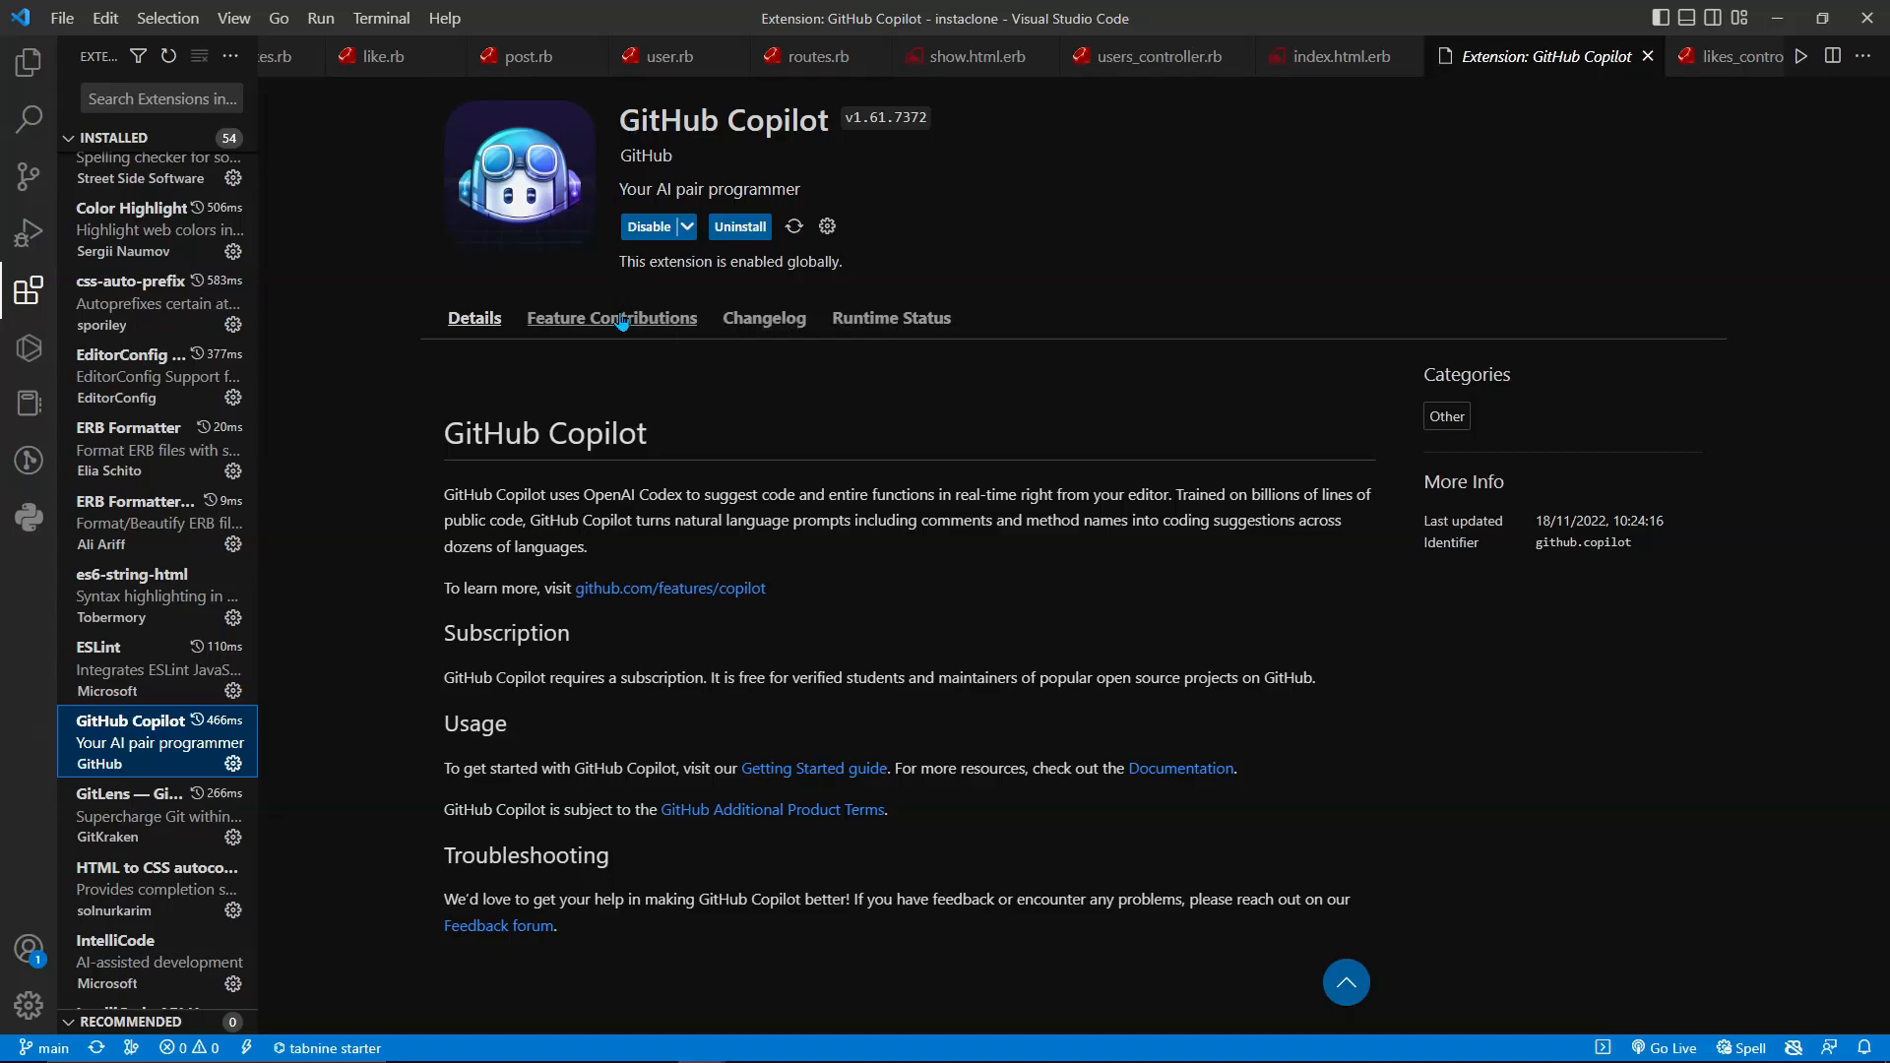
pyautogui.moveTo(559, 465)
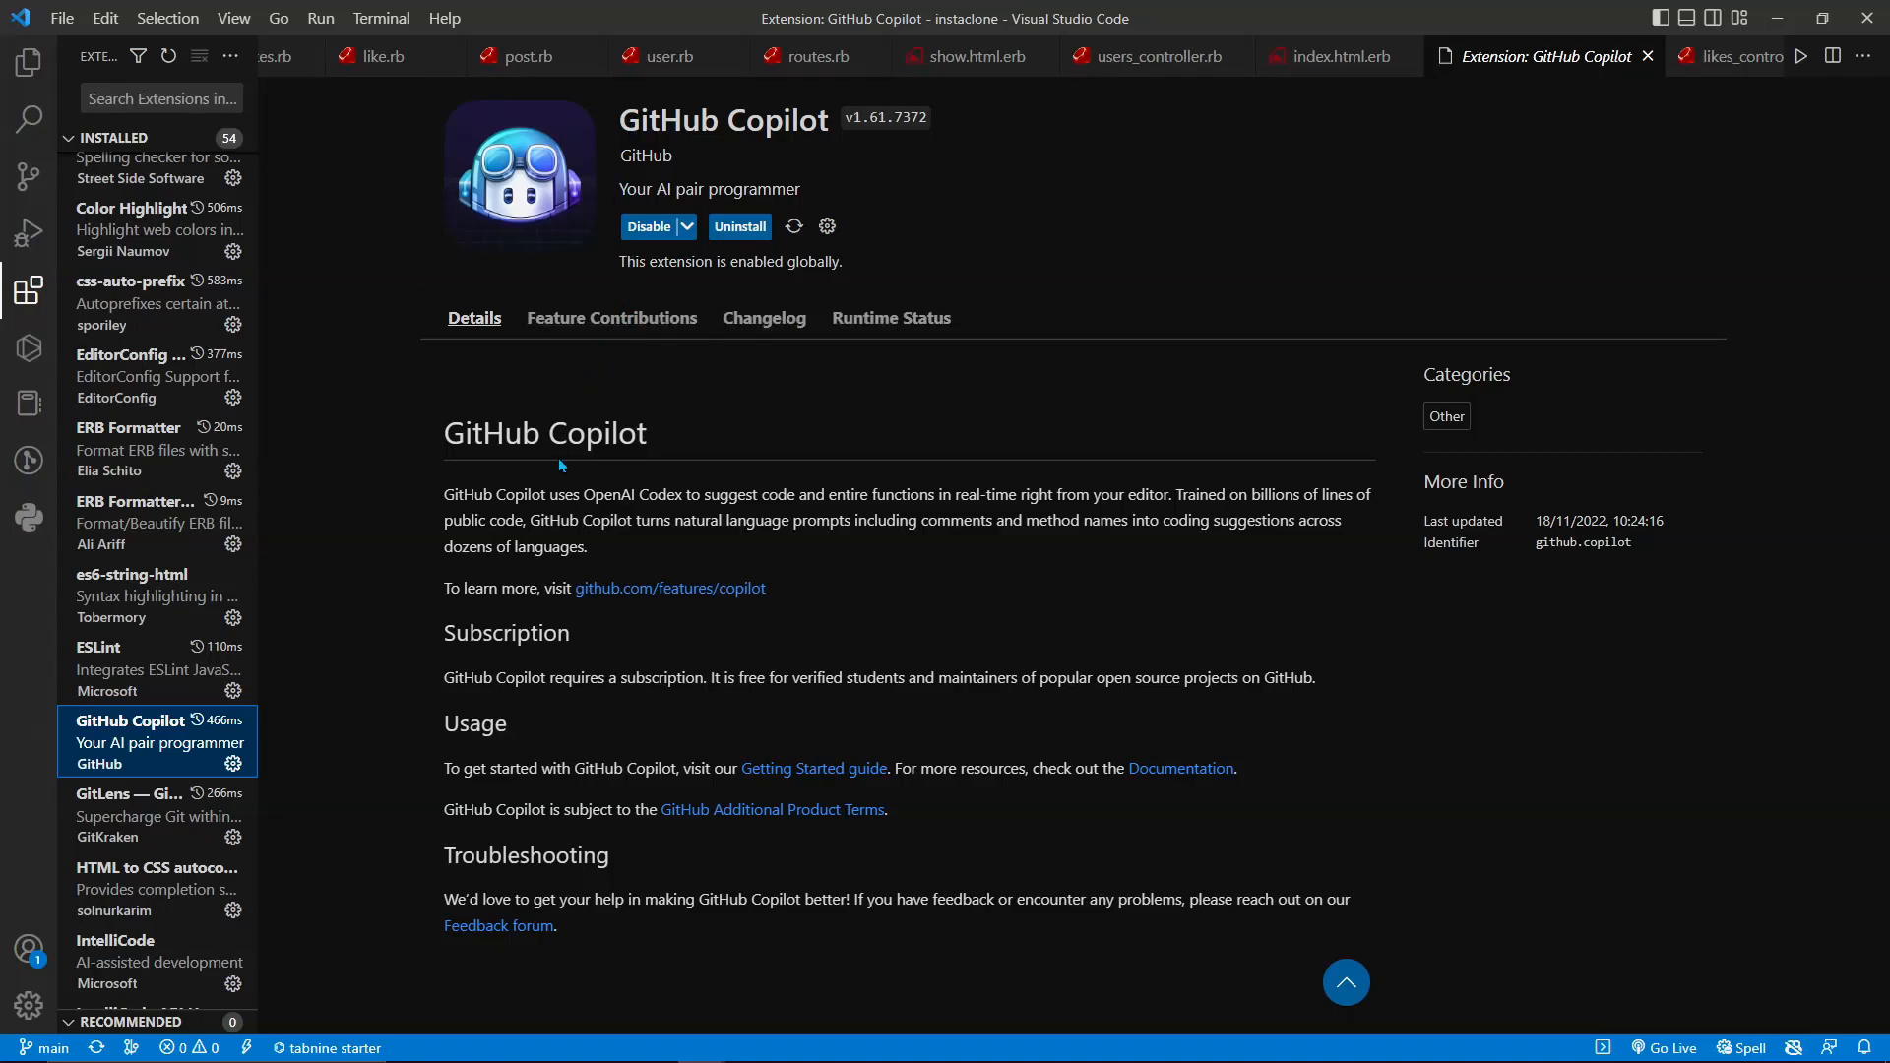
pyautogui.click(130, 793)
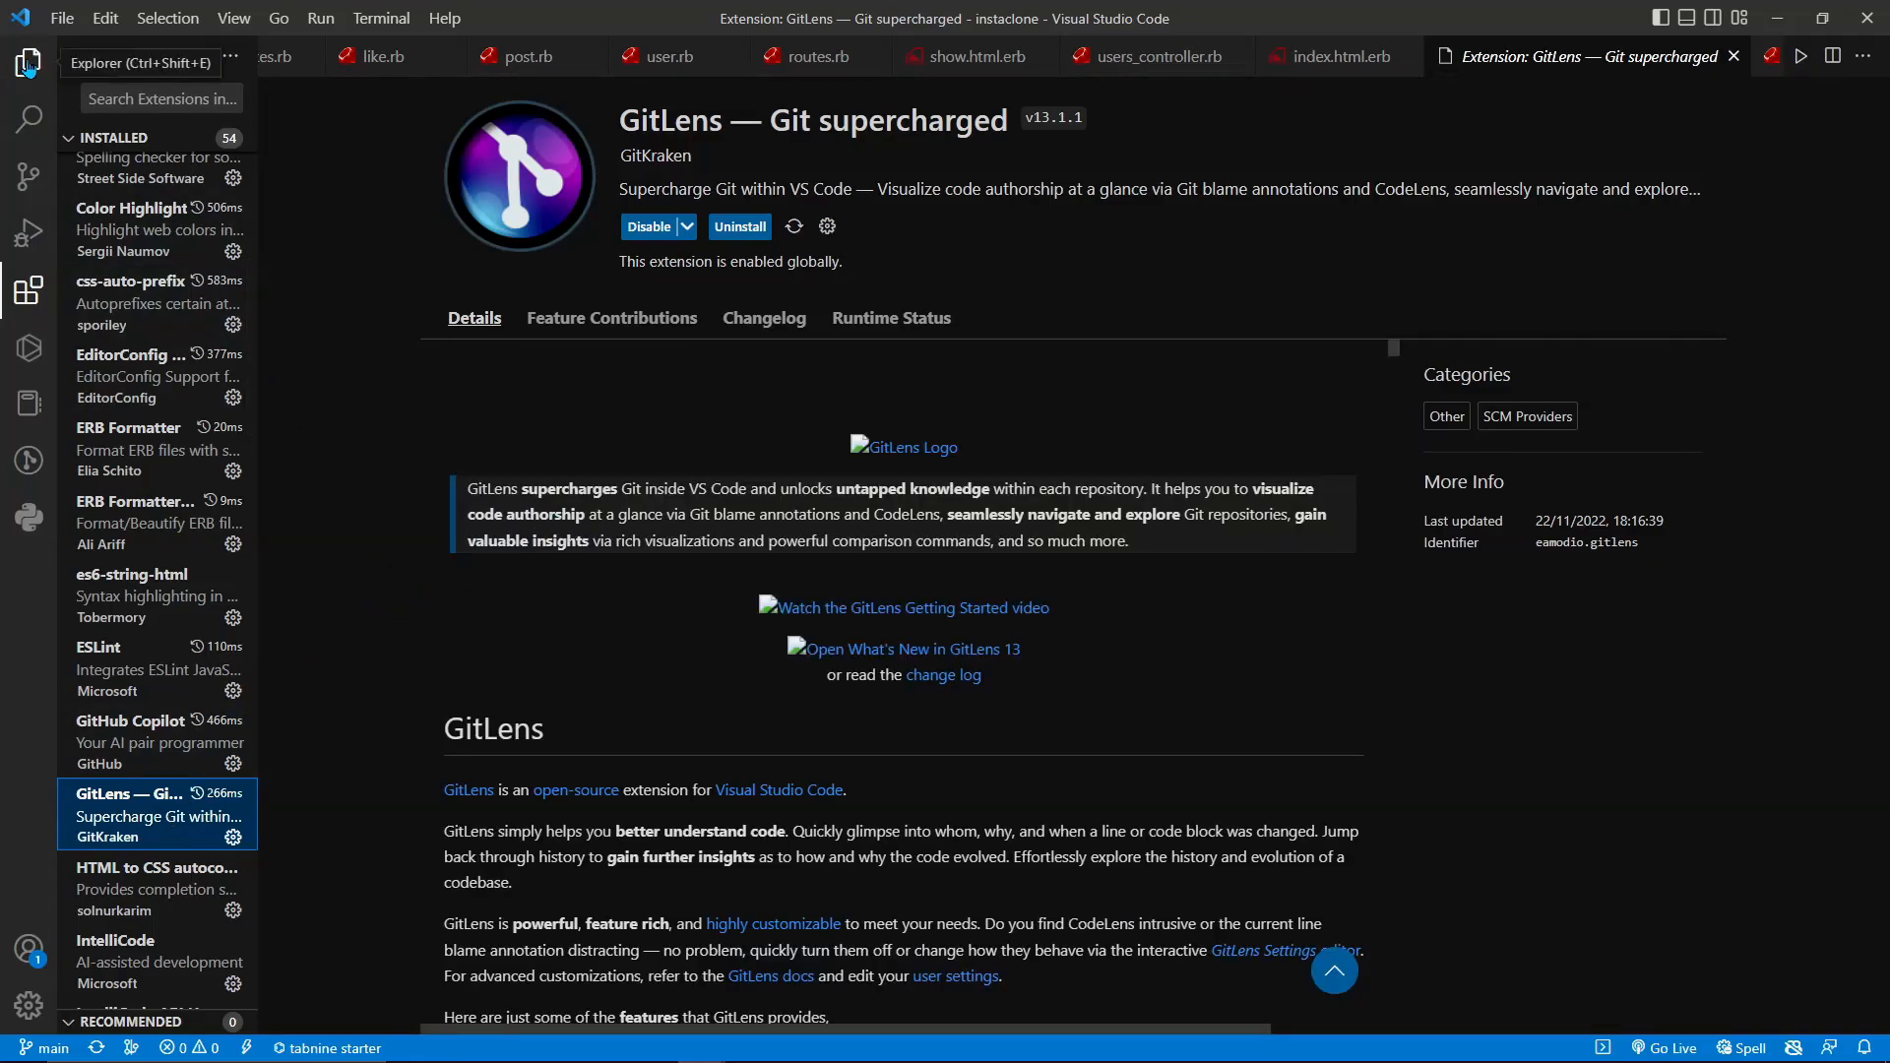
# - Switch to Explorer and open comments_controller.rb under app/controllers
pyautogui.click(29, 61)
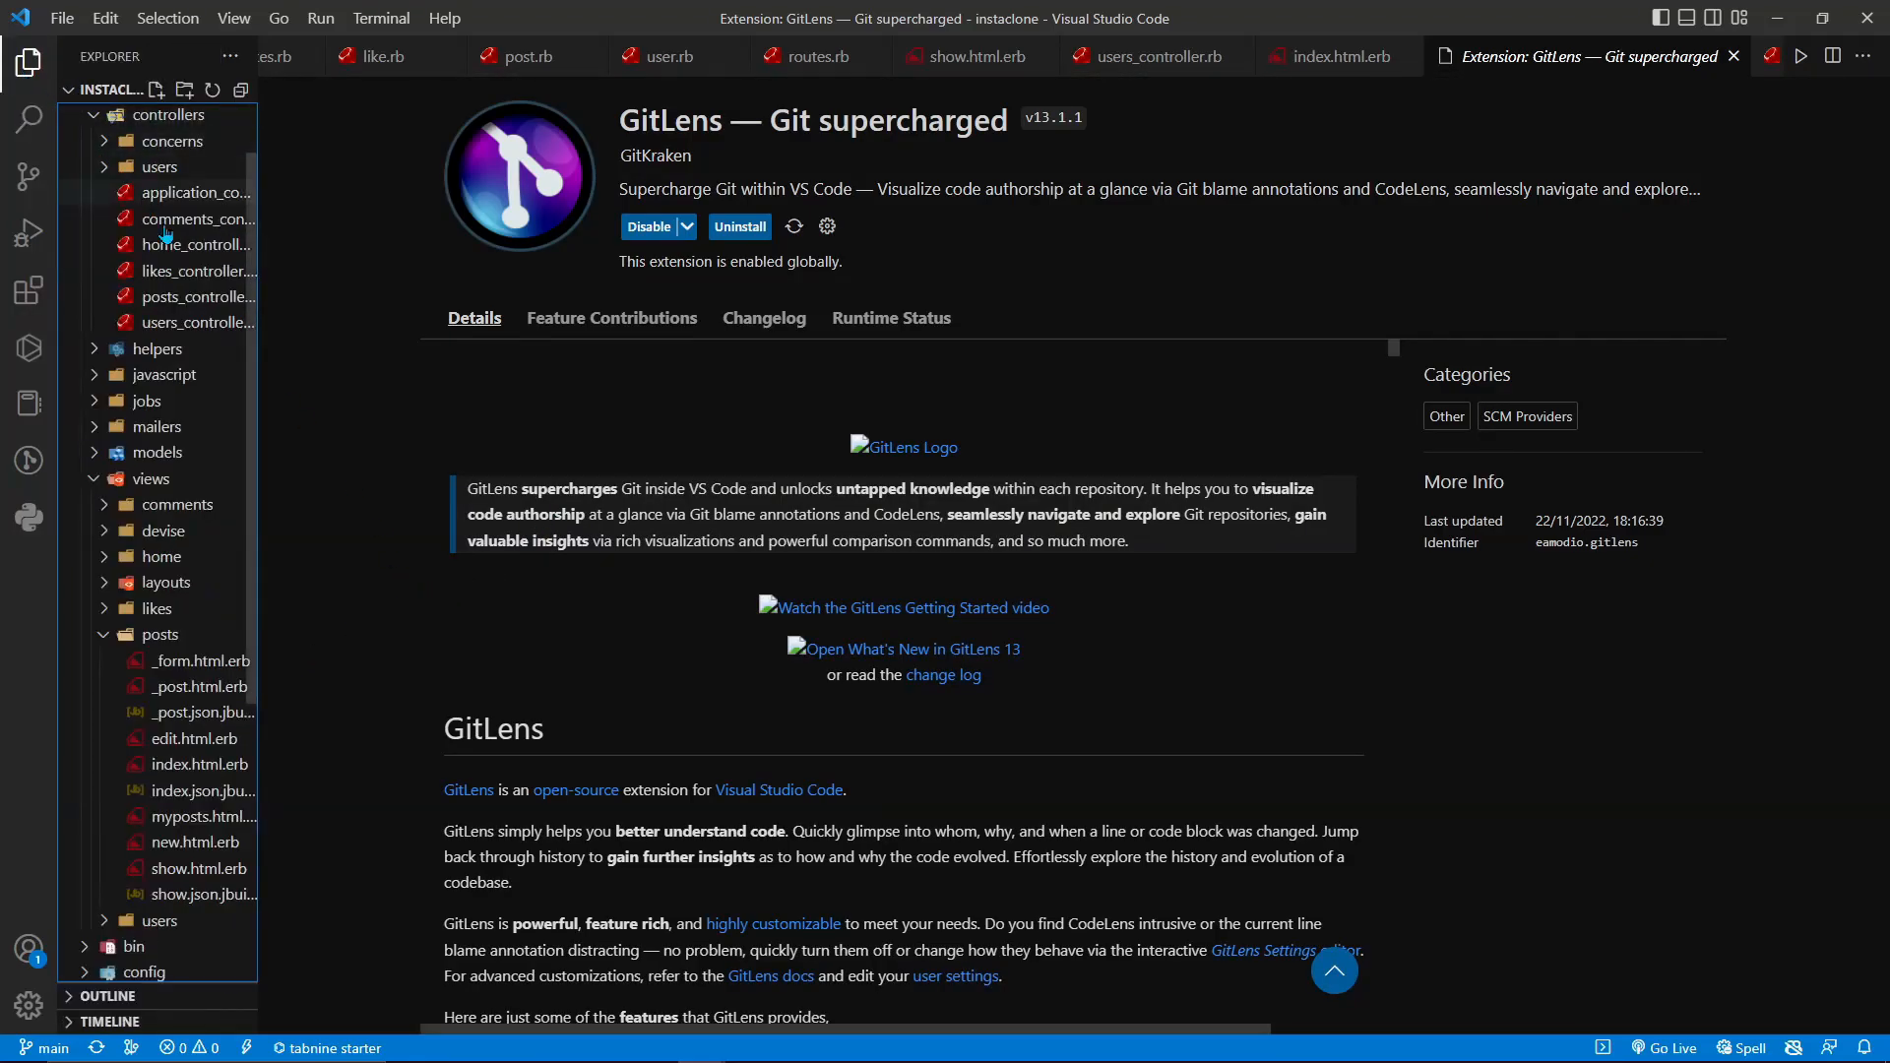
pyautogui.click(199, 218)
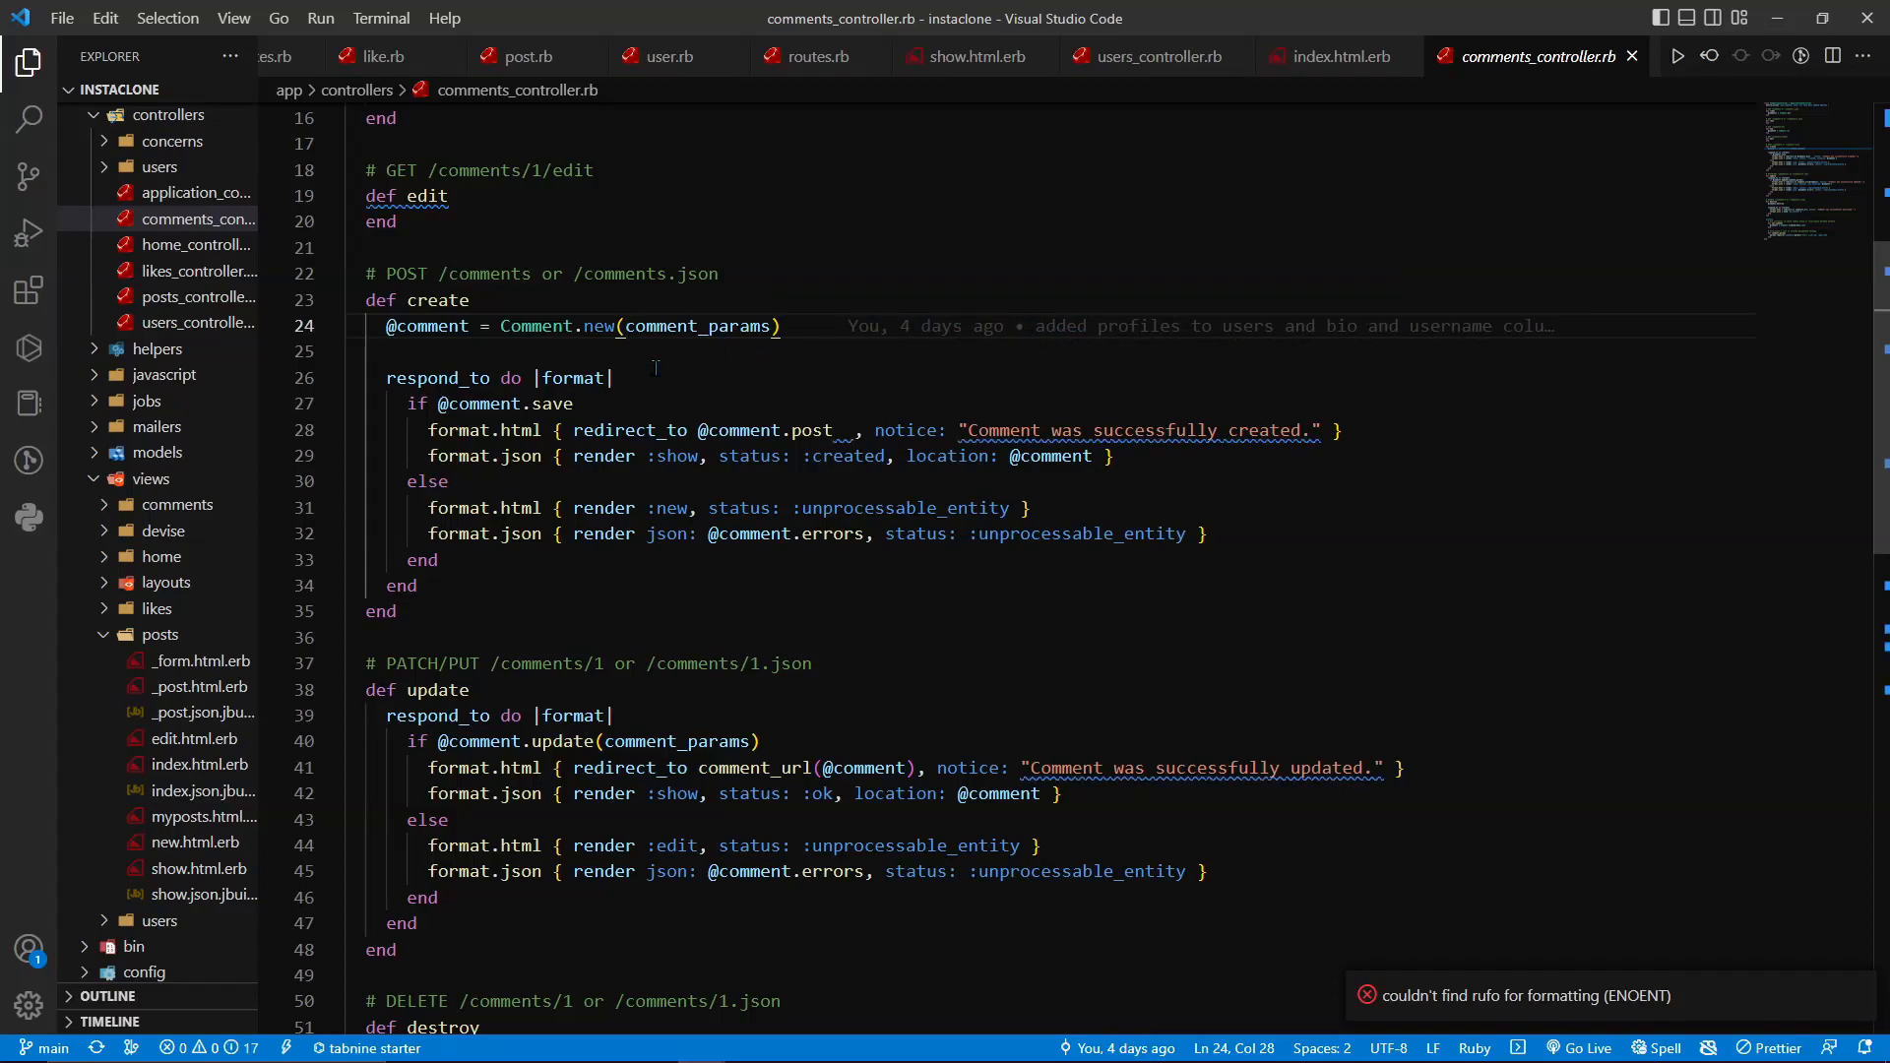
pyautogui.moveTo(28, 291)
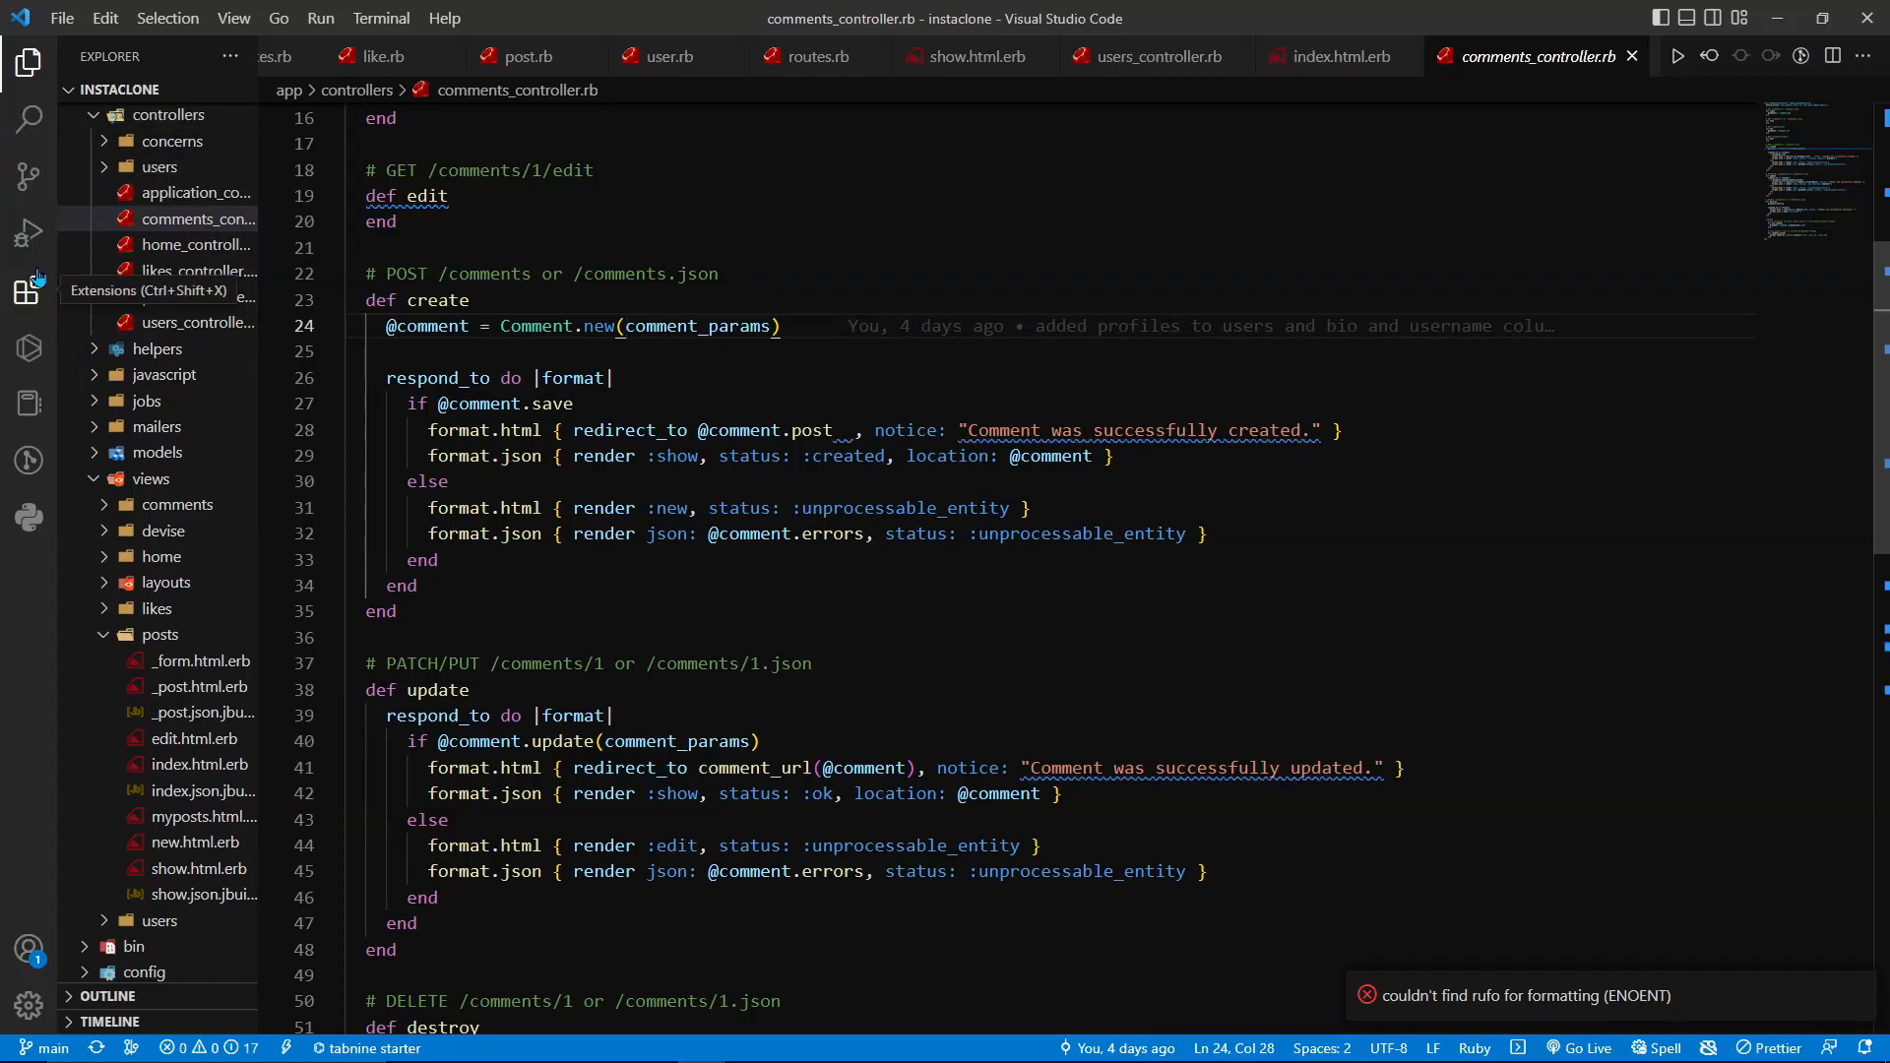
# - View IntelliCode, IntelliSense for CSS class names, isort and JavaScript (ES6) snippets, ending on Jinja
pyautogui.click(27, 291)
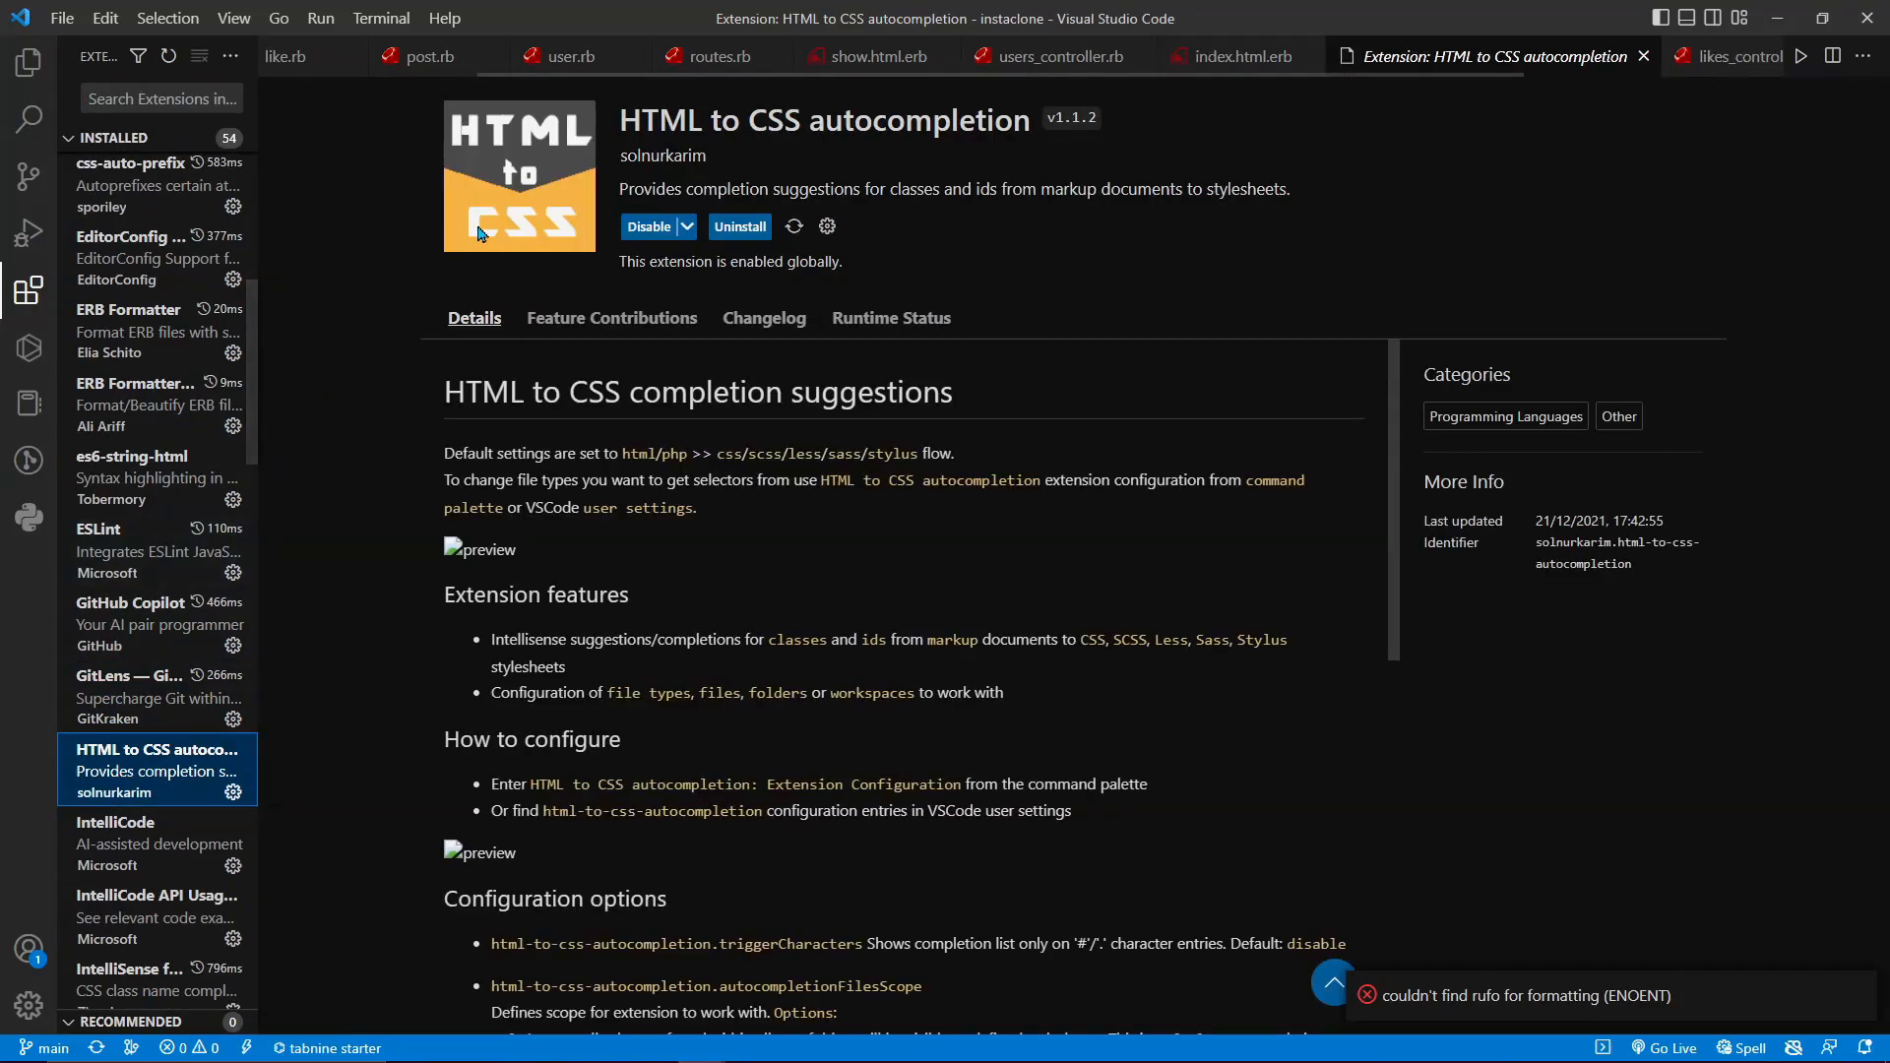
pyautogui.click(116, 821)
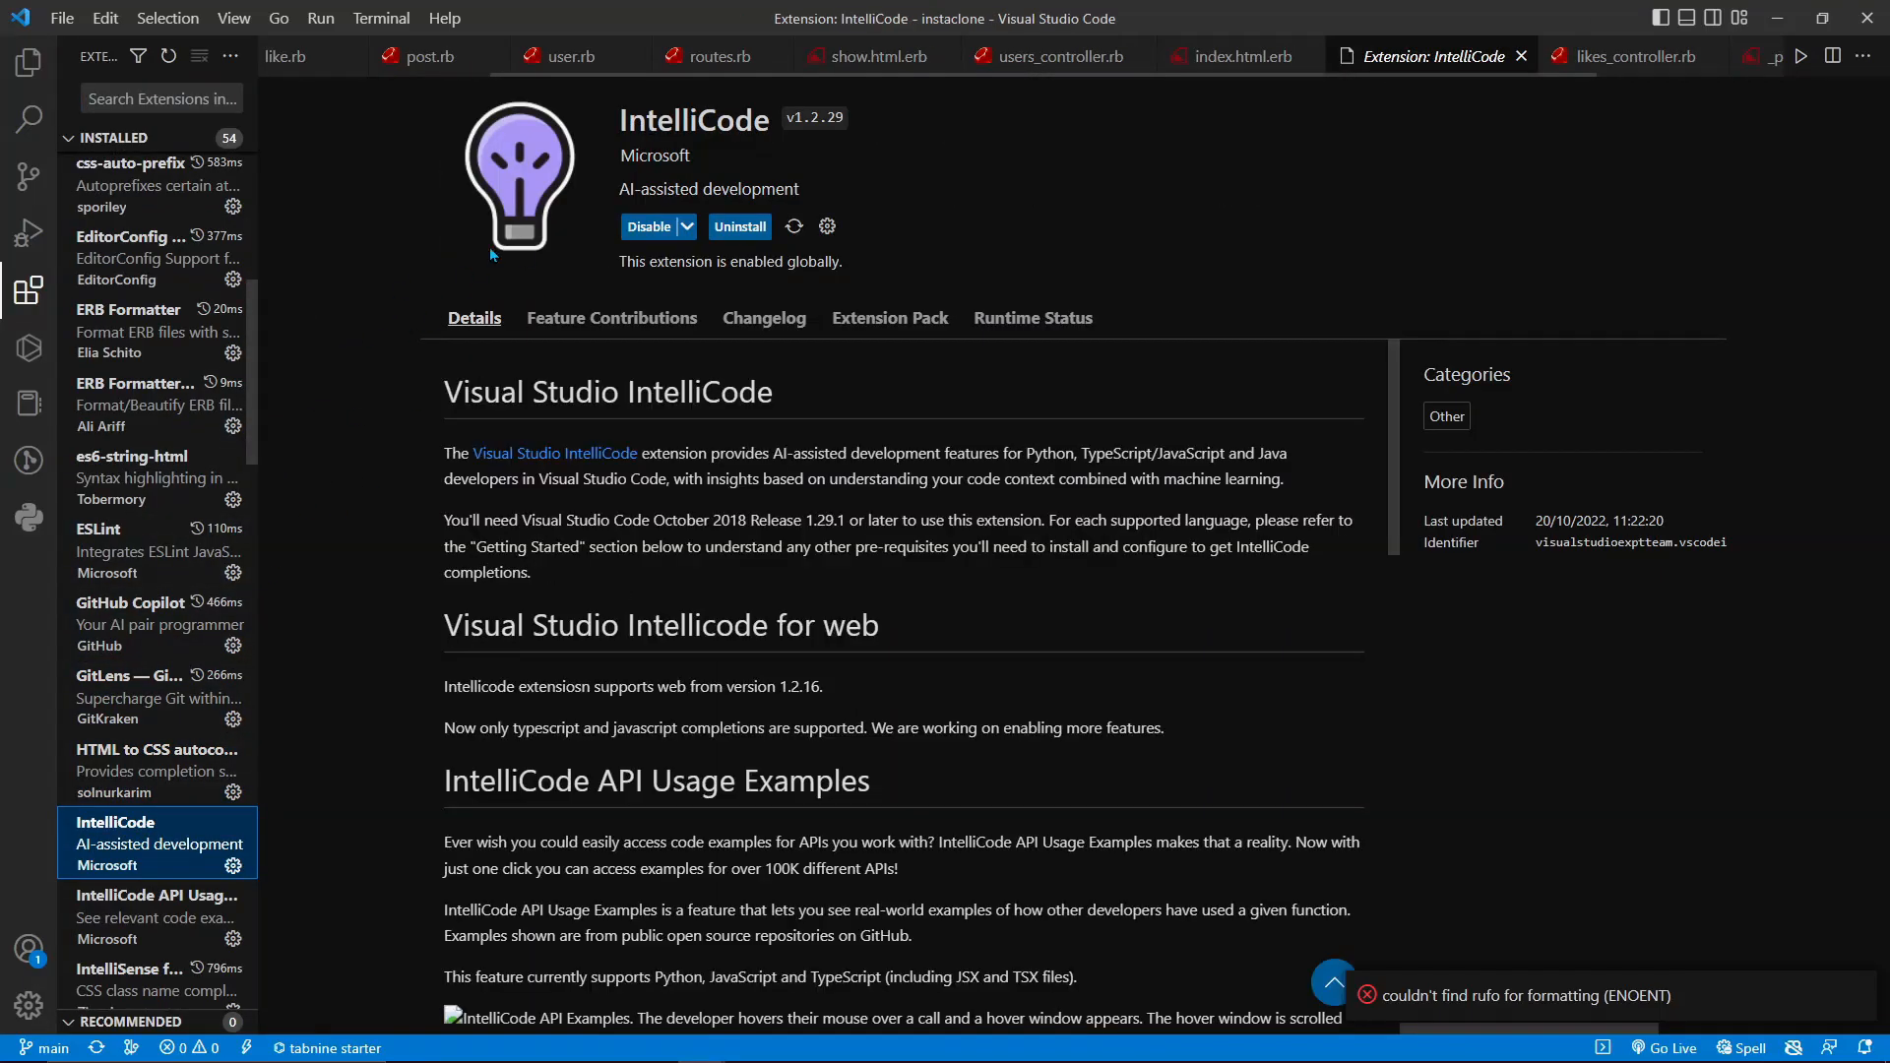
pyautogui.moveTo(313, 370)
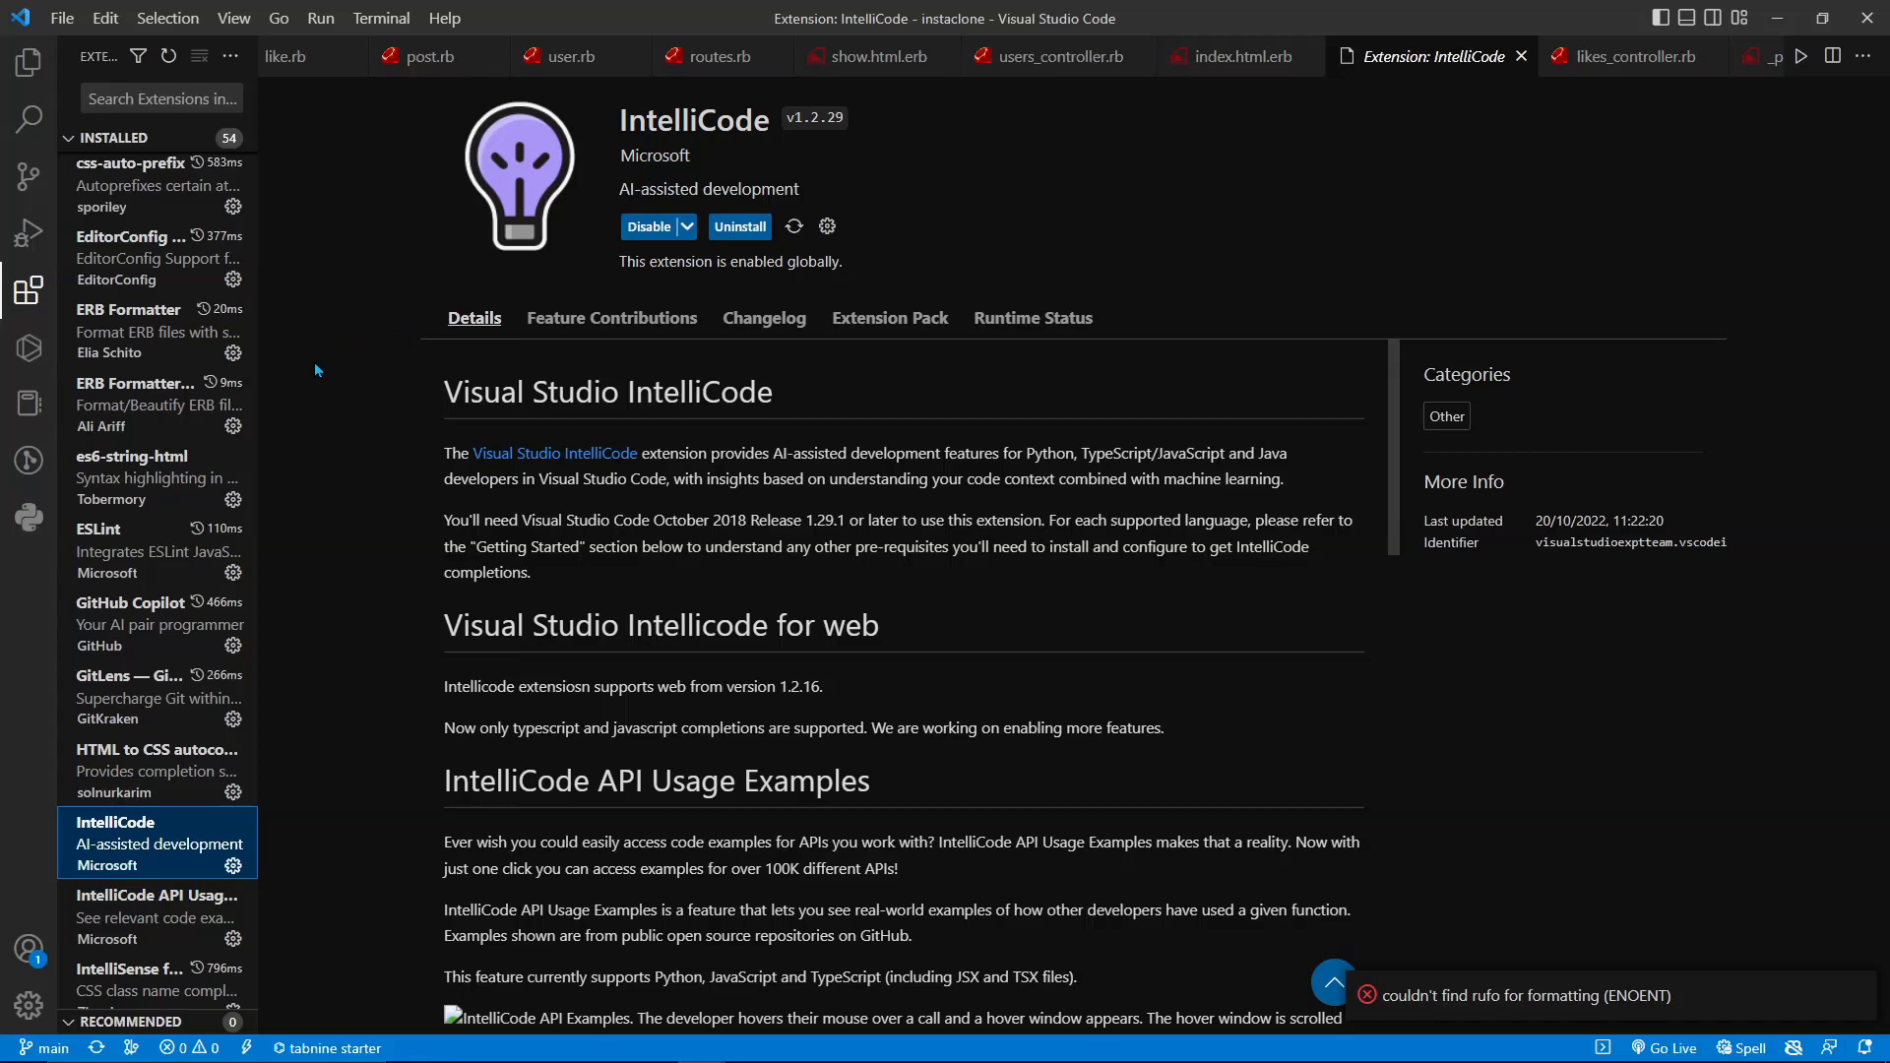
pyautogui.click(156, 754)
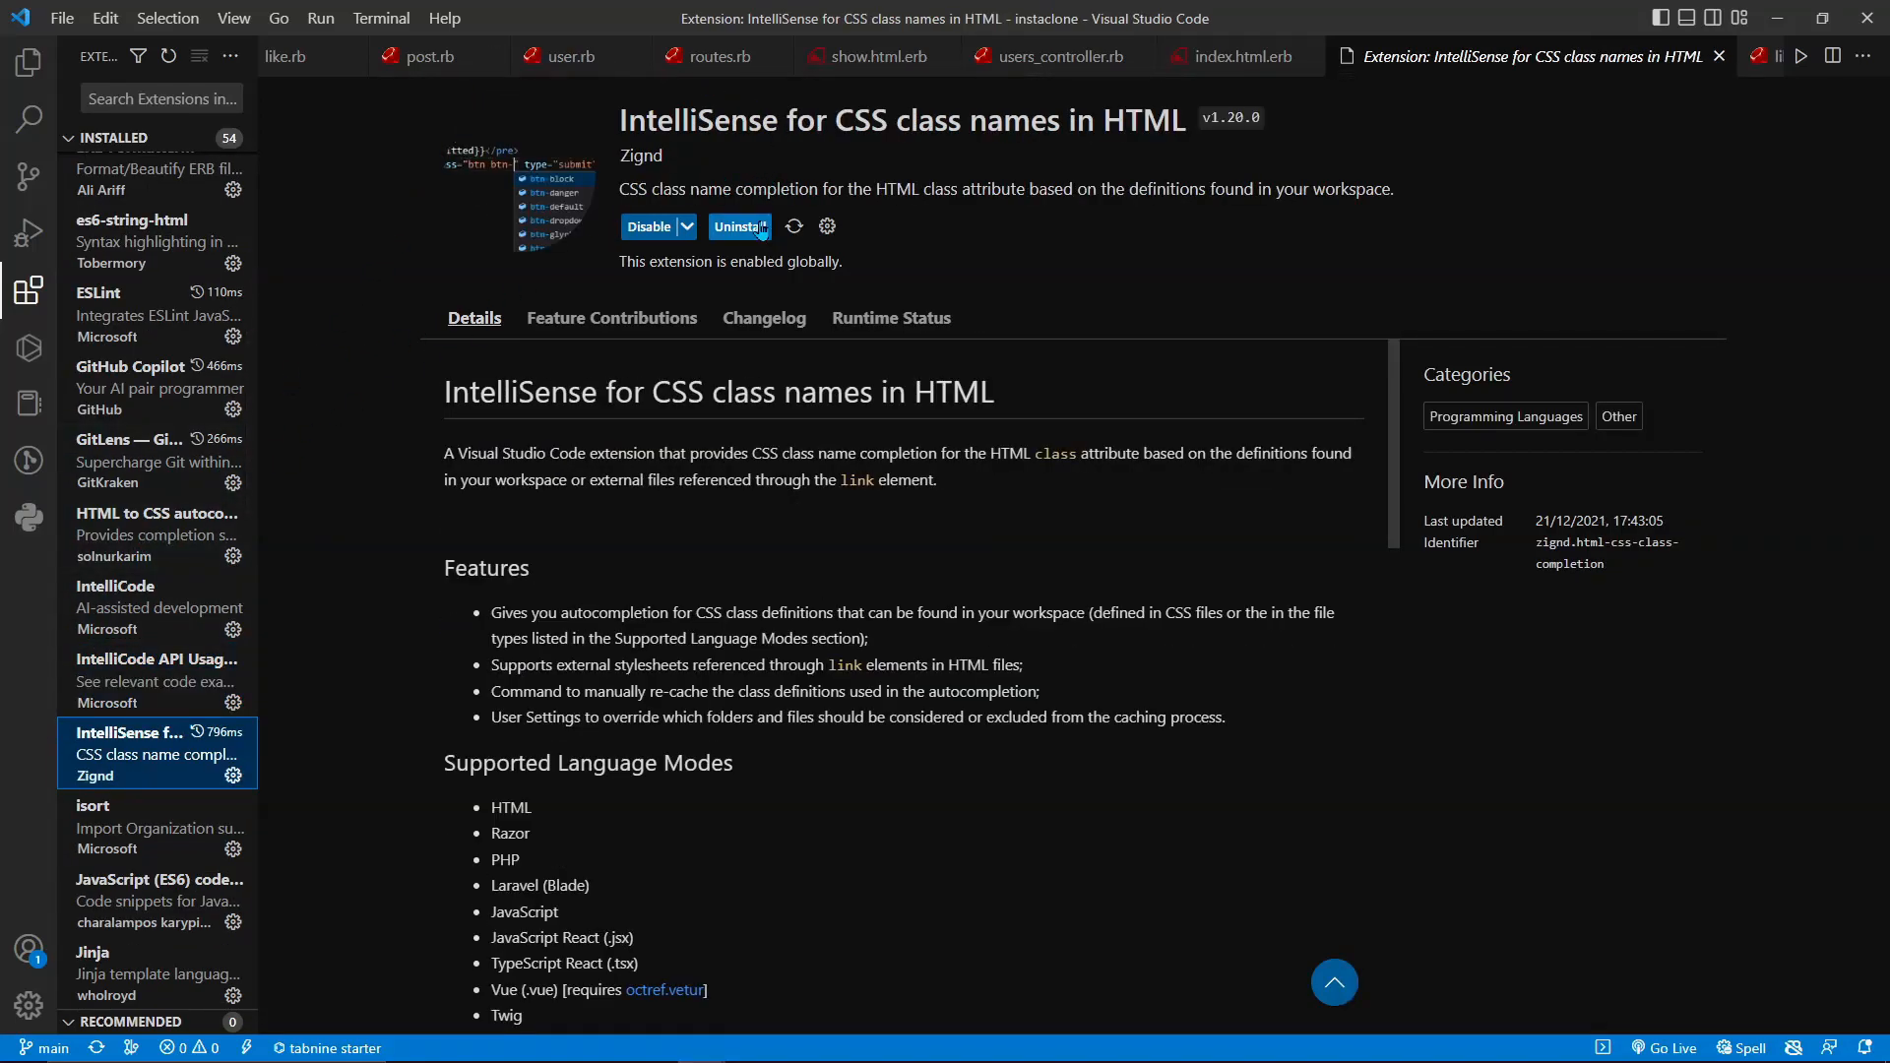
pyautogui.moveTo(238, 545)
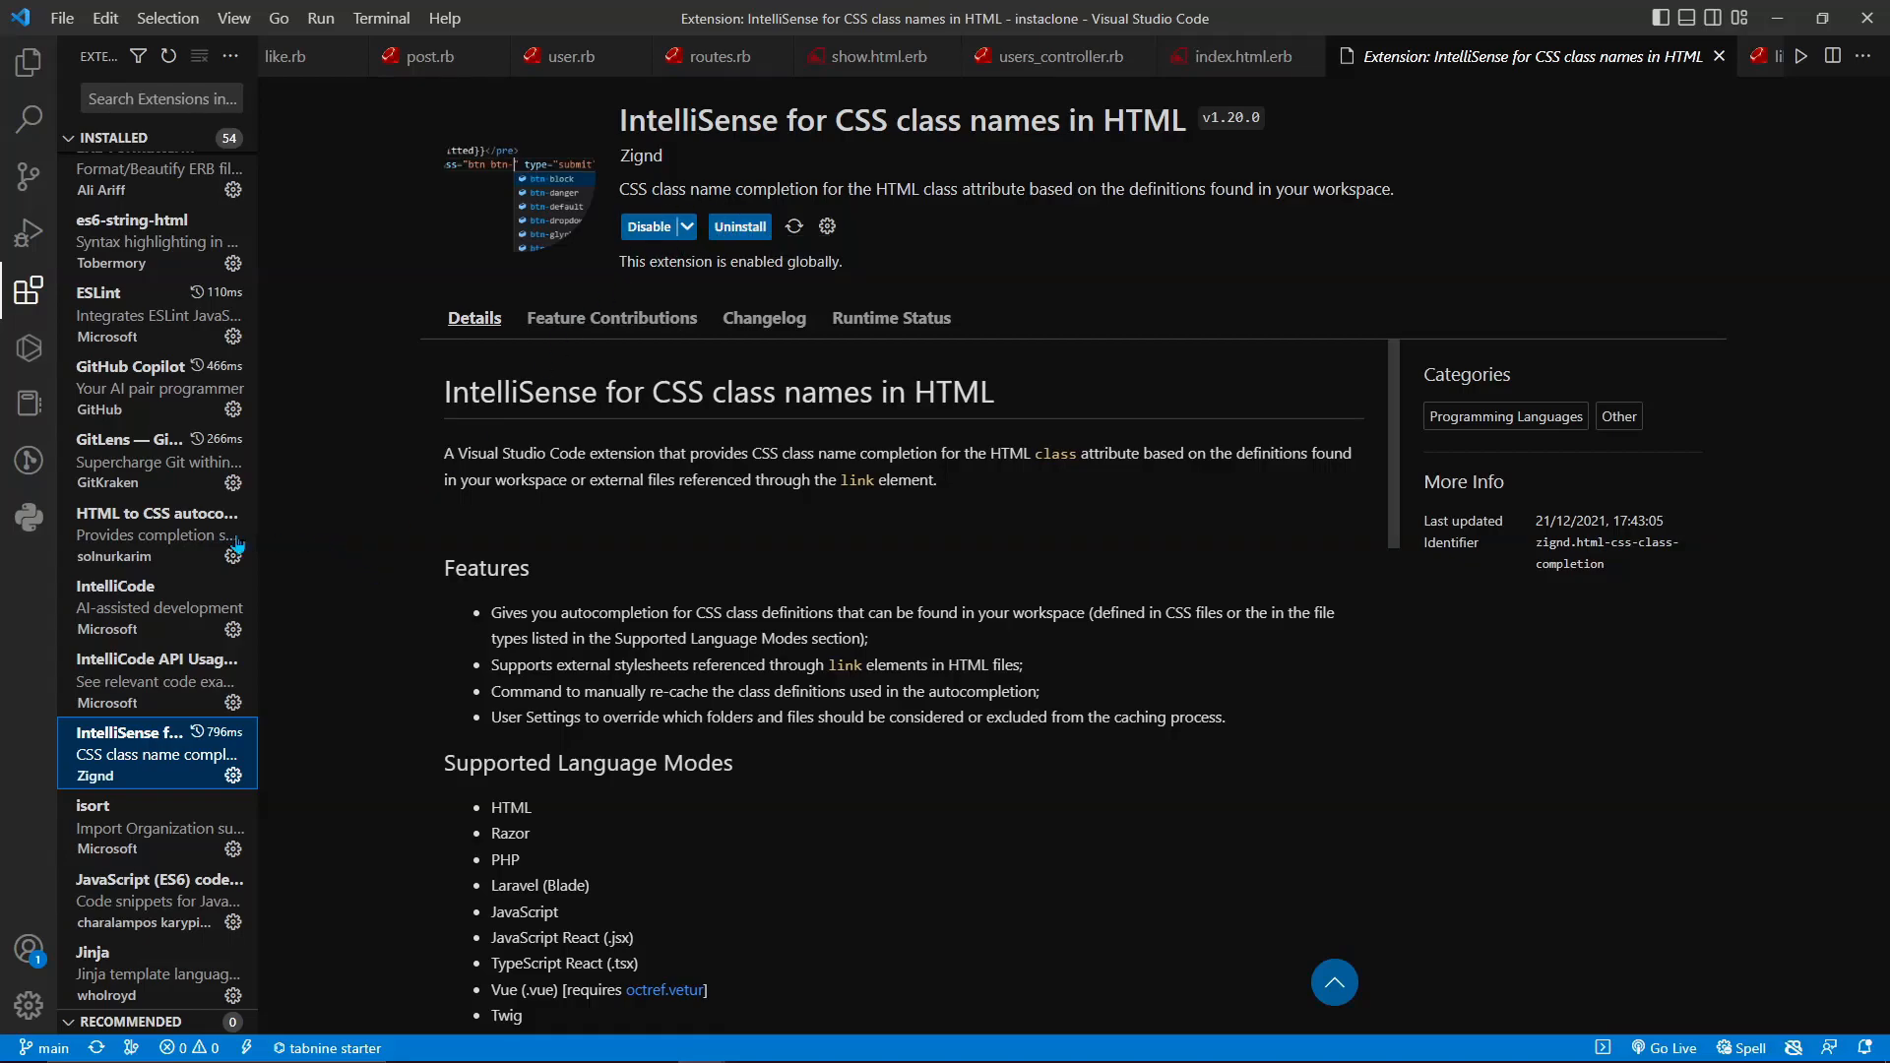
pyautogui.scroll(-3)
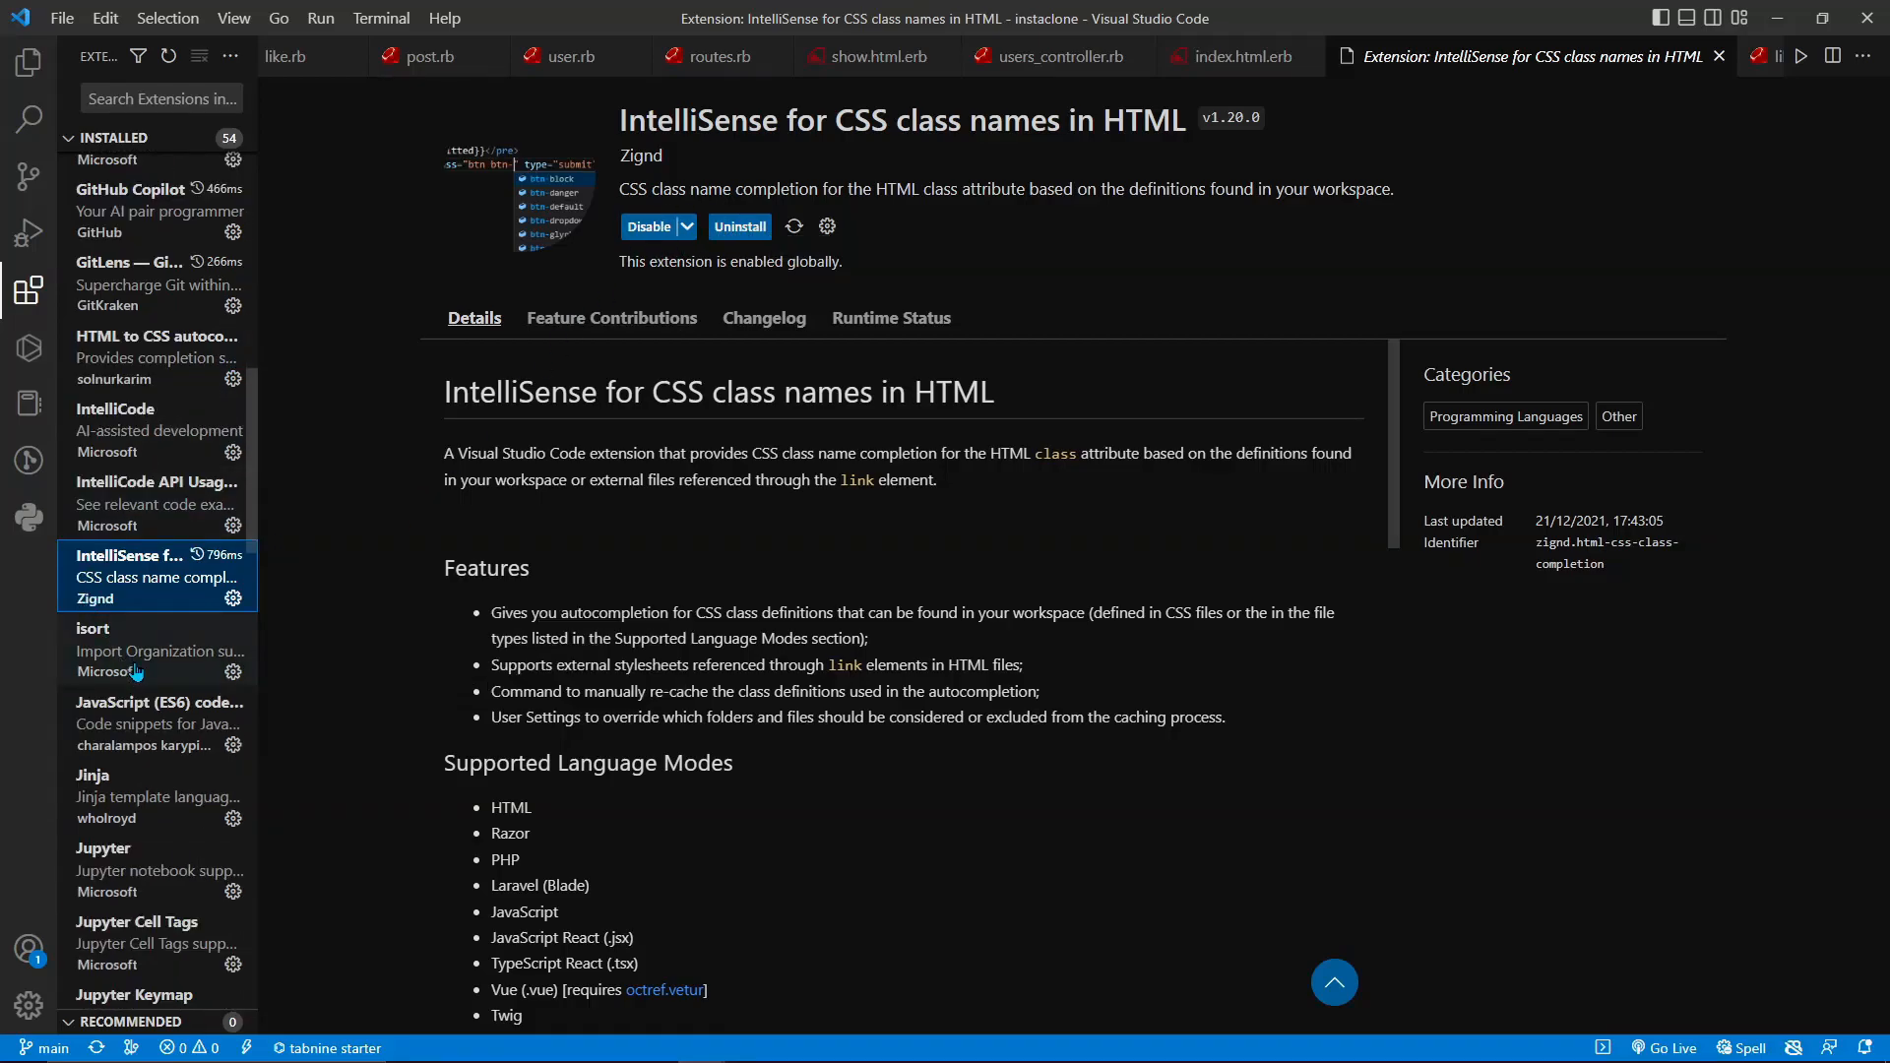
pyautogui.click(157, 647)
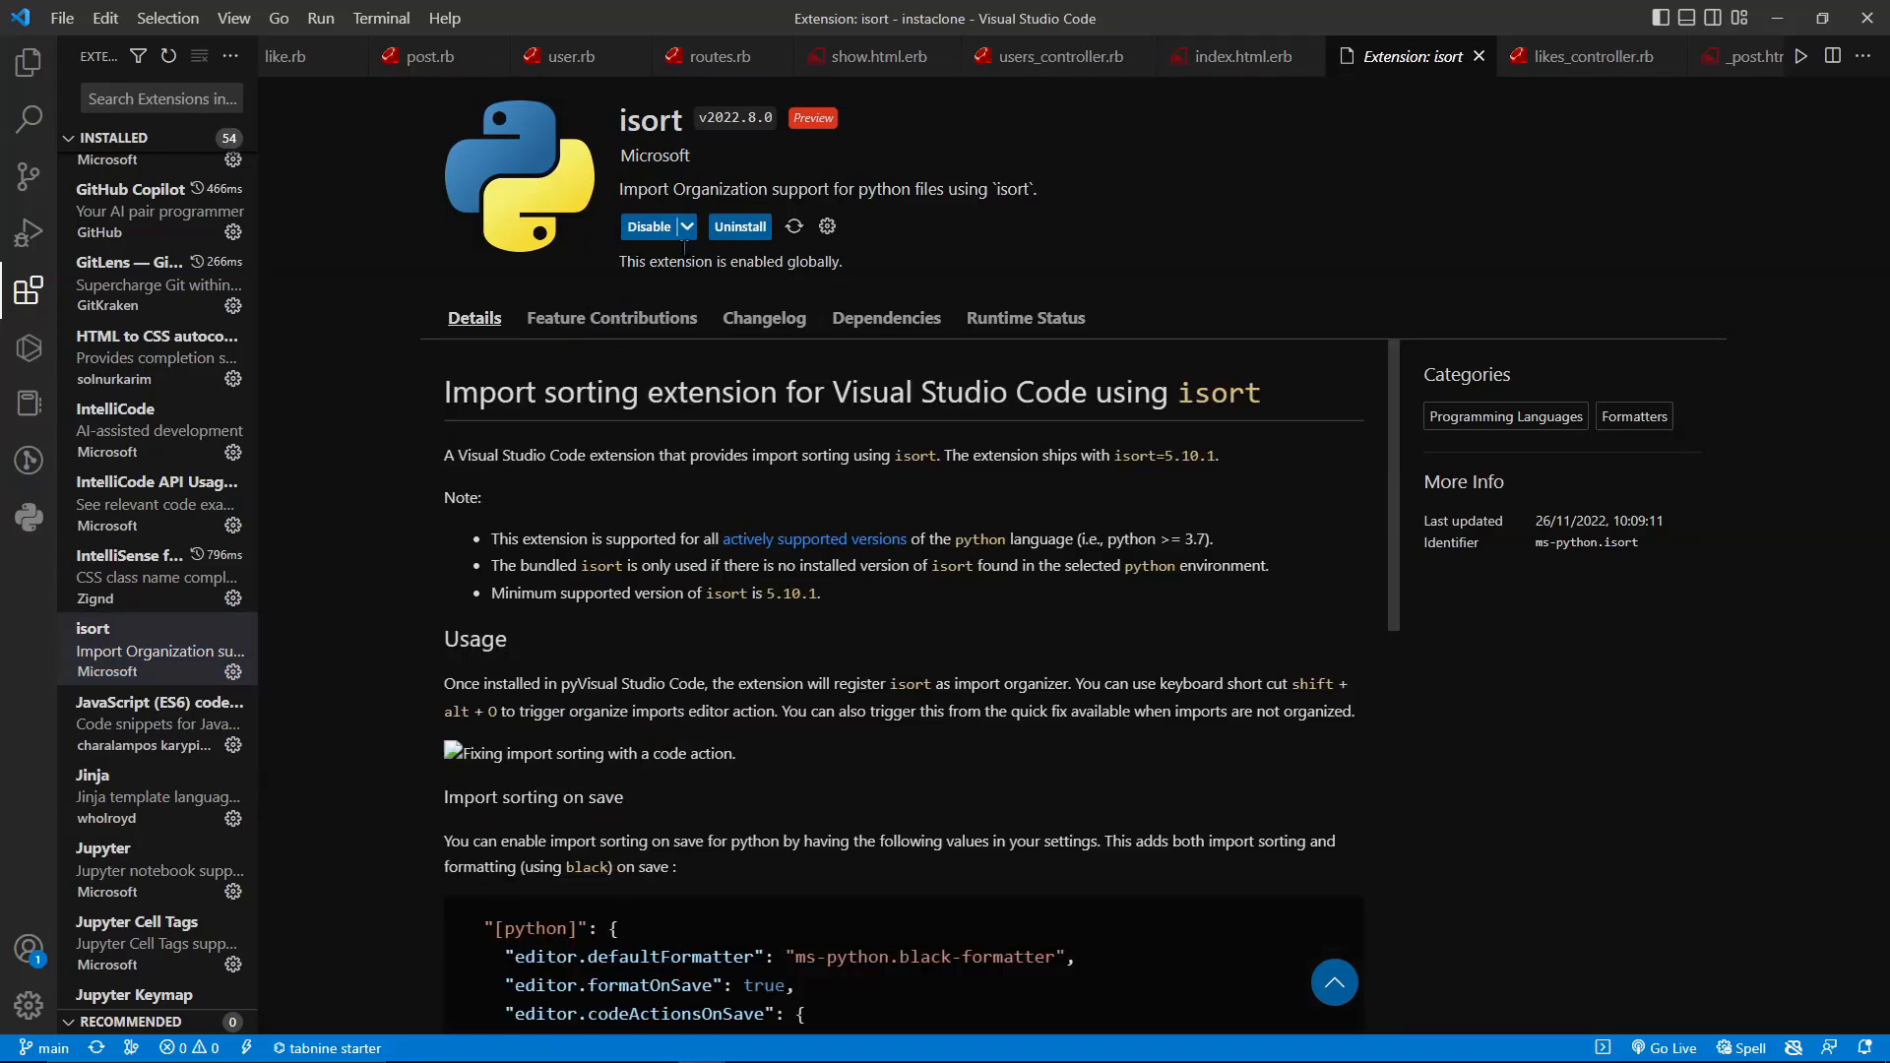
pyautogui.moveTo(819, 209)
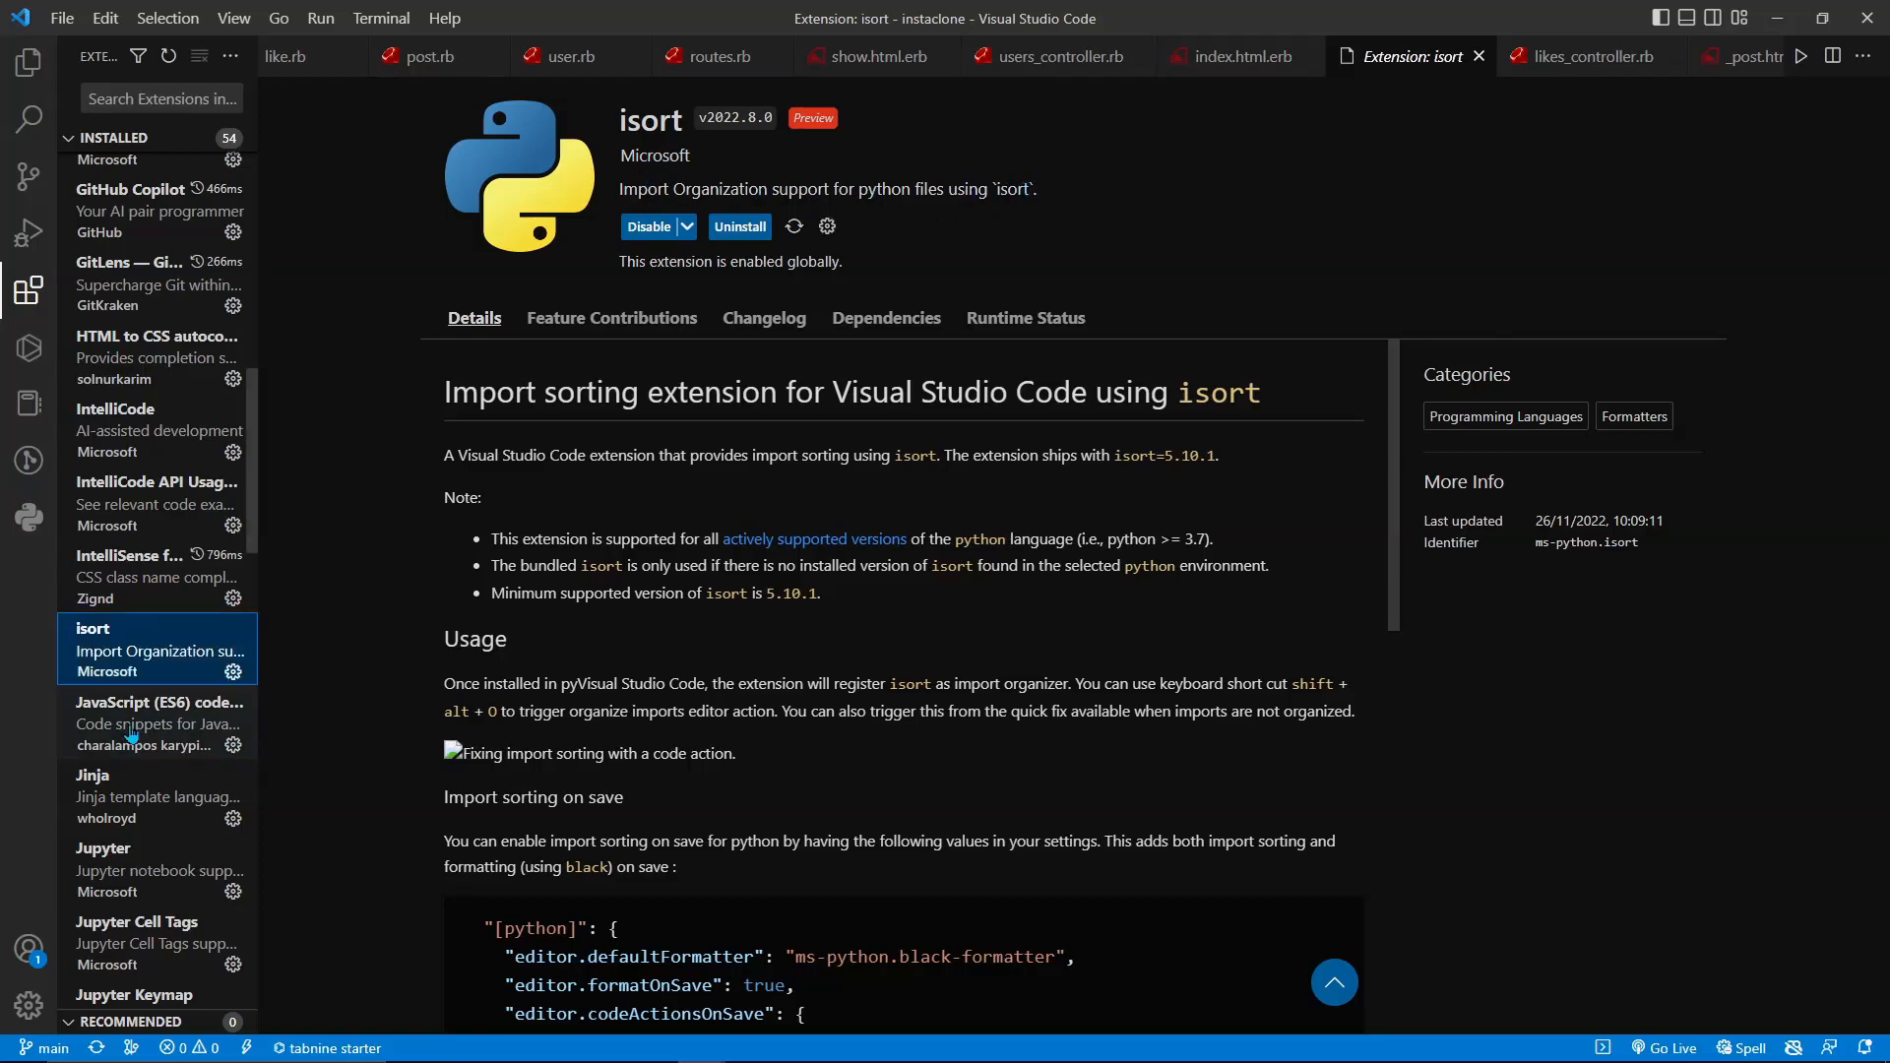
pyautogui.click(158, 720)
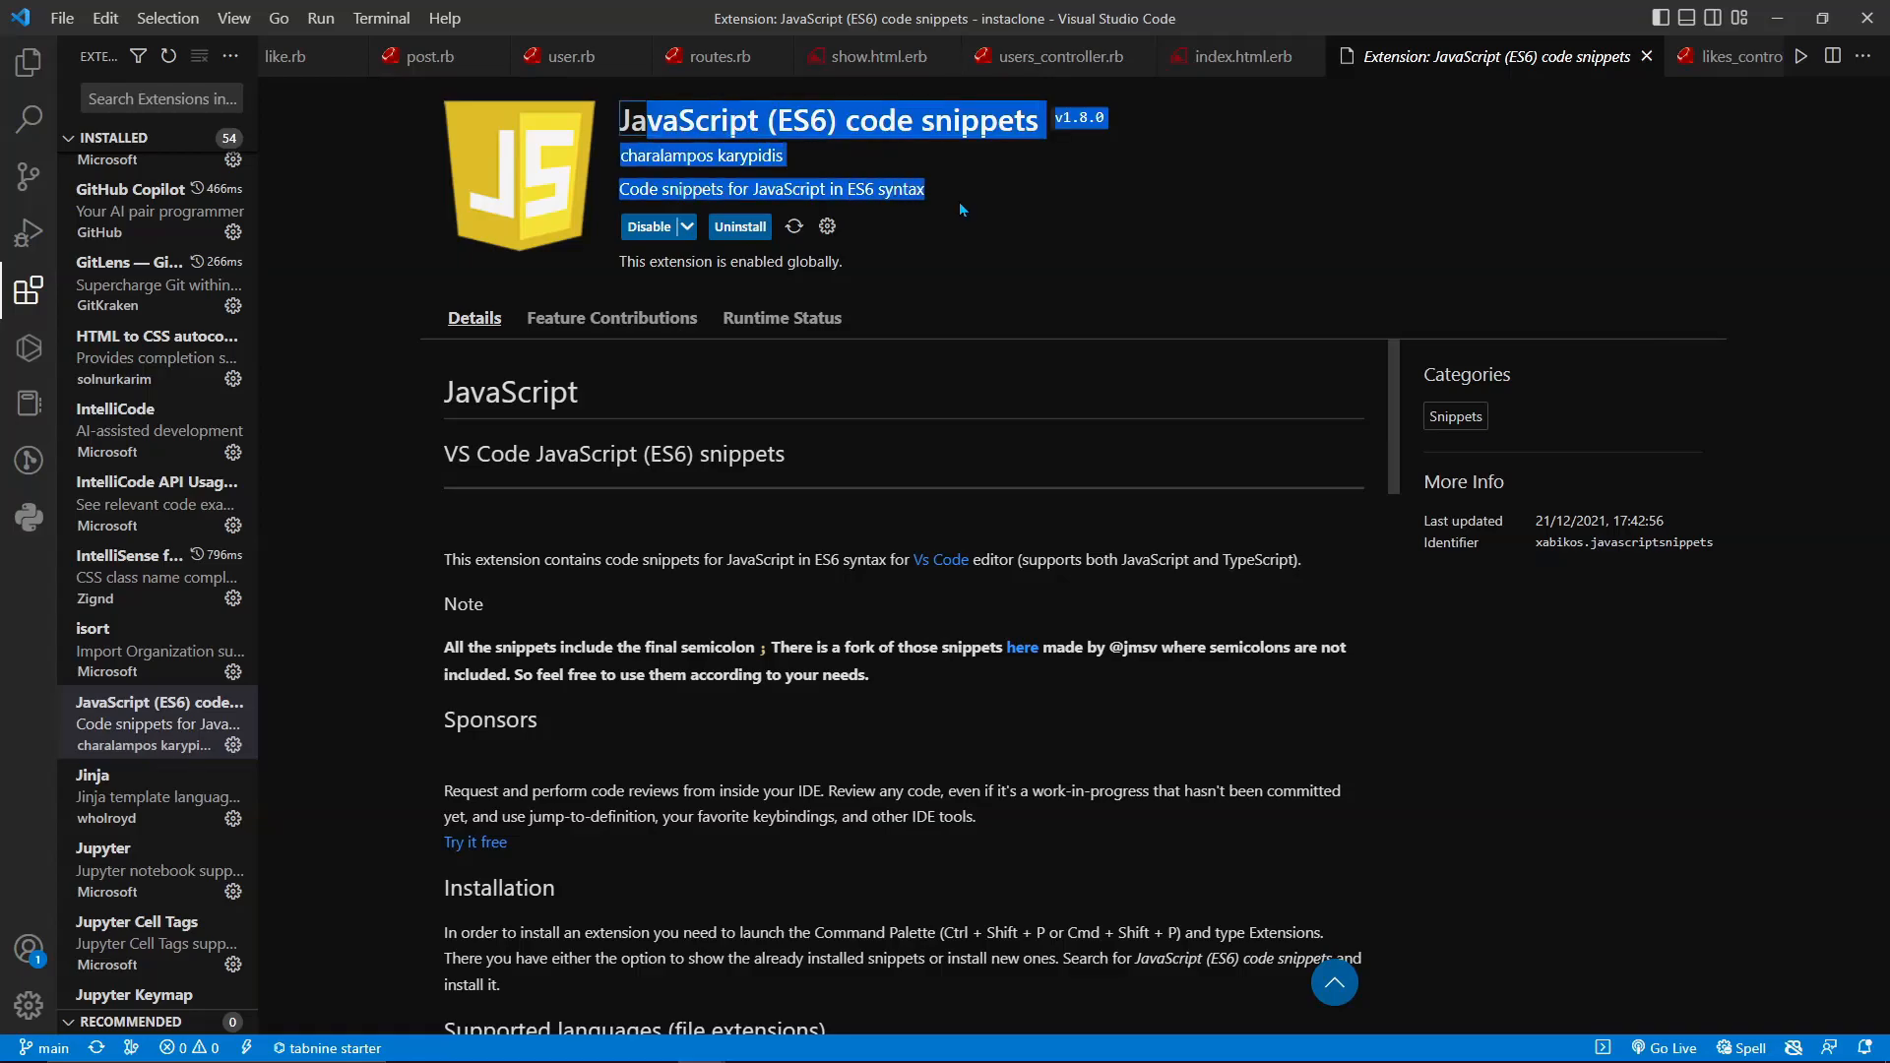
pyautogui.scroll(-3)
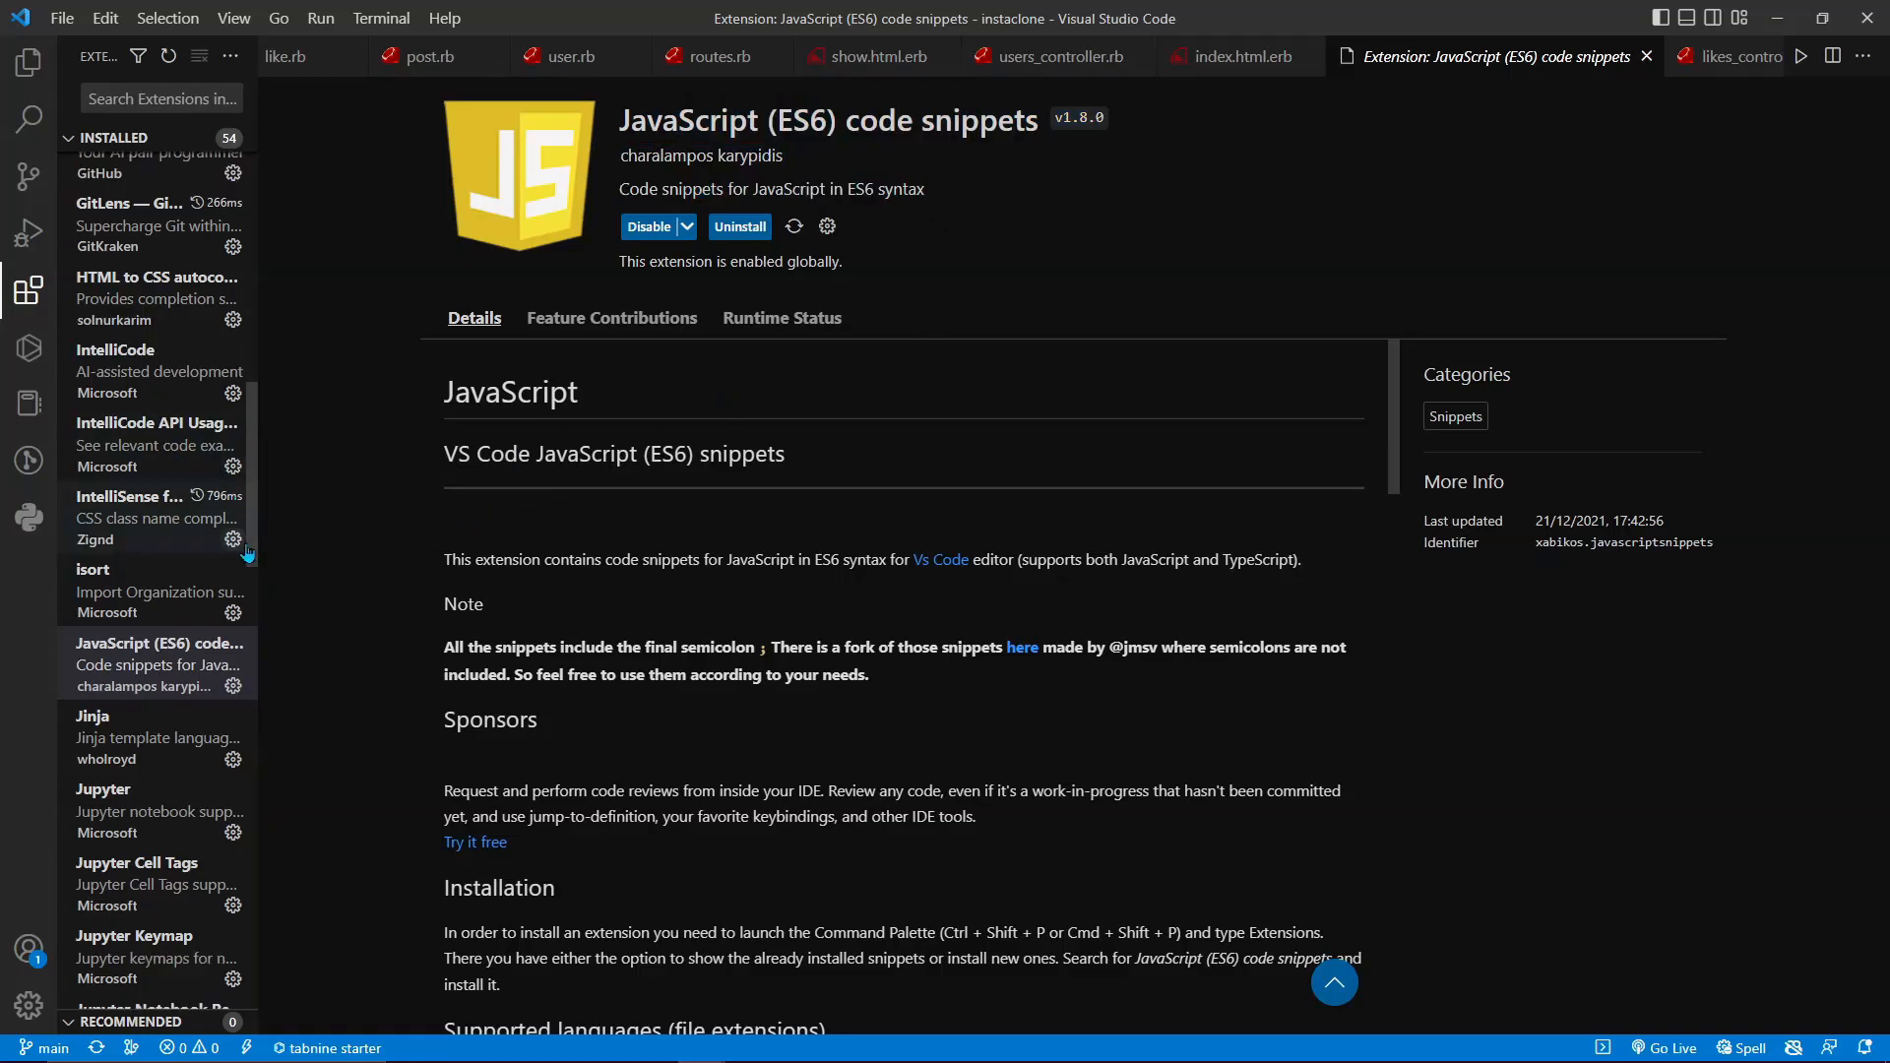
pyautogui.scroll(-3)
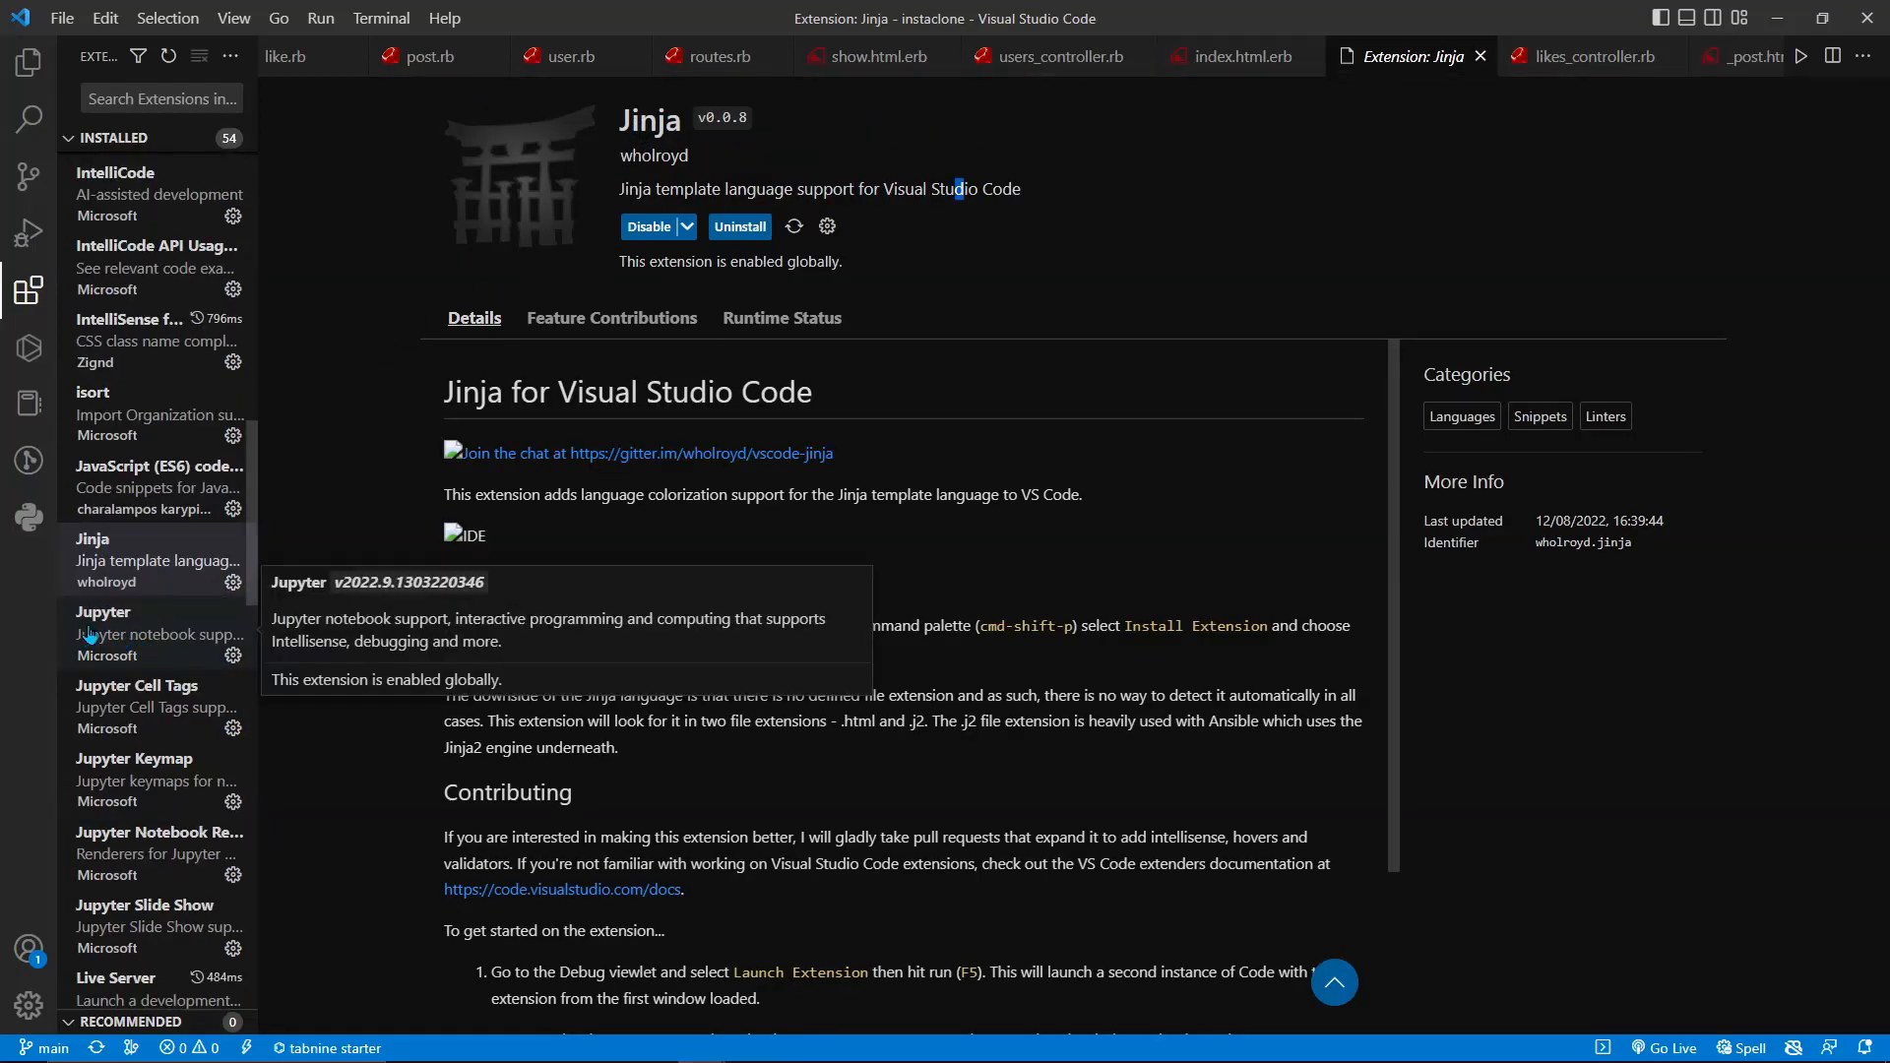
# - View Jupyter, Live Server, Prettier - Code formatter and Pylance details pages
pyautogui.click(144, 632)
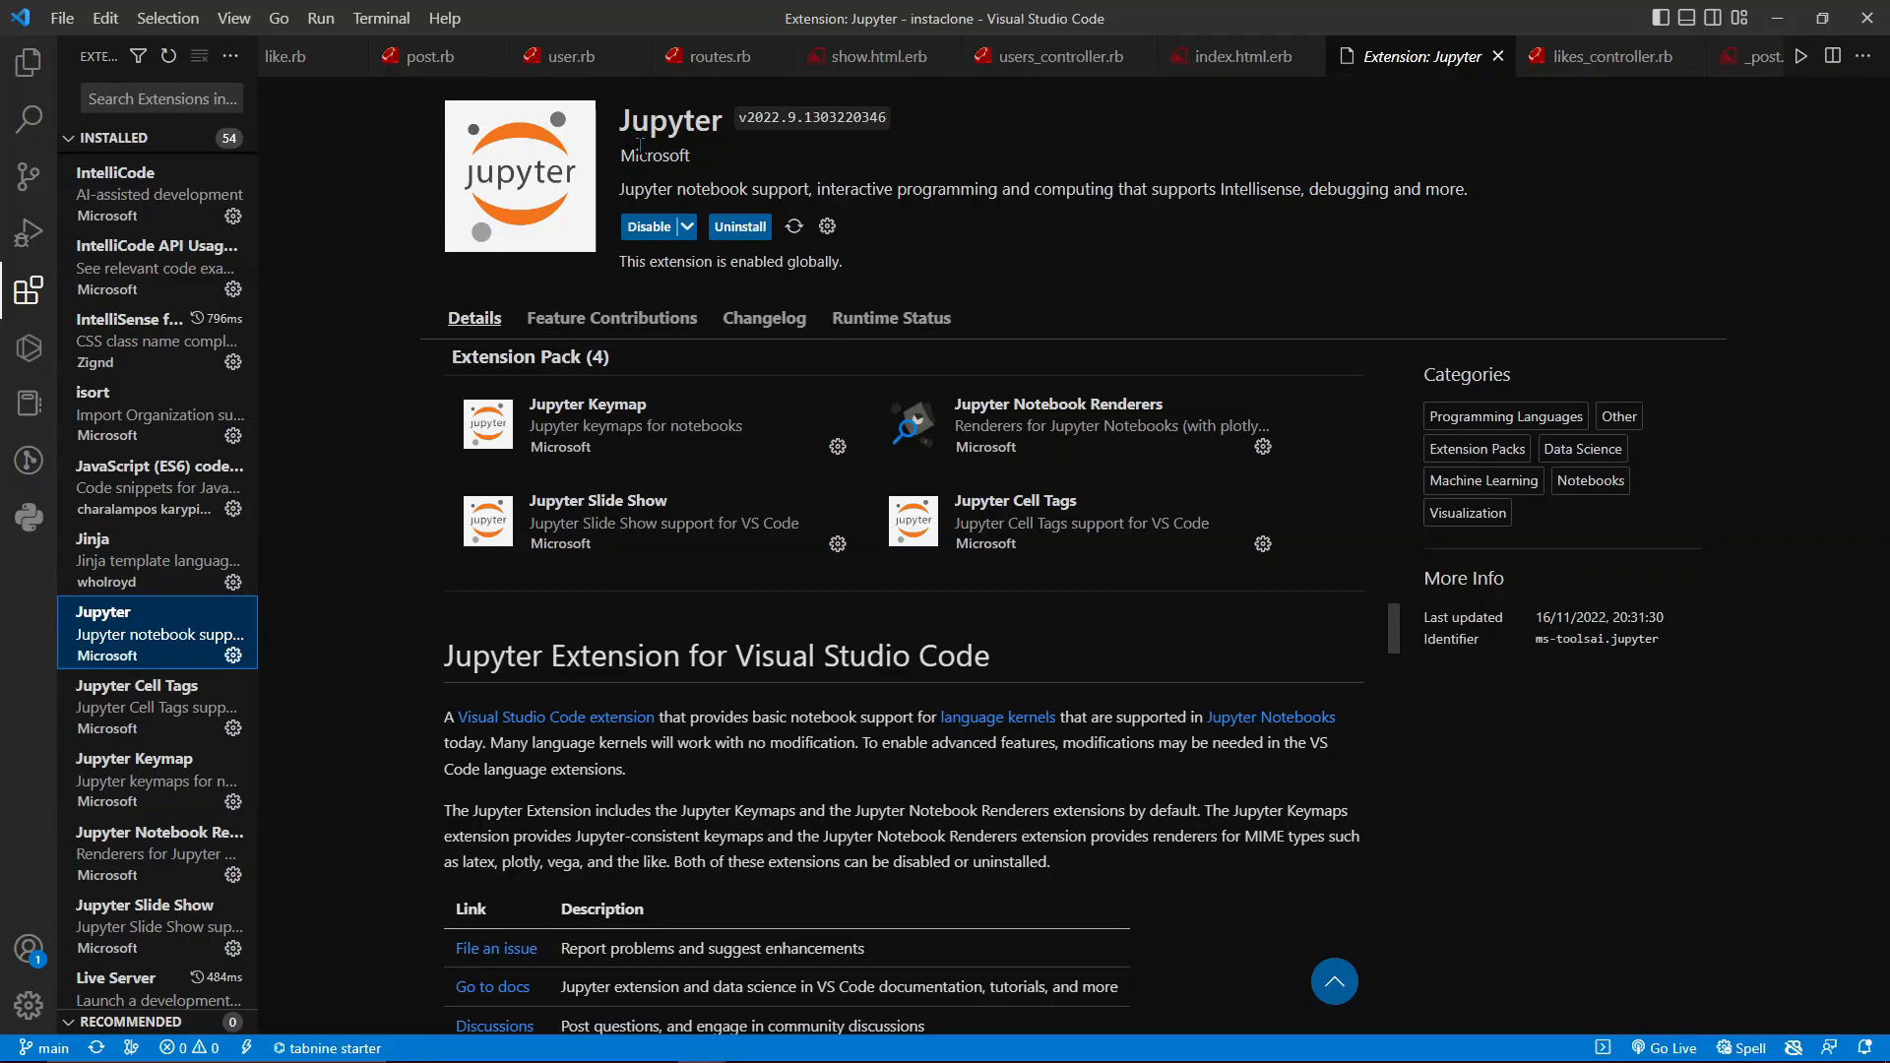
pyautogui.scroll(-3)
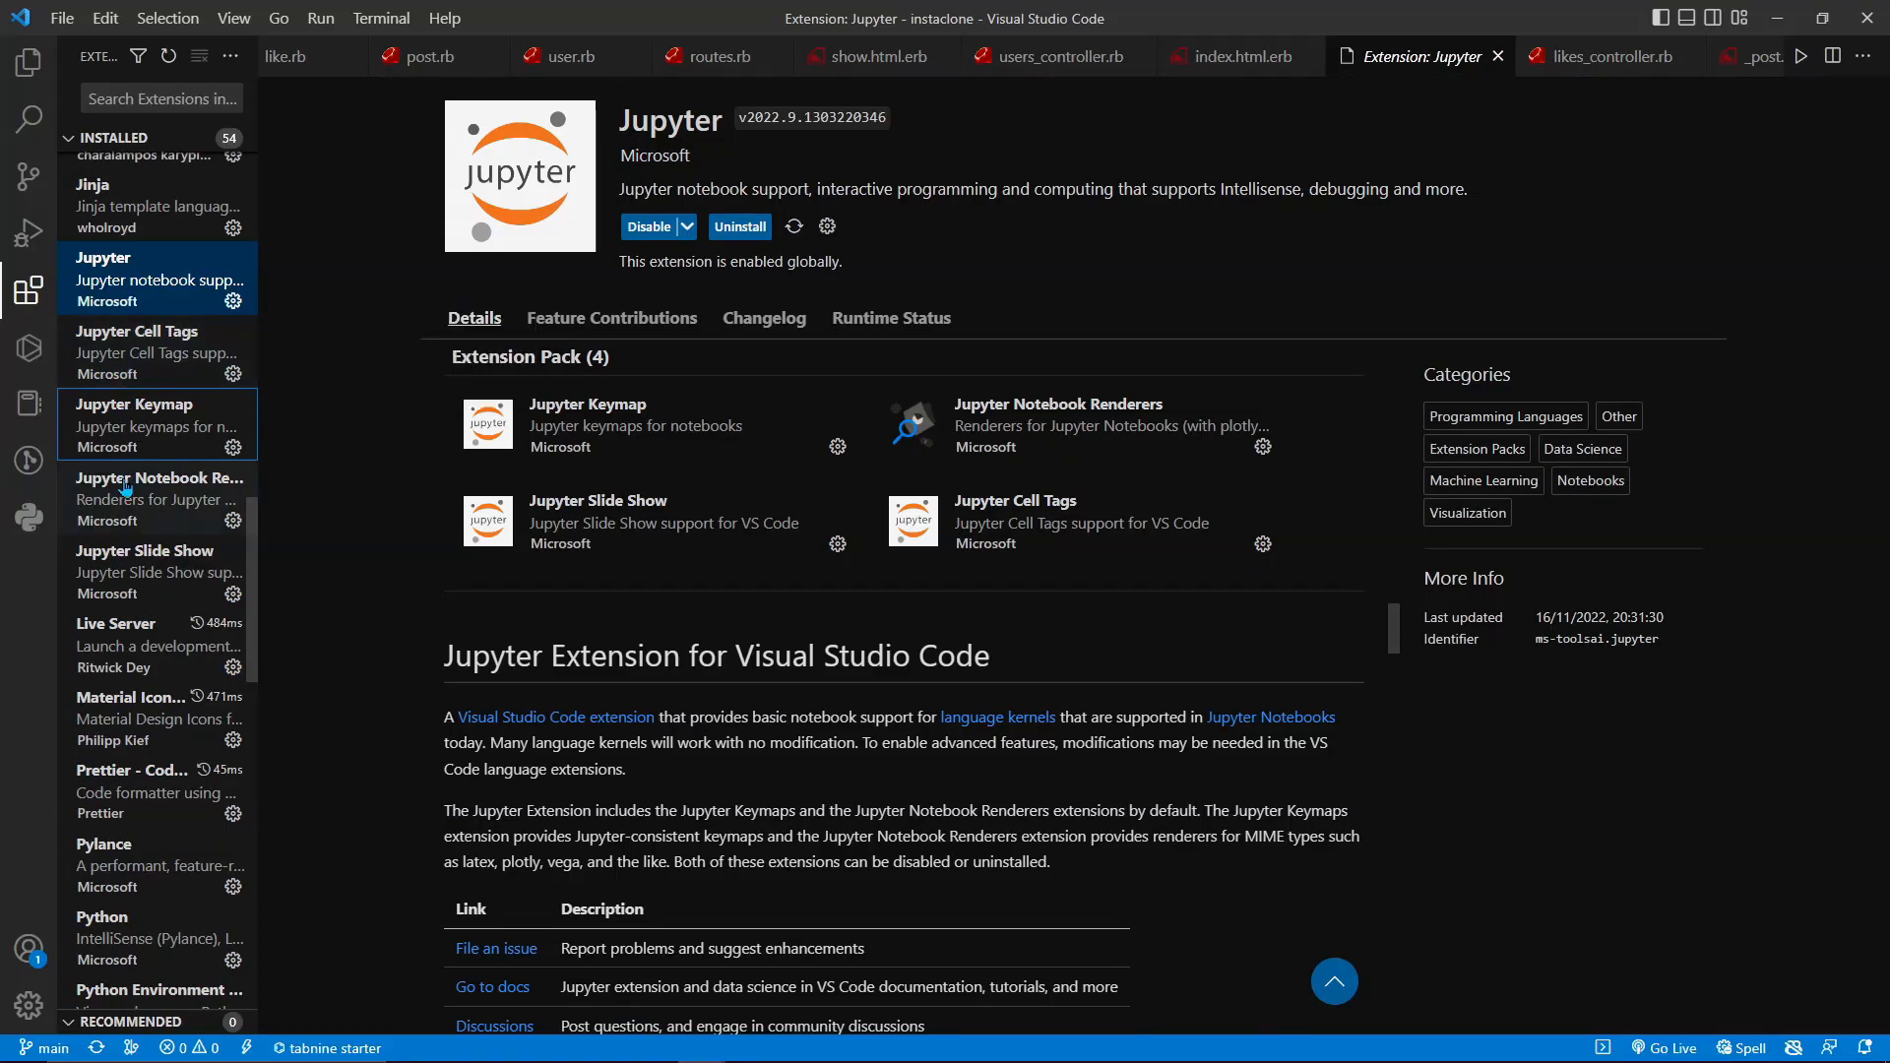
pyautogui.click(153, 646)
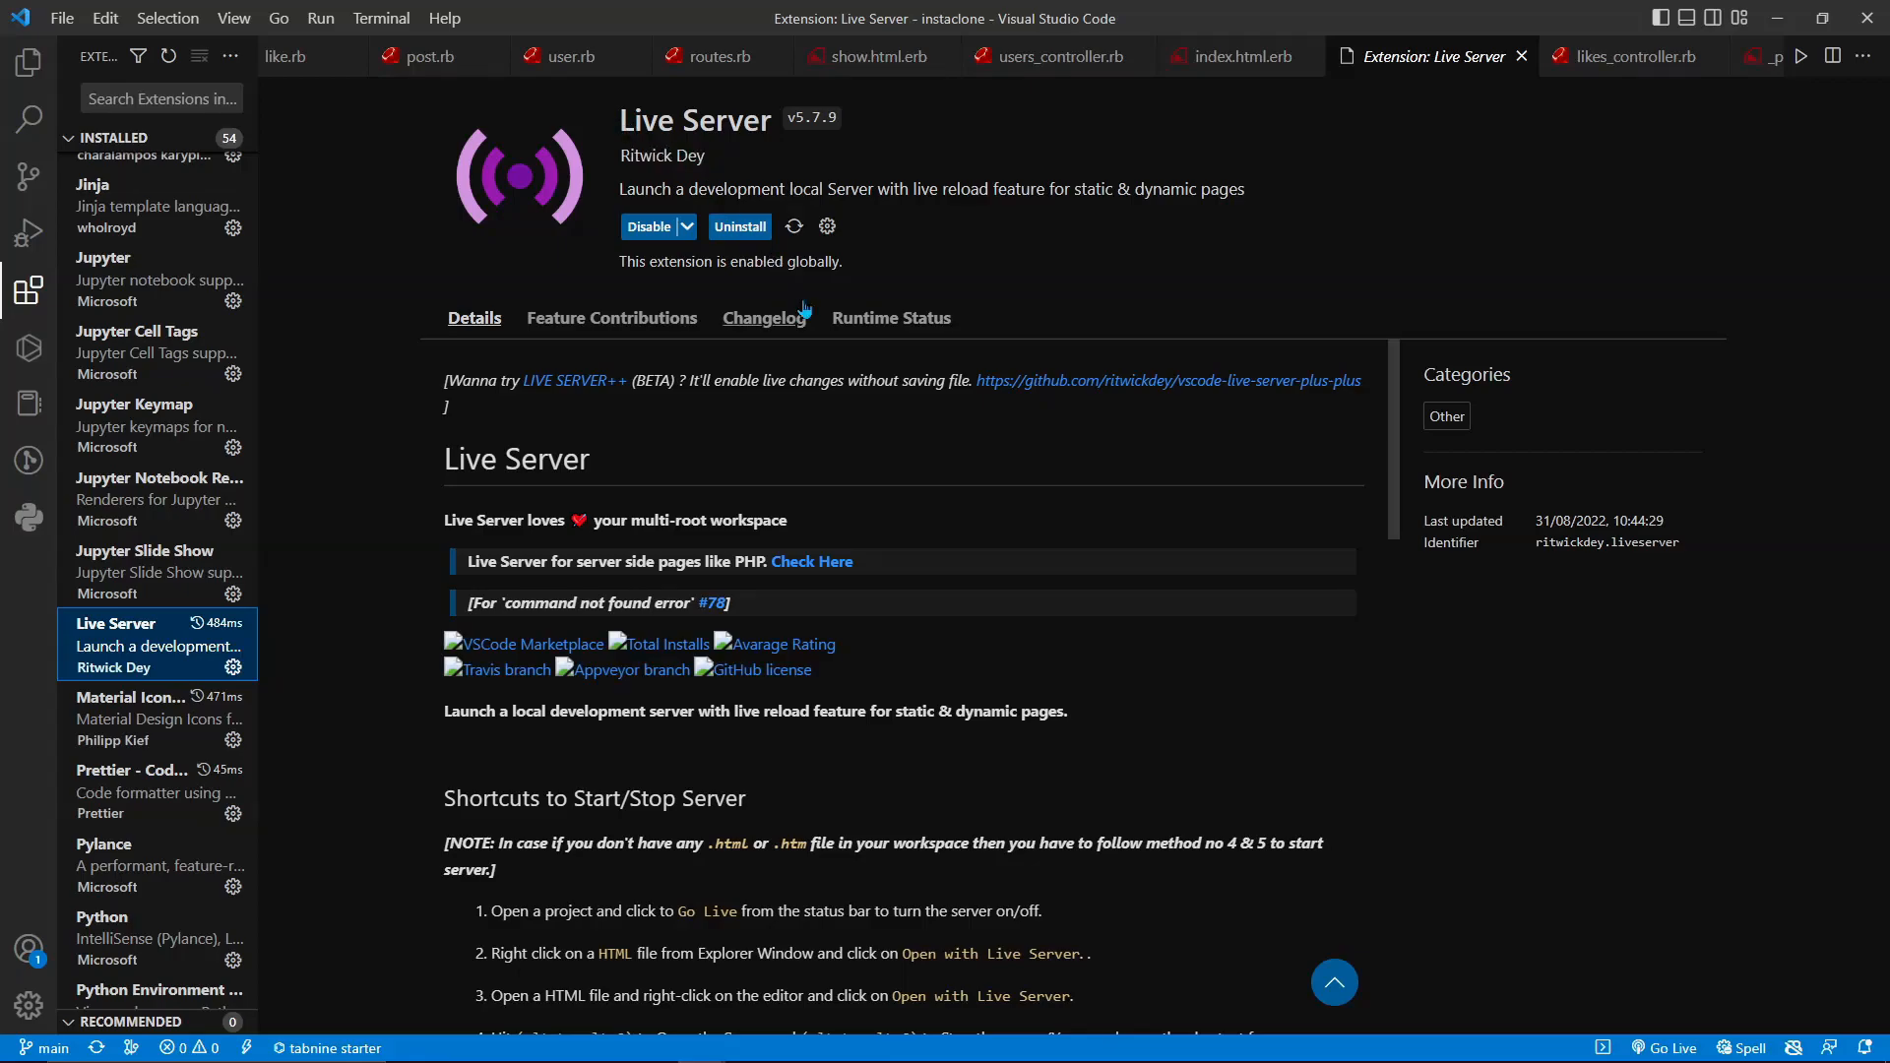
pyautogui.moveTo(764, 317)
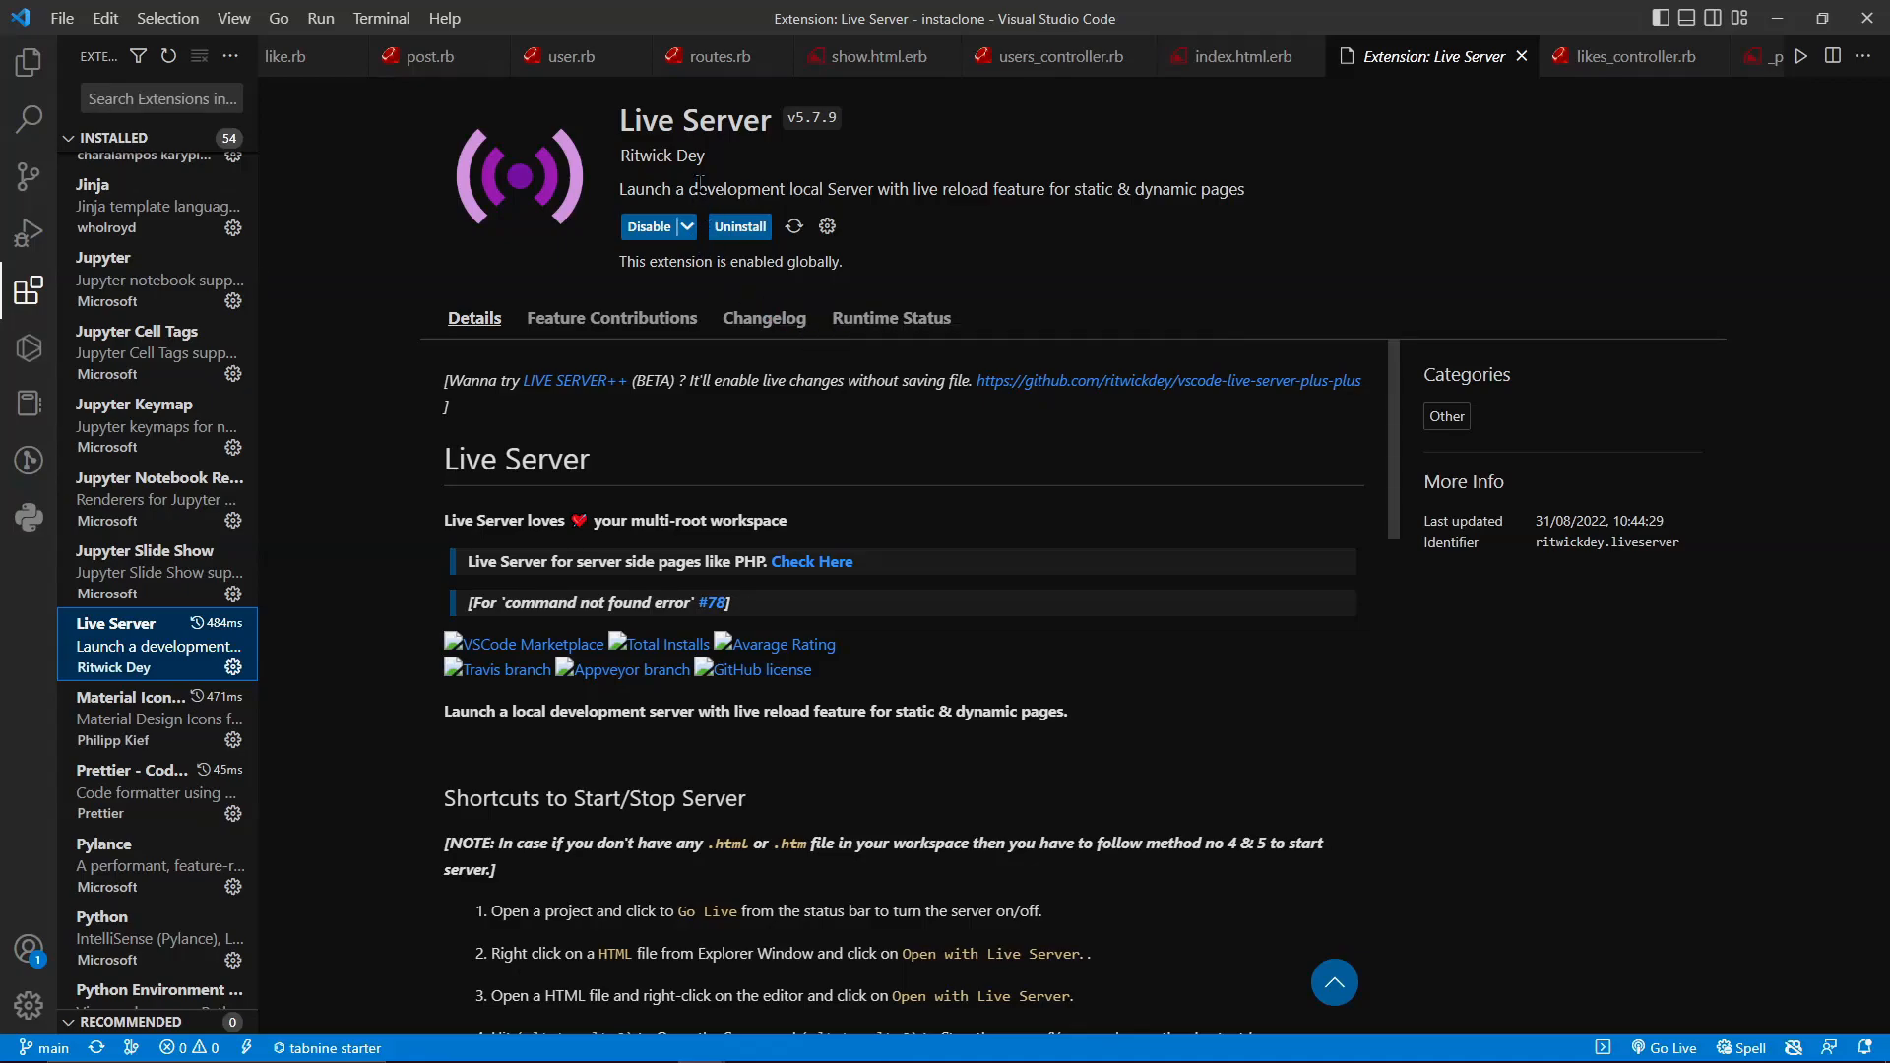
pyautogui.moveTo(193, 729)
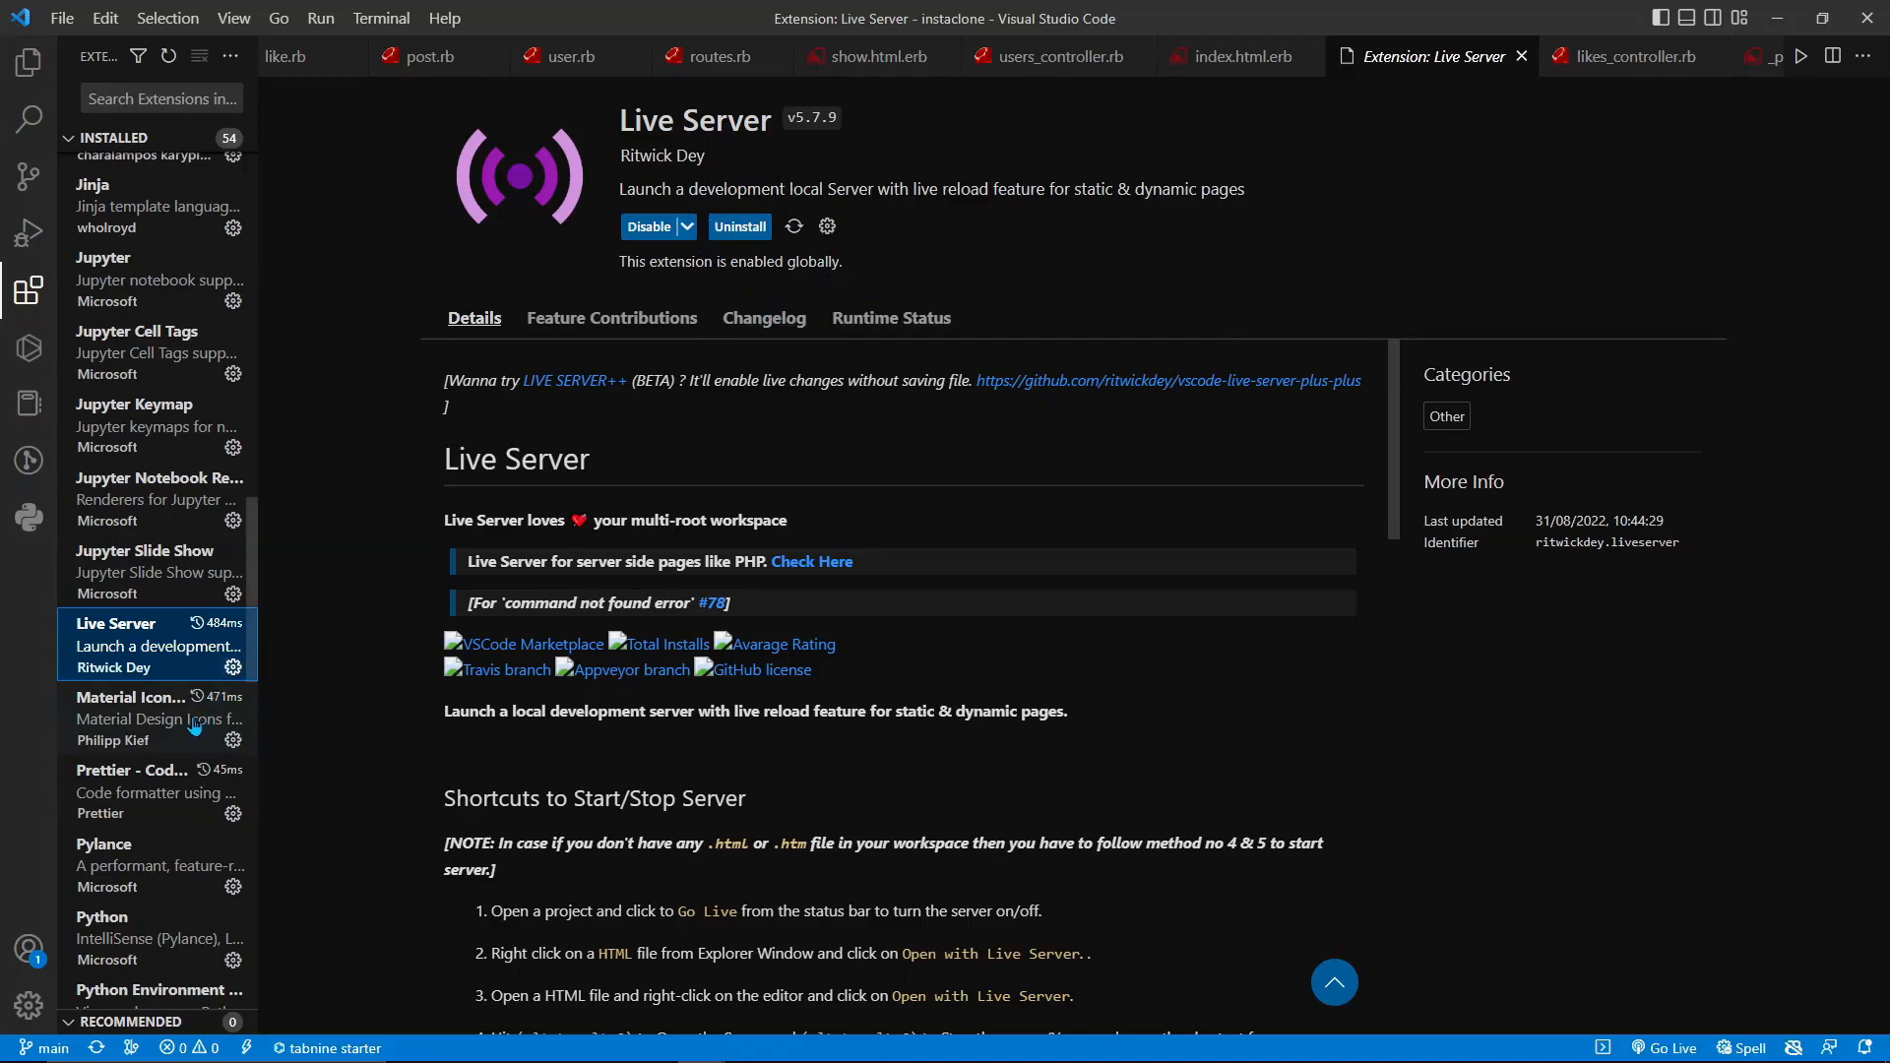
pyautogui.click(130, 697)
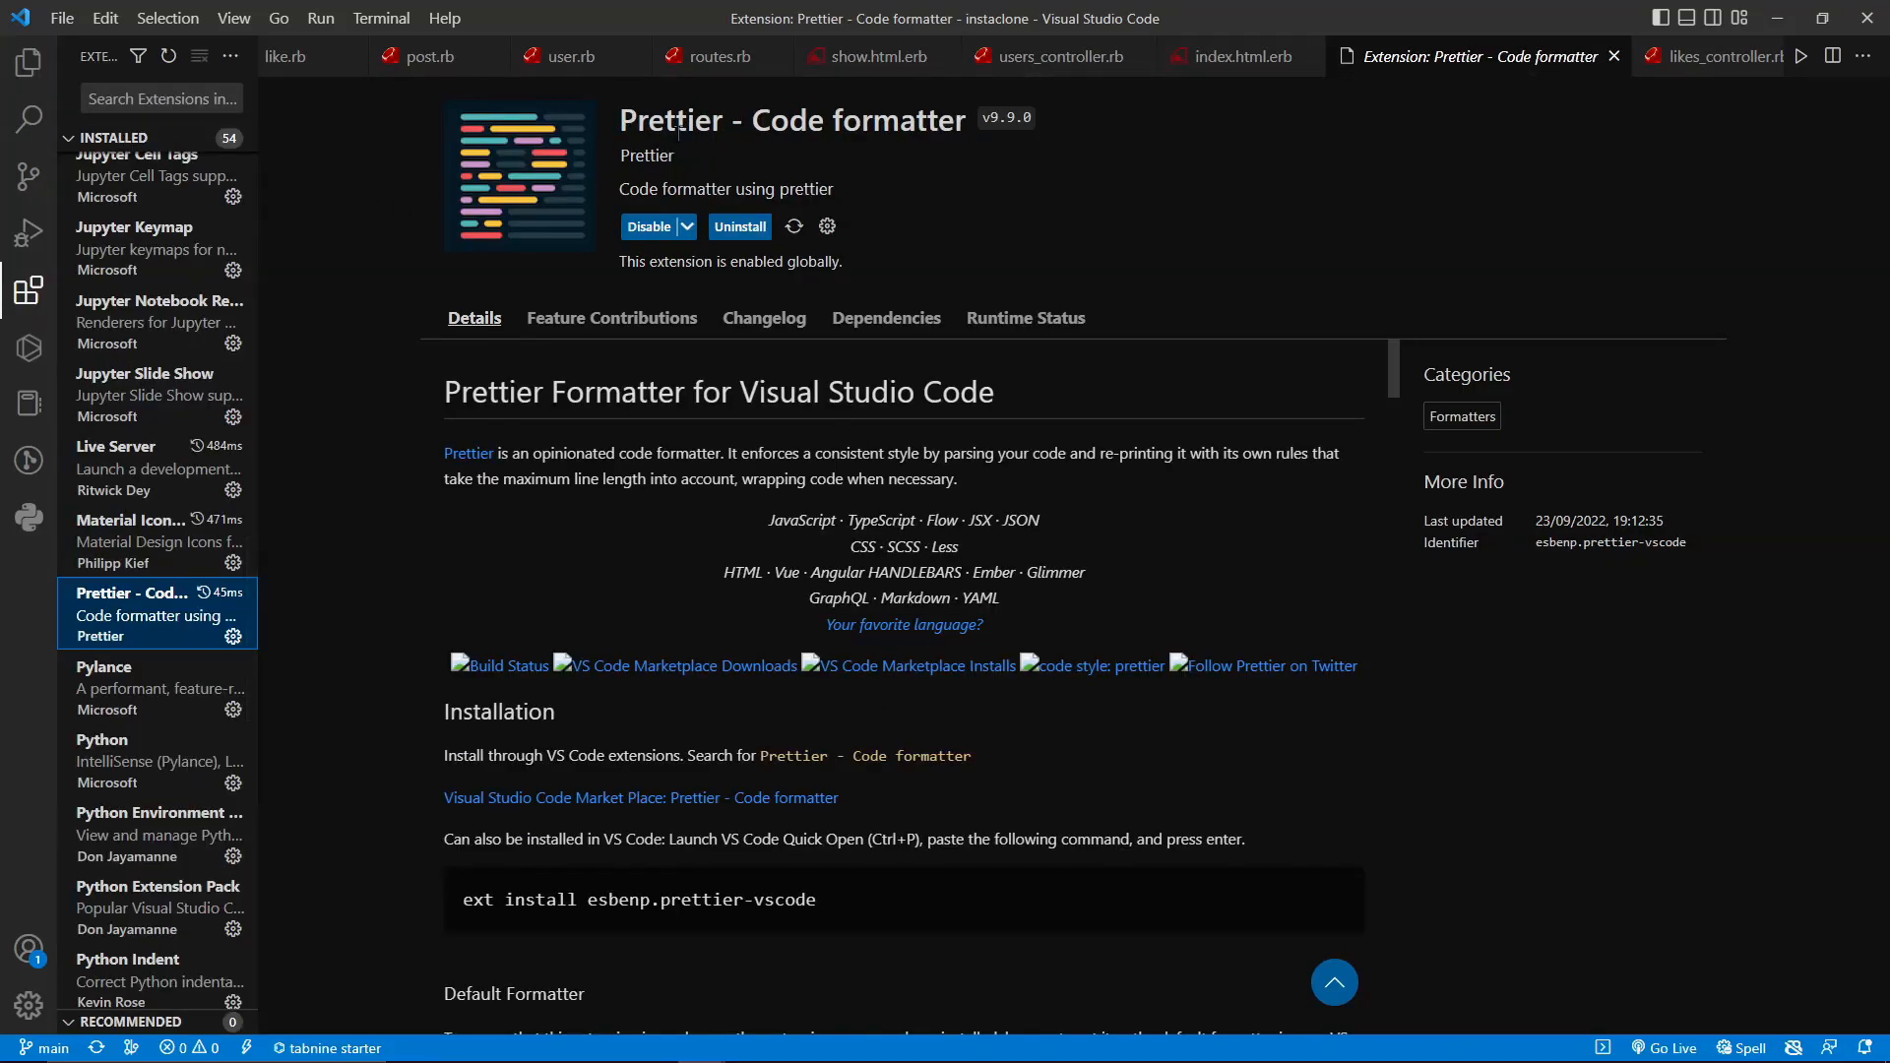
pyautogui.moveTo(136, 703)
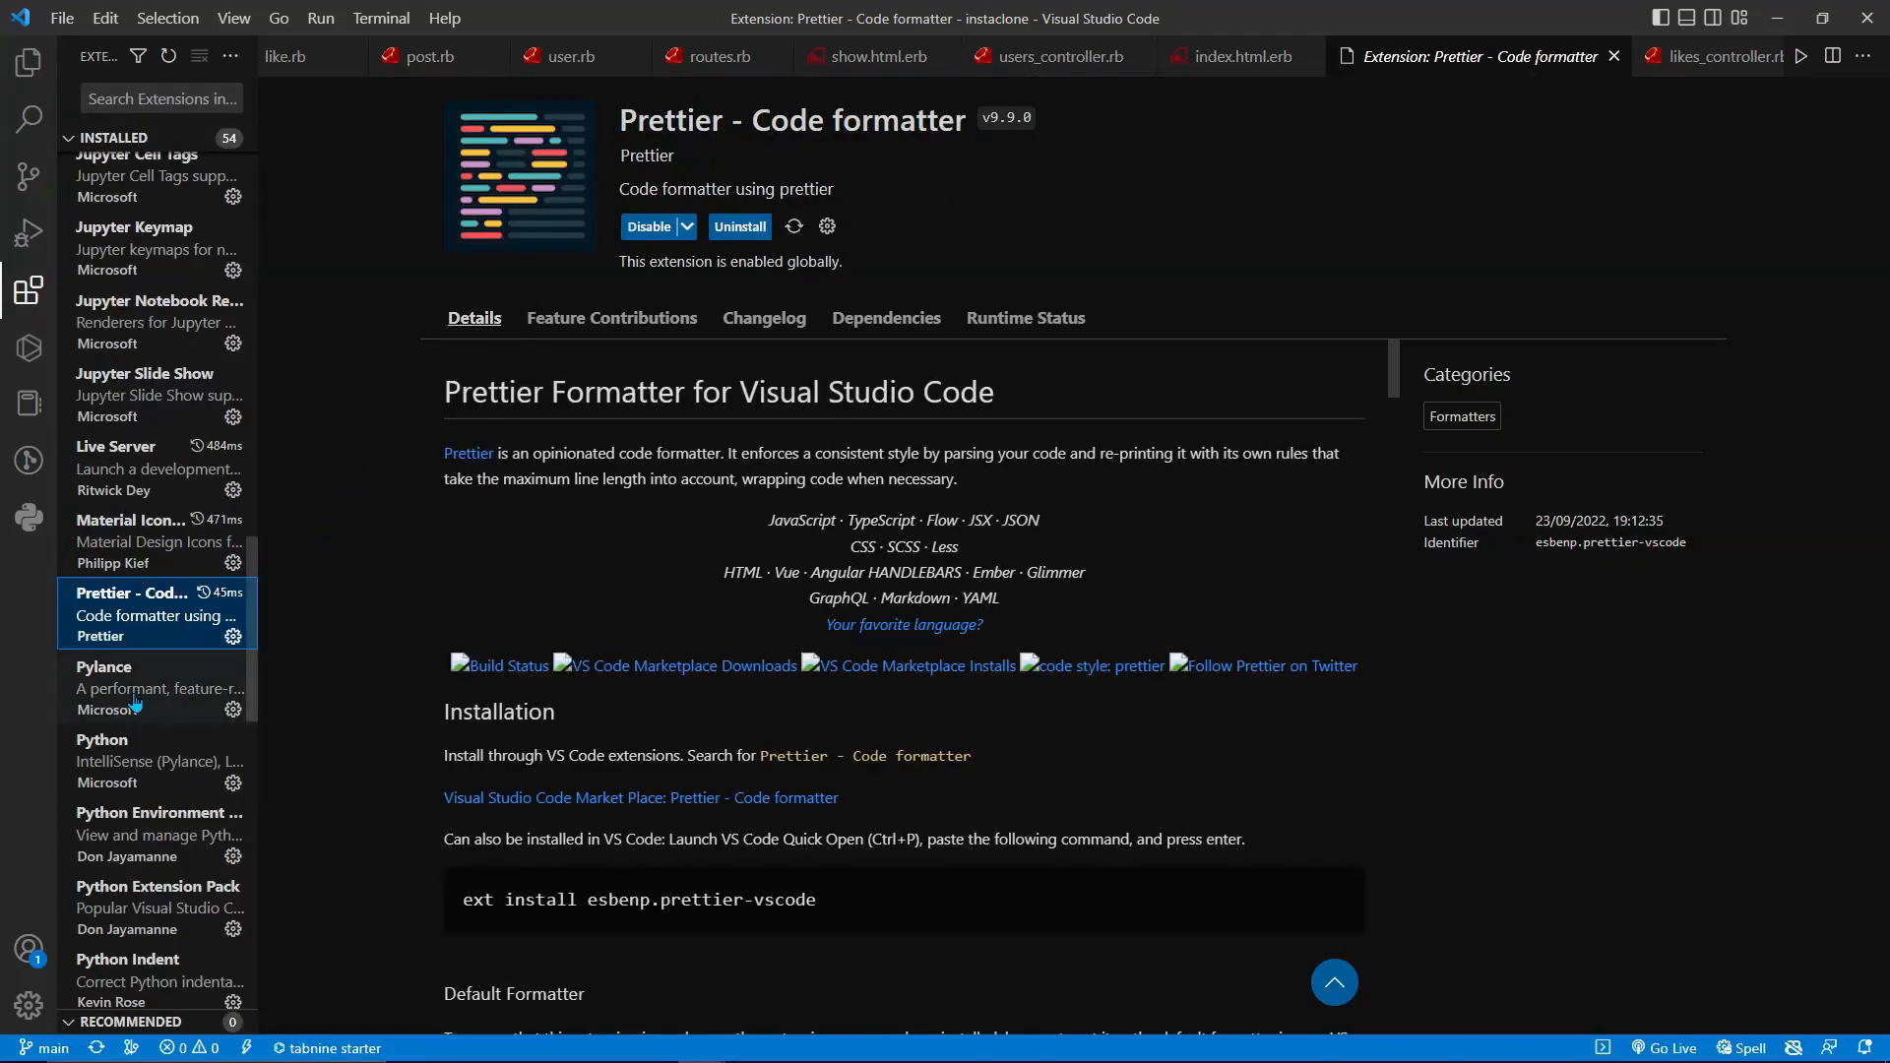
pyautogui.click(130, 687)
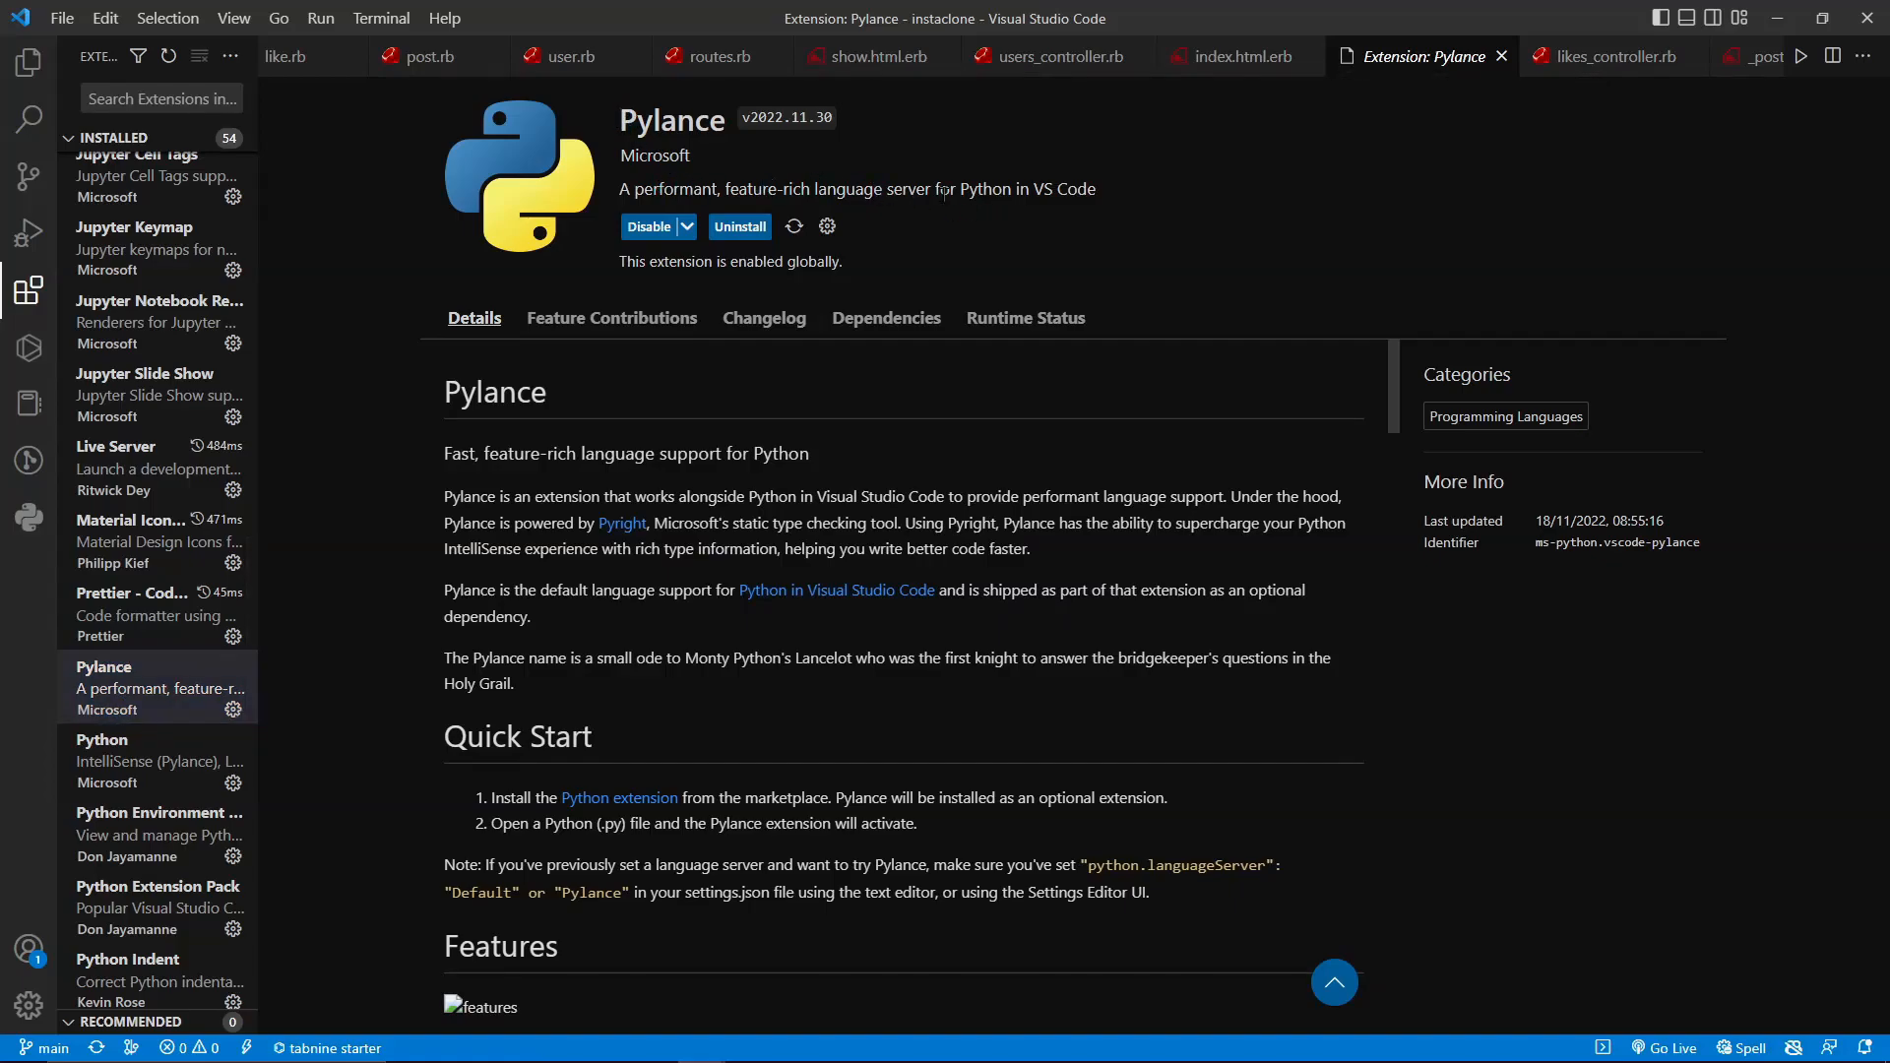
# - View Python, Python Extension Pack, Rails Edit Credentials, then Ruby details pages
pyautogui.click(157, 760)
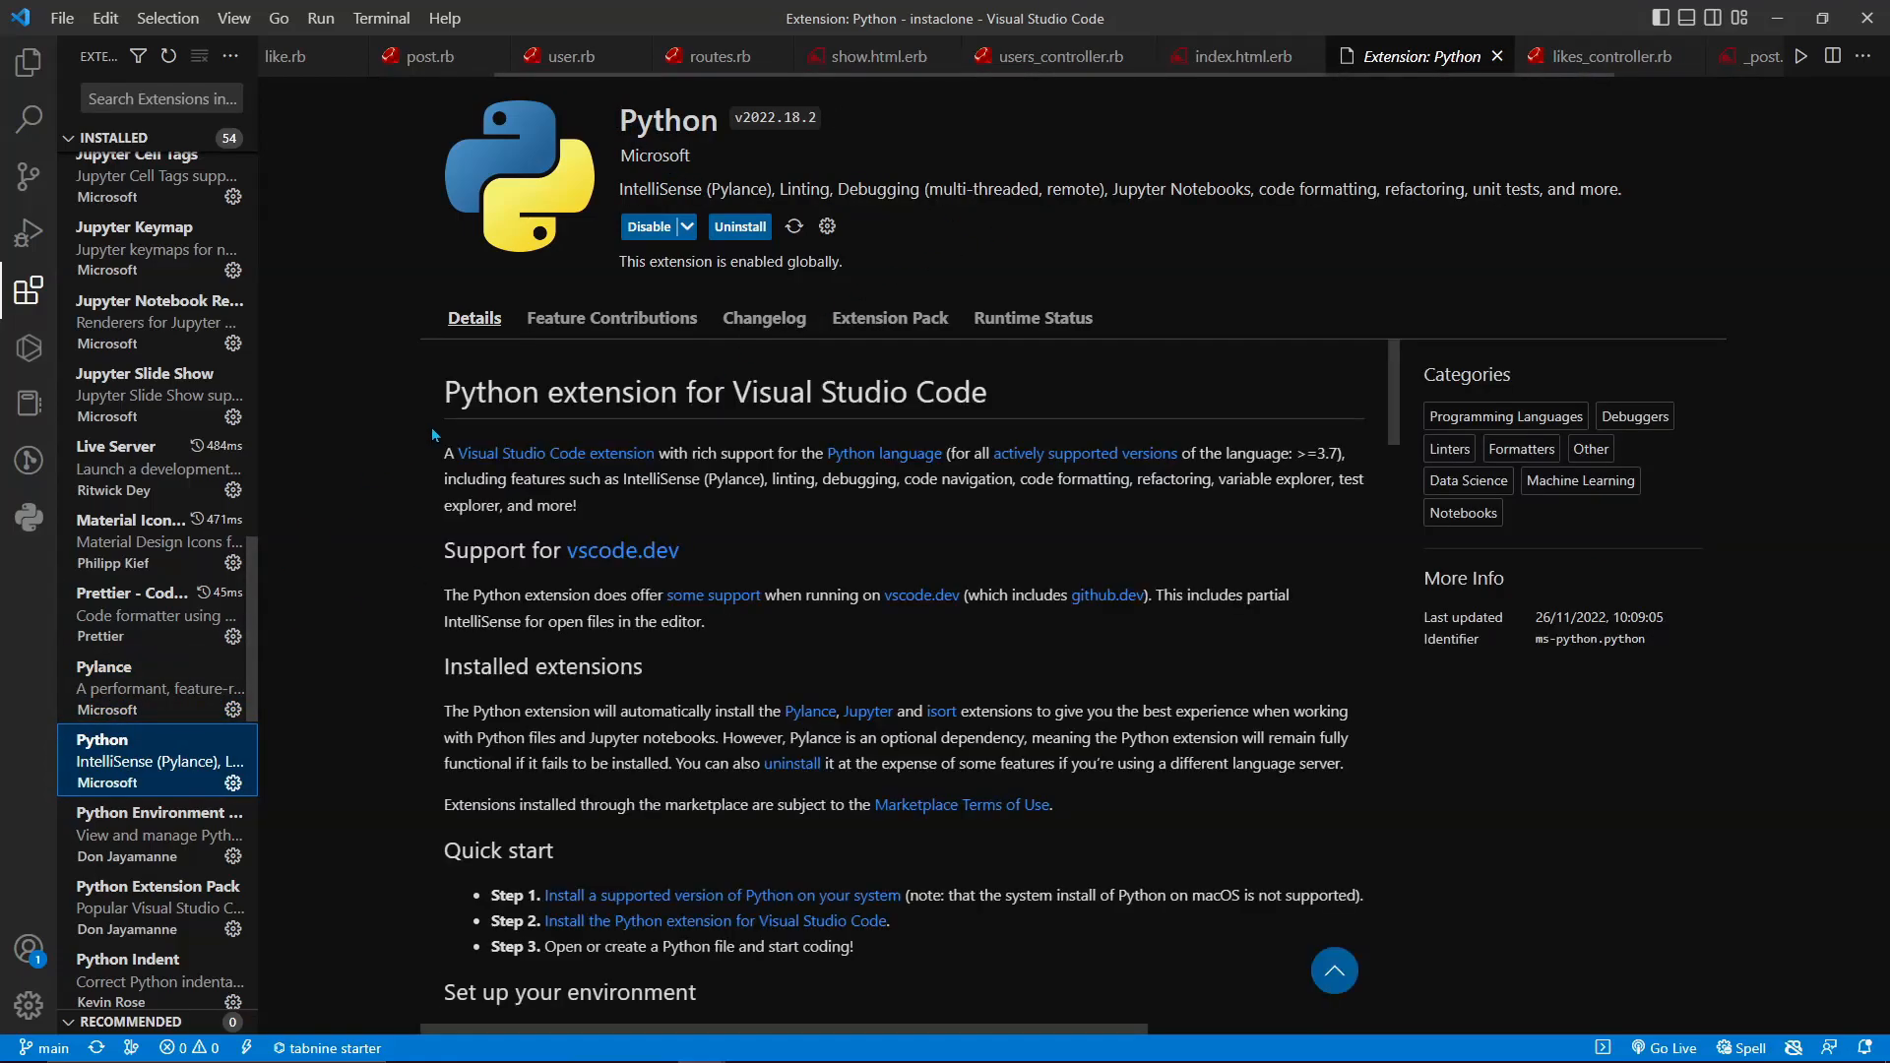
pyautogui.click(158, 811)
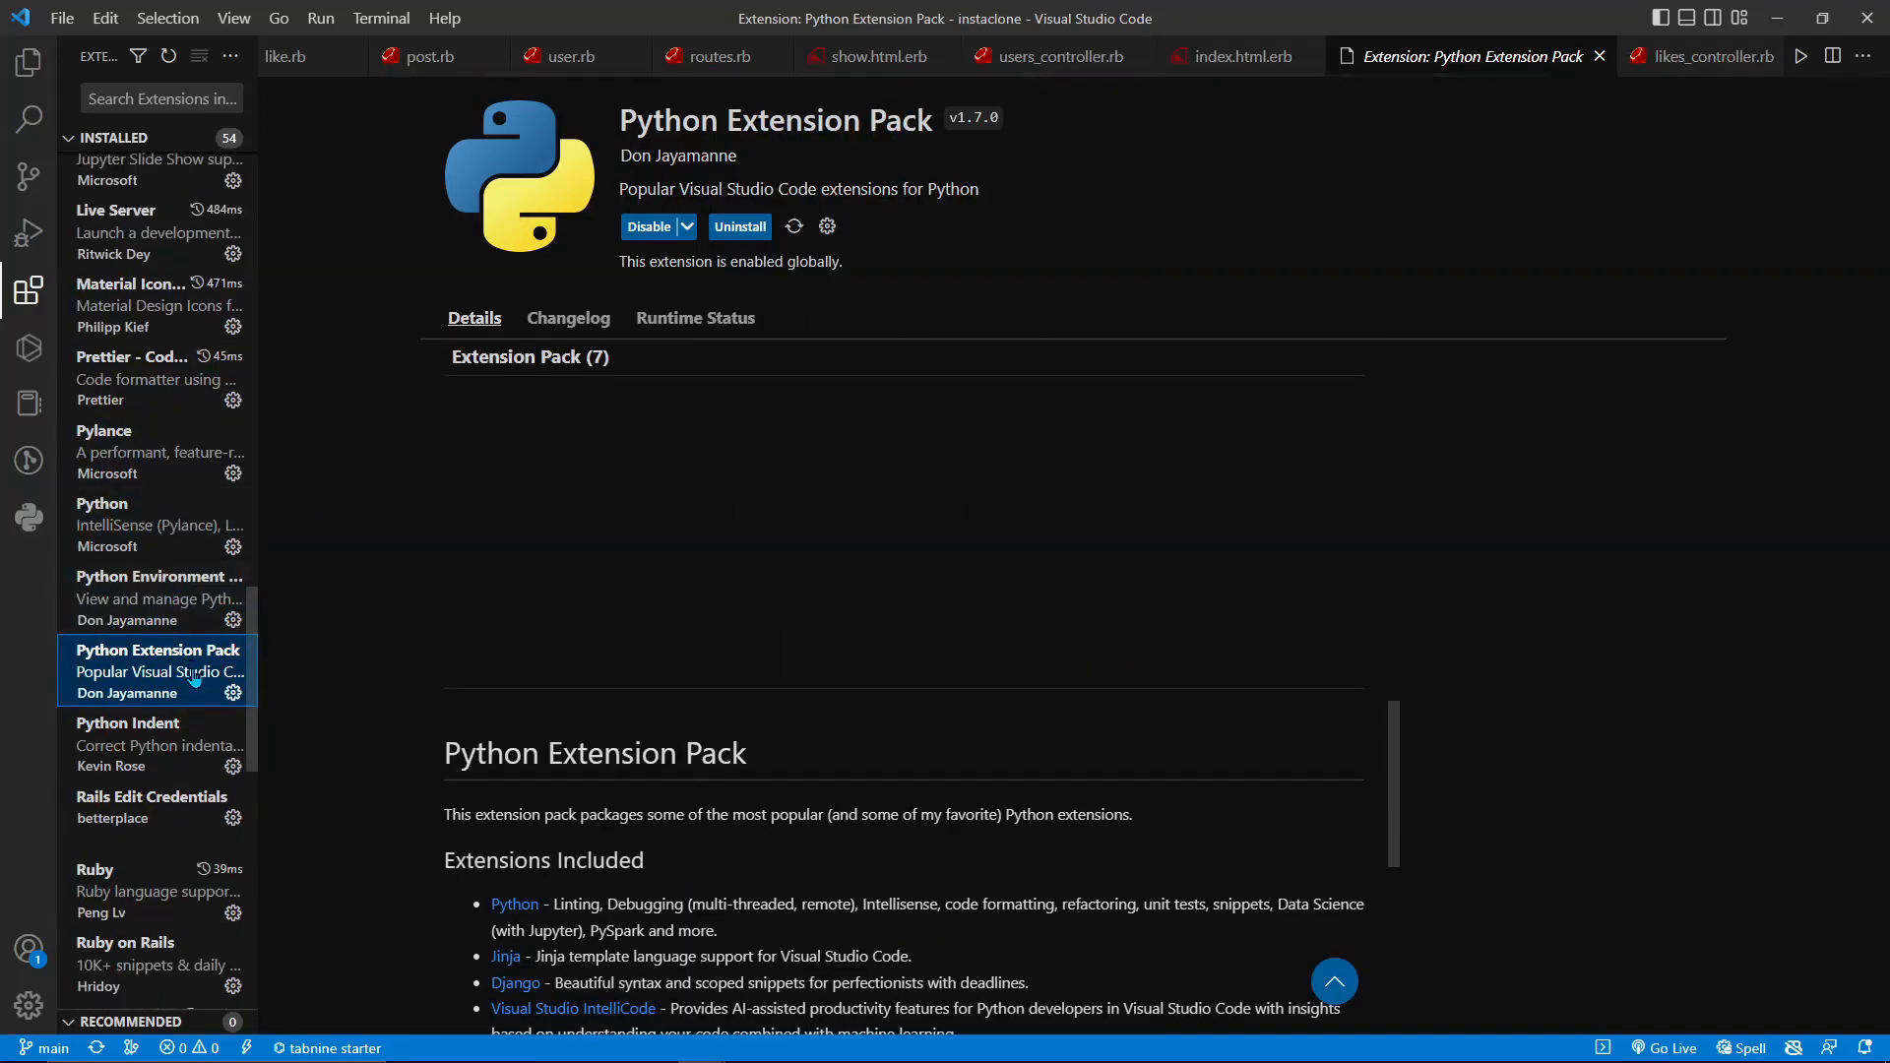
pyautogui.click(152, 796)
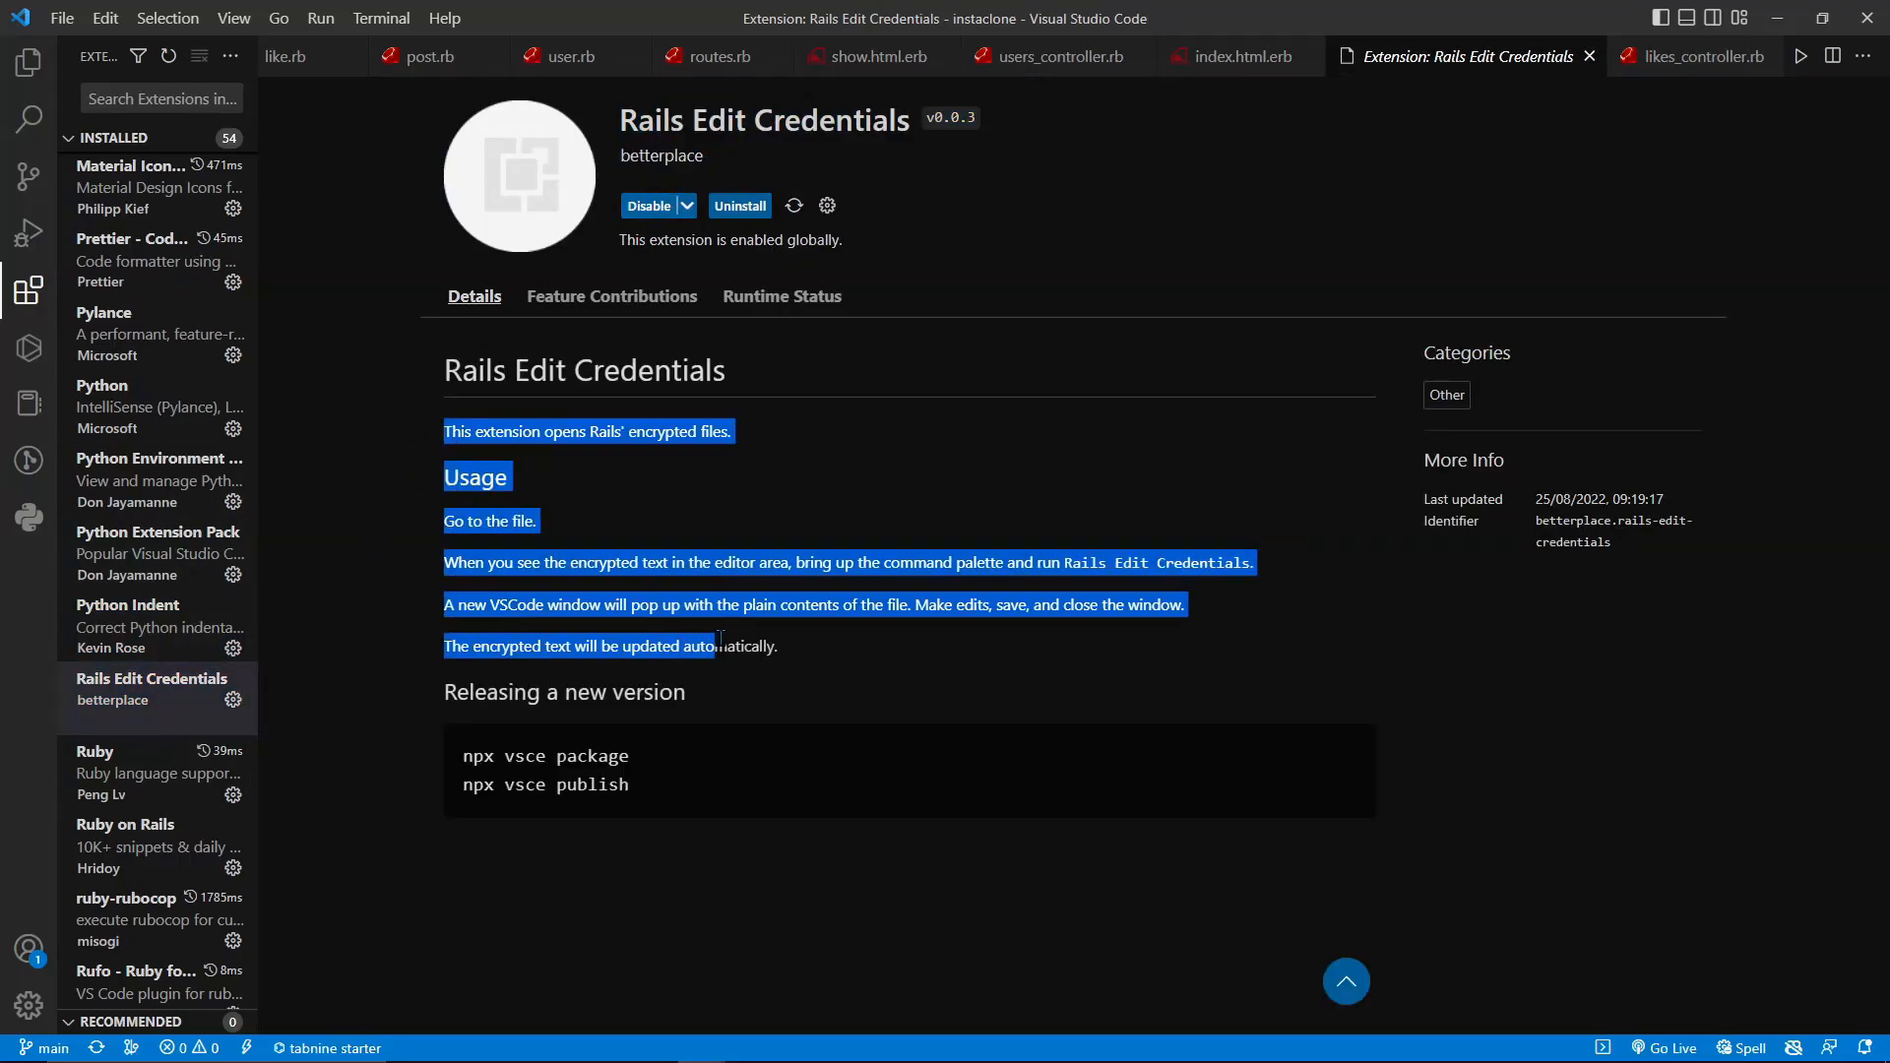
pyautogui.click(401, 512)
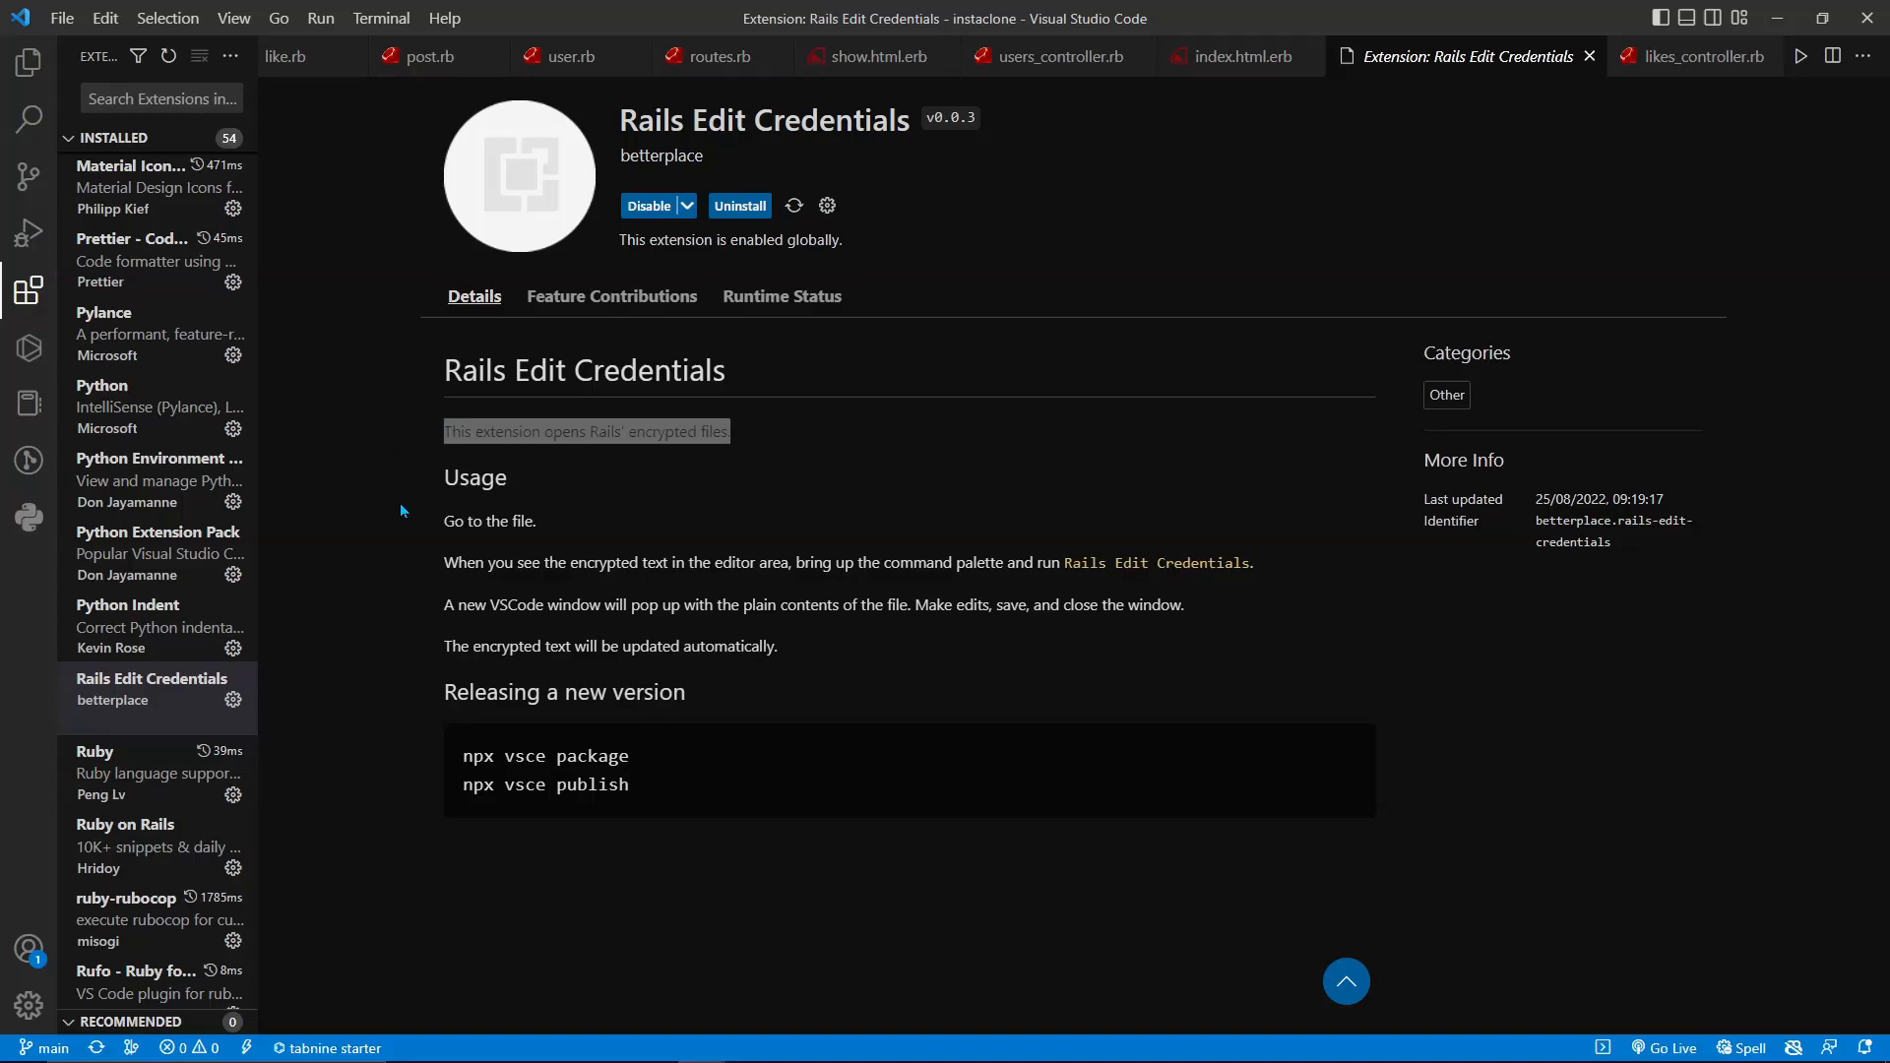
pyautogui.click(132, 772)
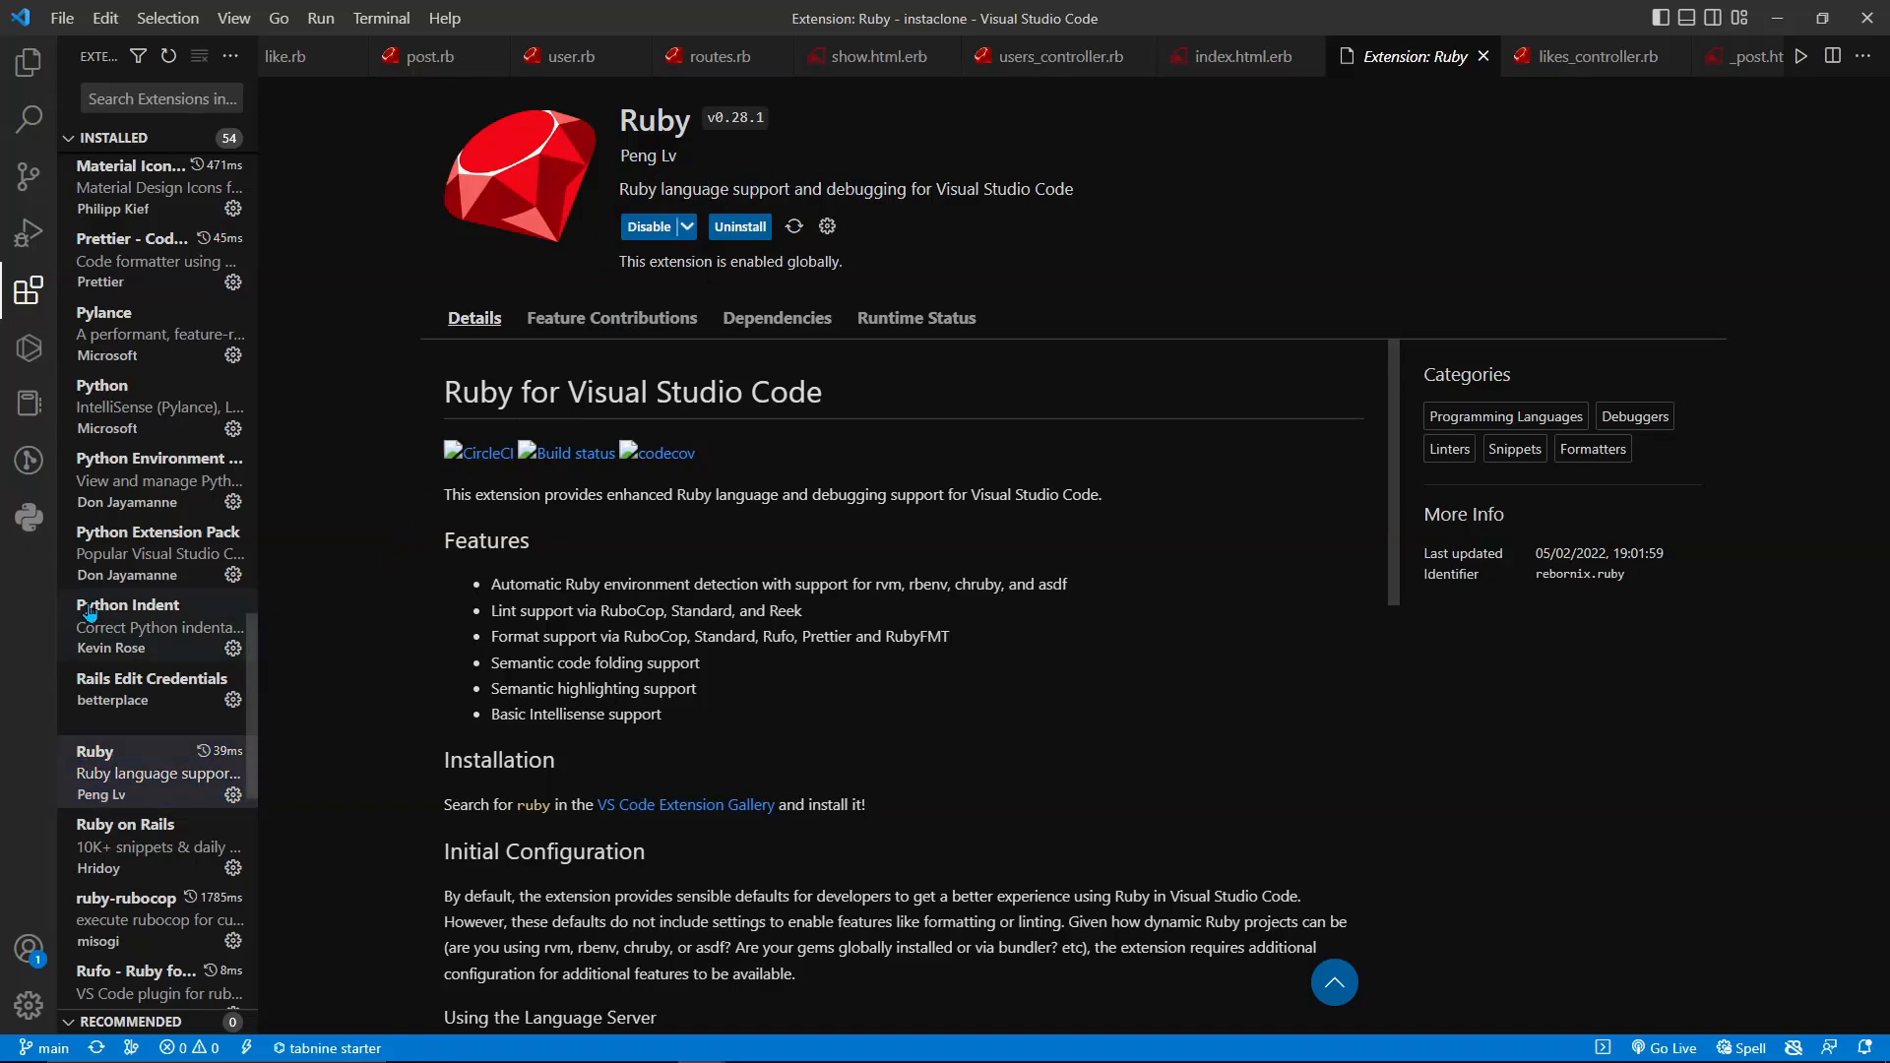
# - Review the Ruby on Rails and ruby-rubocop extension details pages in turn
pyautogui.click(124, 823)
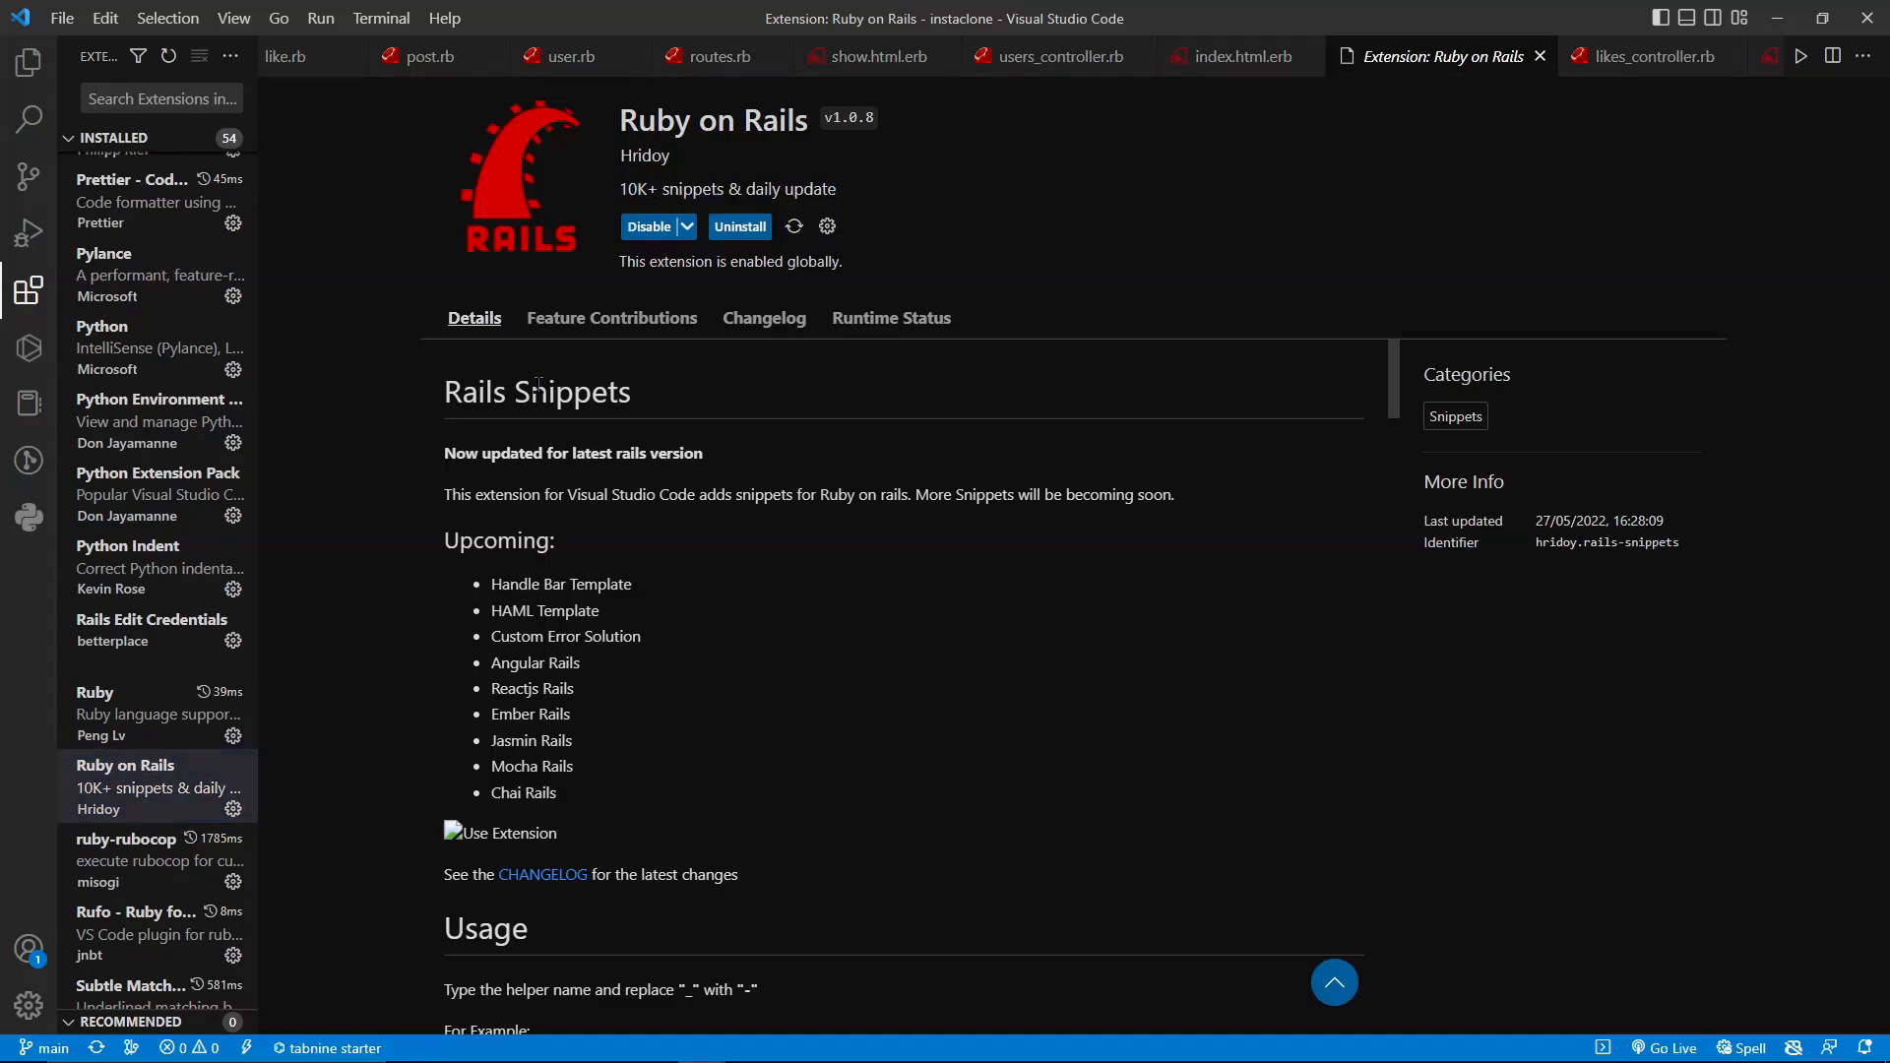
pyautogui.scroll(-3)
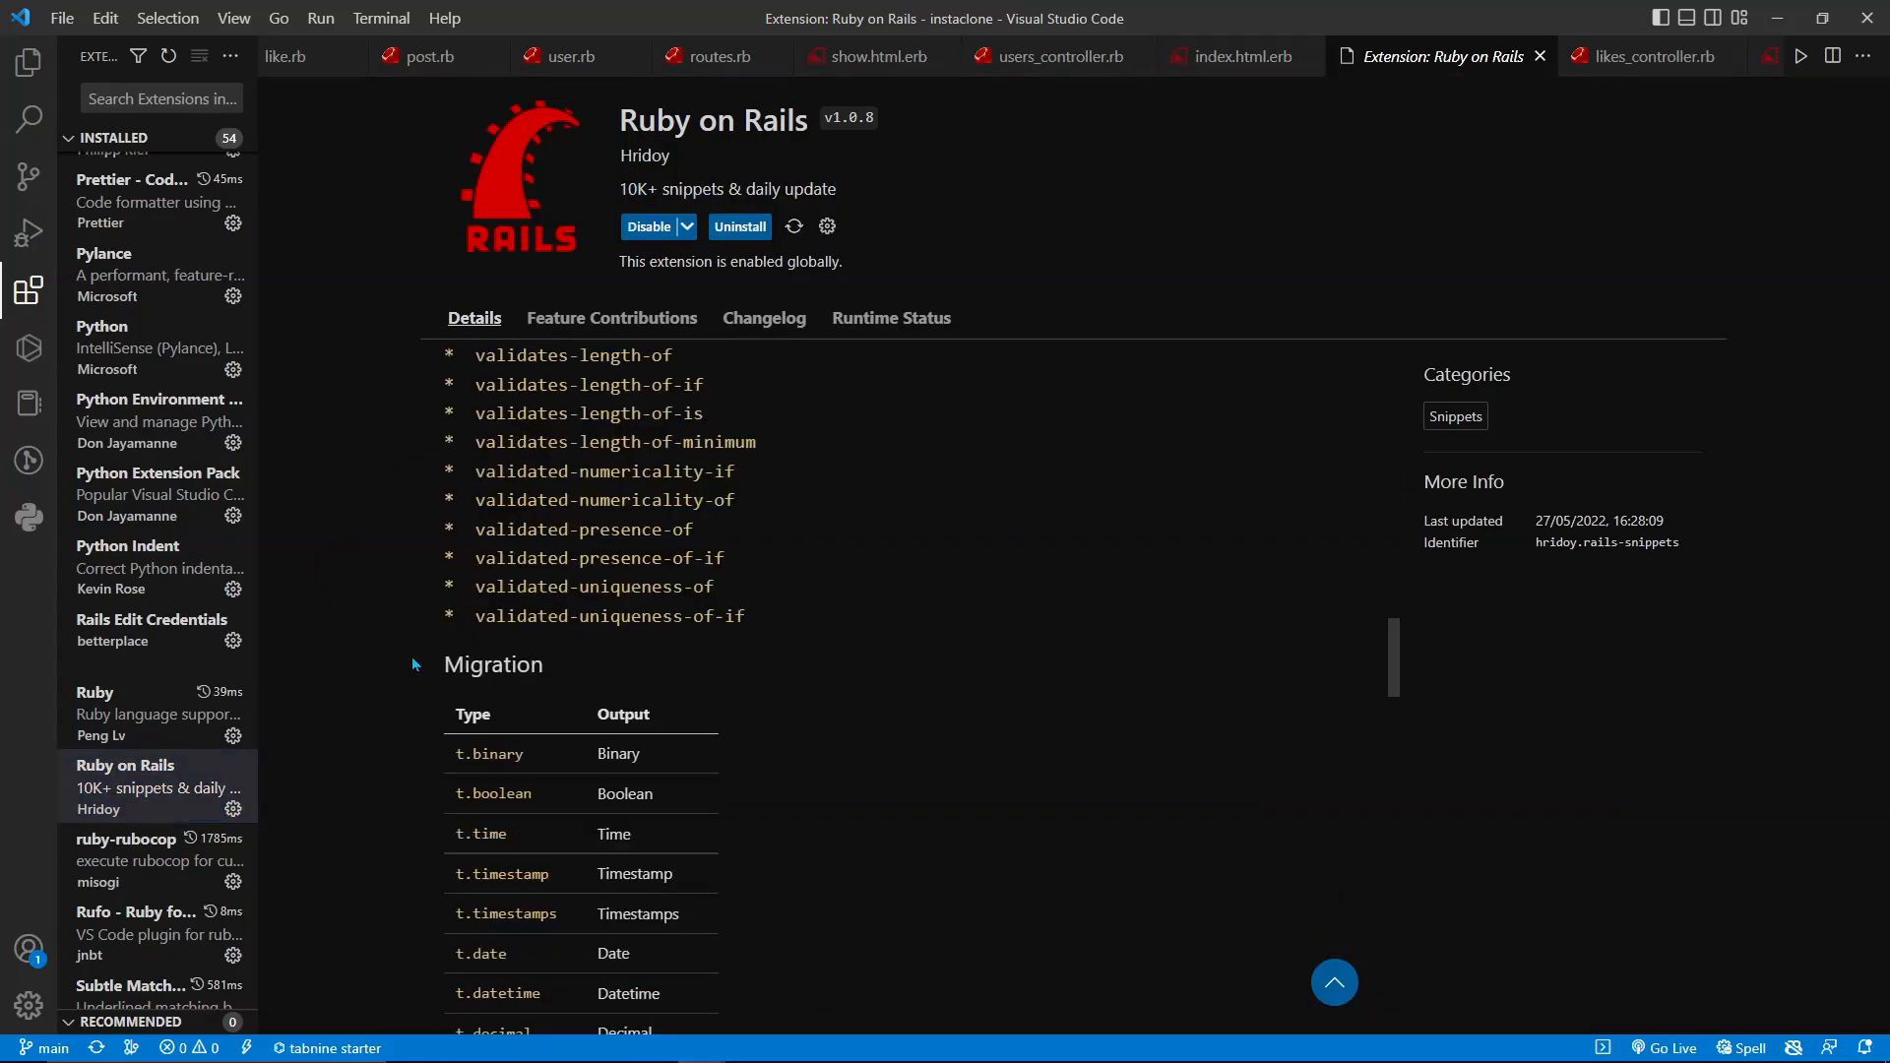
pyautogui.click(126, 839)
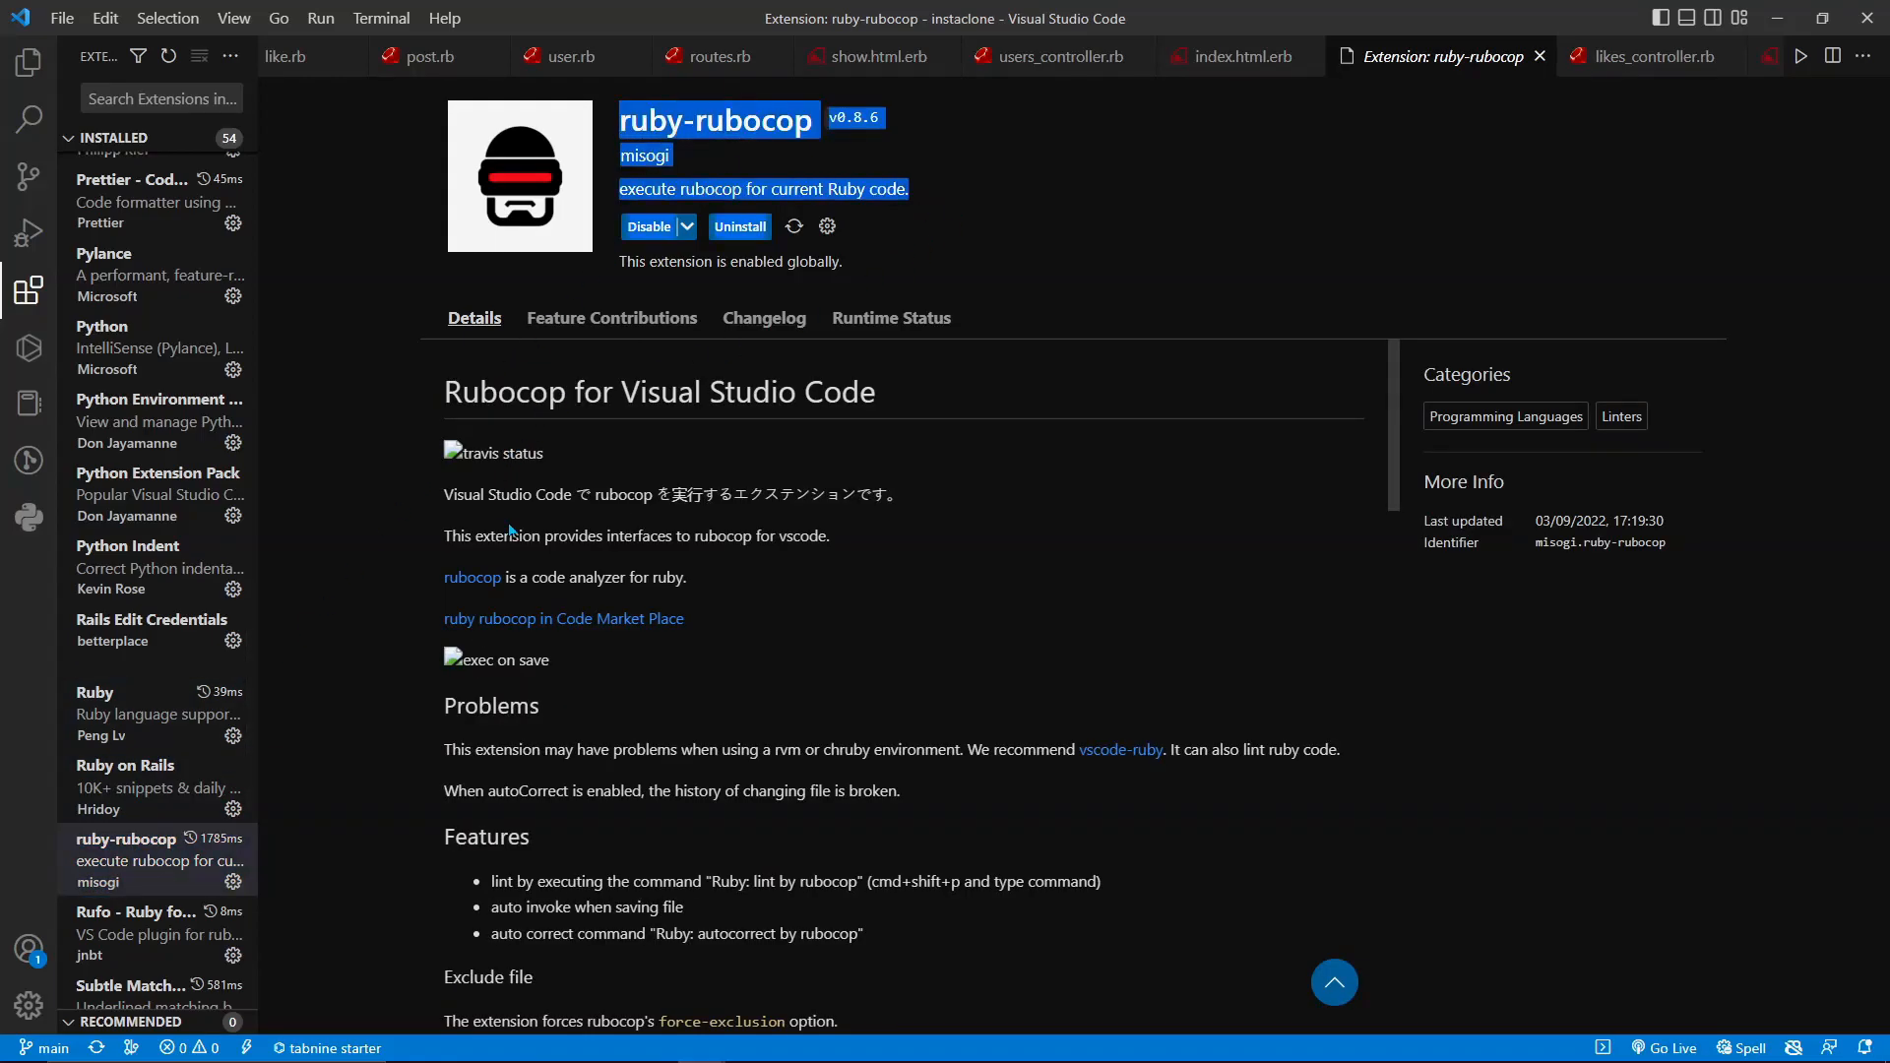
pyautogui.scroll(-3)
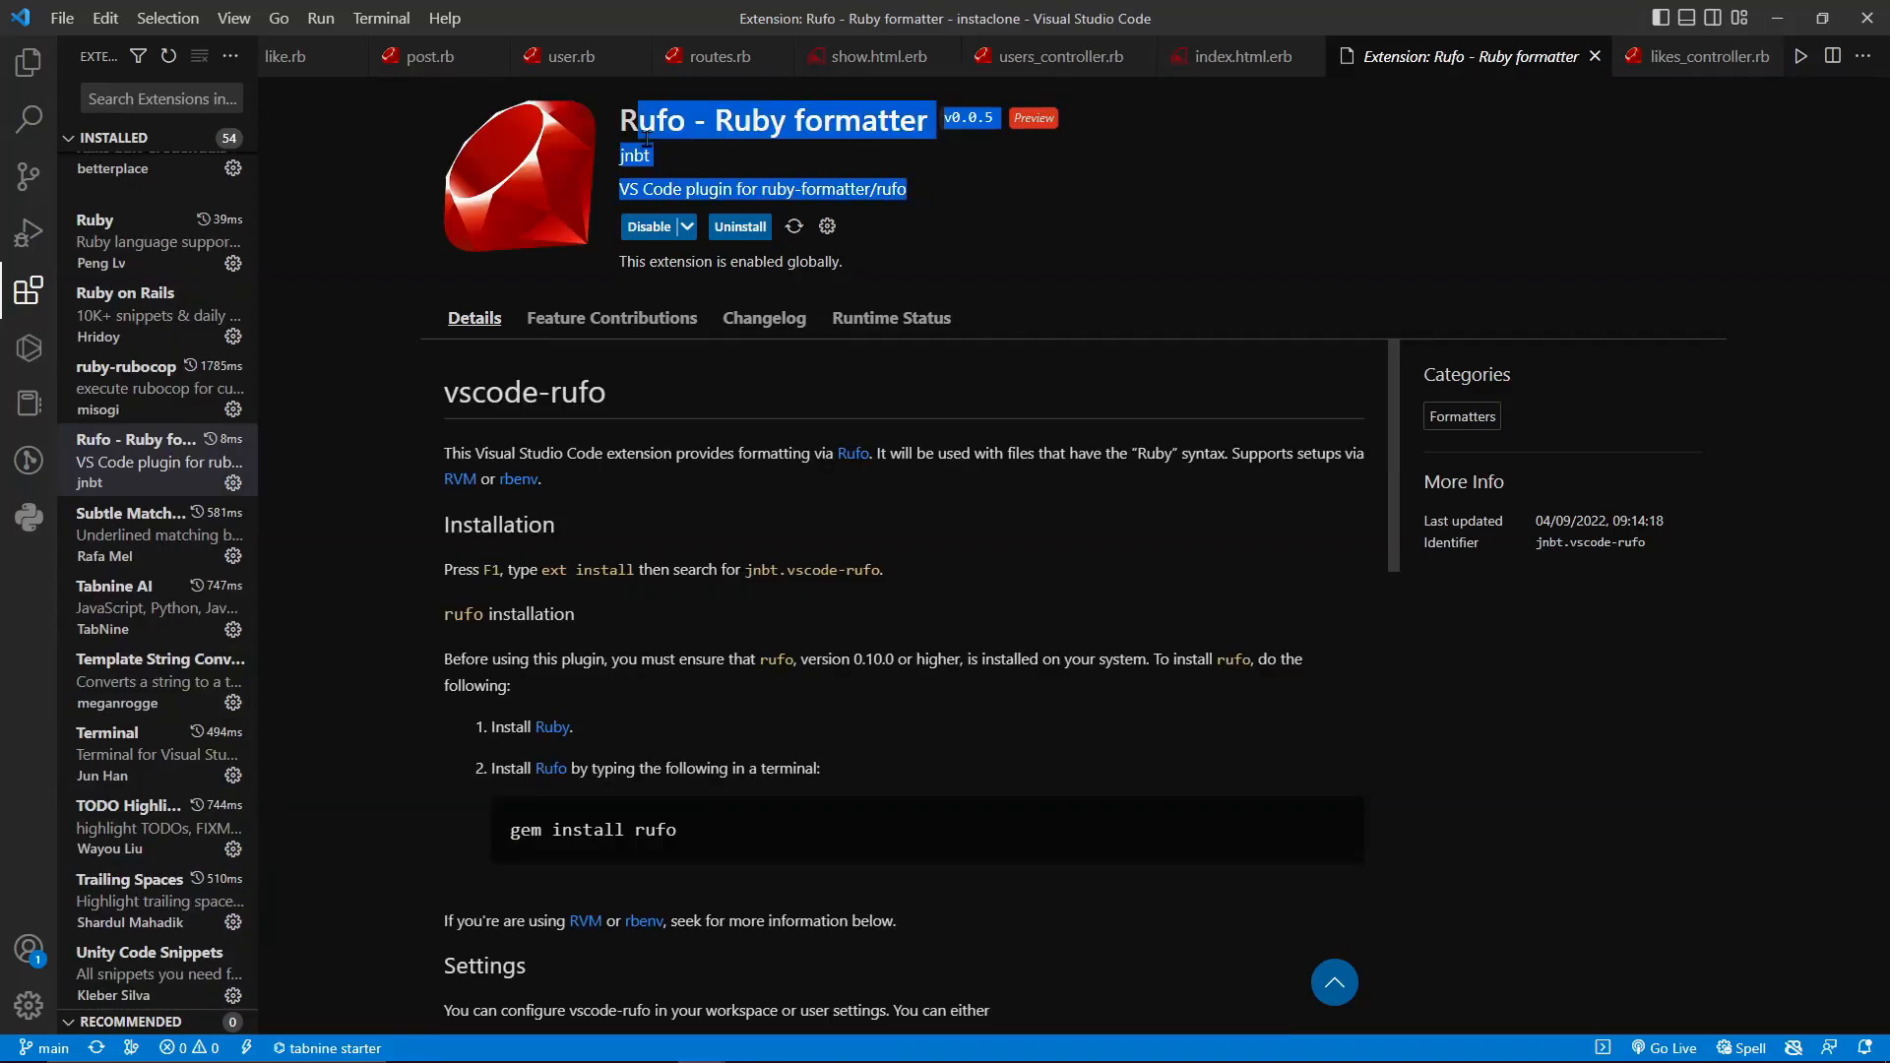
# - Review Subtle Match Brackets' details, then bring up the Tabnine AI extension page
pyautogui.click(132, 533)
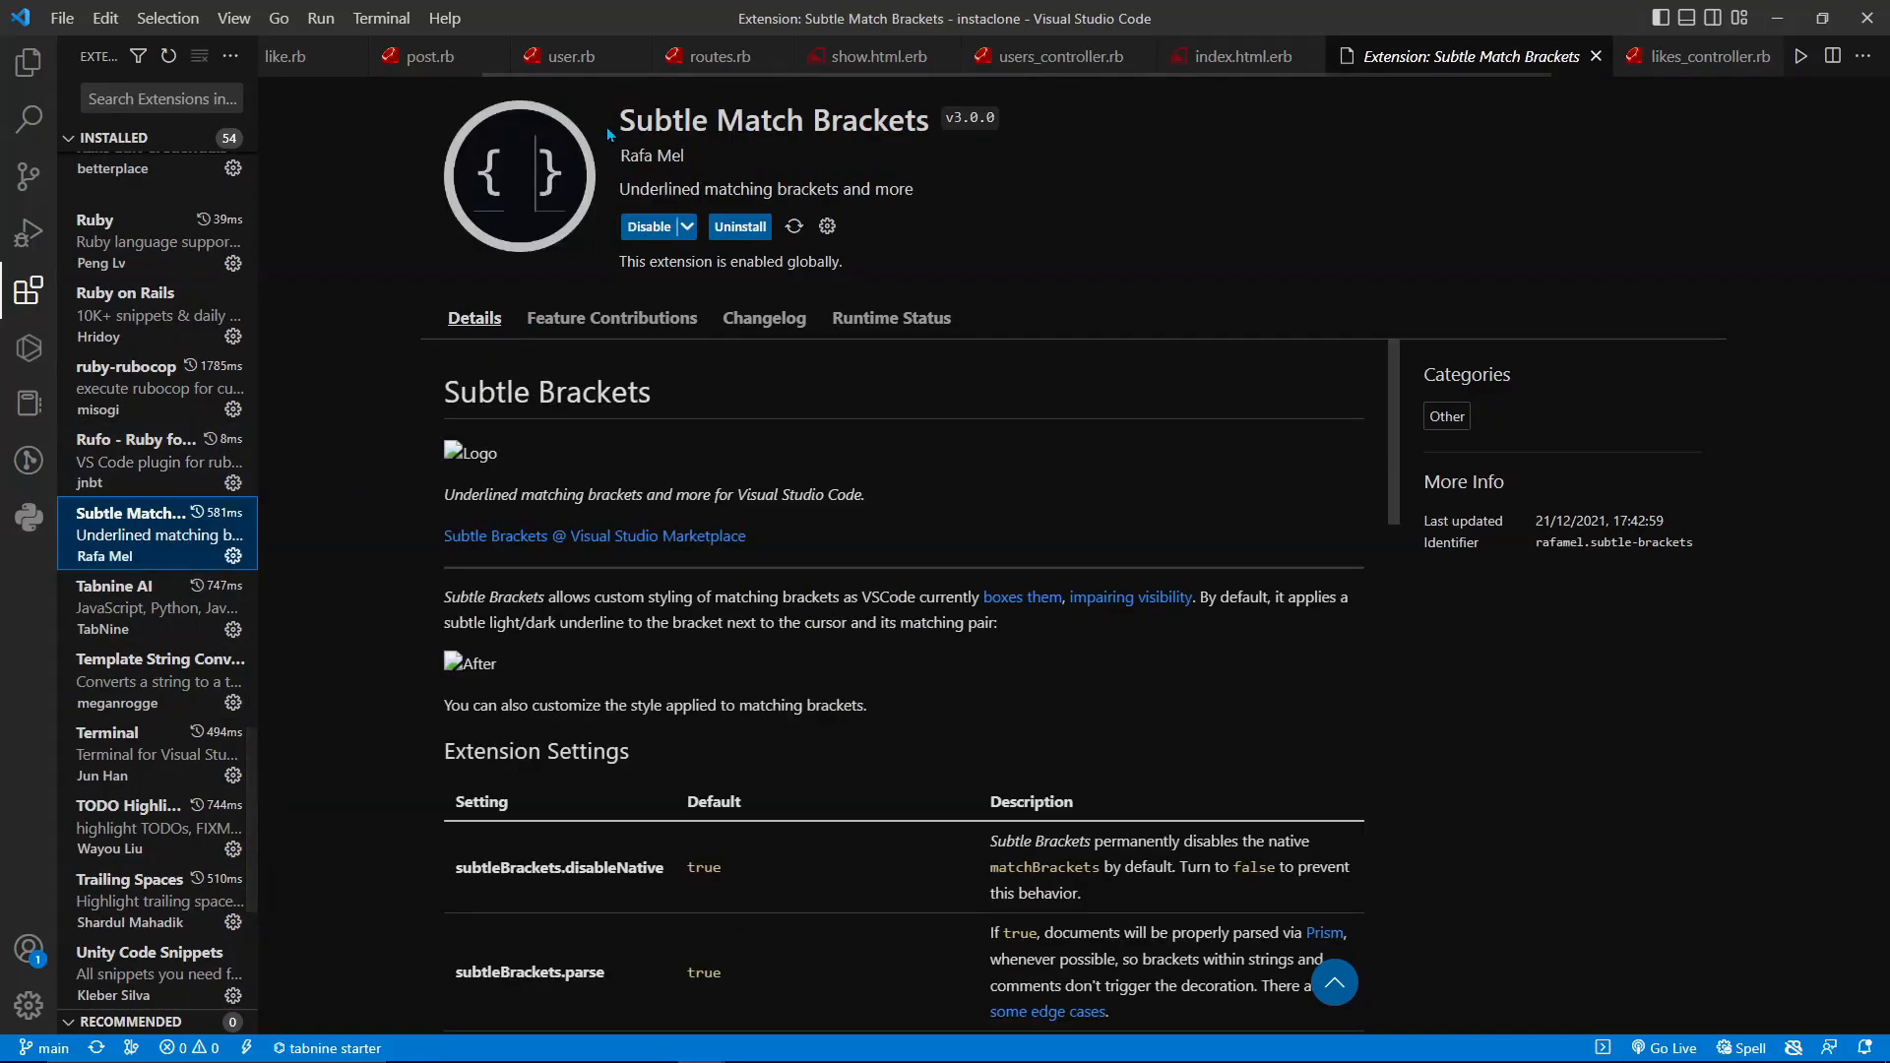
pyautogui.moveTo(502, 177)
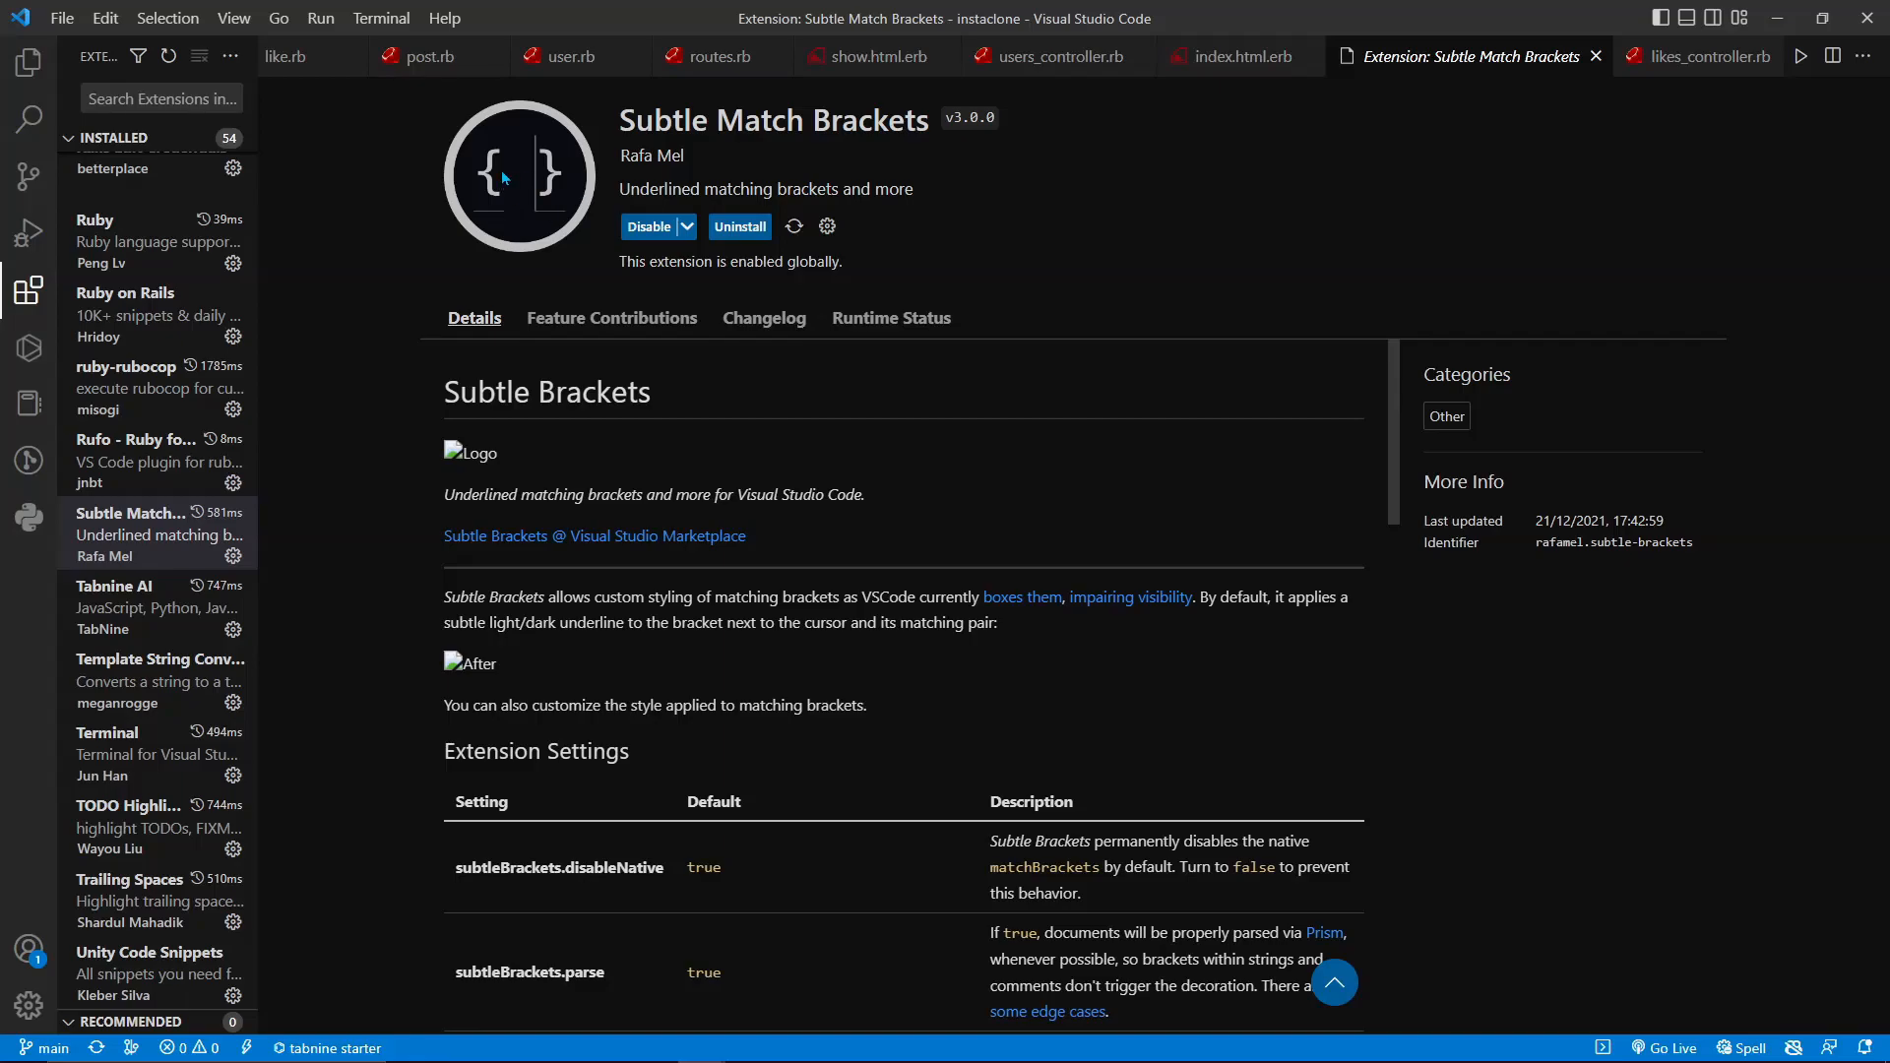
pyautogui.click(114, 587)
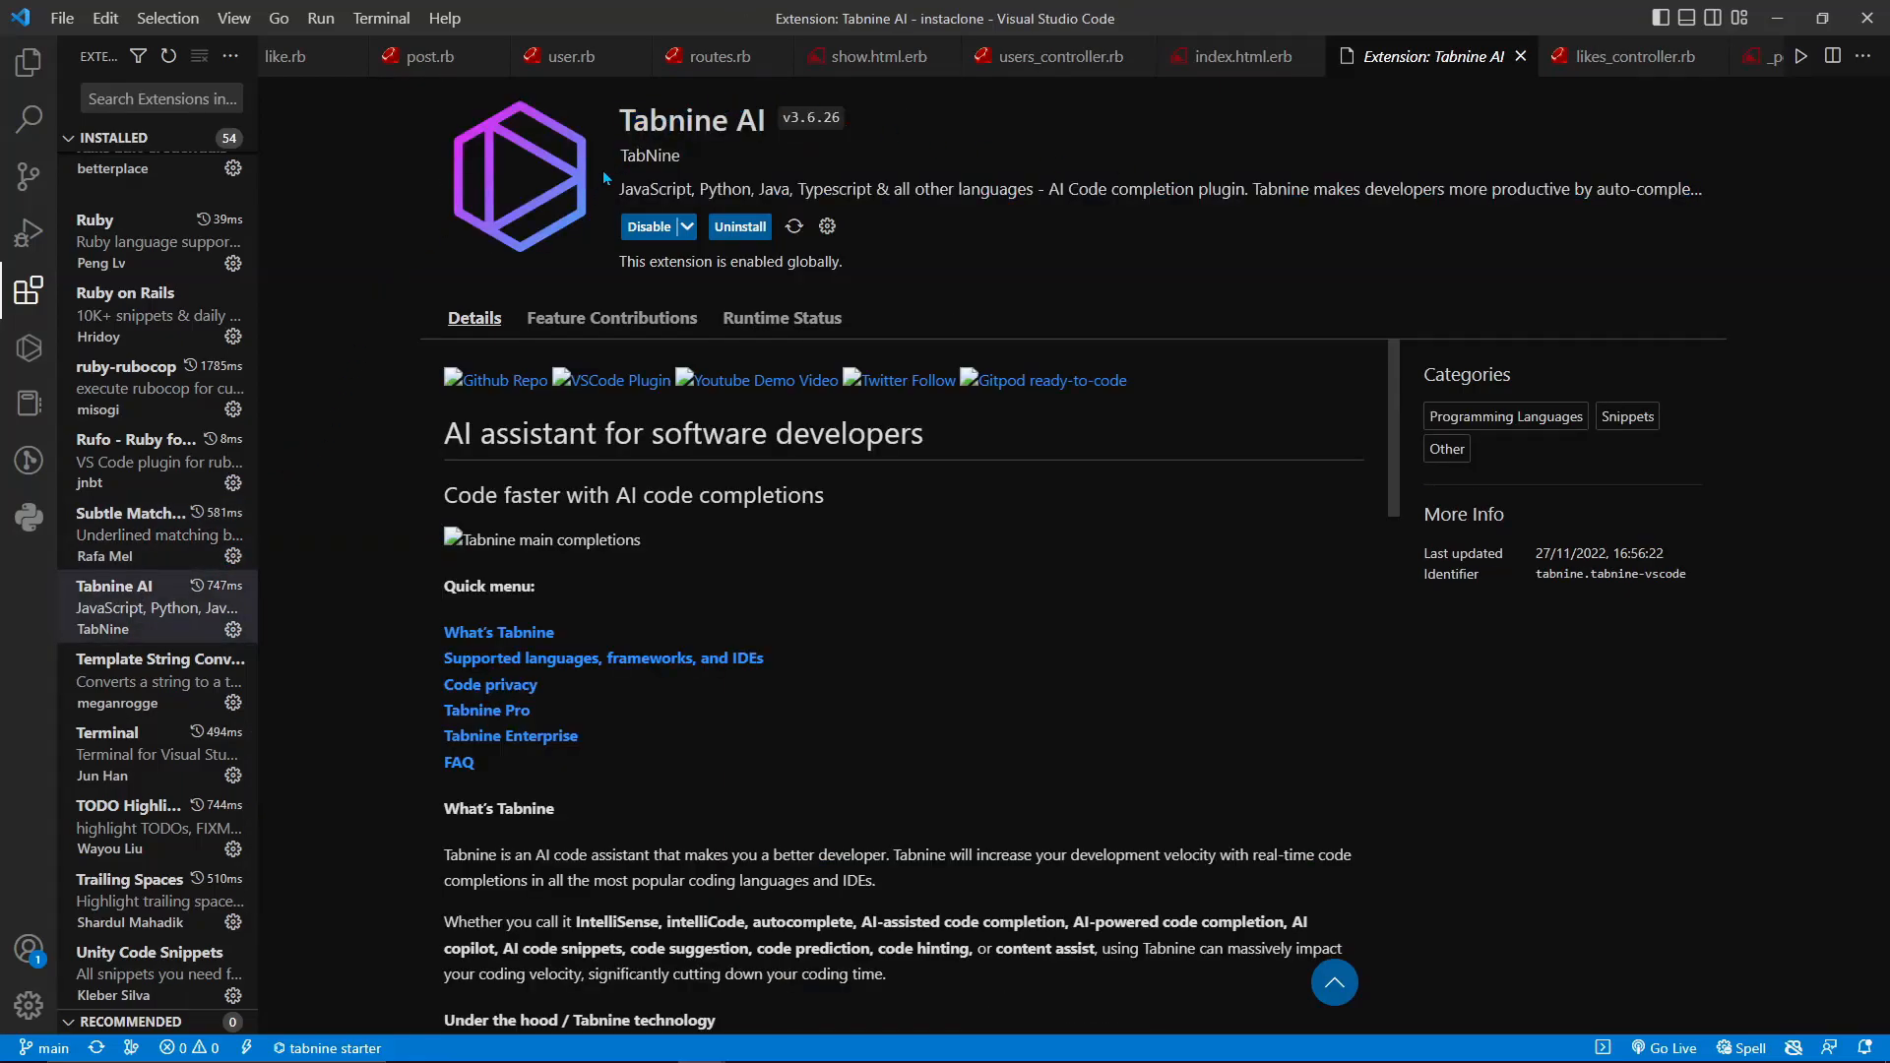
# - Review the Template String Converter, Terminal, TODO Highlight and Trailing Spaces extension pages
pyautogui.click(159, 681)
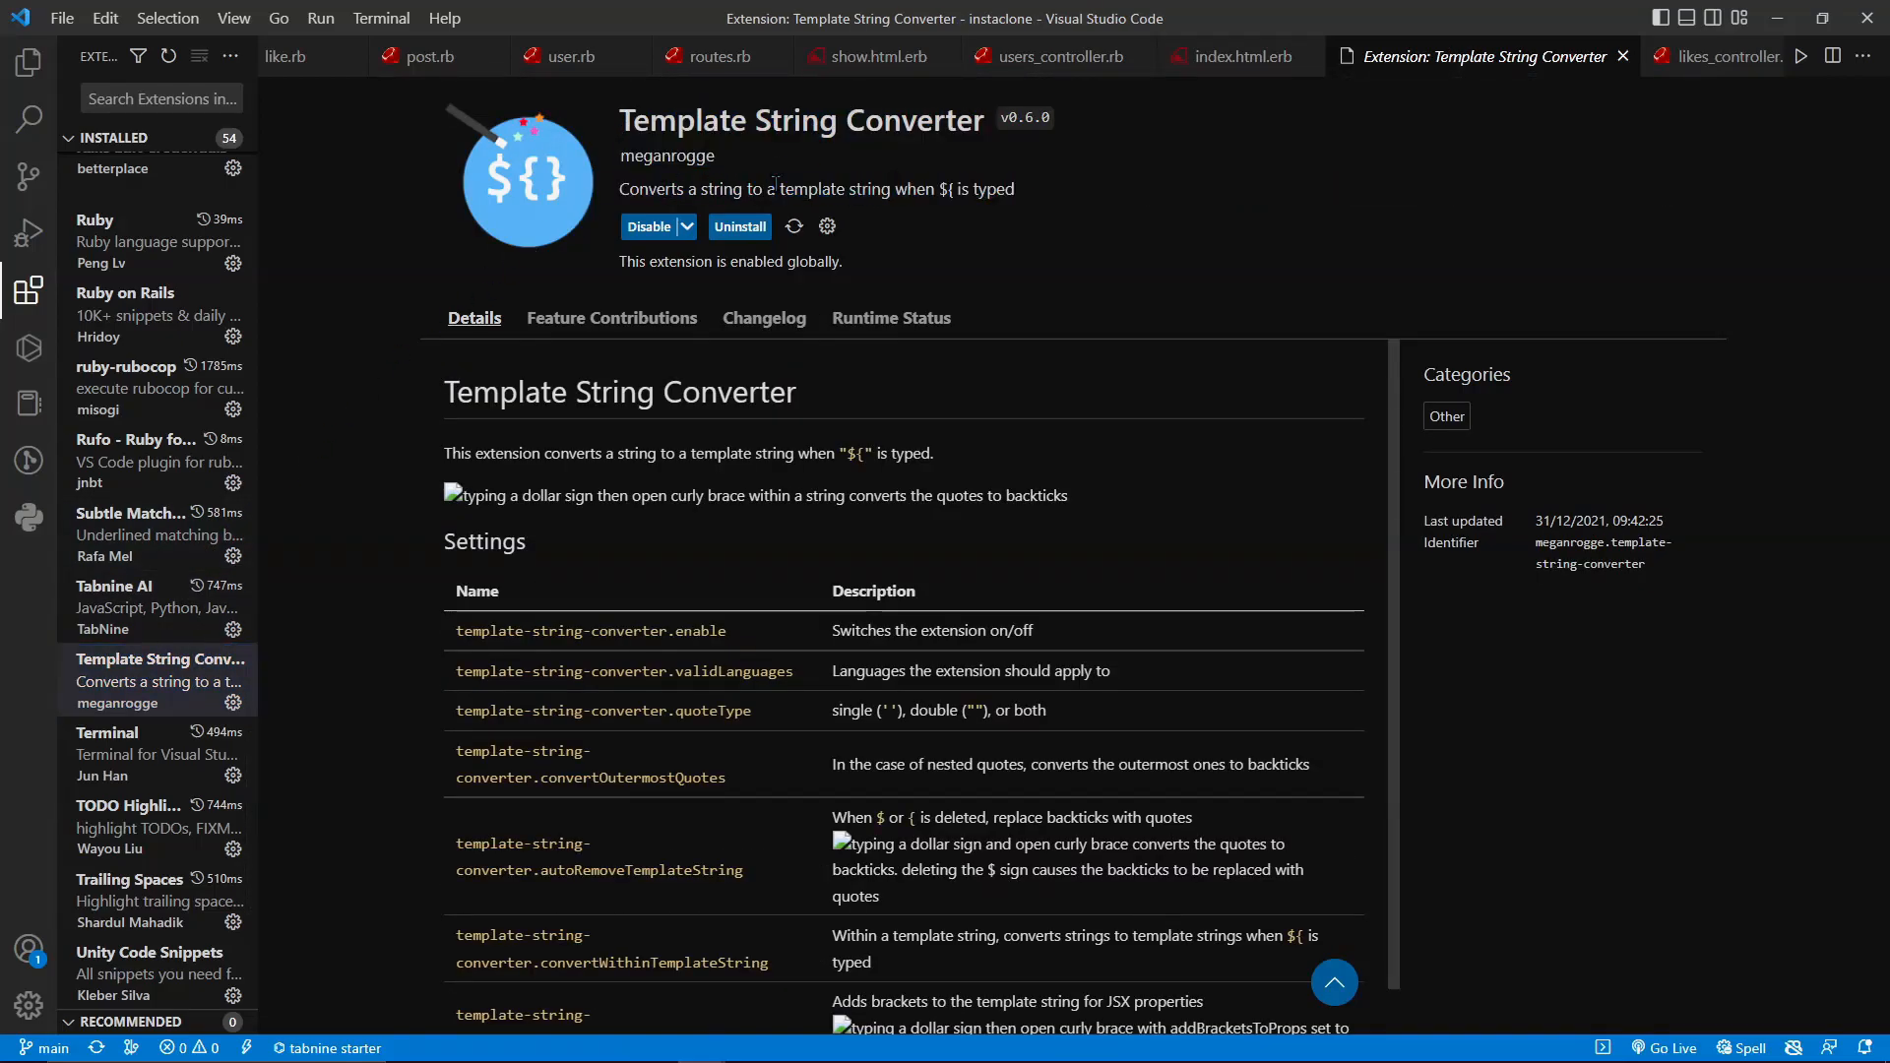
pyautogui.click(158, 754)
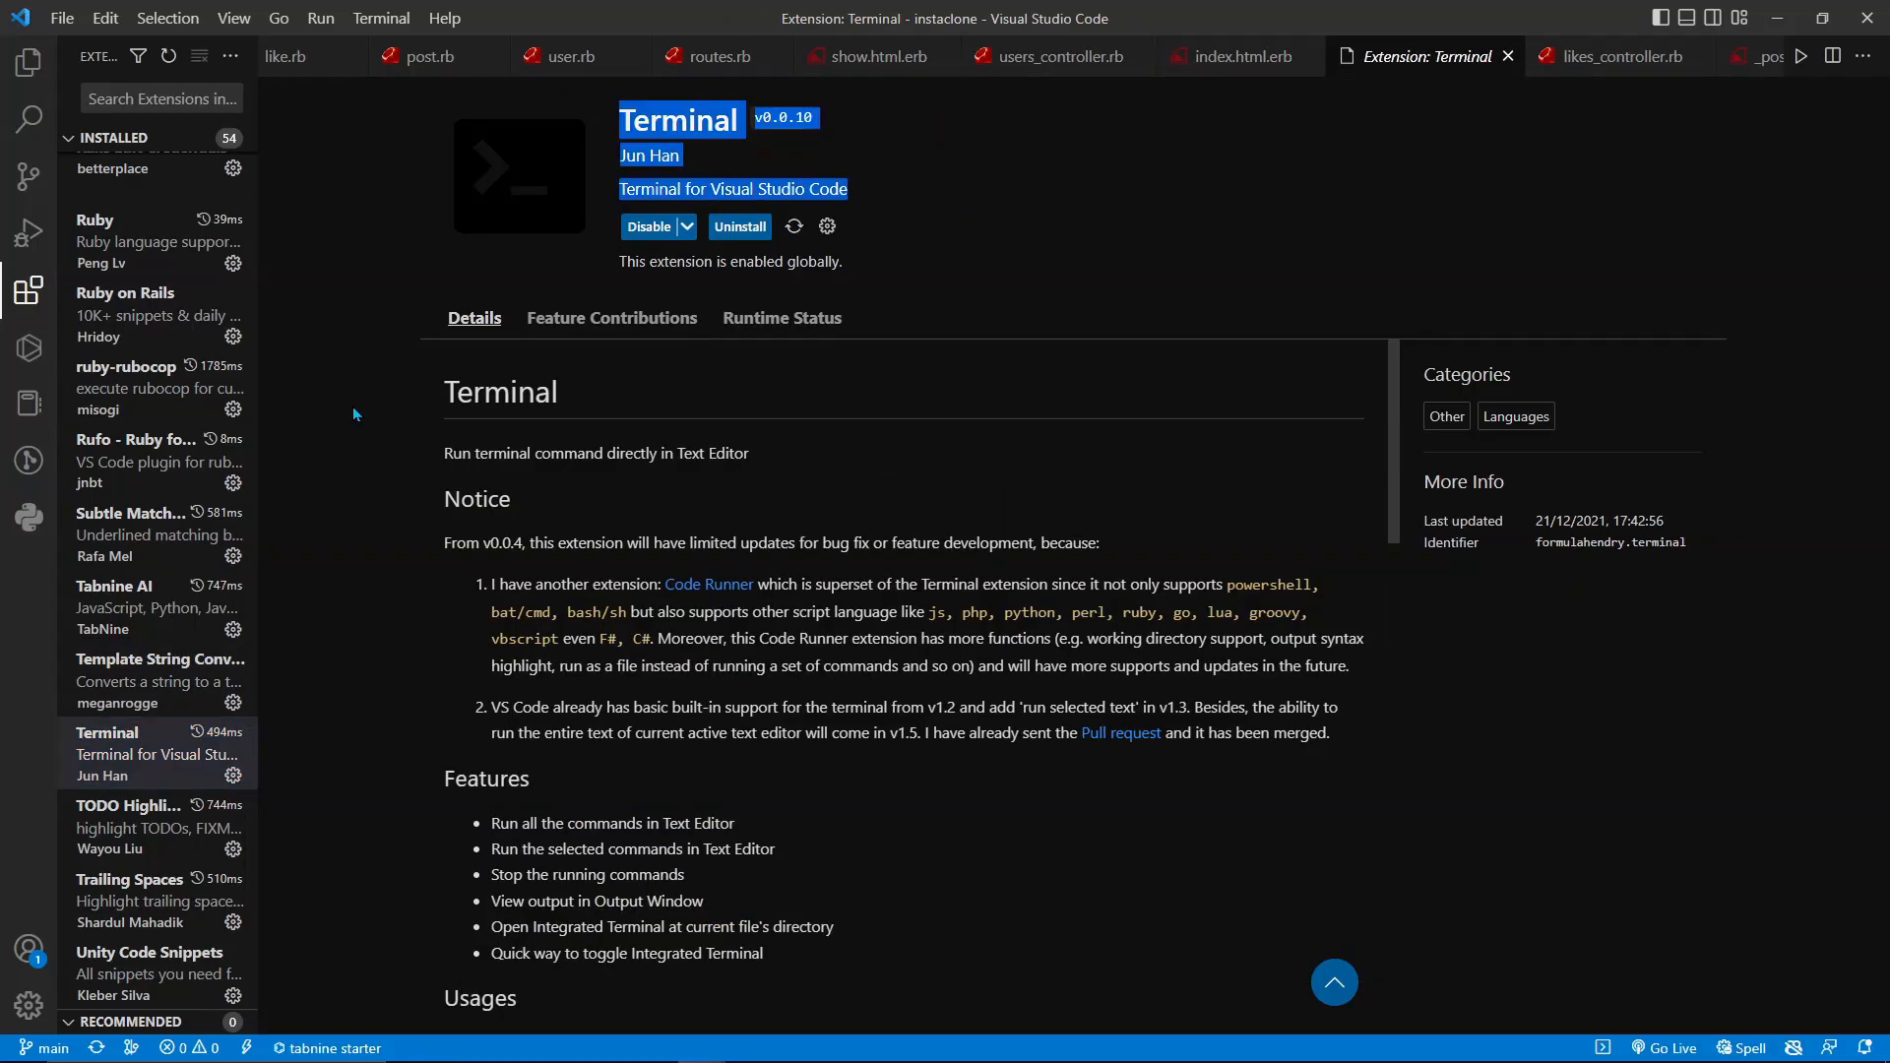
pyautogui.click(126, 807)
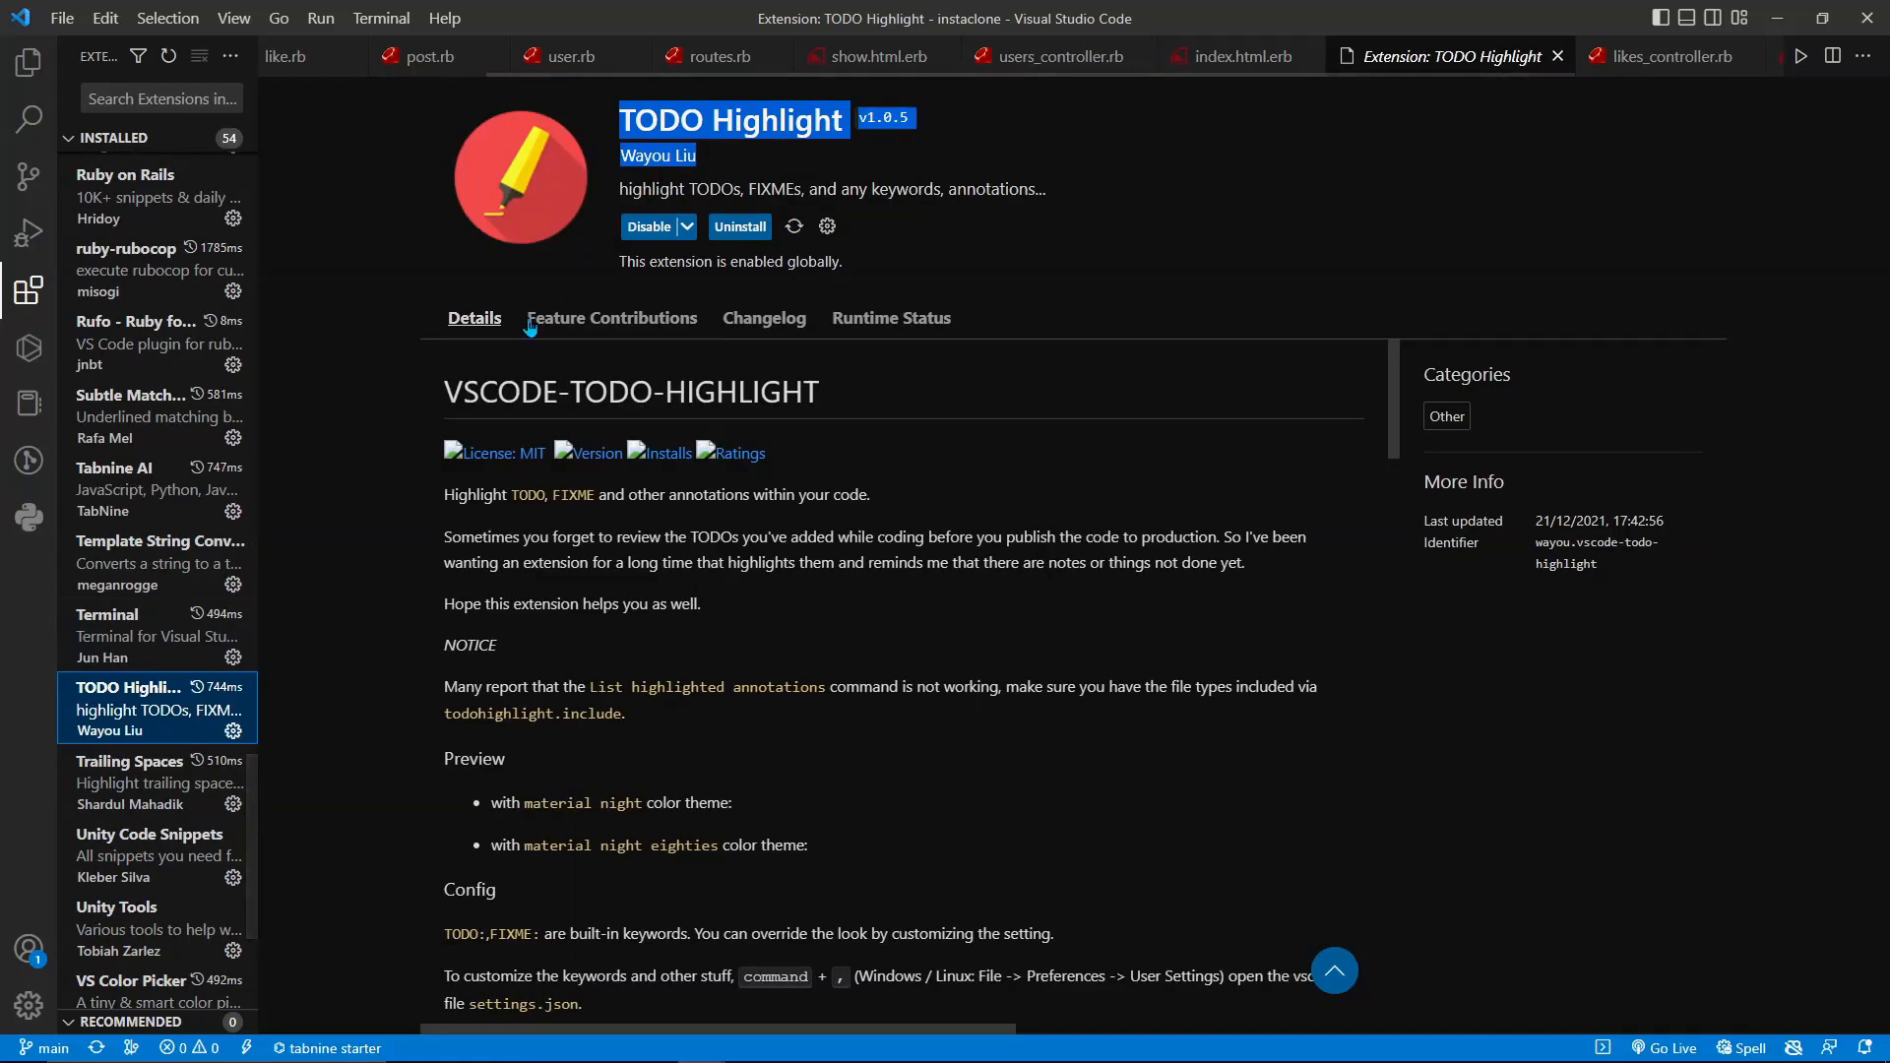
pyautogui.click(130, 760)
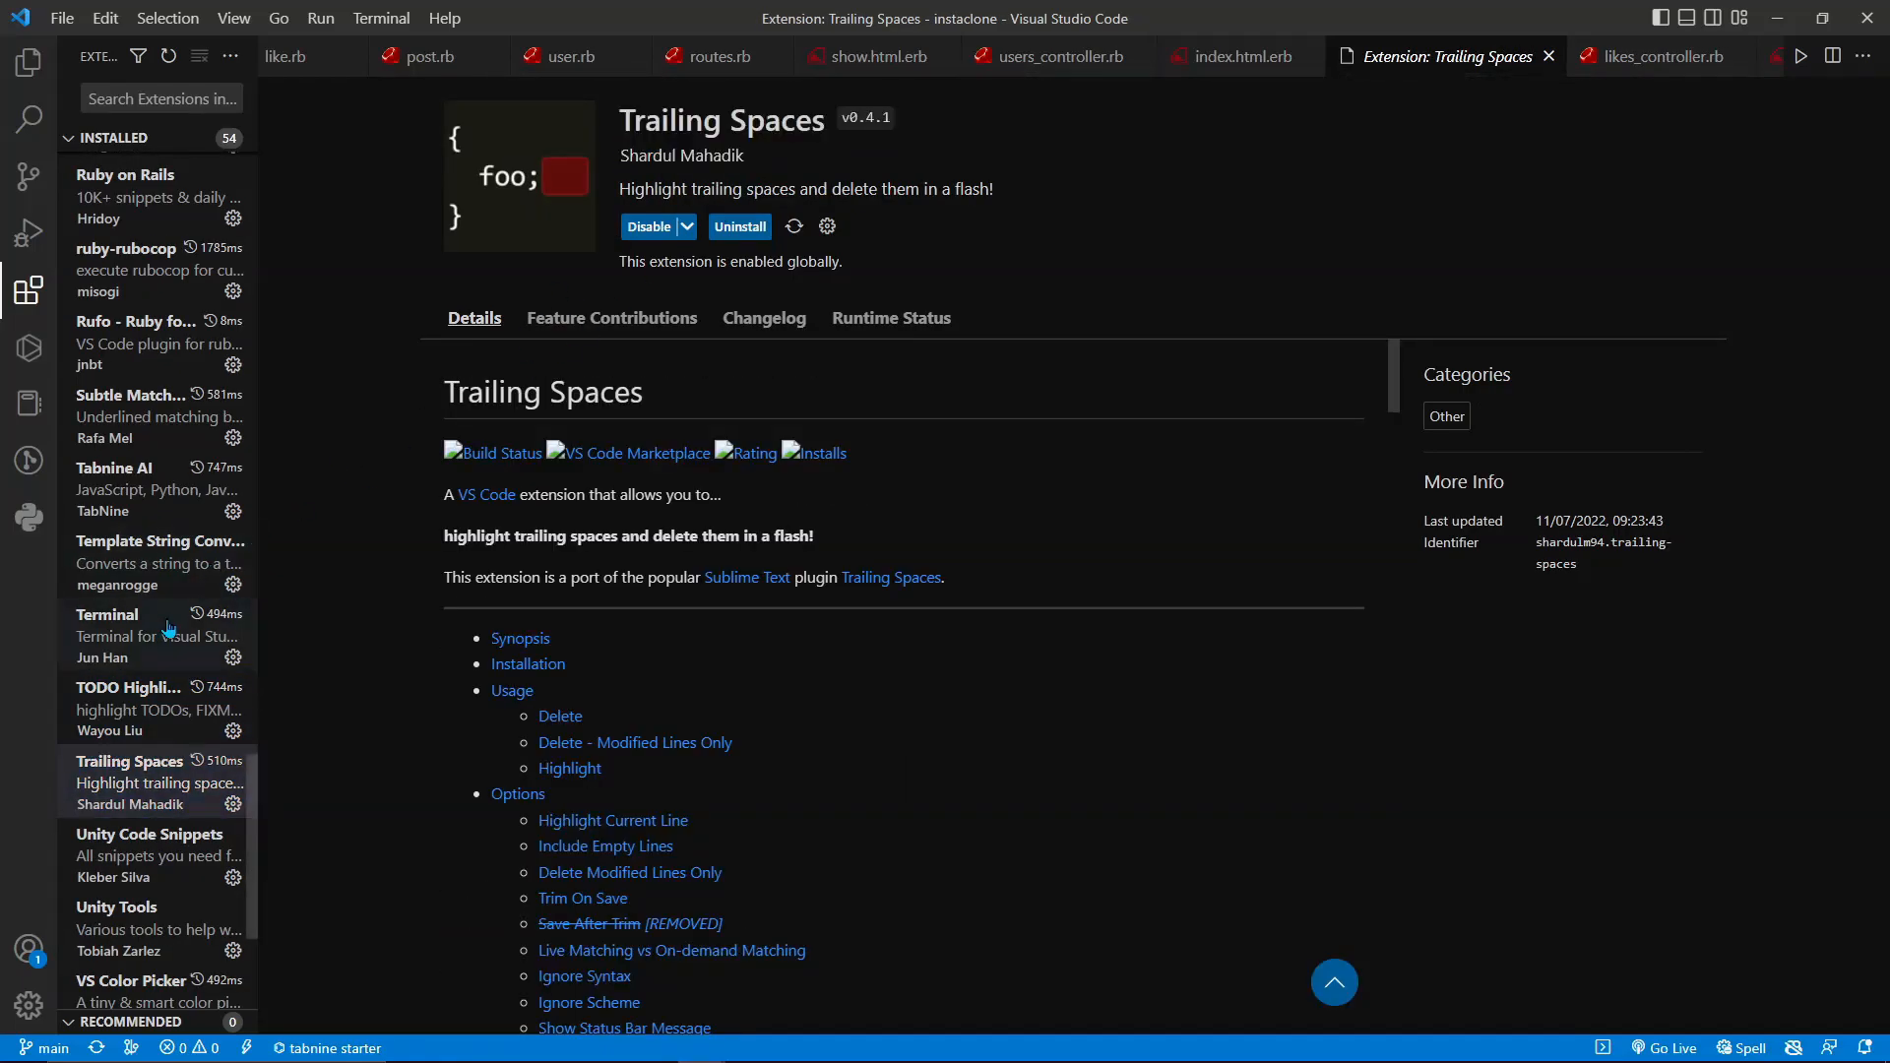
# - Review the Unity Code Snippets page, then land on the VSCode Ruby extension's details
pyautogui.click(150, 834)
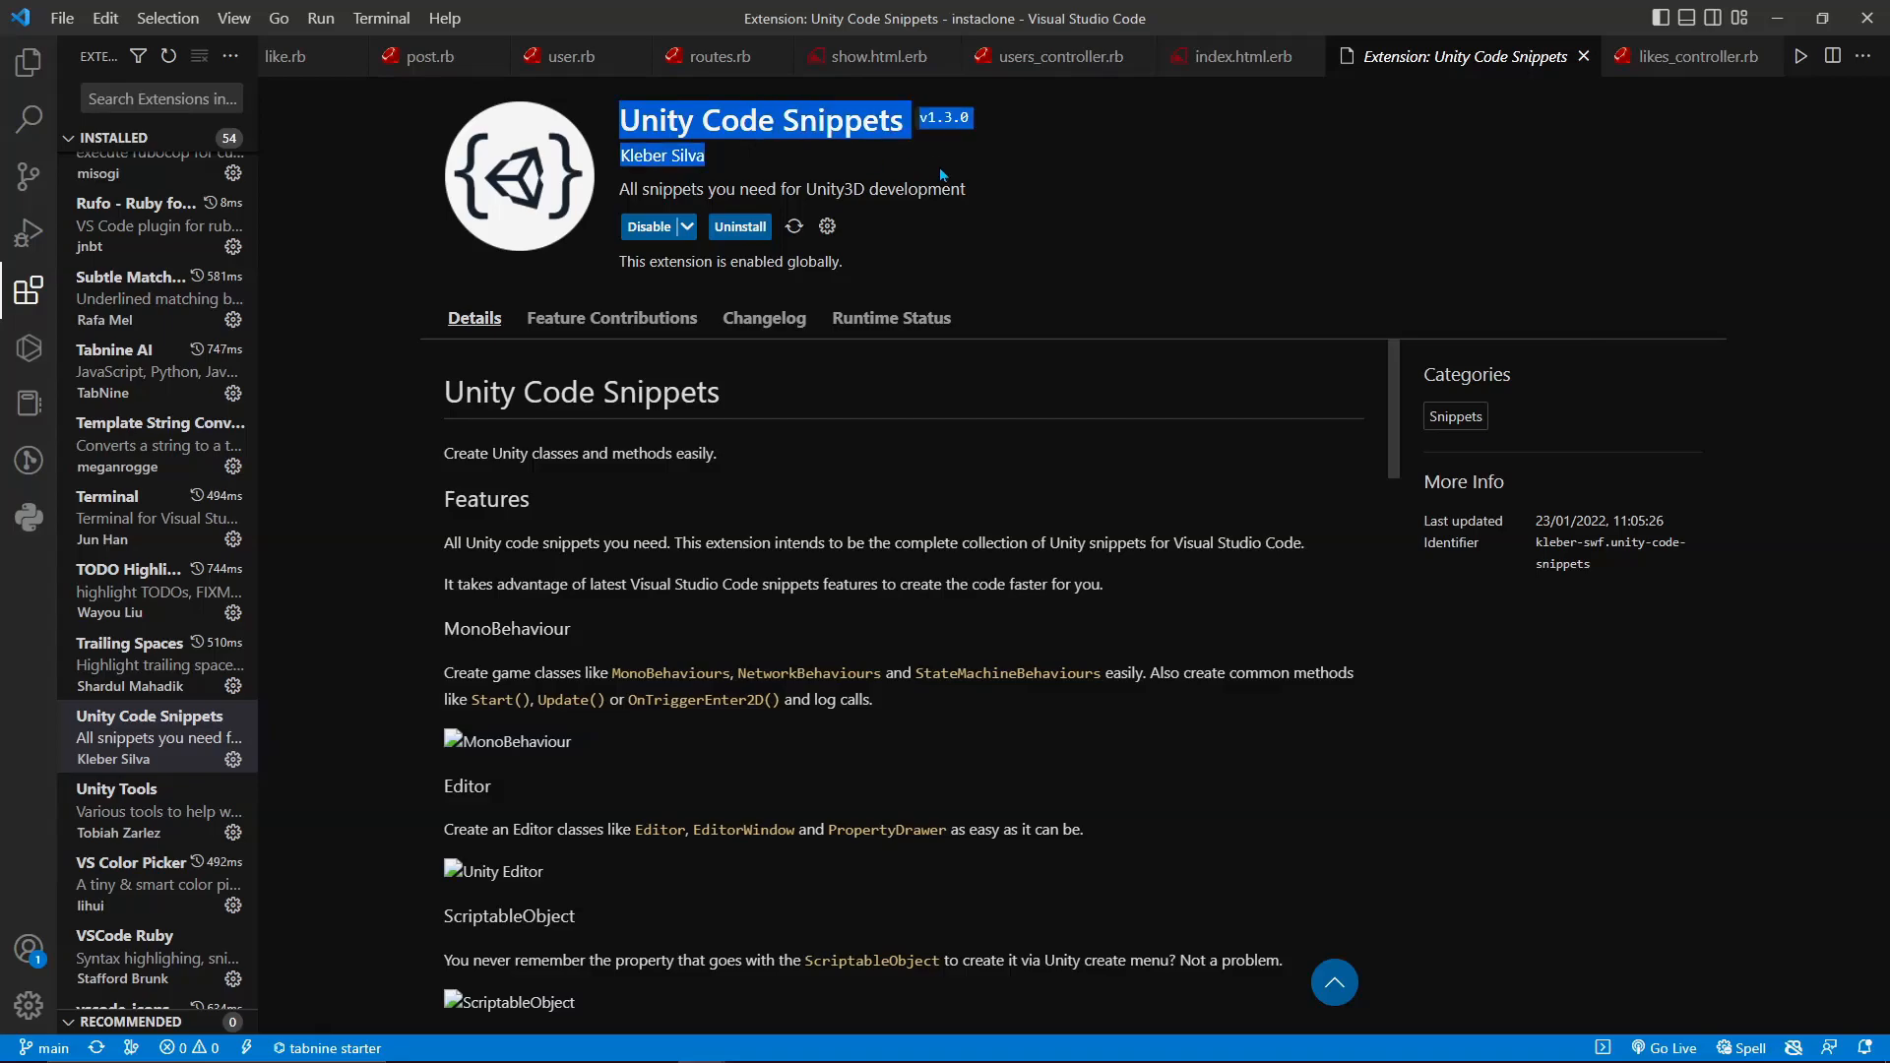
pyautogui.click(792, 189)
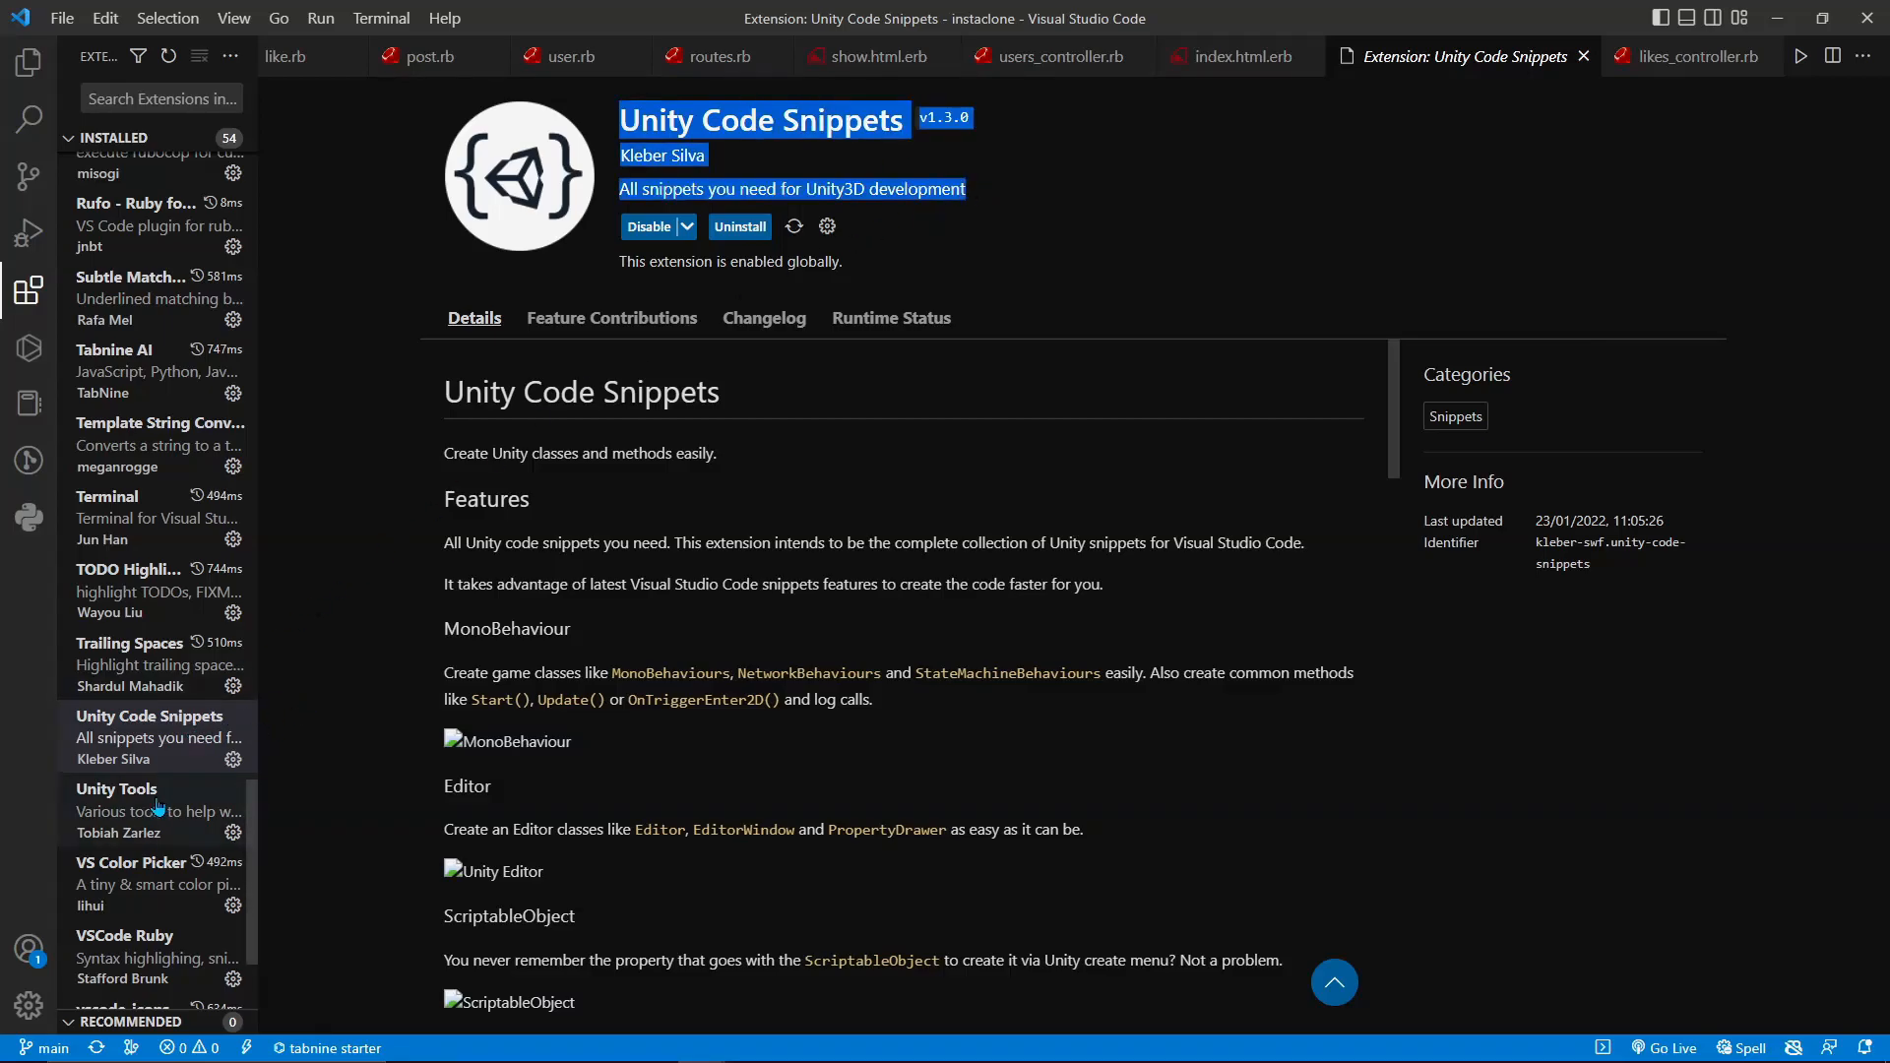
pyautogui.click(130, 872)
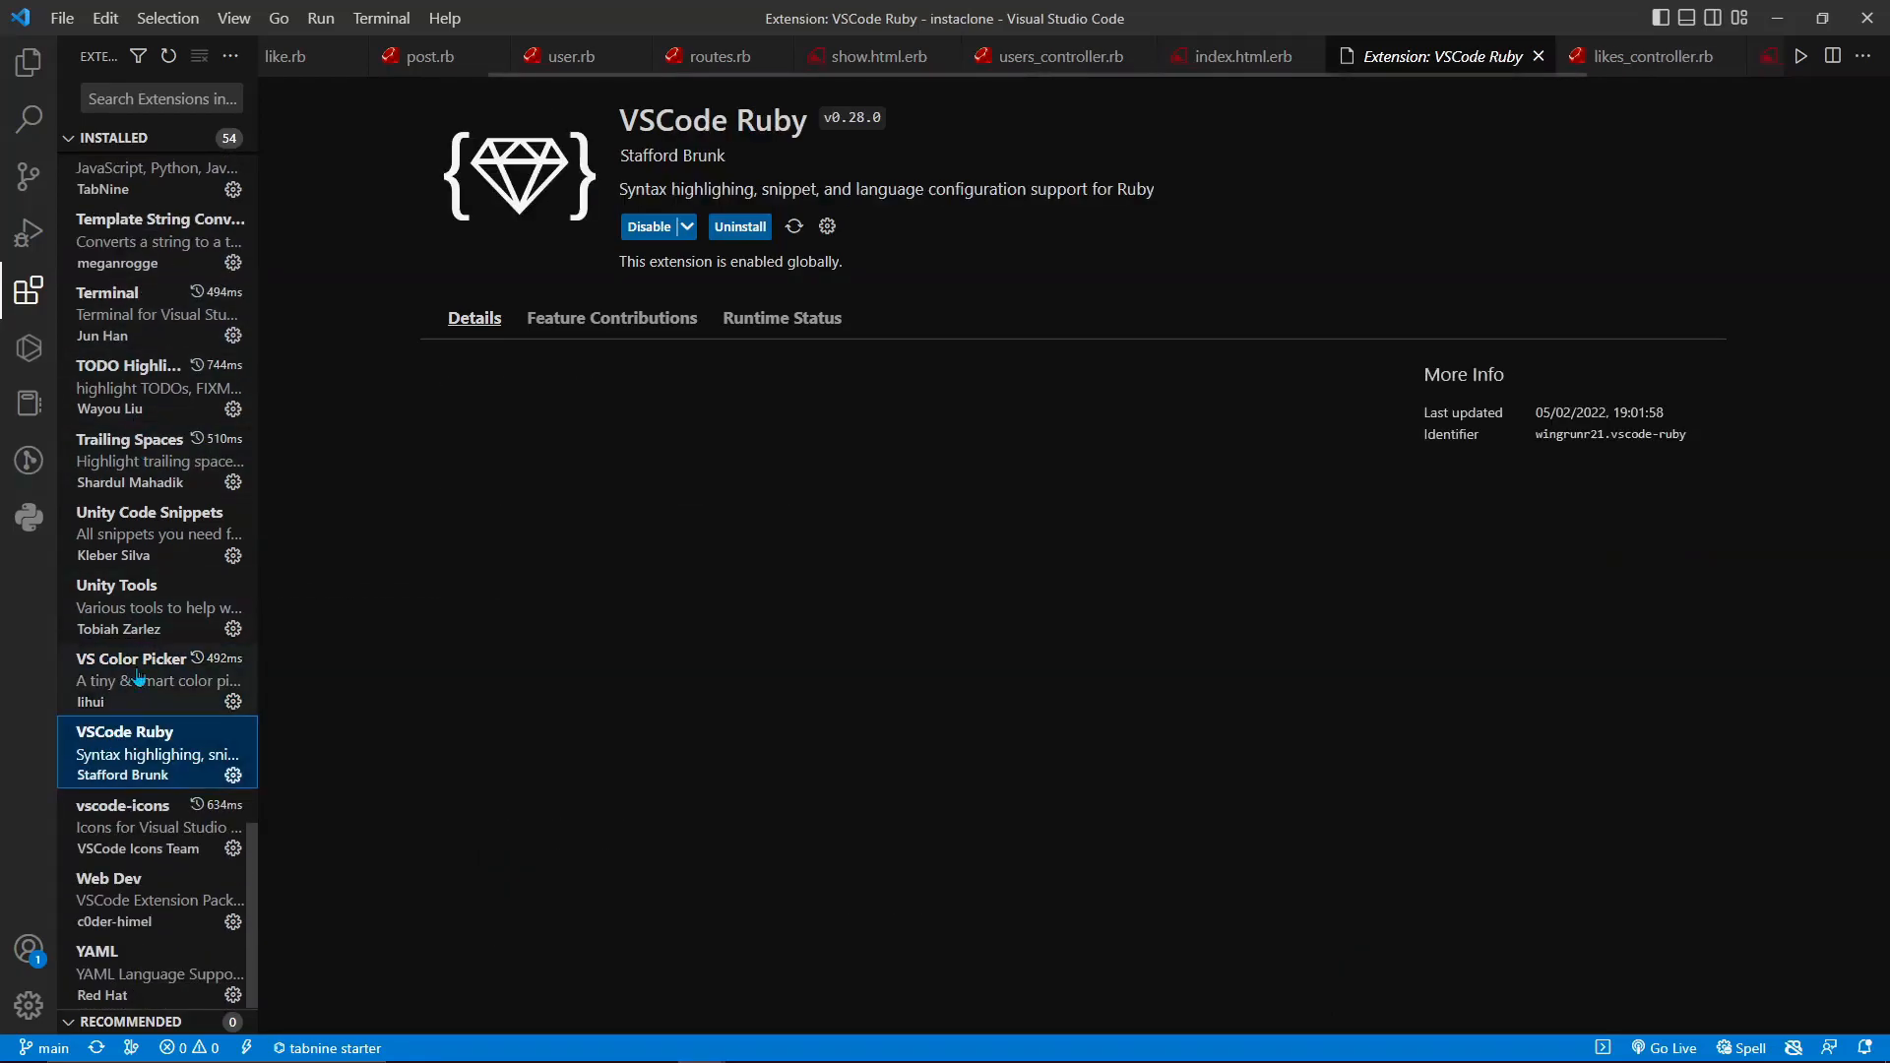
# - Review vscode-icons, browse the Web Dev pack's extension list, then show YAML by Red Hat's page
pyautogui.click(122, 825)
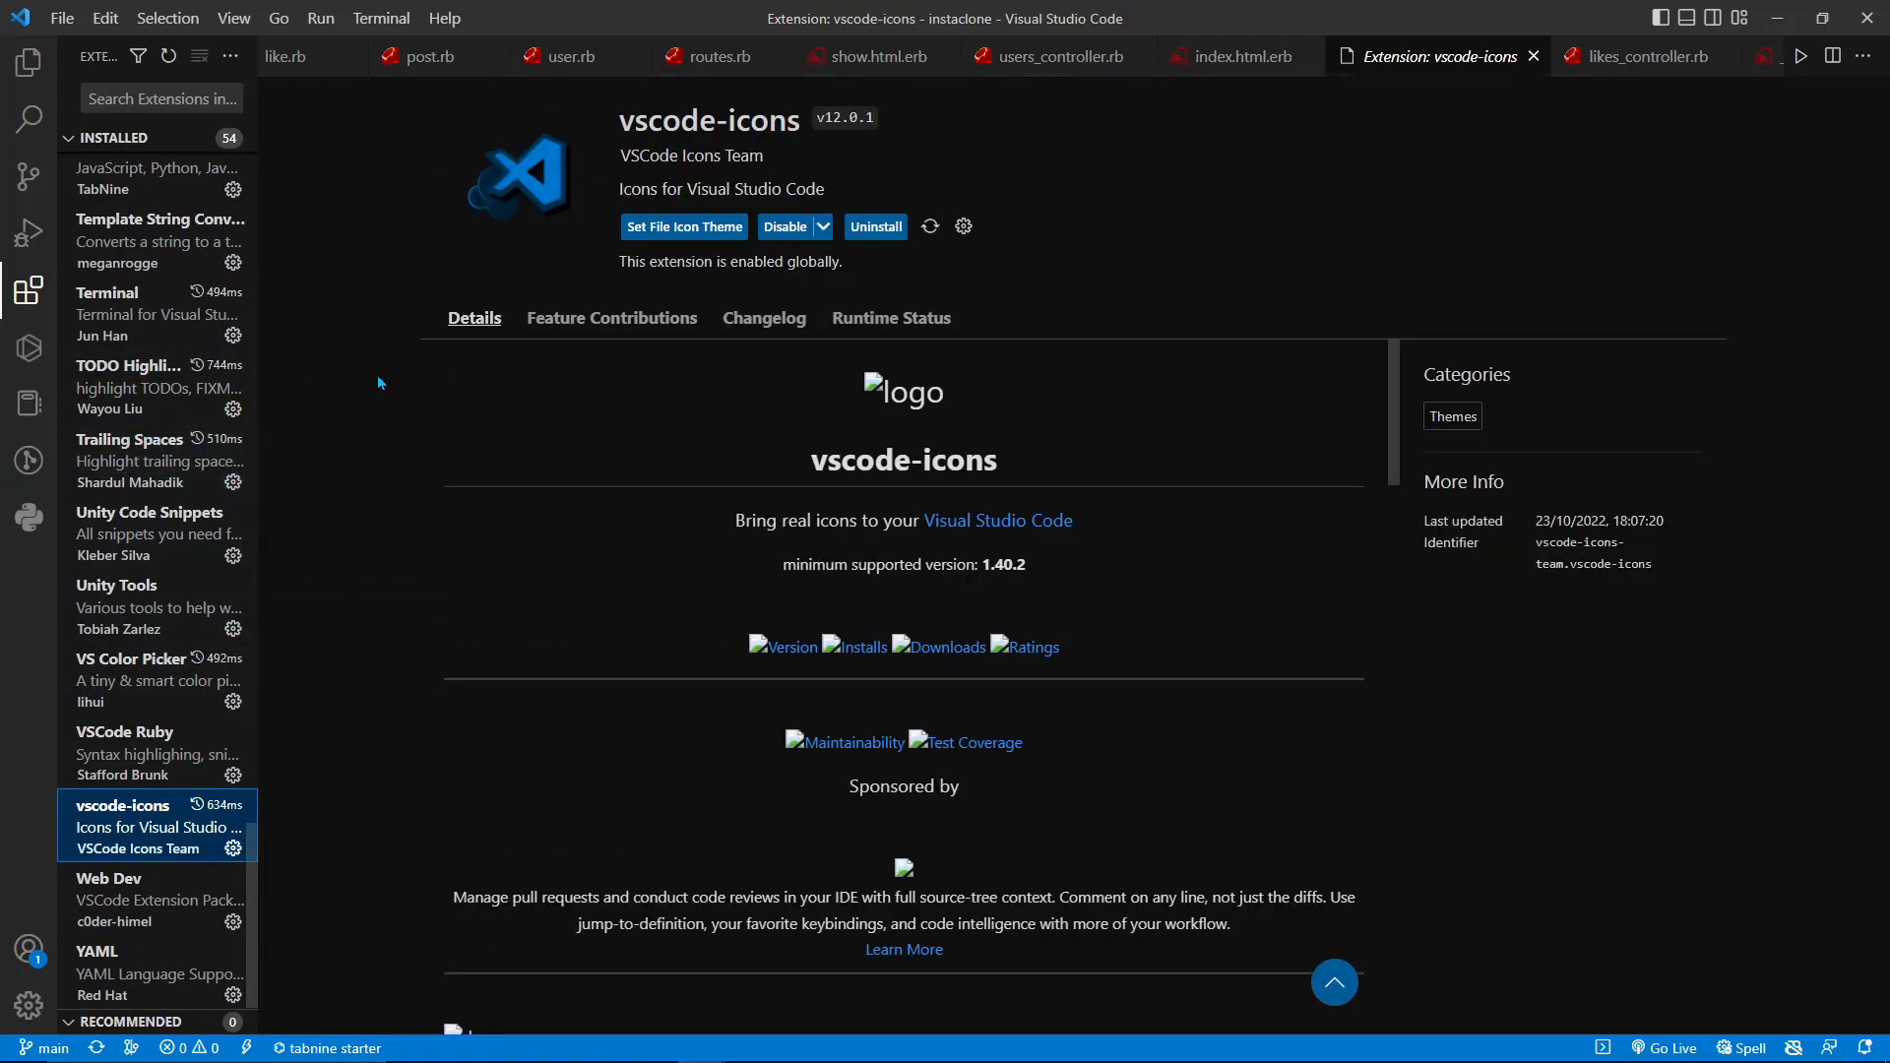
pyautogui.click(108, 879)
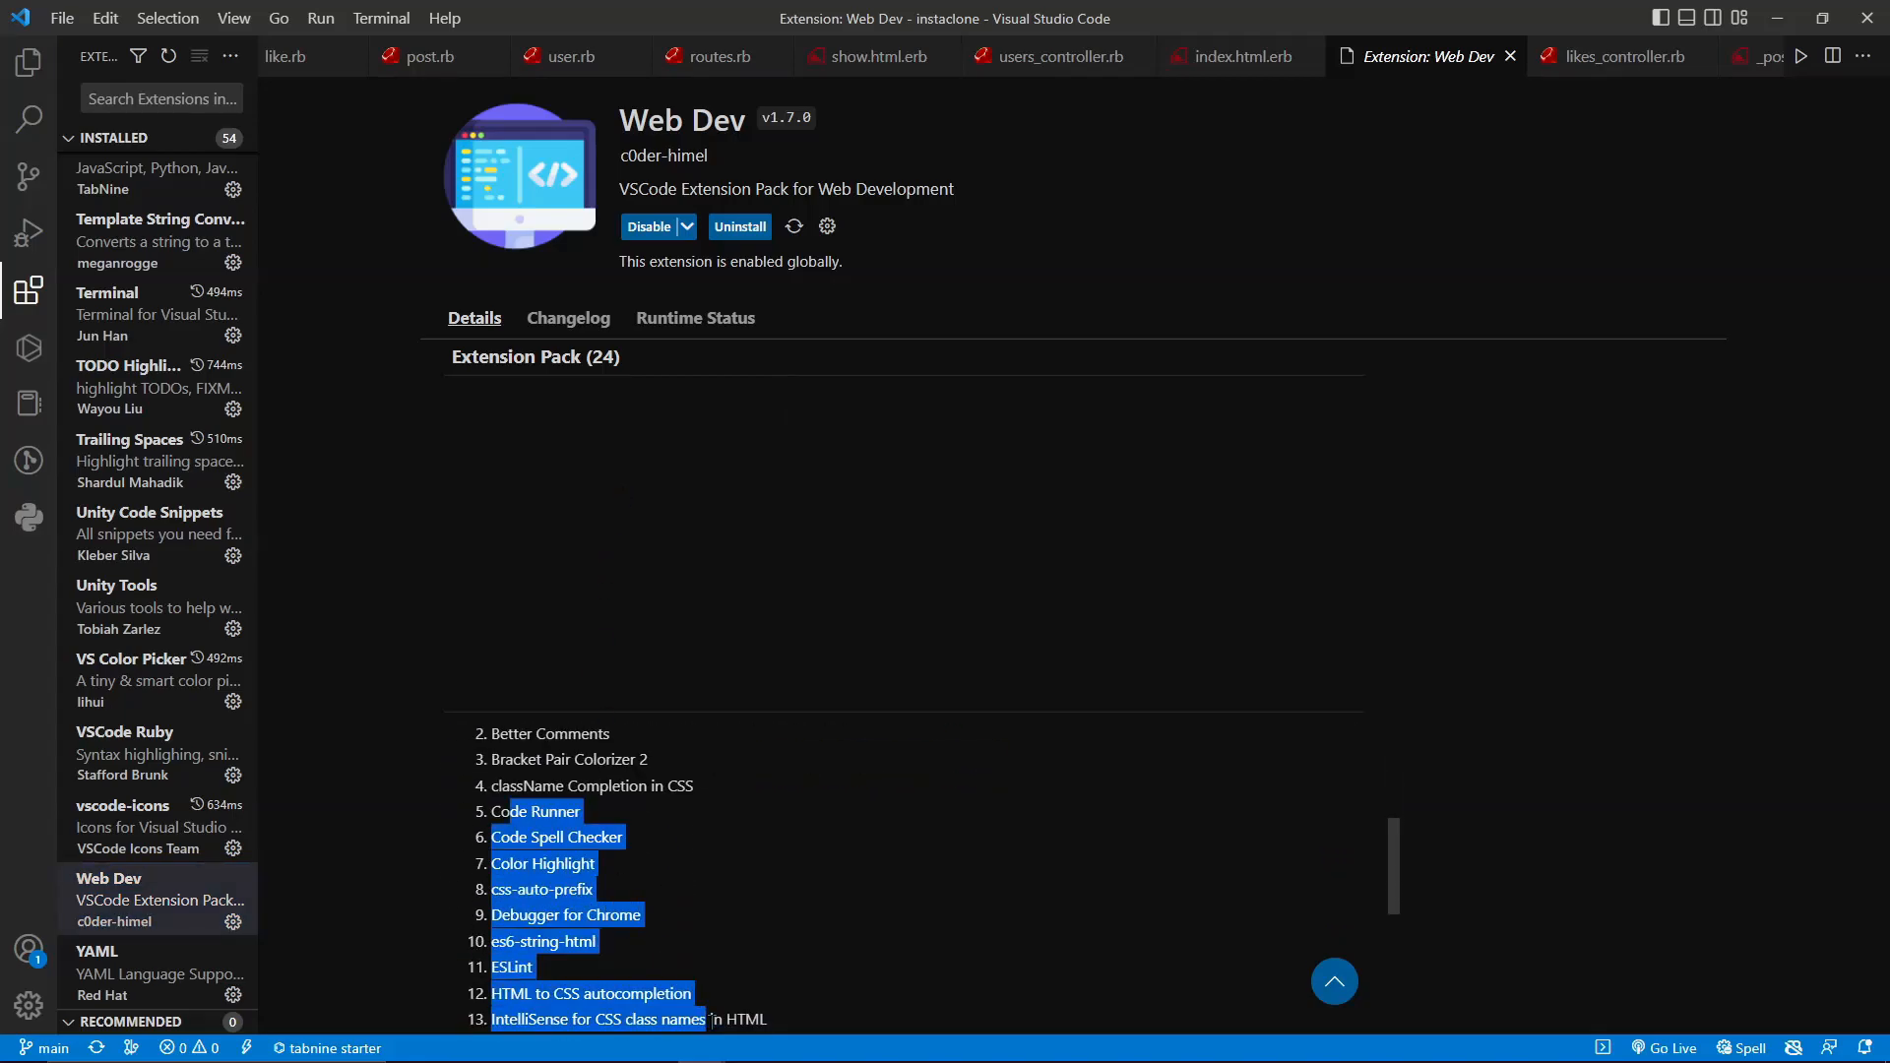
pyautogui.scroll(3)
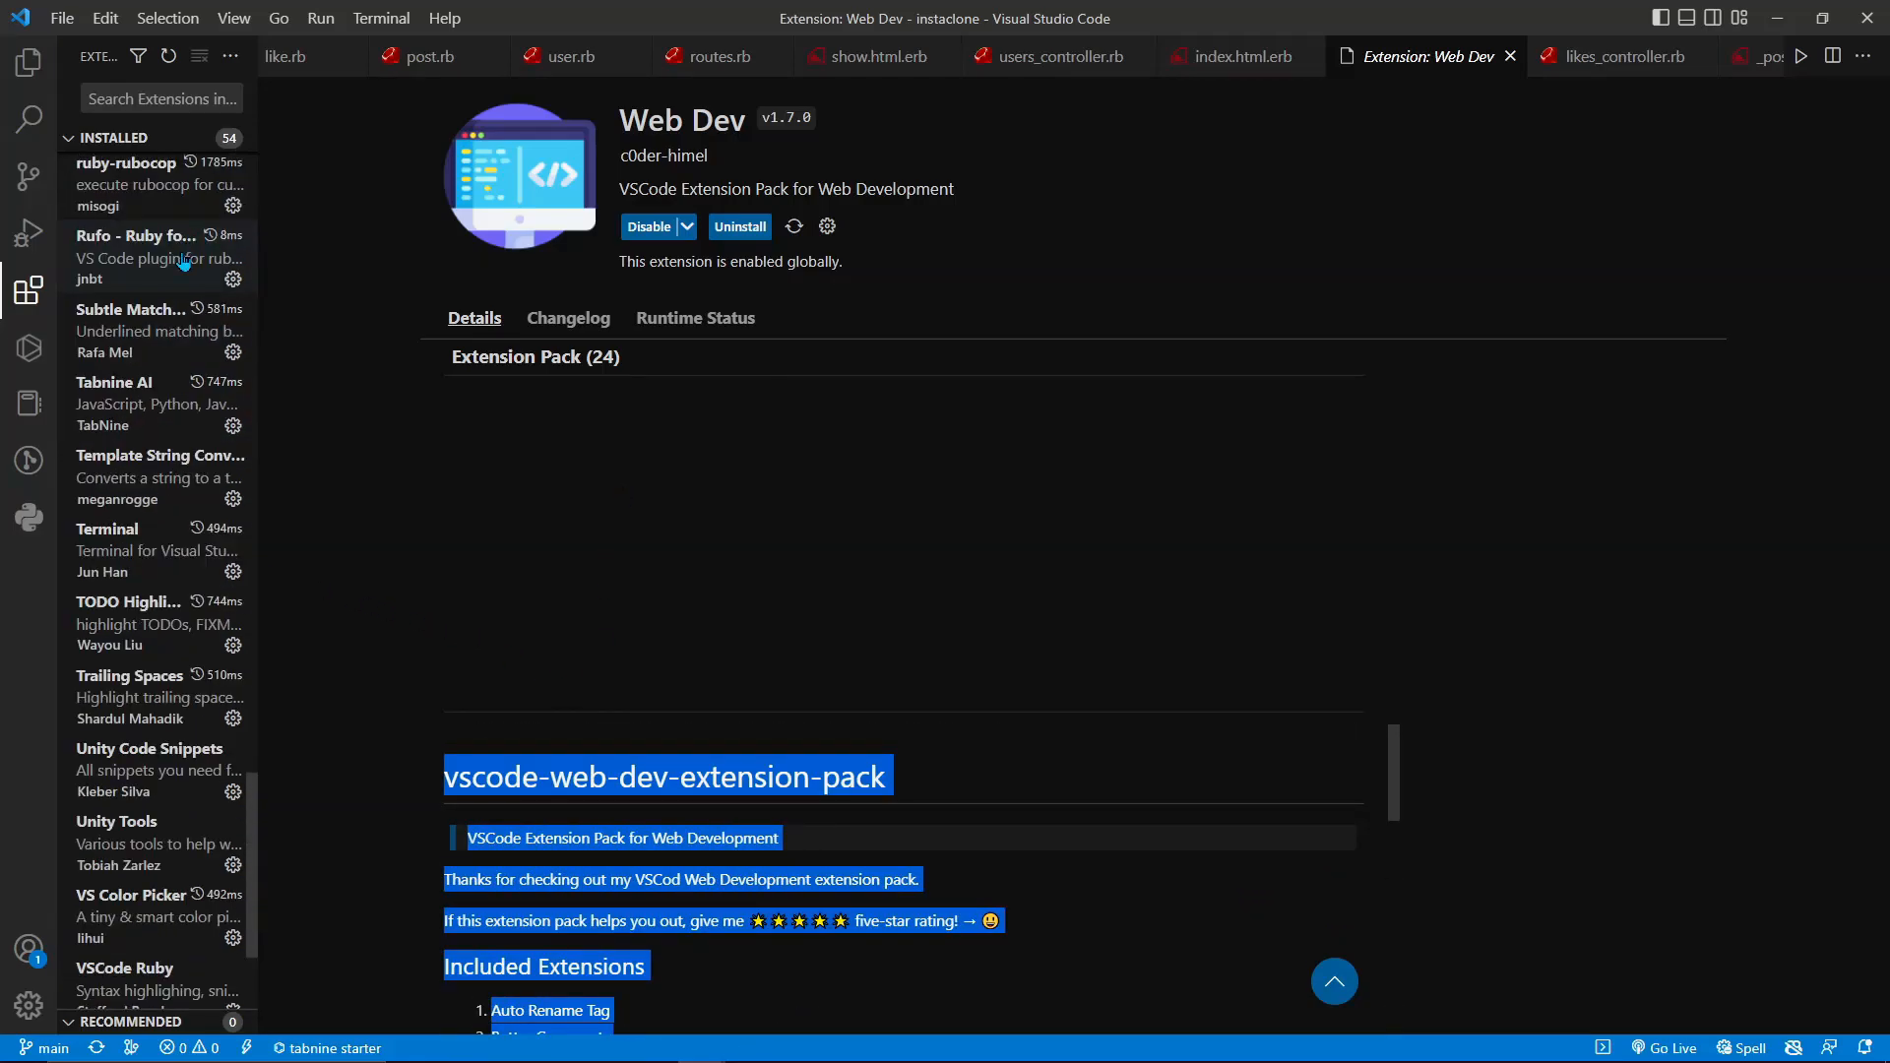
pyautogui.scroll(-3)
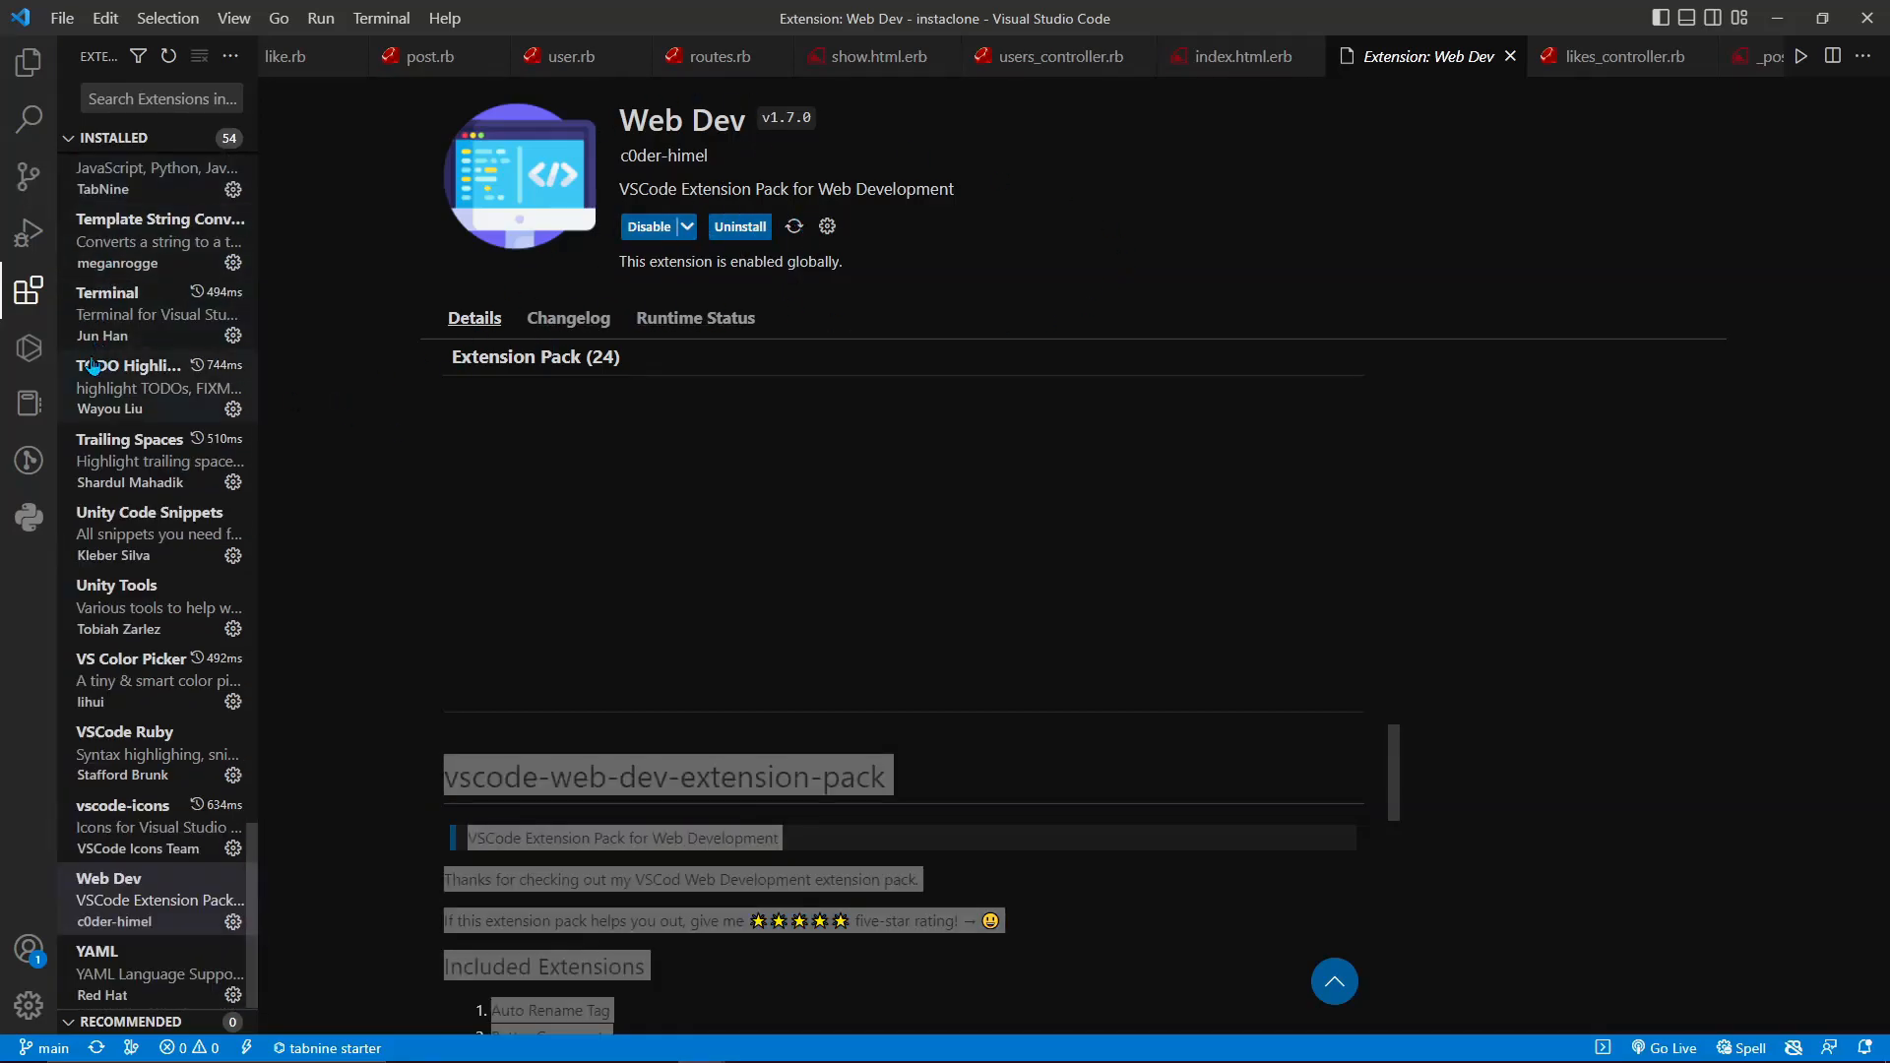
pyautogui.click(132, 973)
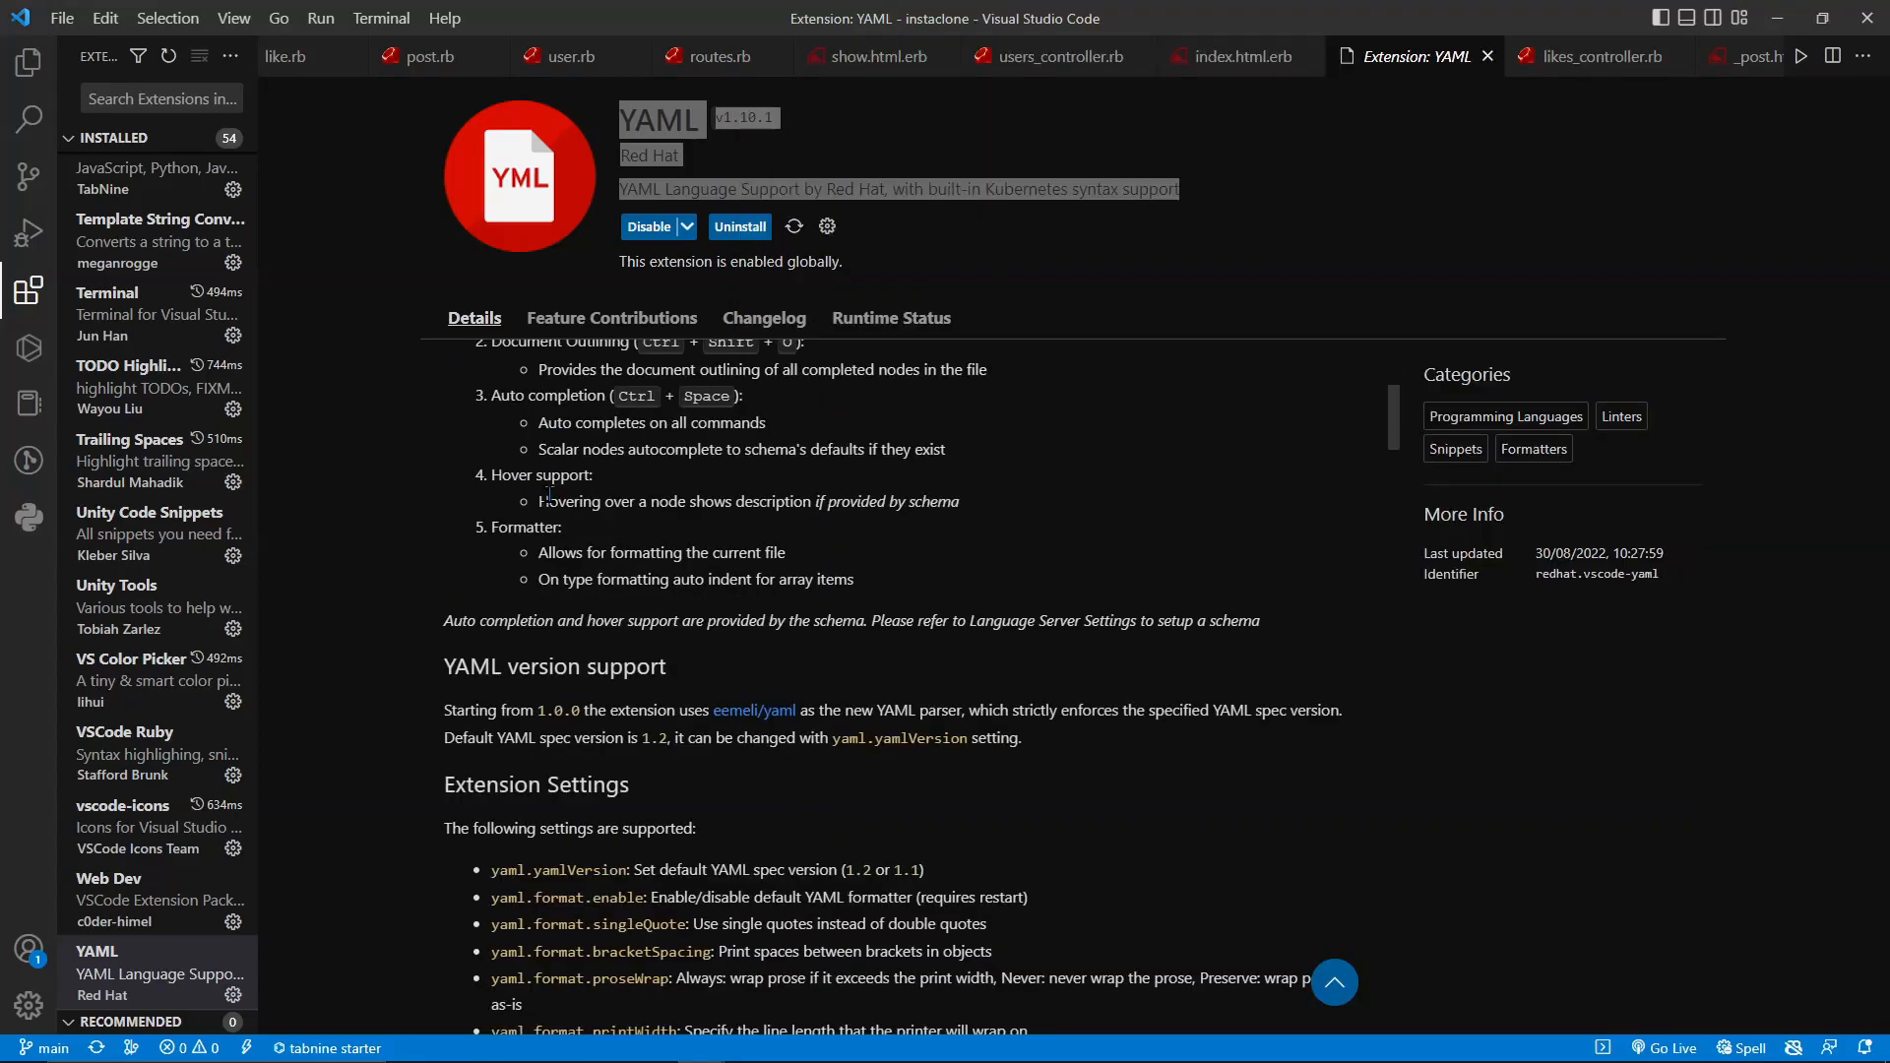
pyautogui.moveTo(524, 421)
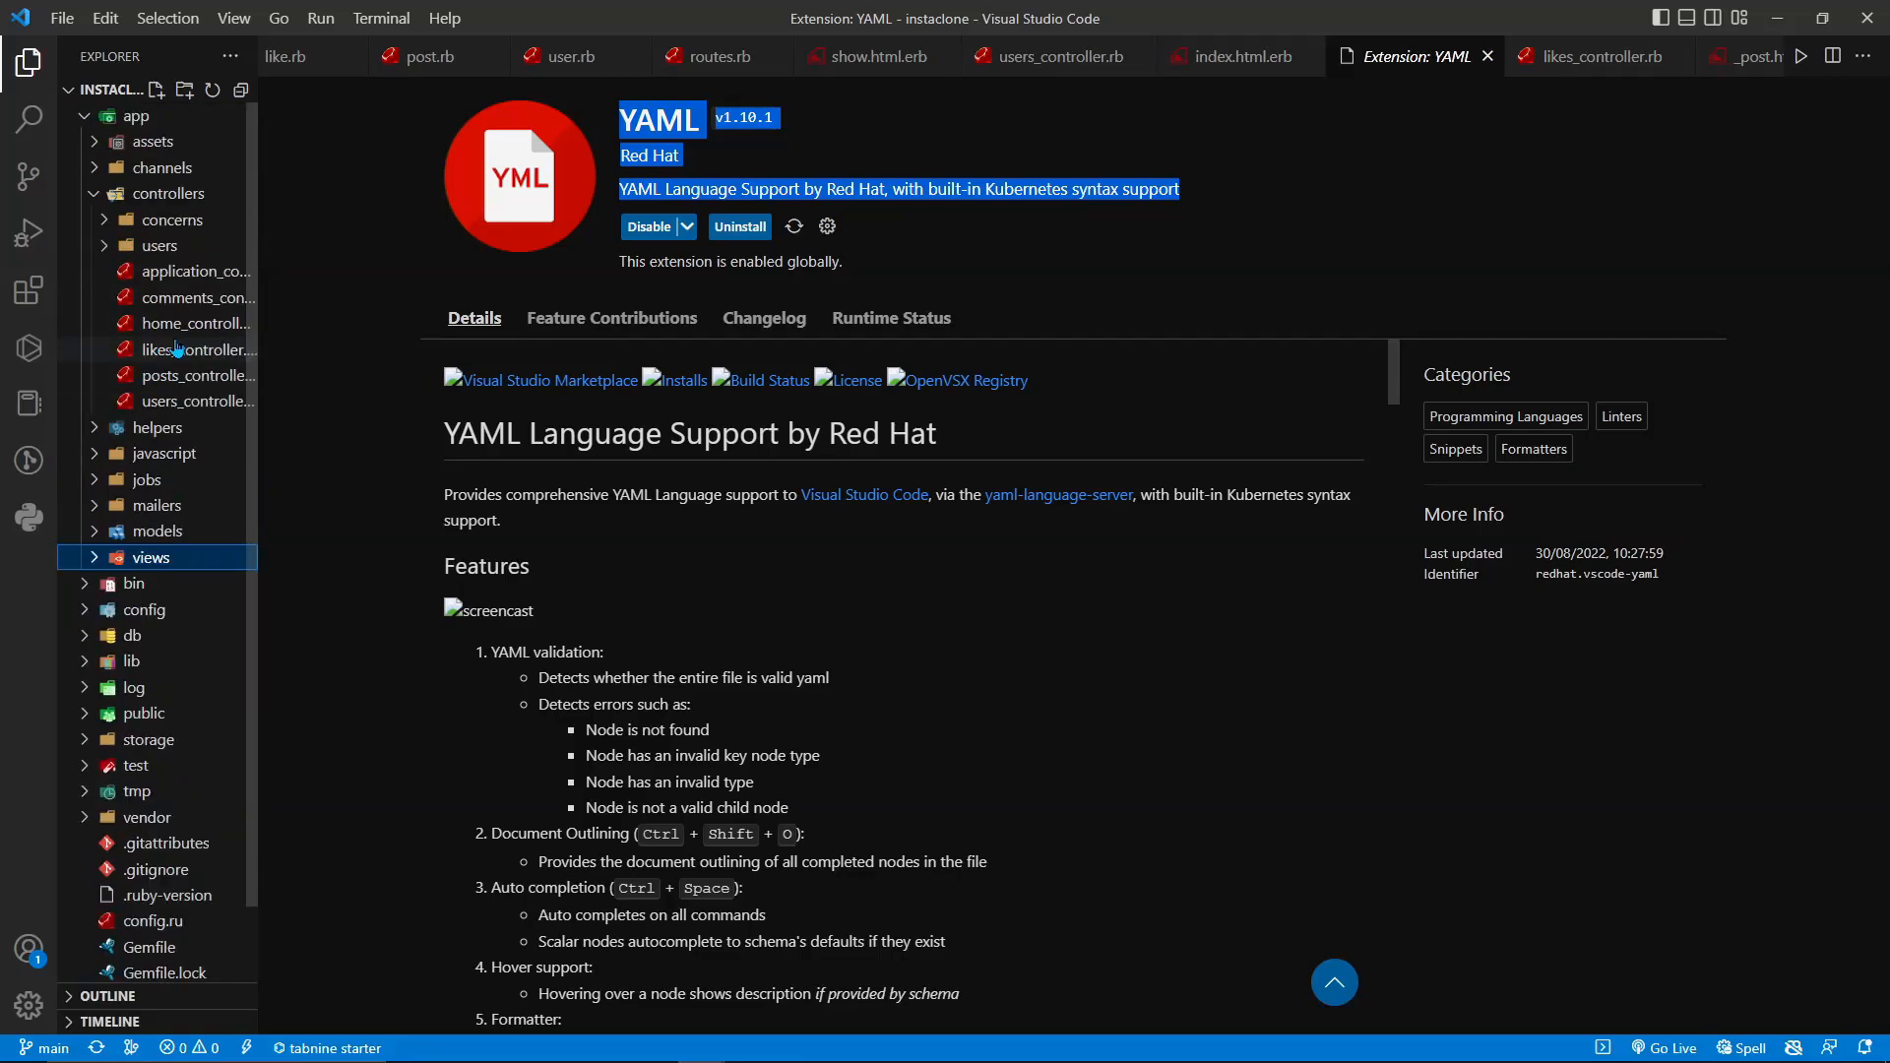
# - Collapse the controllers folder, return to the Installed extensions list and browse it to the end
pyautogui.click(169, 193)
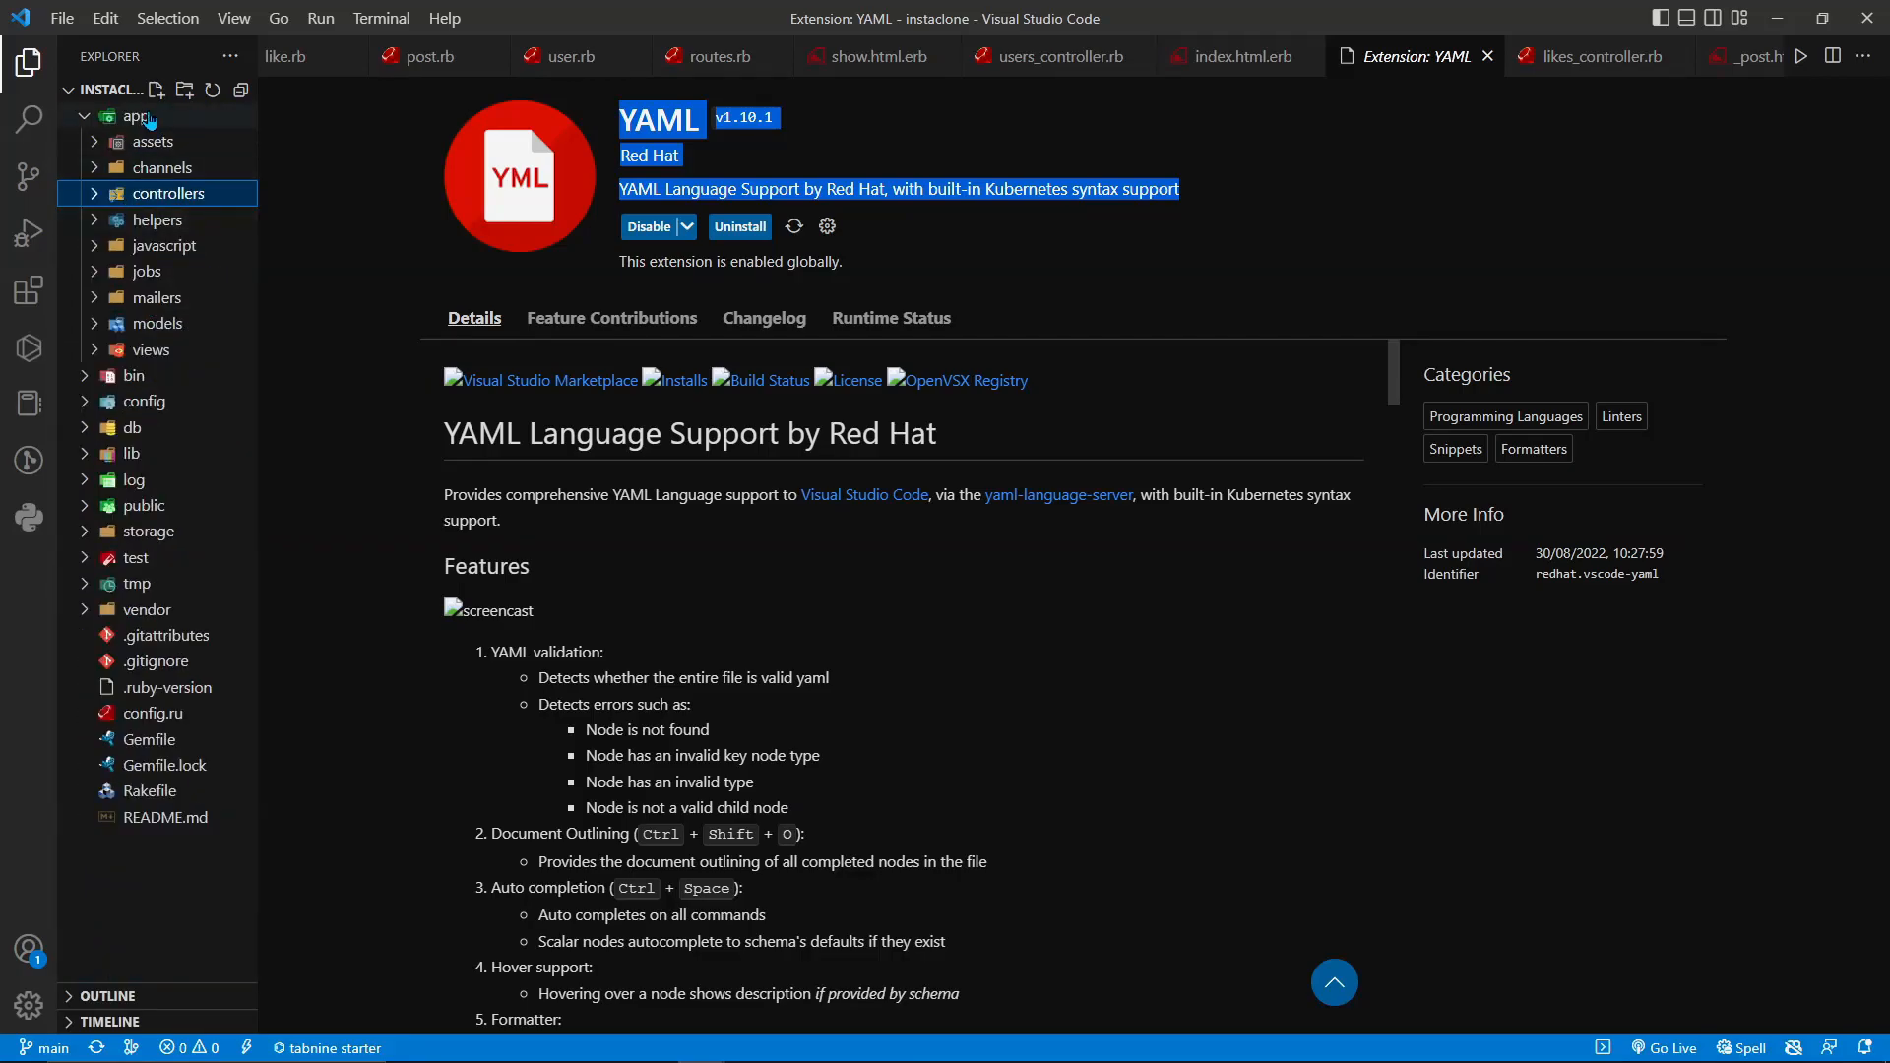
pyautogui.click(29, 290)
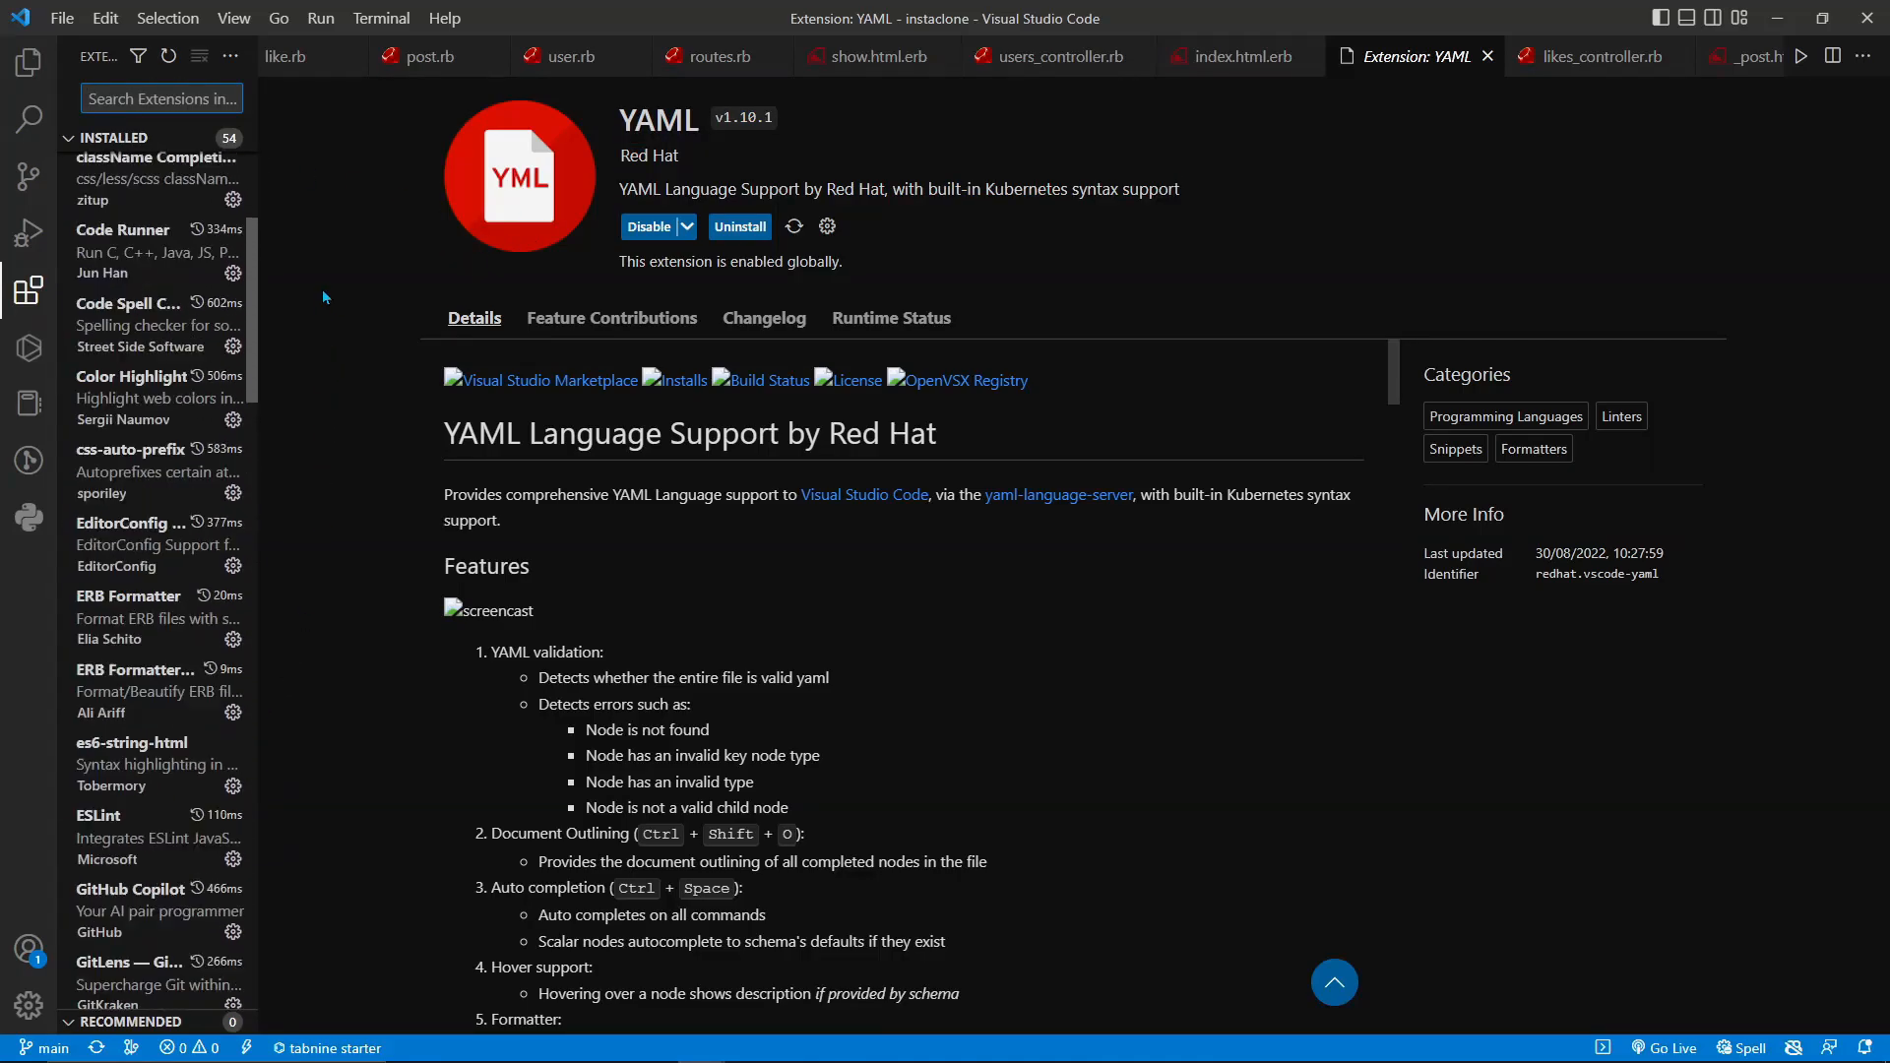
pyautogui.scroll(-3)
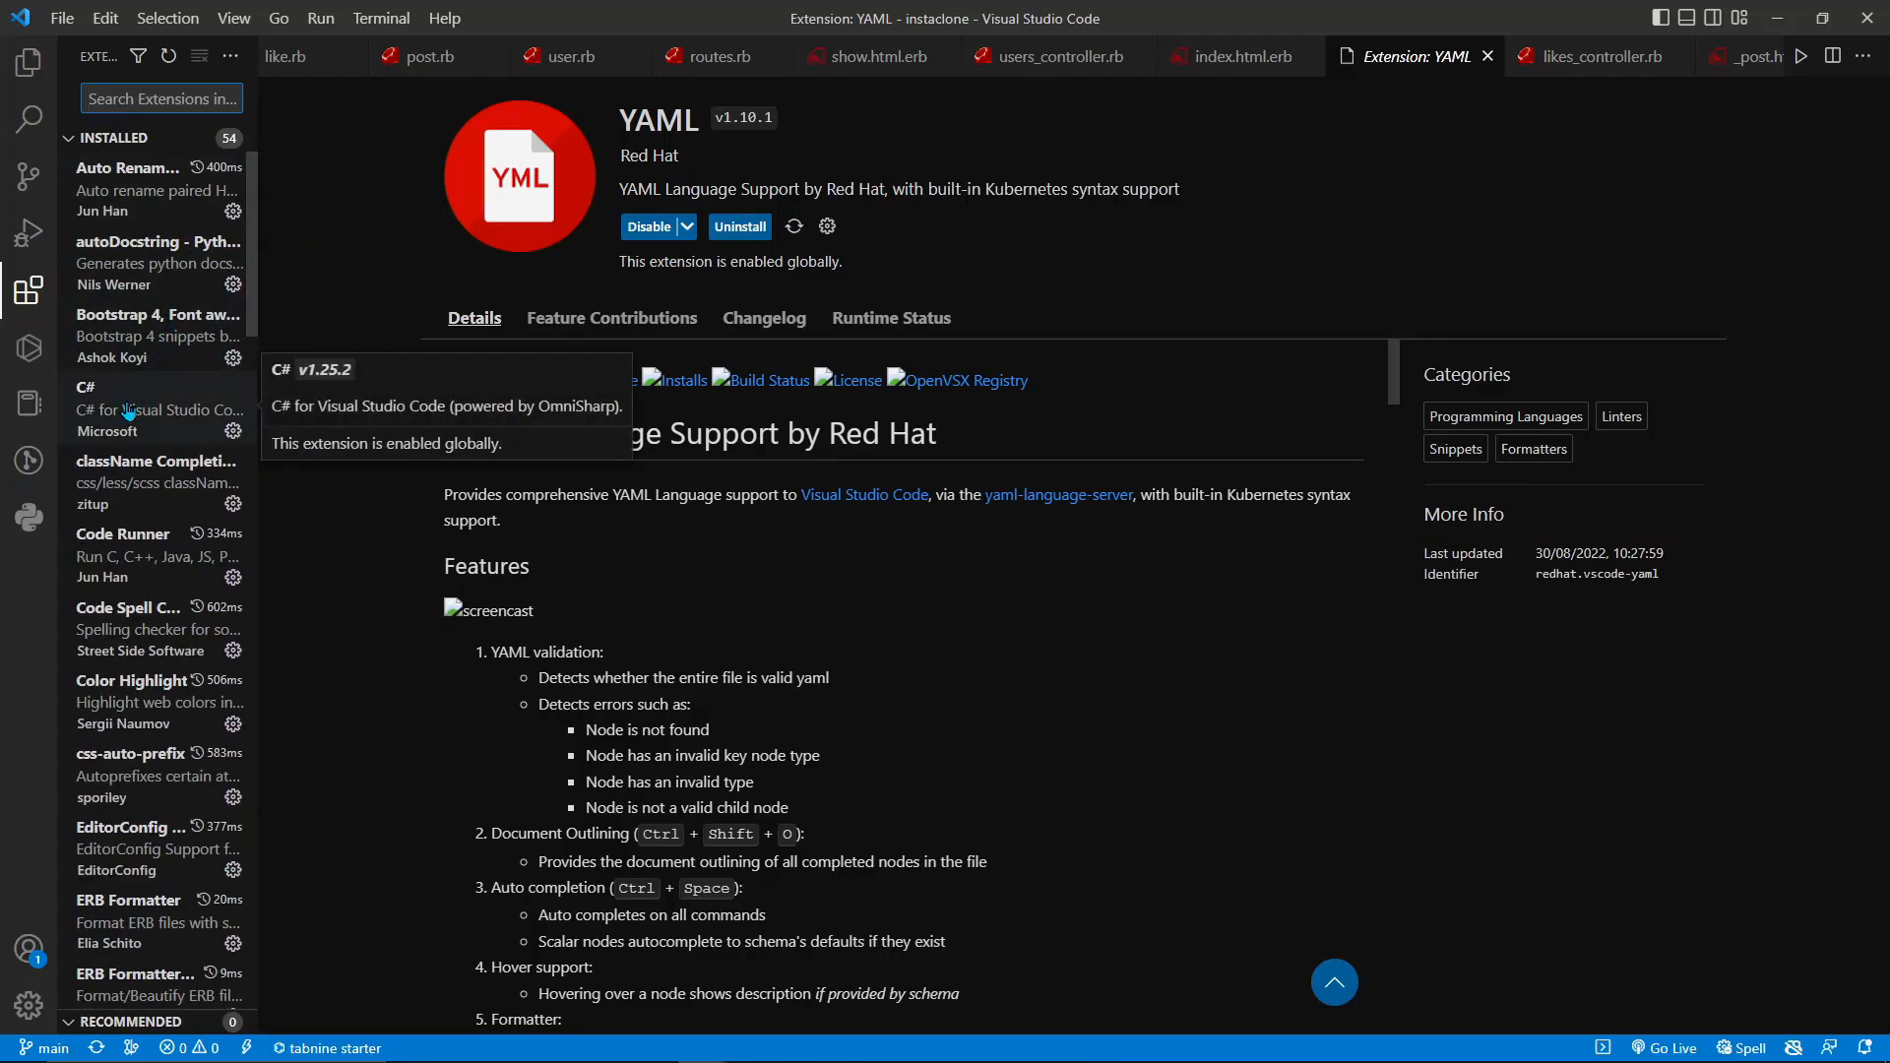
pyautogui.scroll(-3)
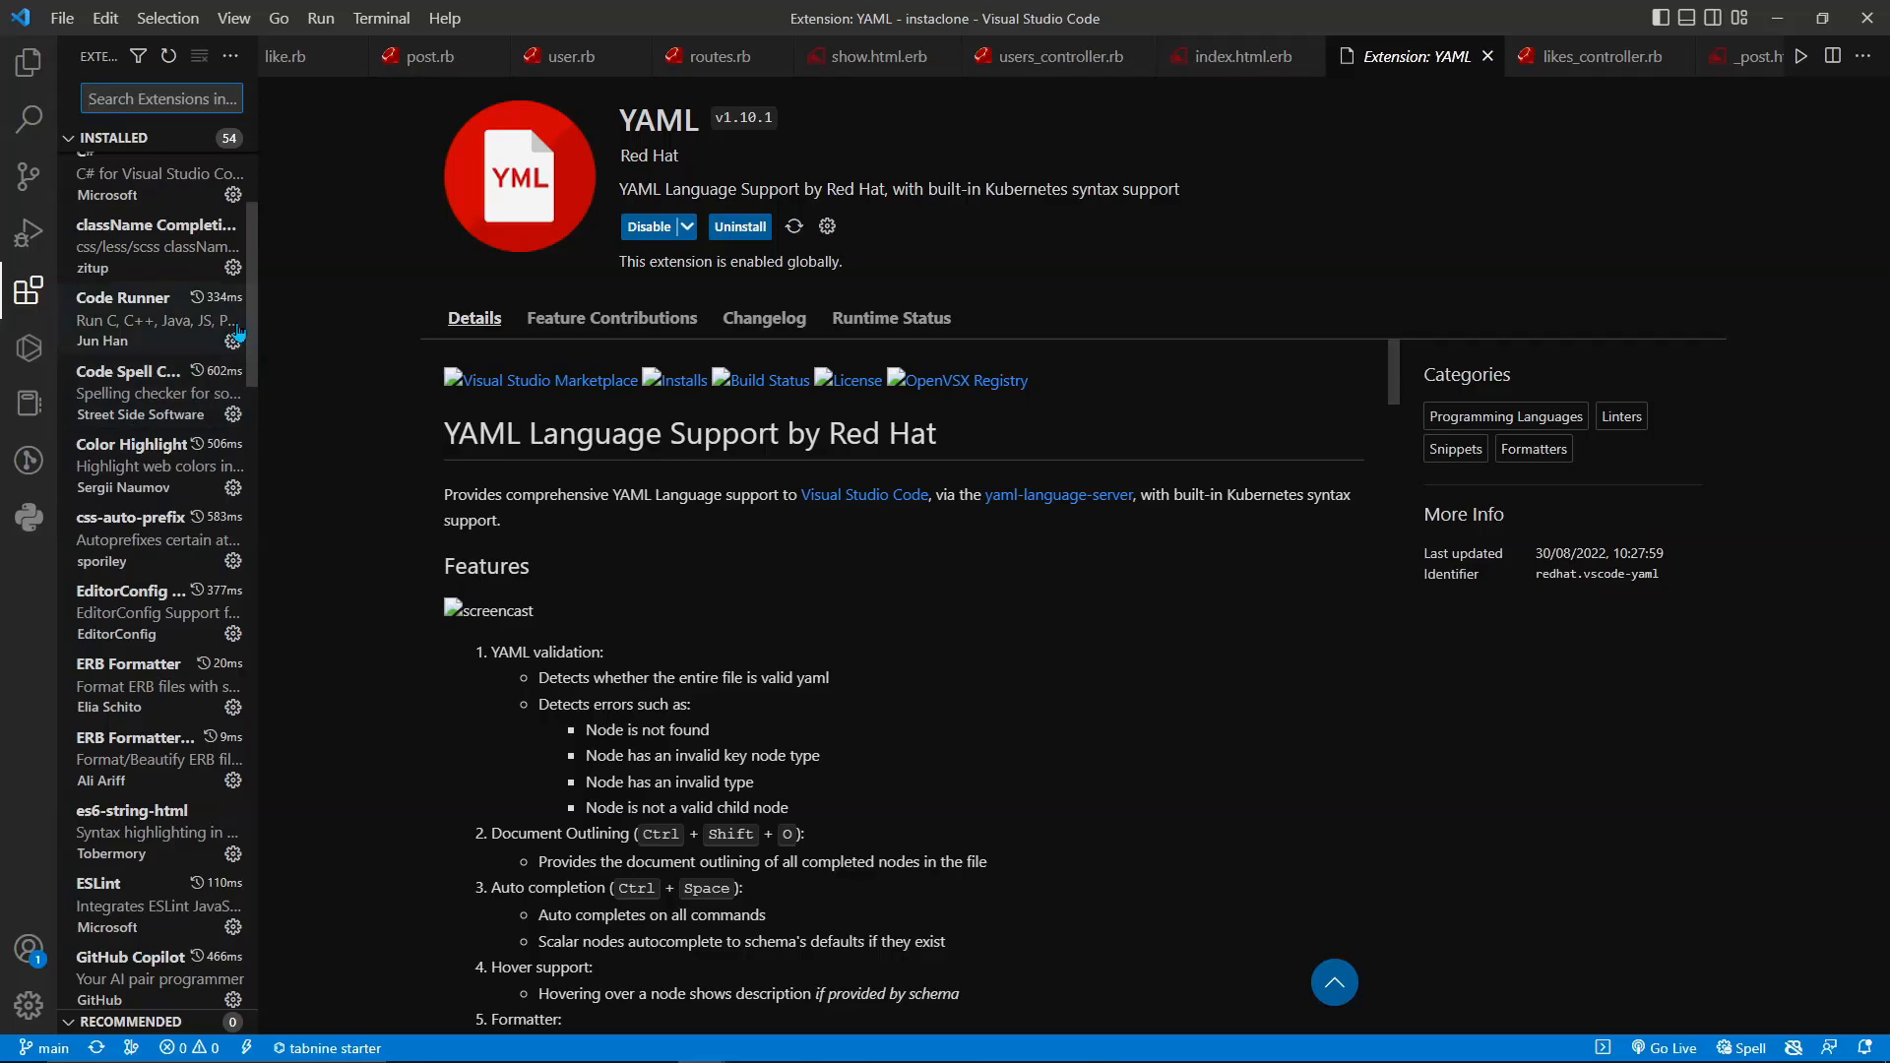
pyautogui.scroll(-3)
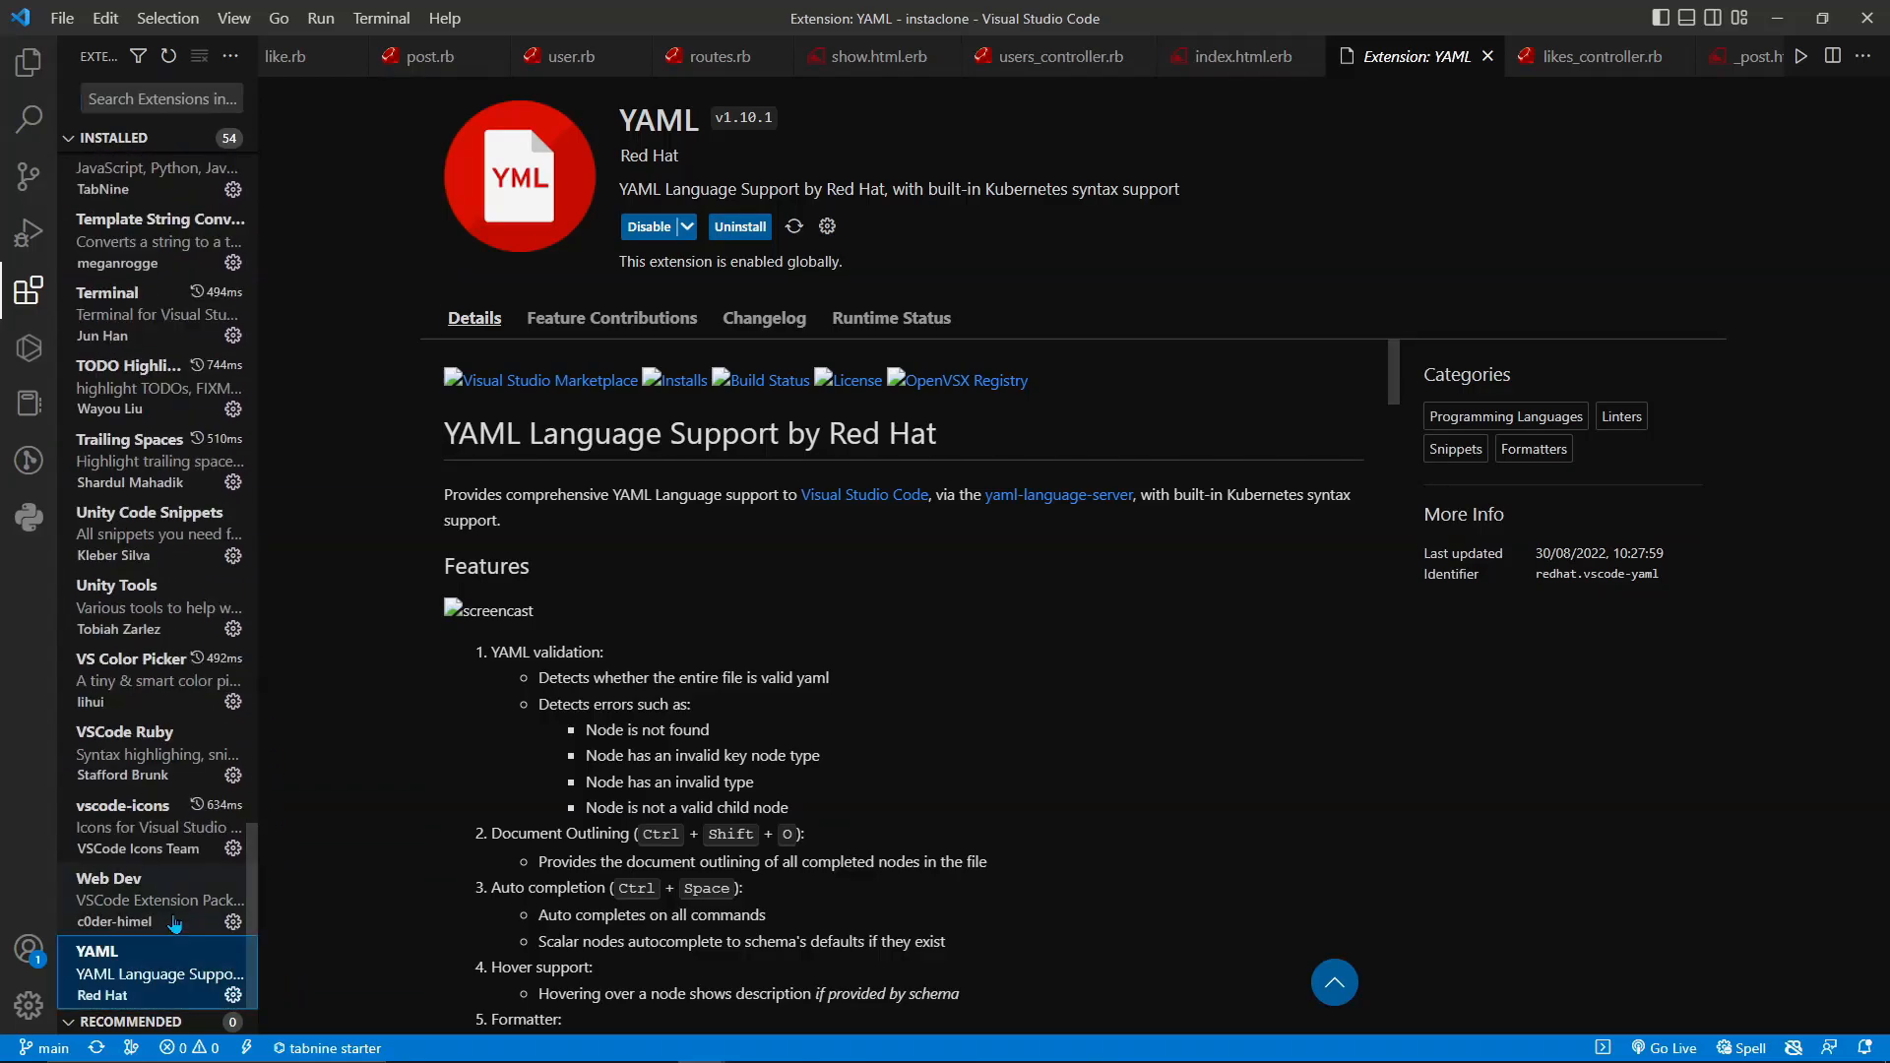
# - Revisit the Web Dev, Ruby and Material Icon Theme pages, ending on GitLens — Git supercharged
pyautogui.click(157, 897)
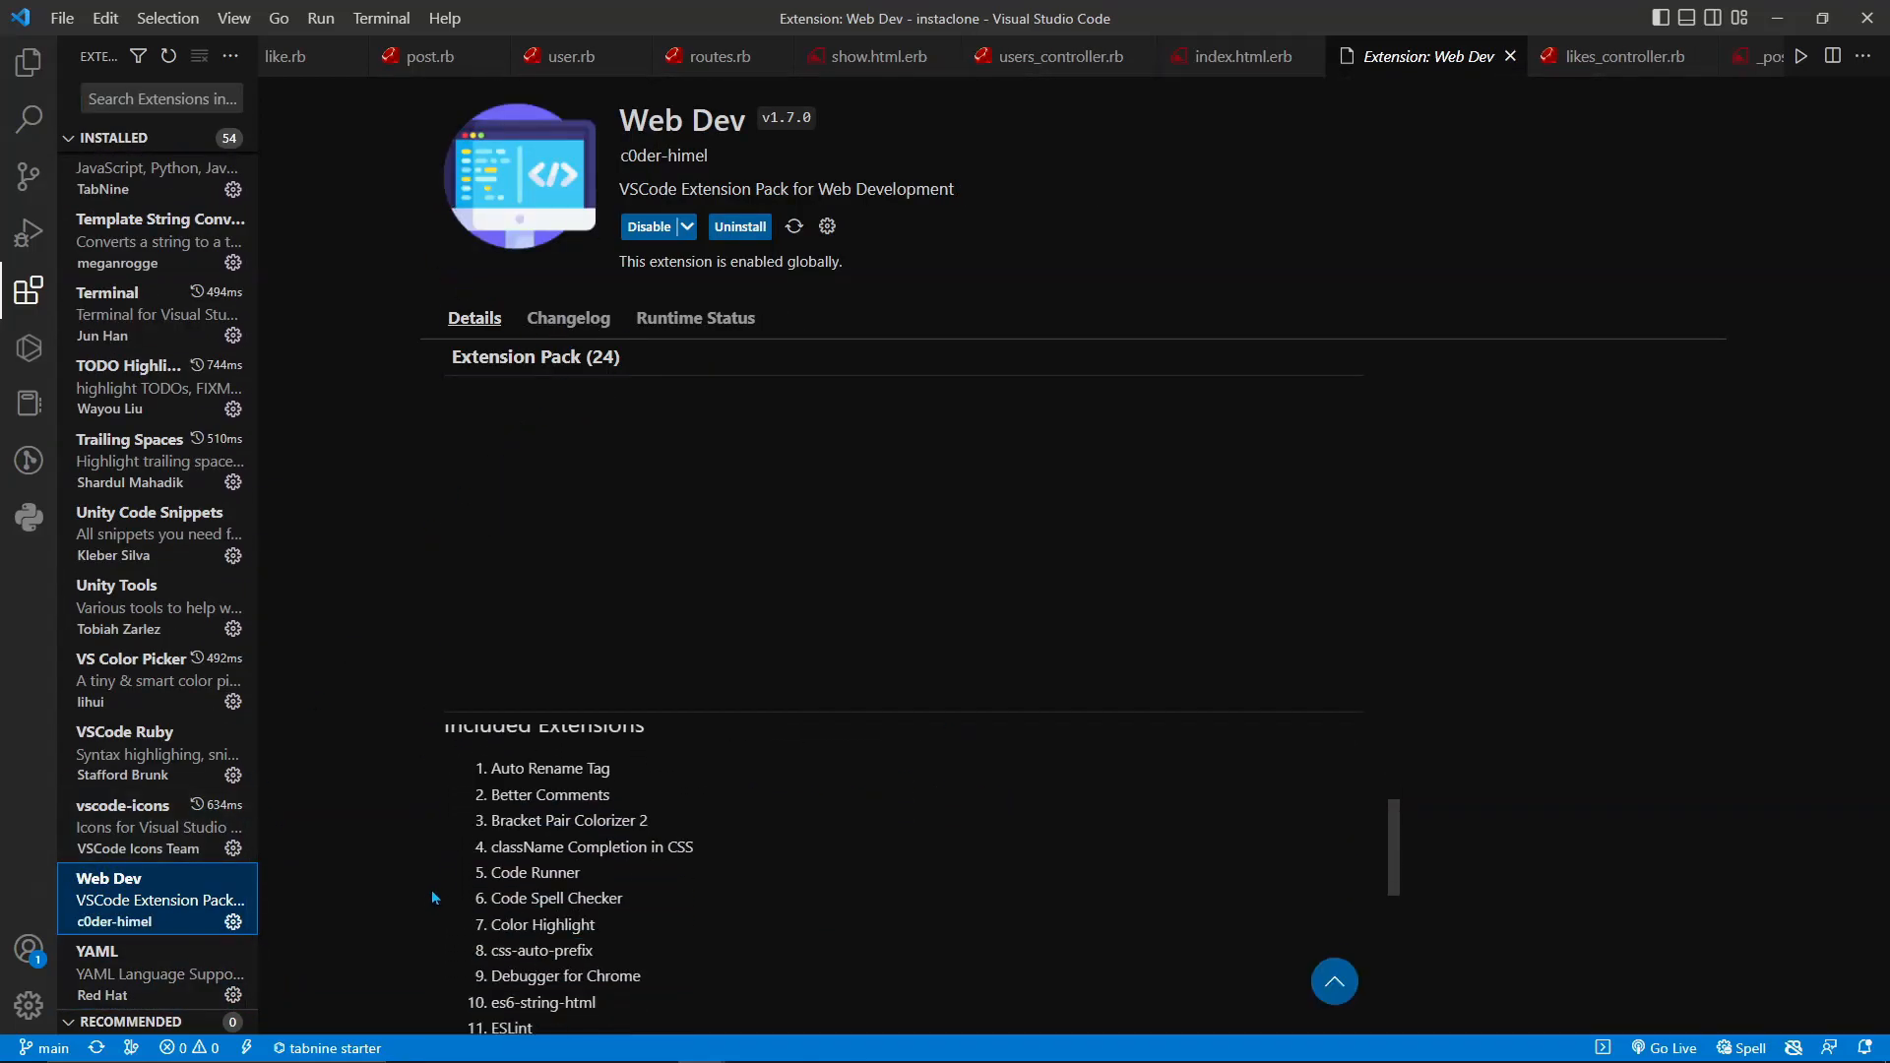
pyautogui.click(157, 628)
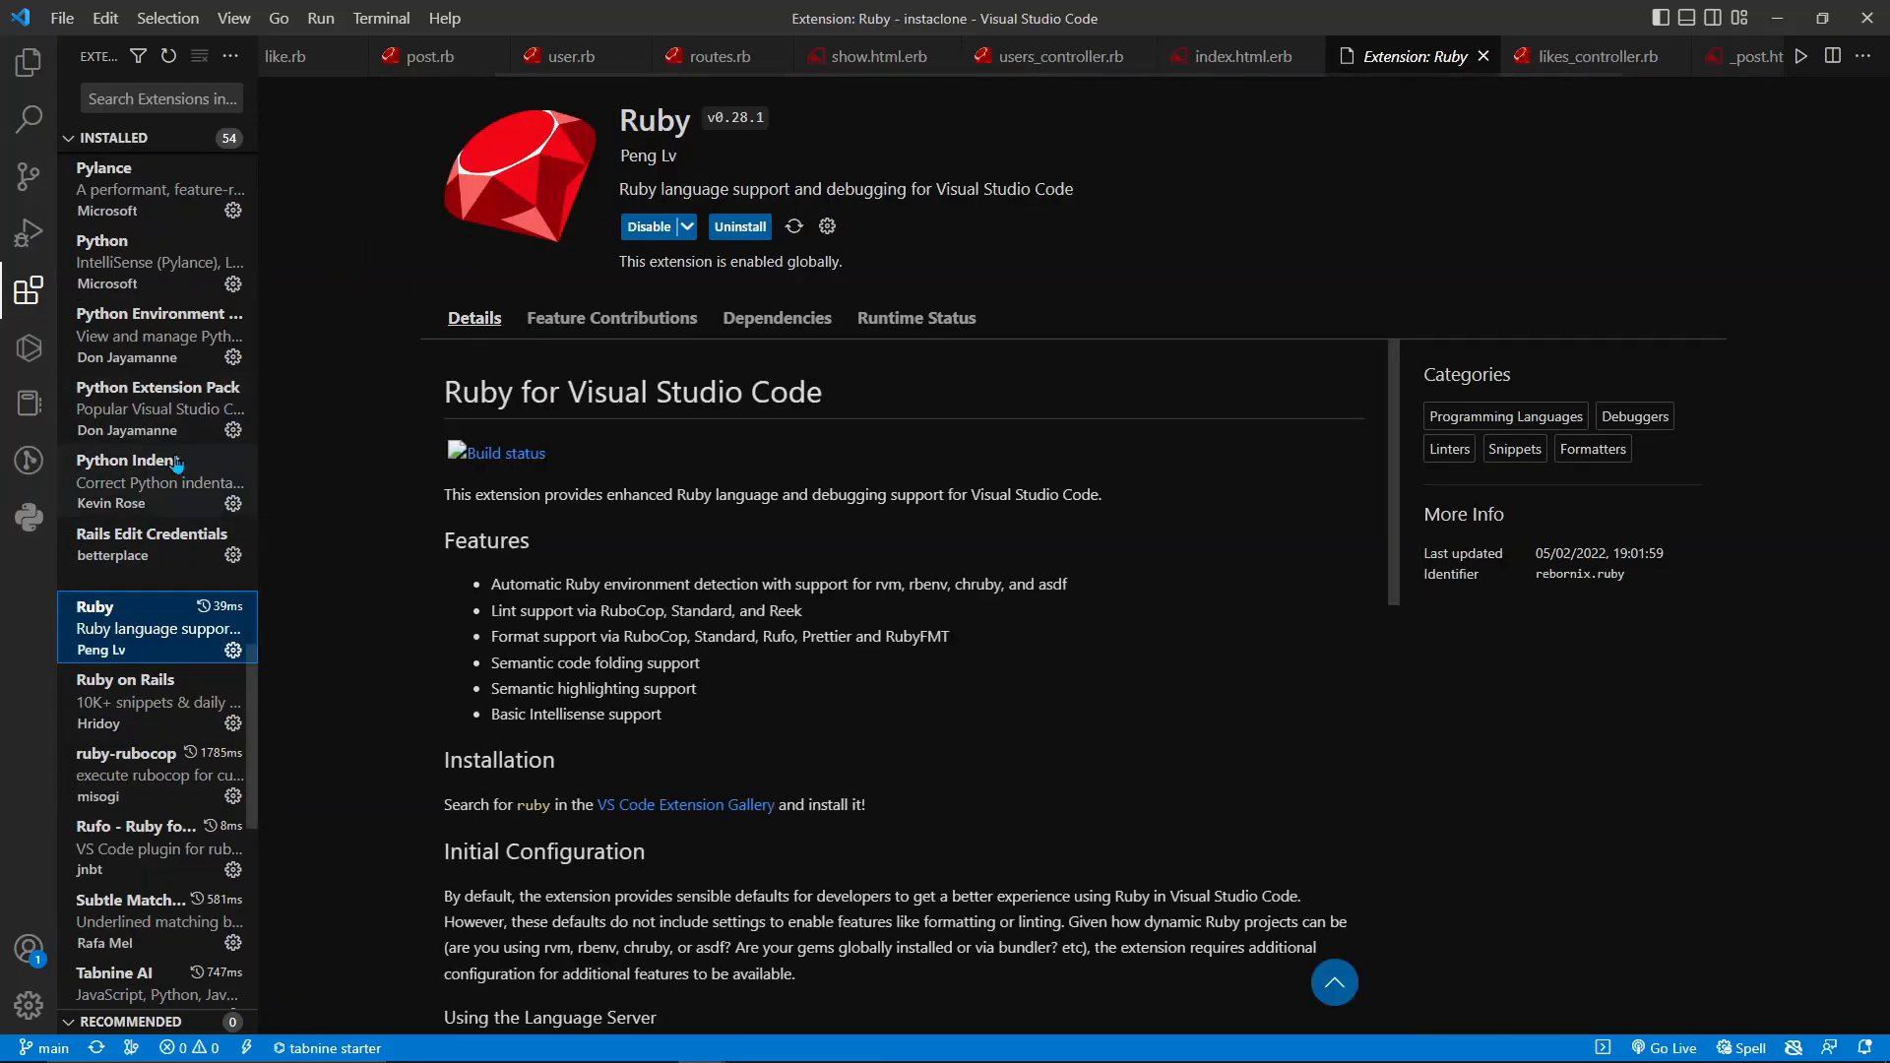
pyautogui.click(154, 808)
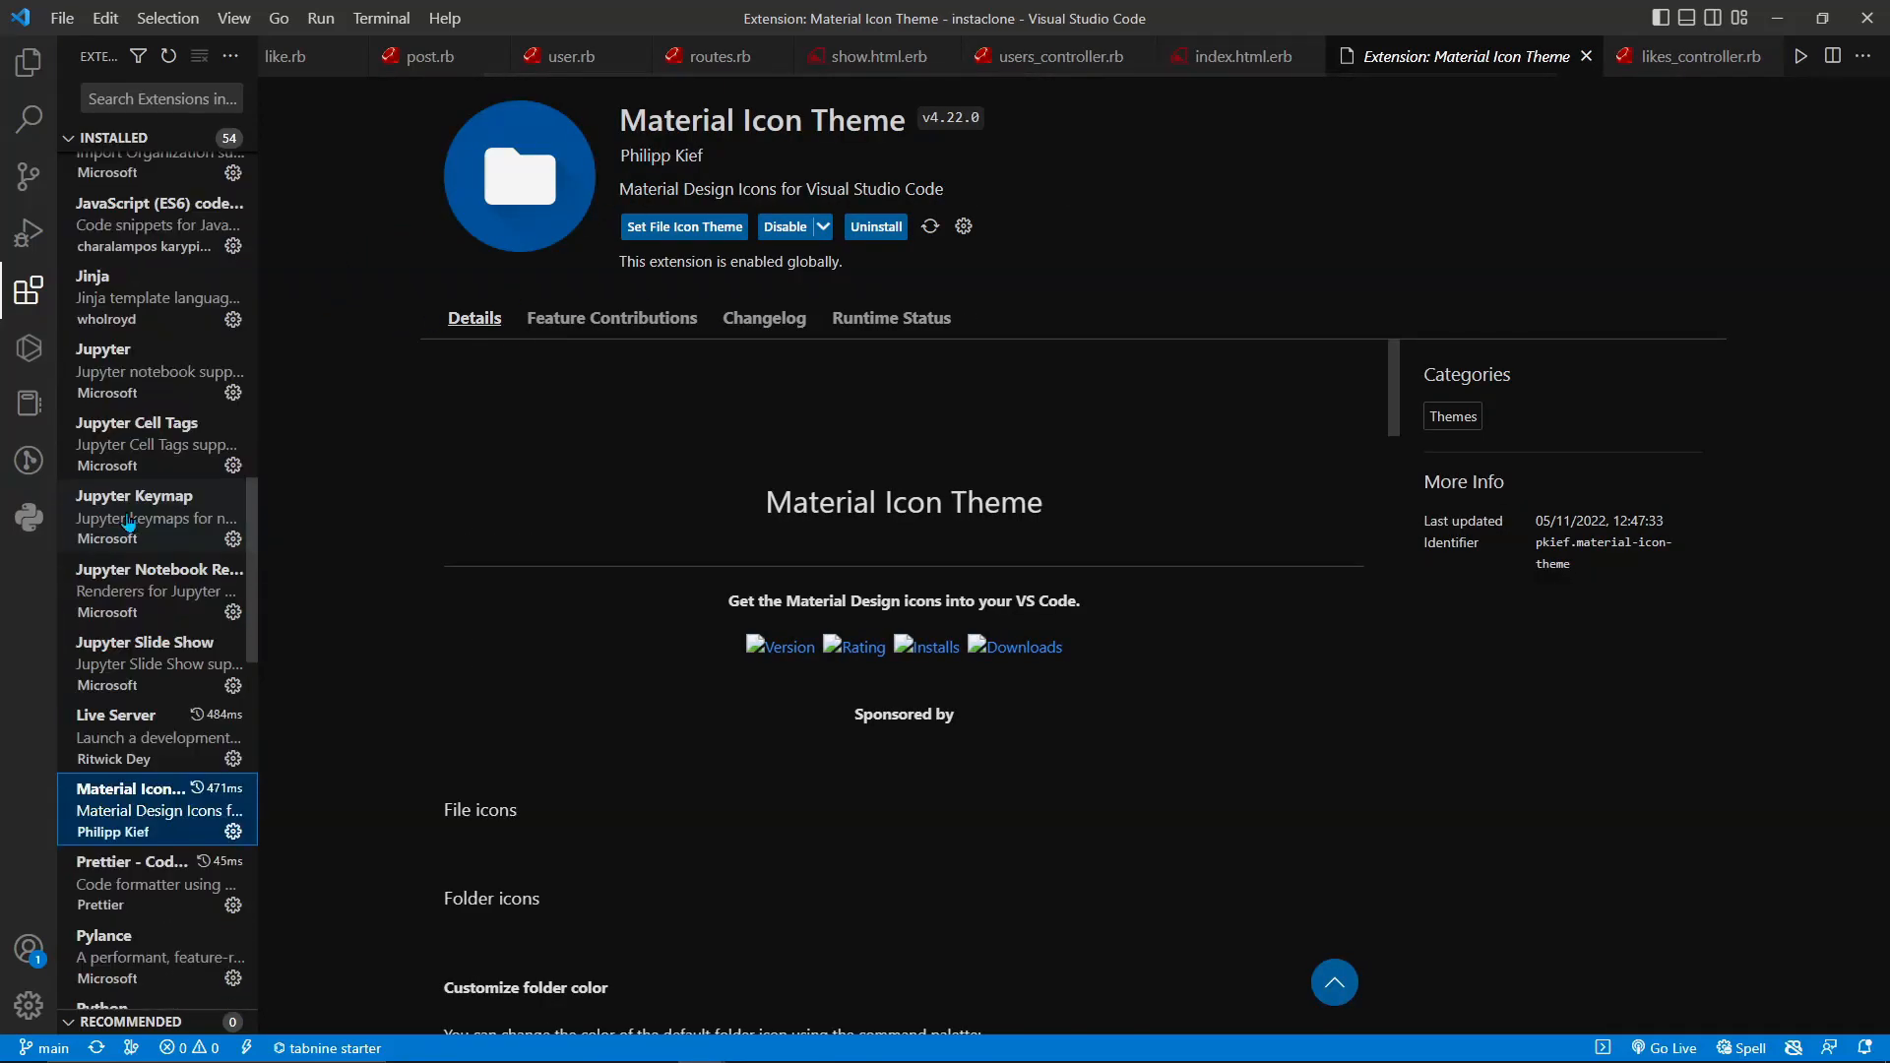
pyautogui.click(154, 670)
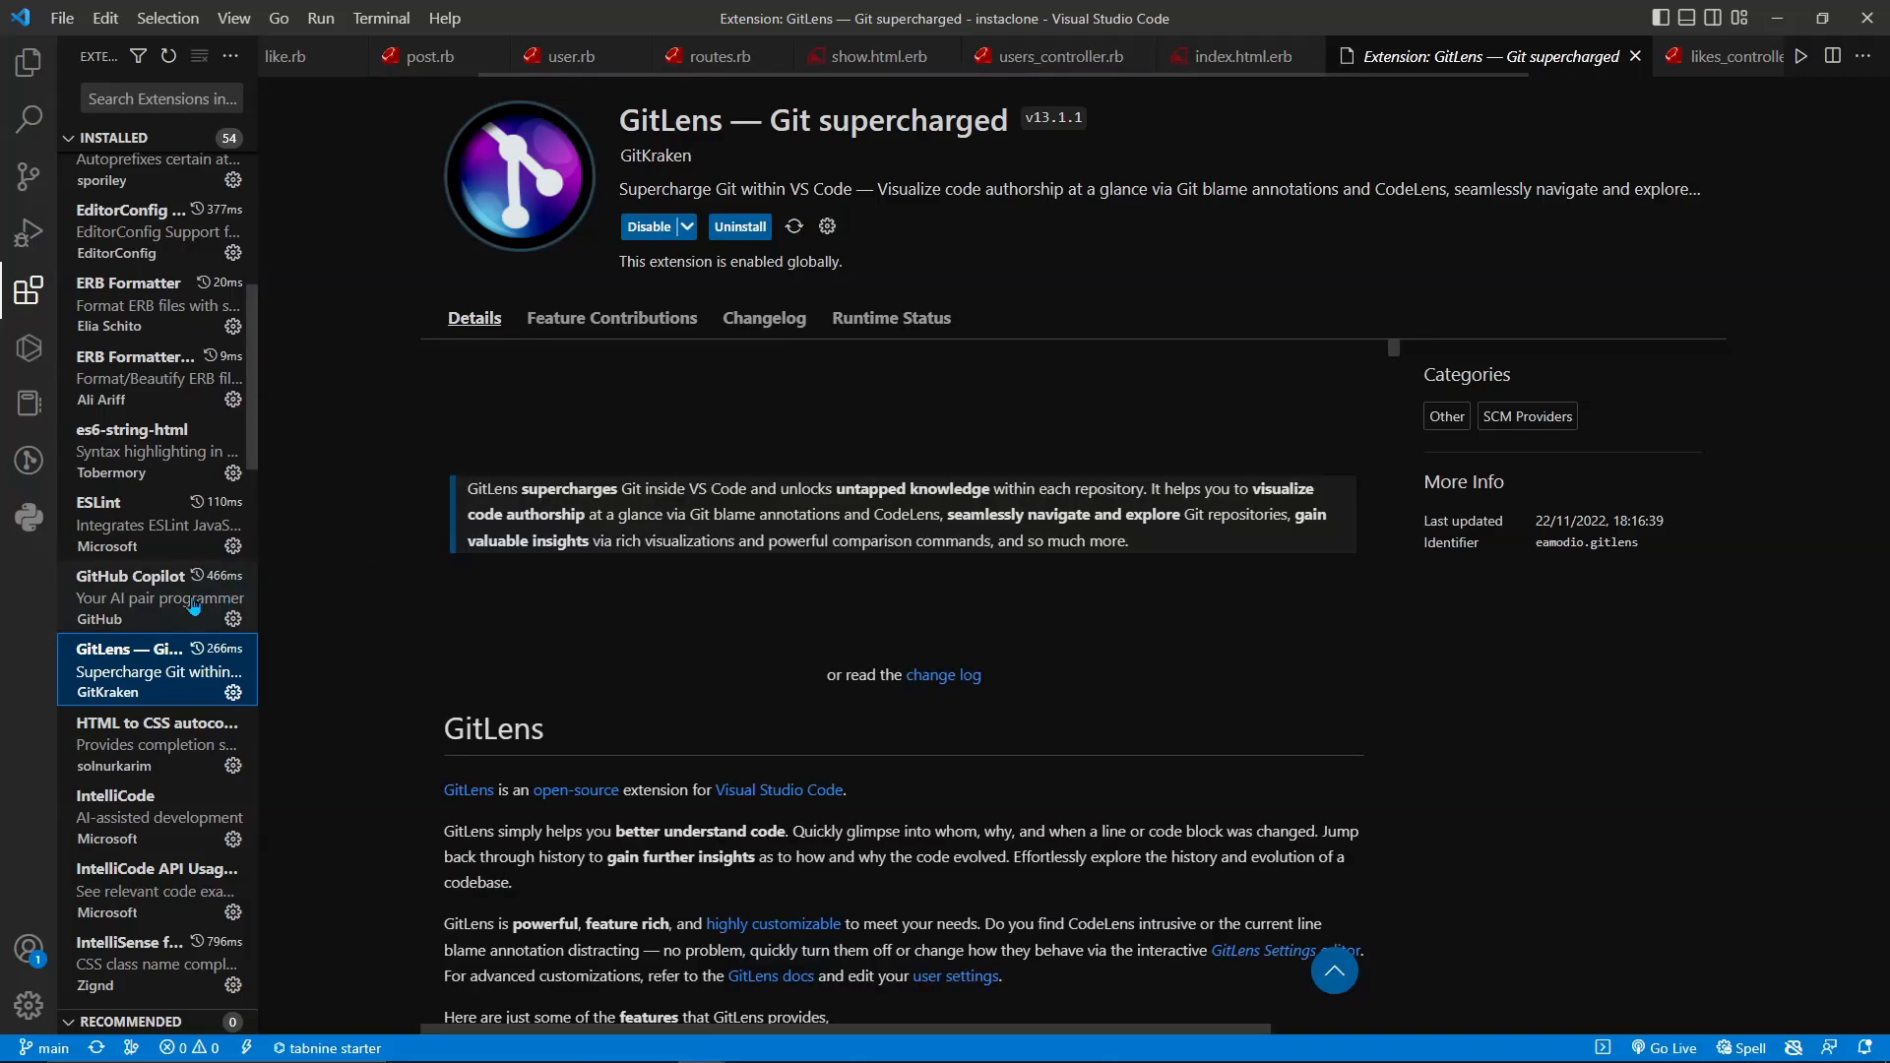